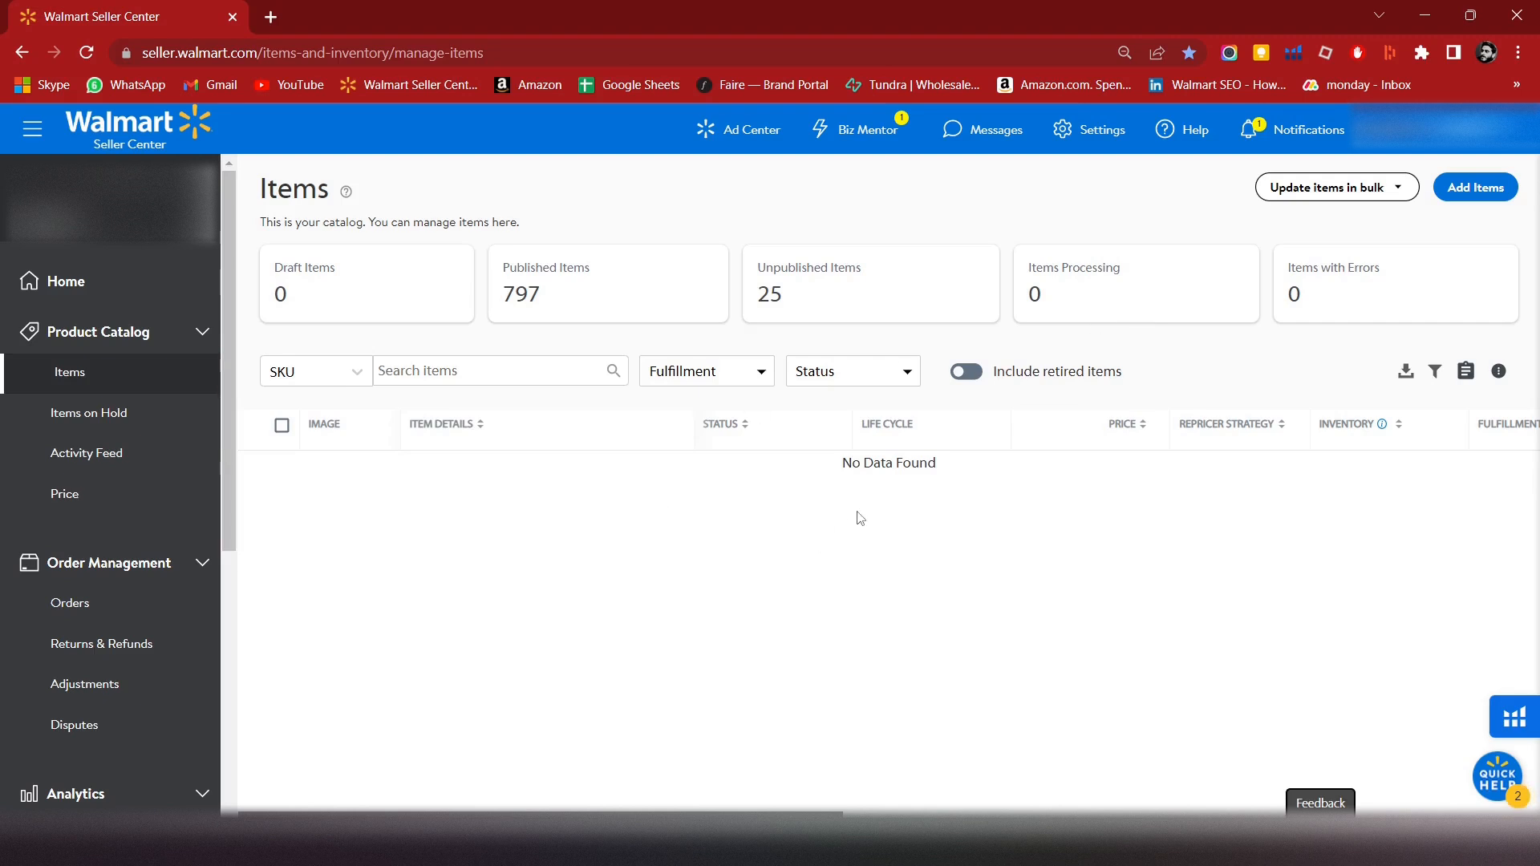
pyautogui.moveTo(967, 459)
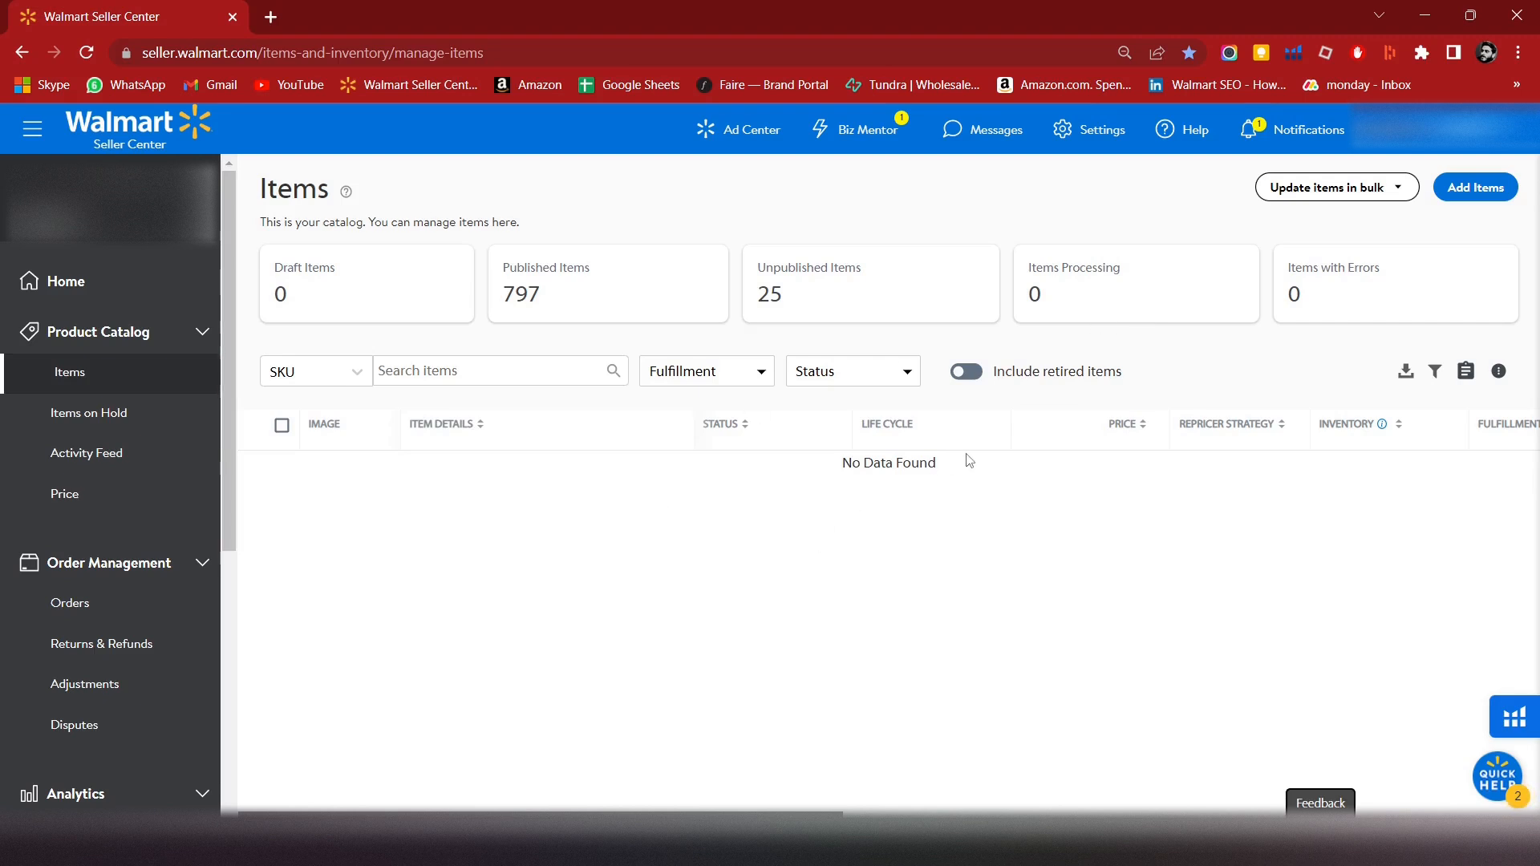
pyautogui.moveTo(1312, 345)
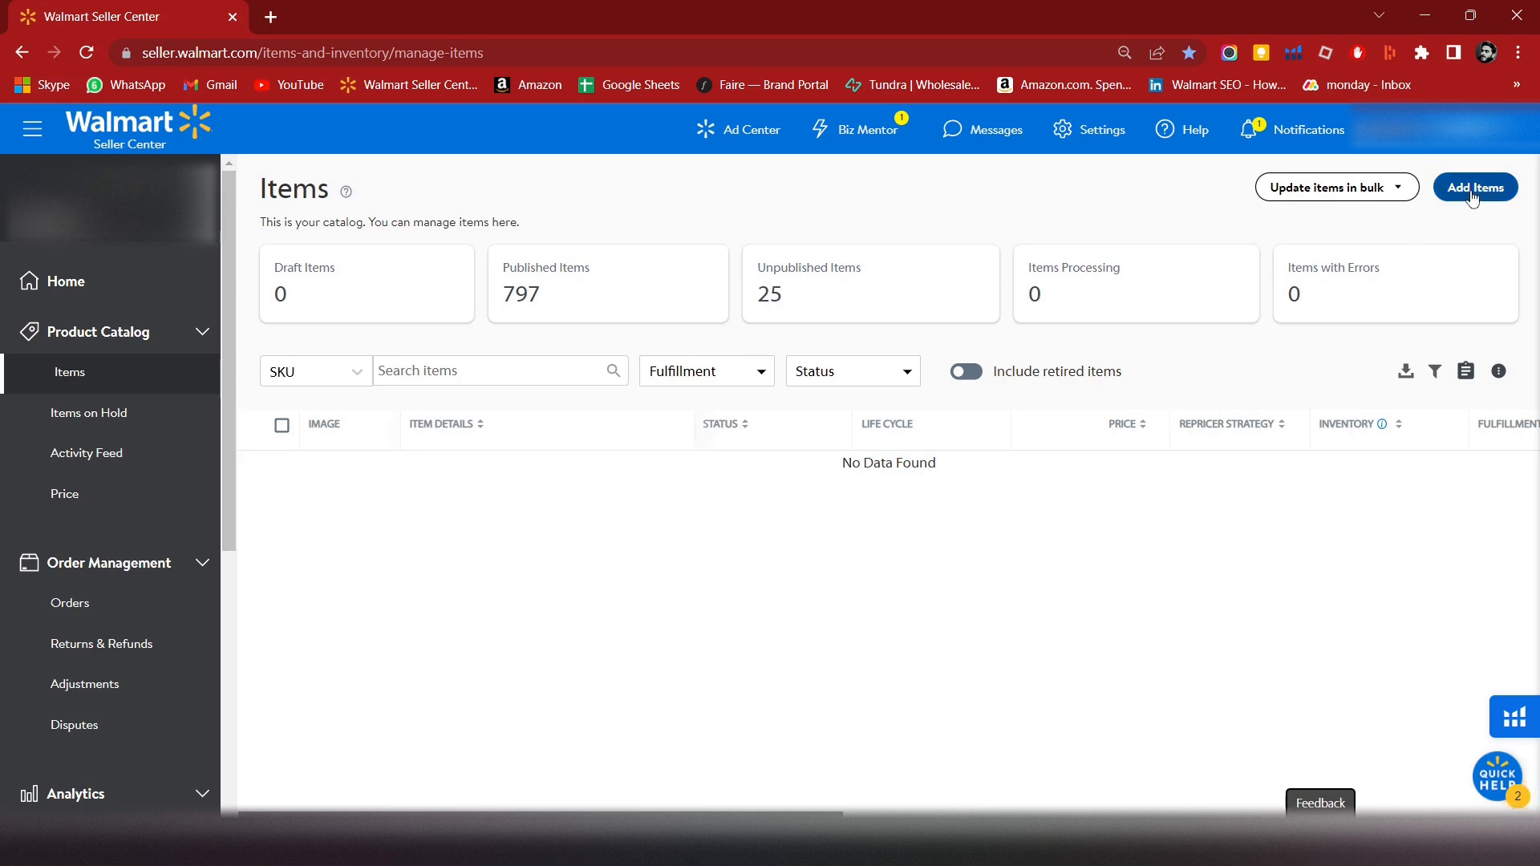
pyautogui.moveTo(1165, 273)
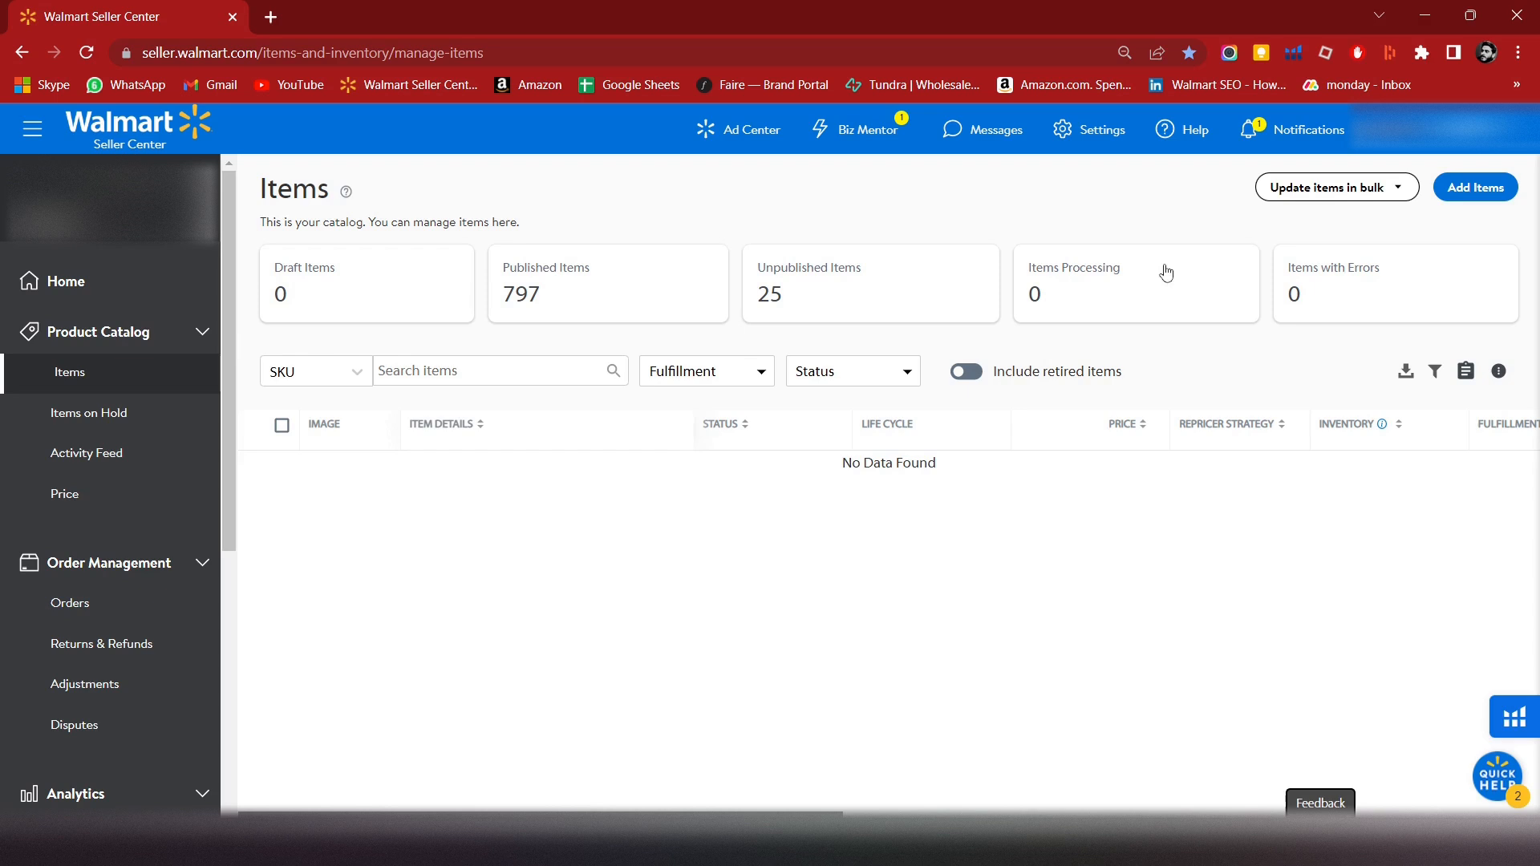
pyautogui.moveTo(1528, 218)
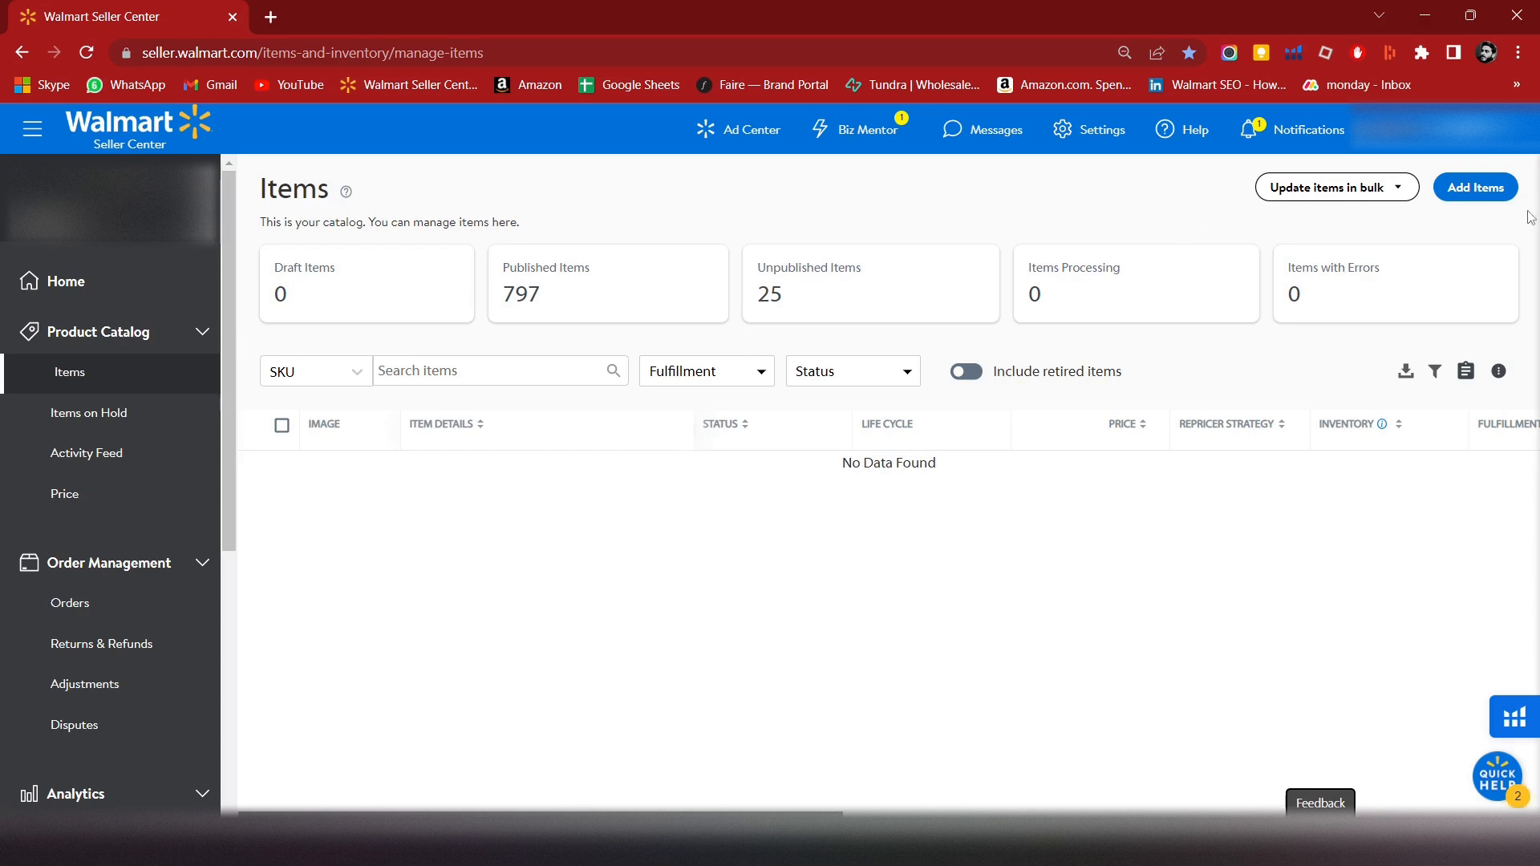
# - From the Items catalog page (797 published items), start adding a new item
pyautogui.click(1474, 187)
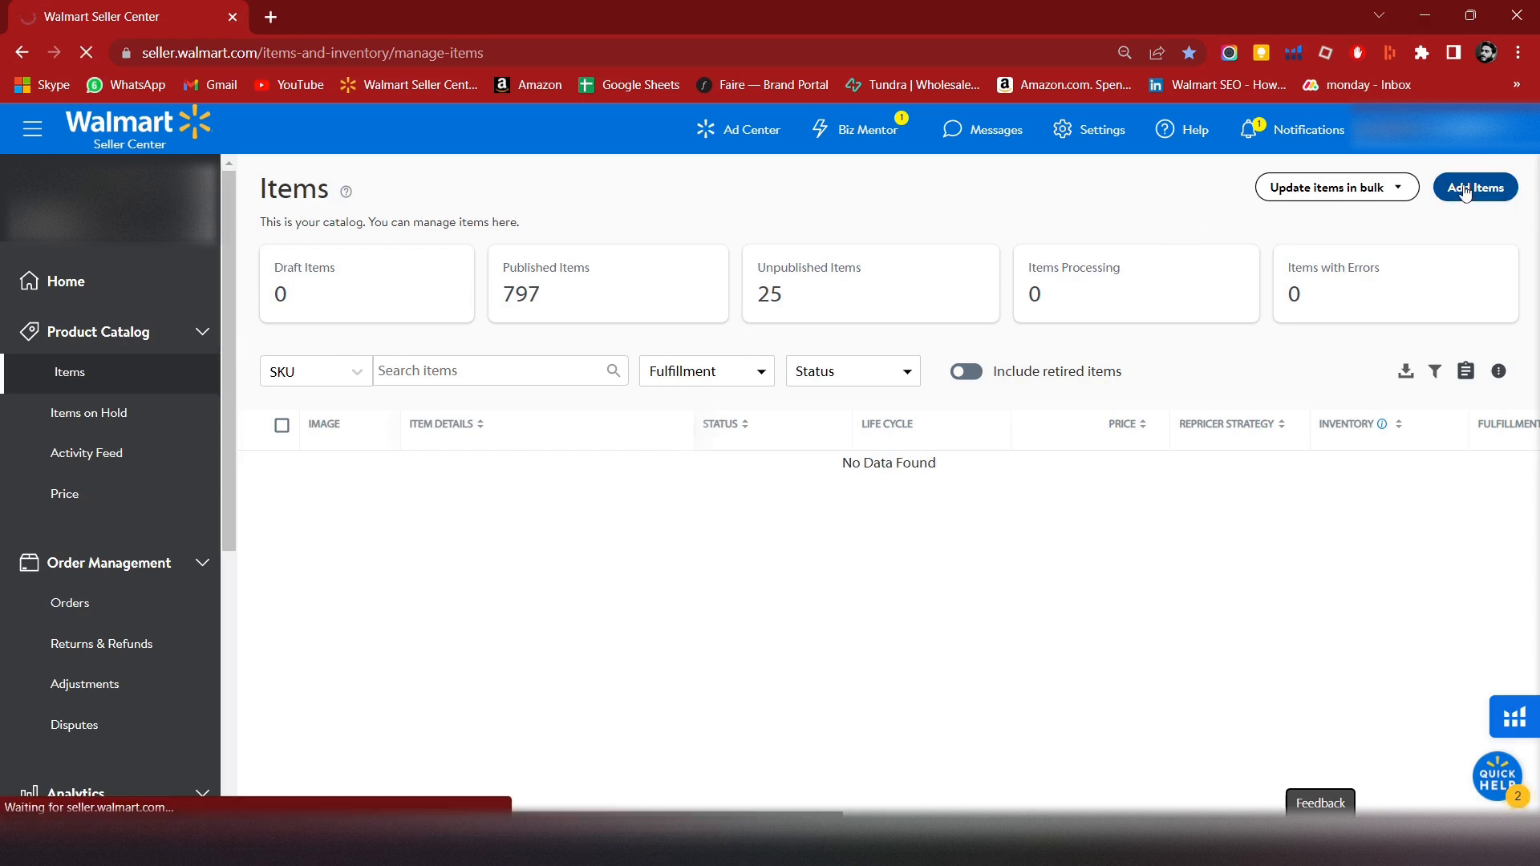
# - On Add Items, choose 'create a new item' to get a blank Clothing Item Create form
pyautogui.click(1475, 187)
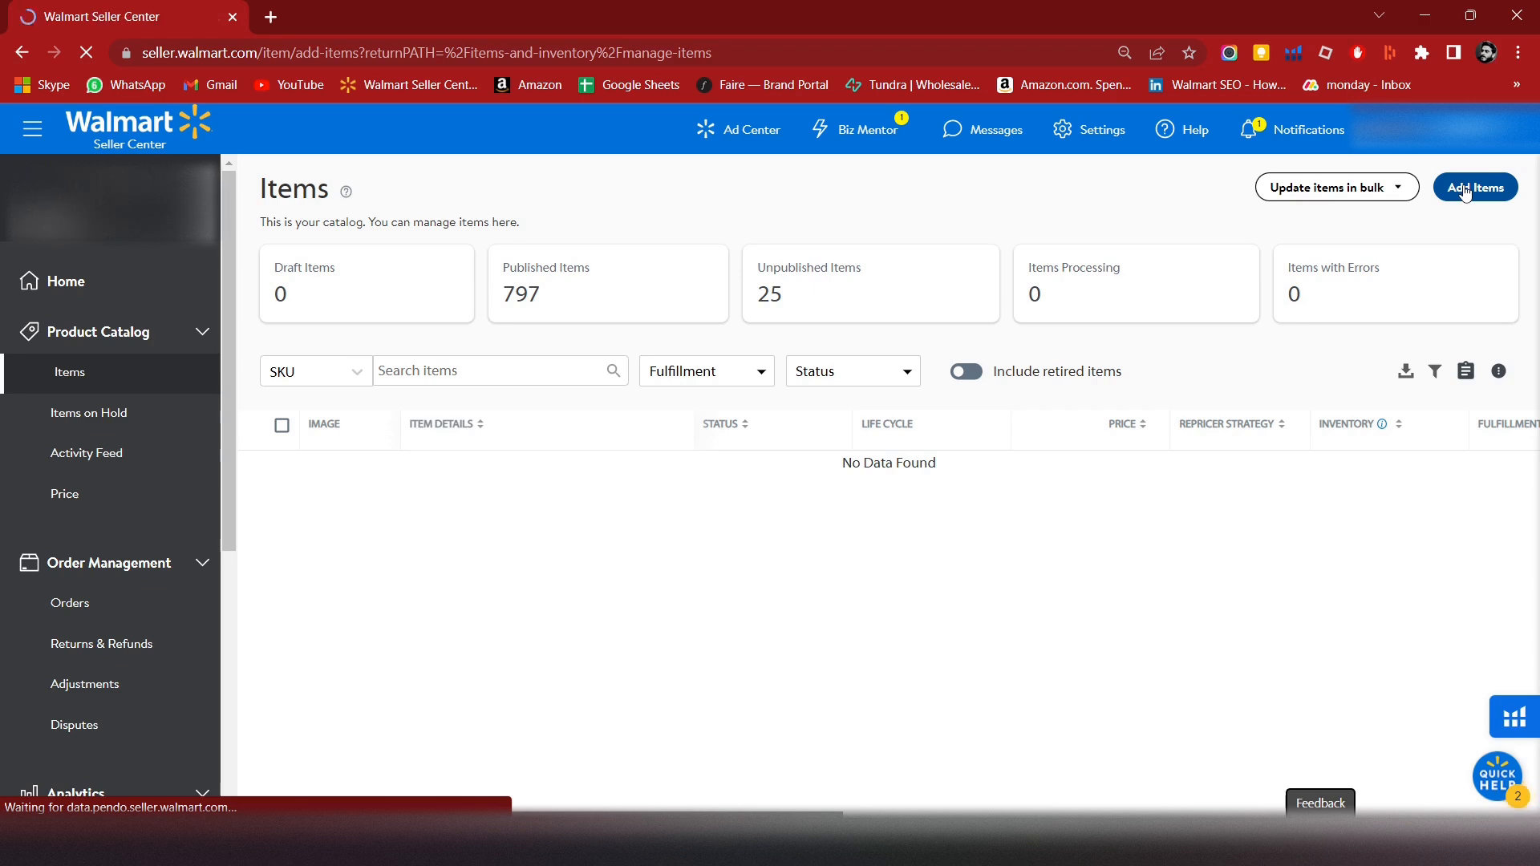
pyautogui.click(1474, 187)
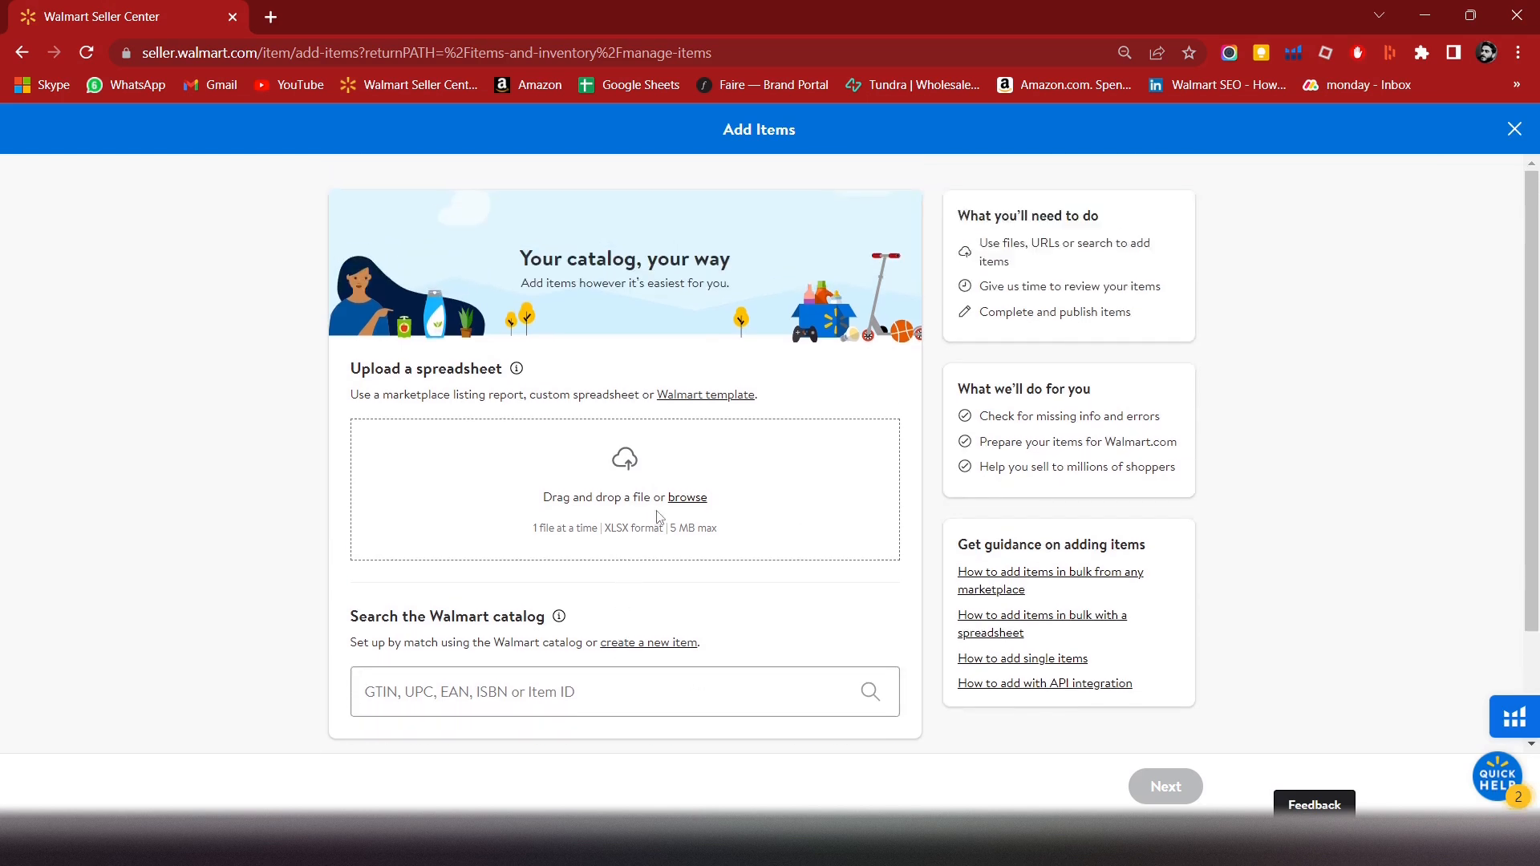
pyautogui.scroll(-3)
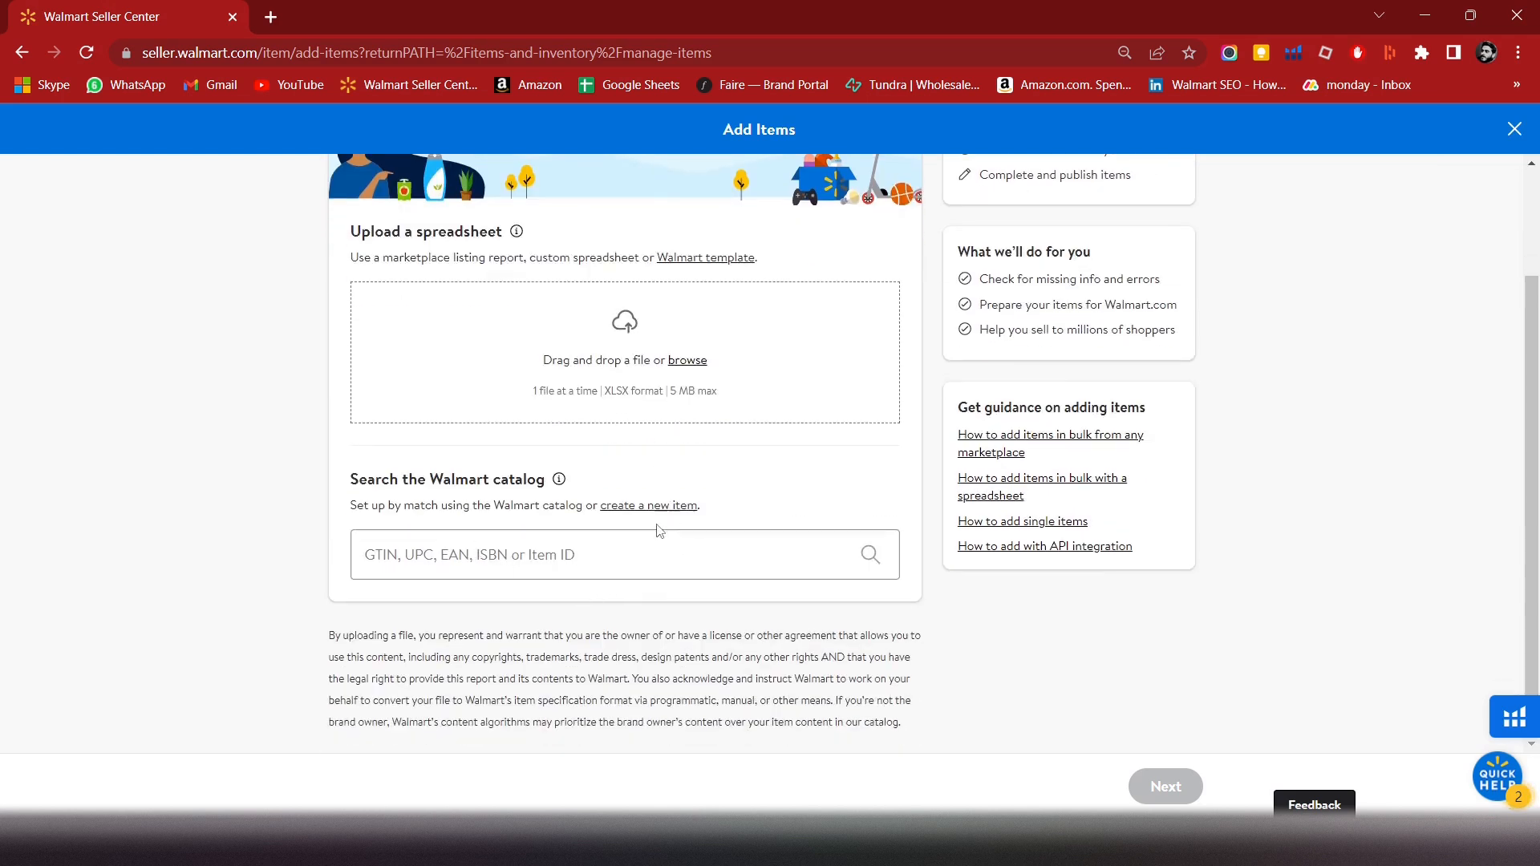
pyautogui.click(603, 554)
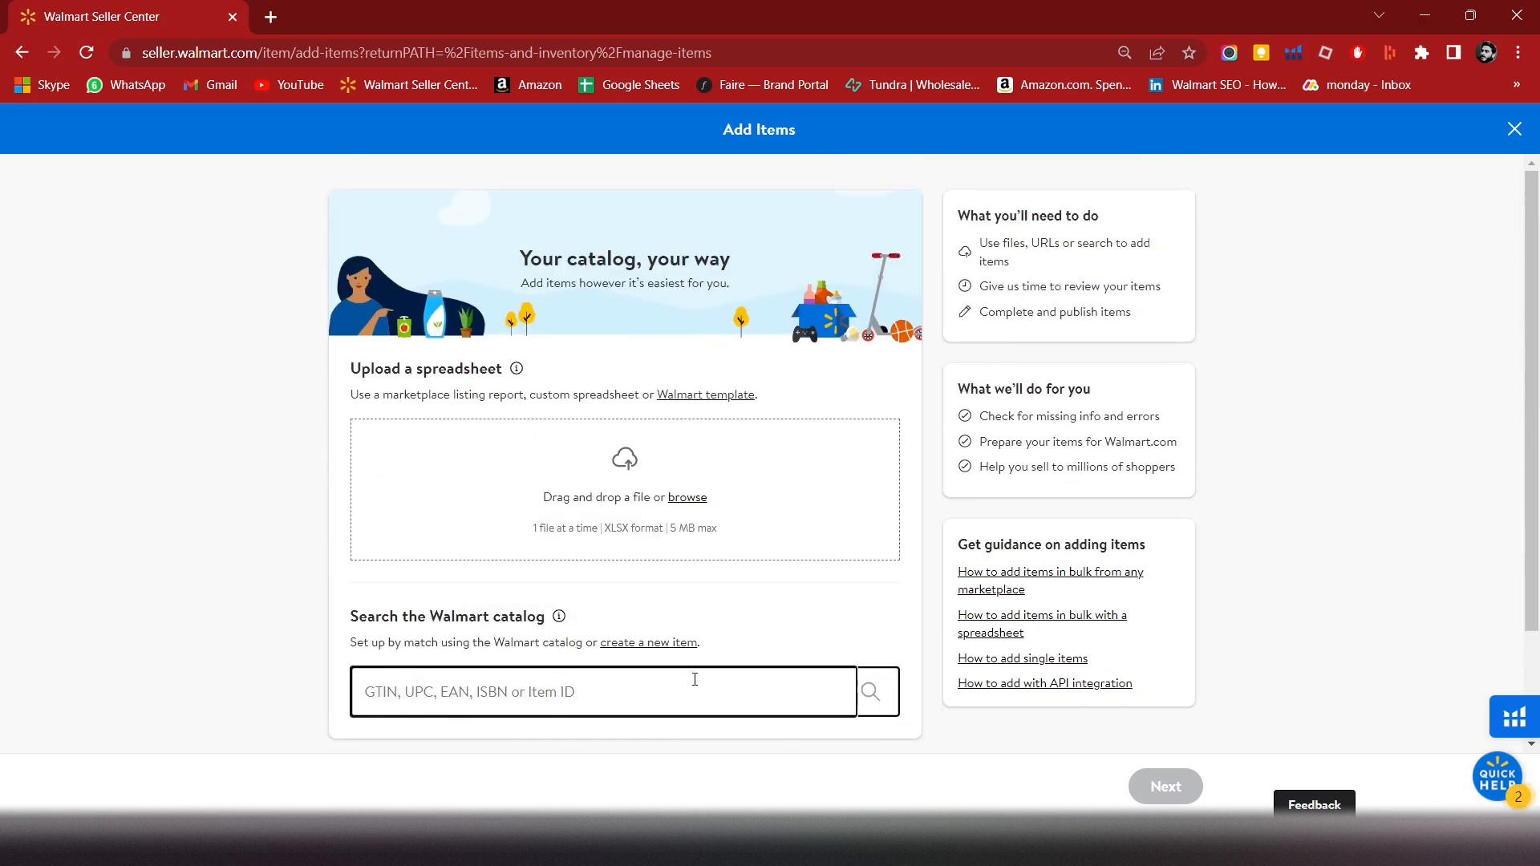
pyautogui.scroll(-3)
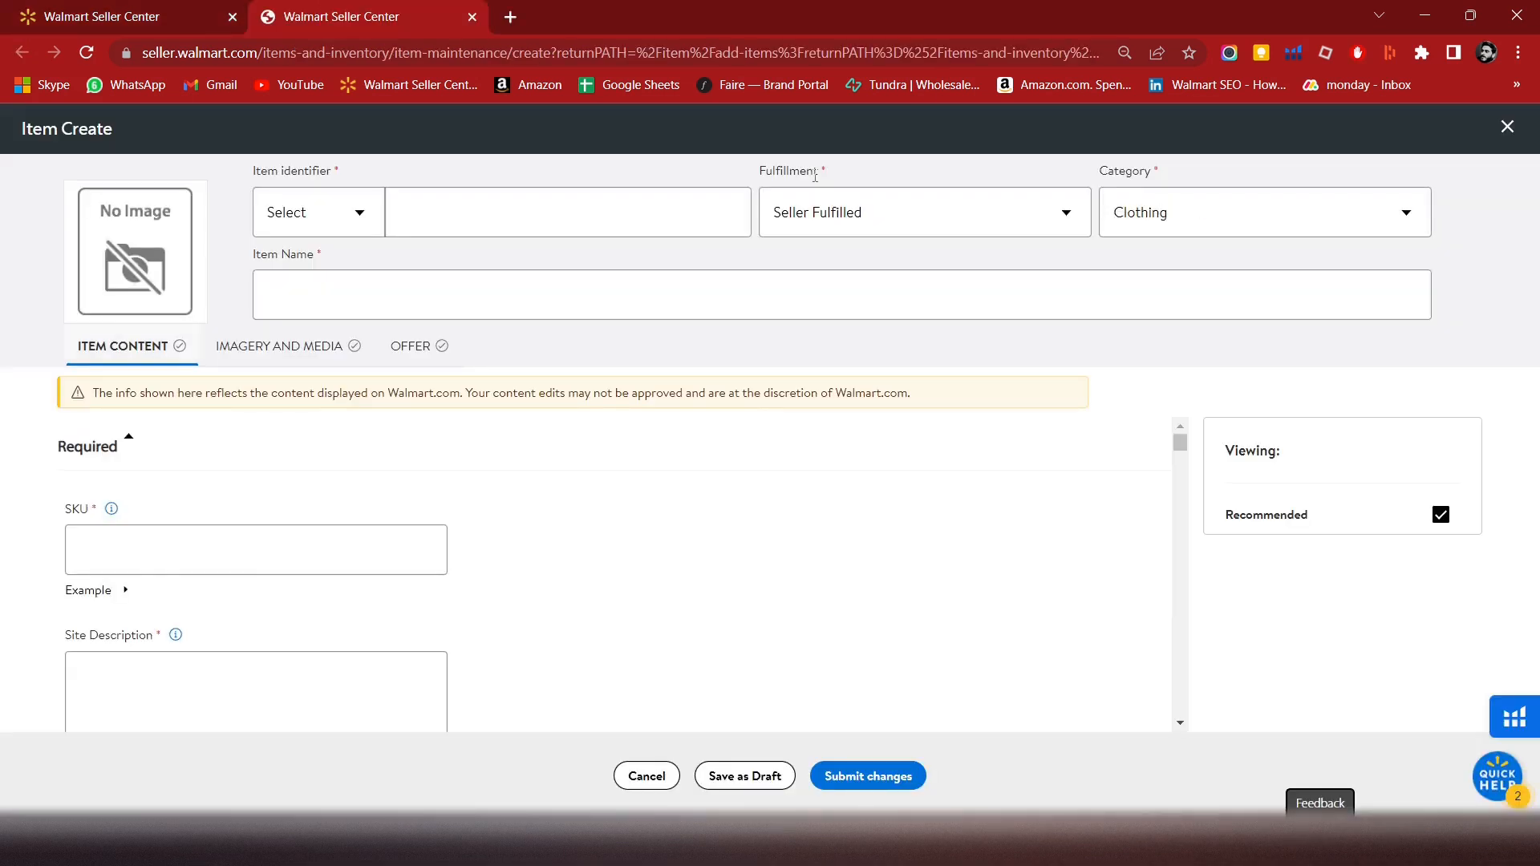
# - Pick UPC as the item identifier type and copy the T-shirt's name from the notes
pyautogui.click(316, 212)
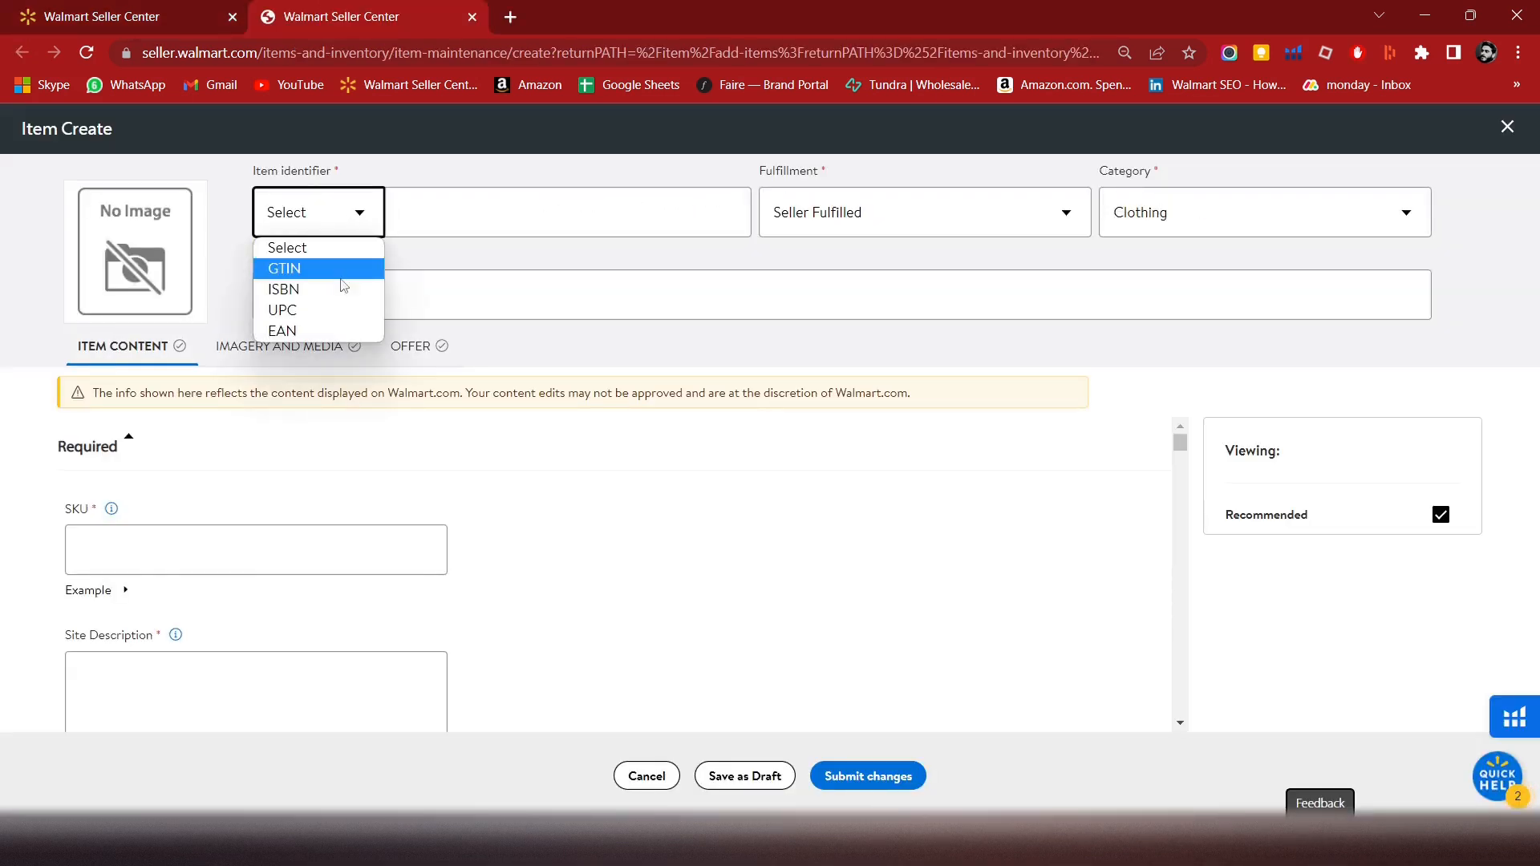
pyautogui.click(281, 310)
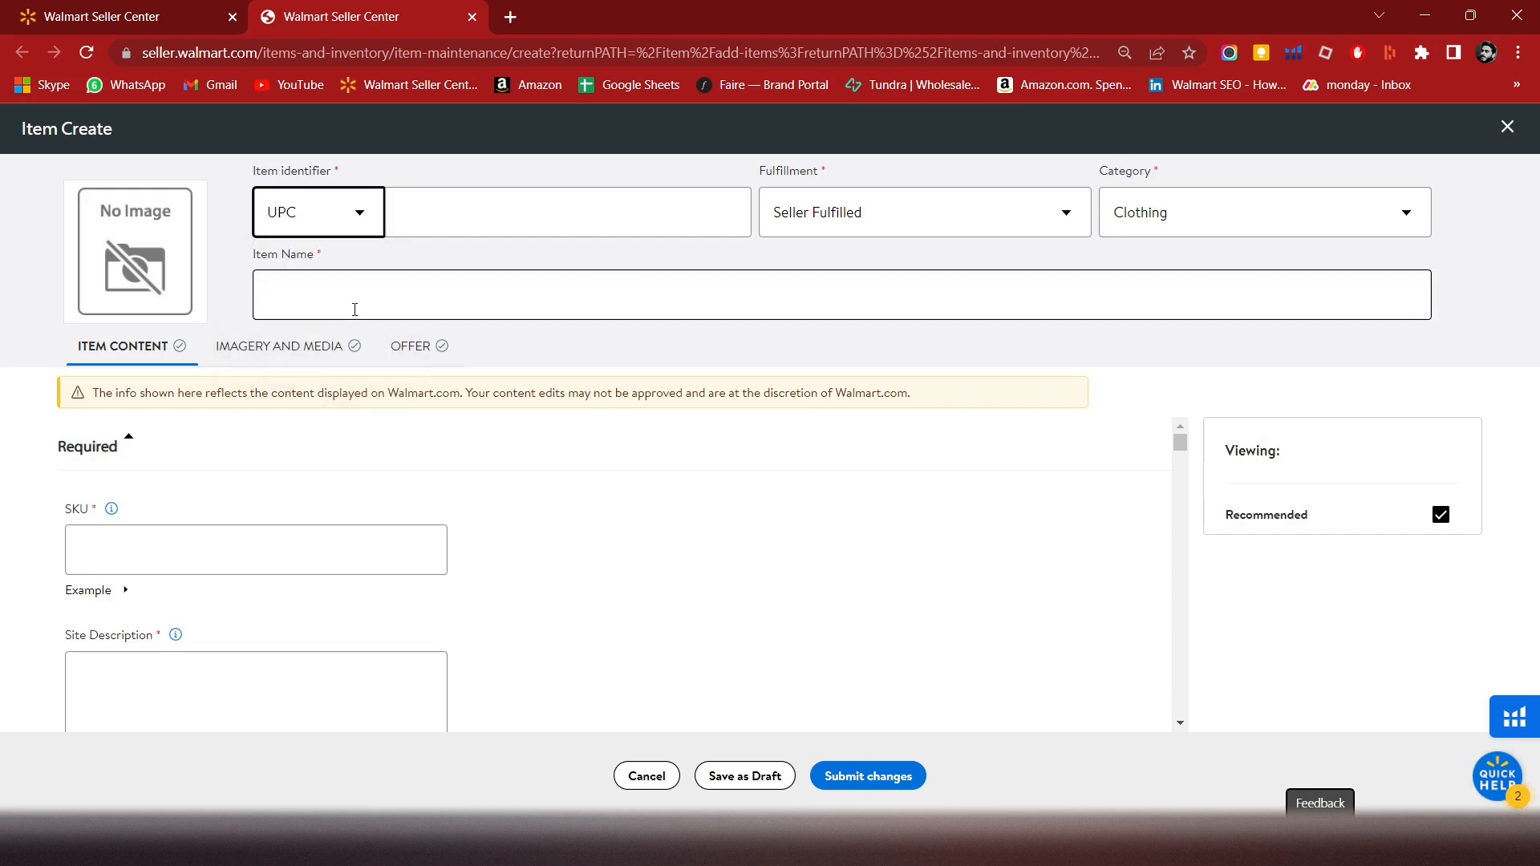
pyautogui.click(526, 211)
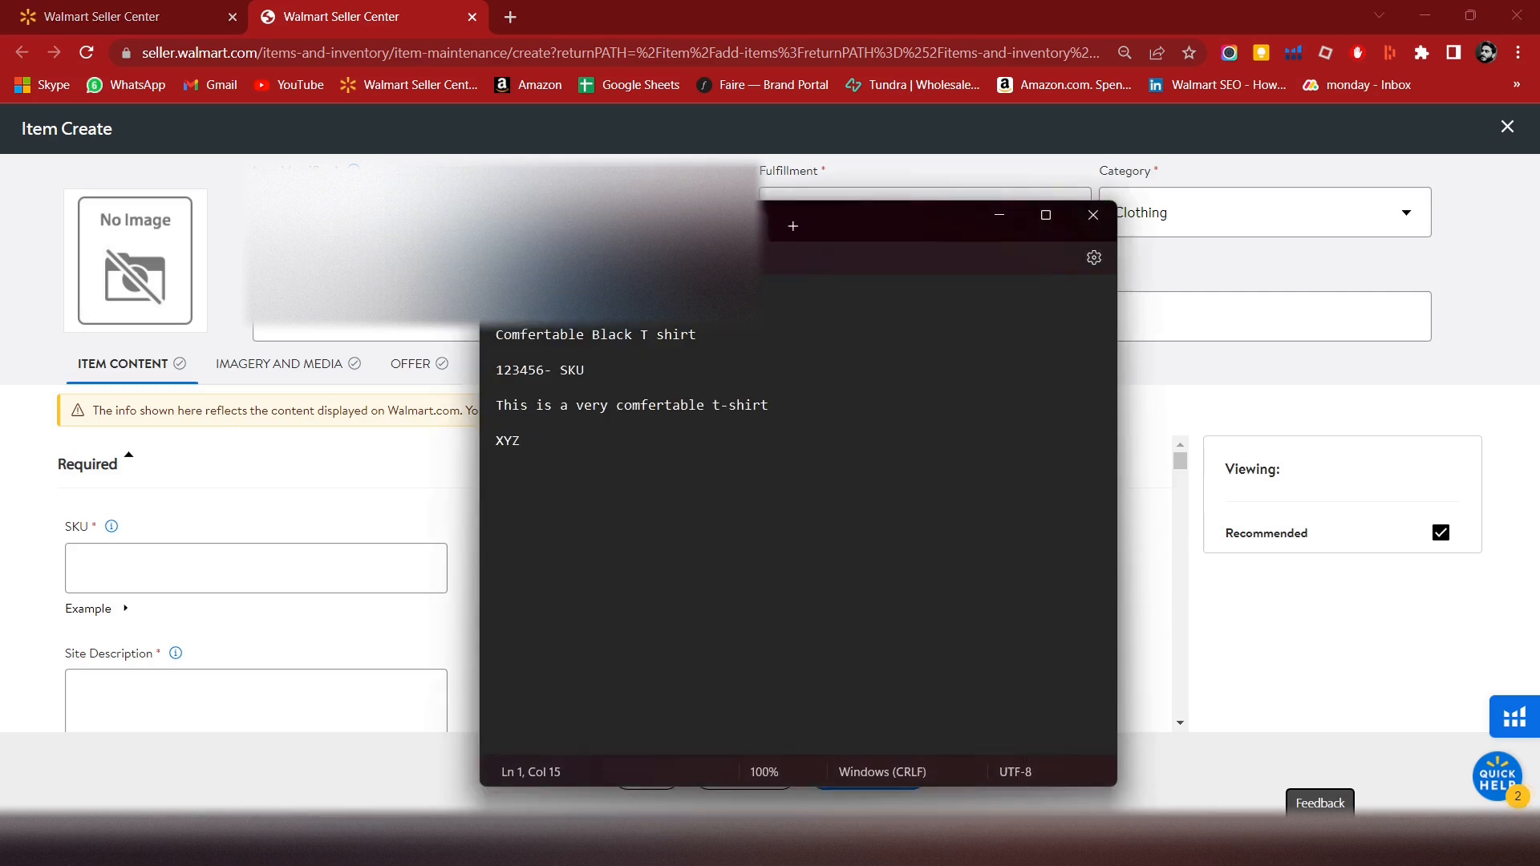
pyautogui.click(922, 210)
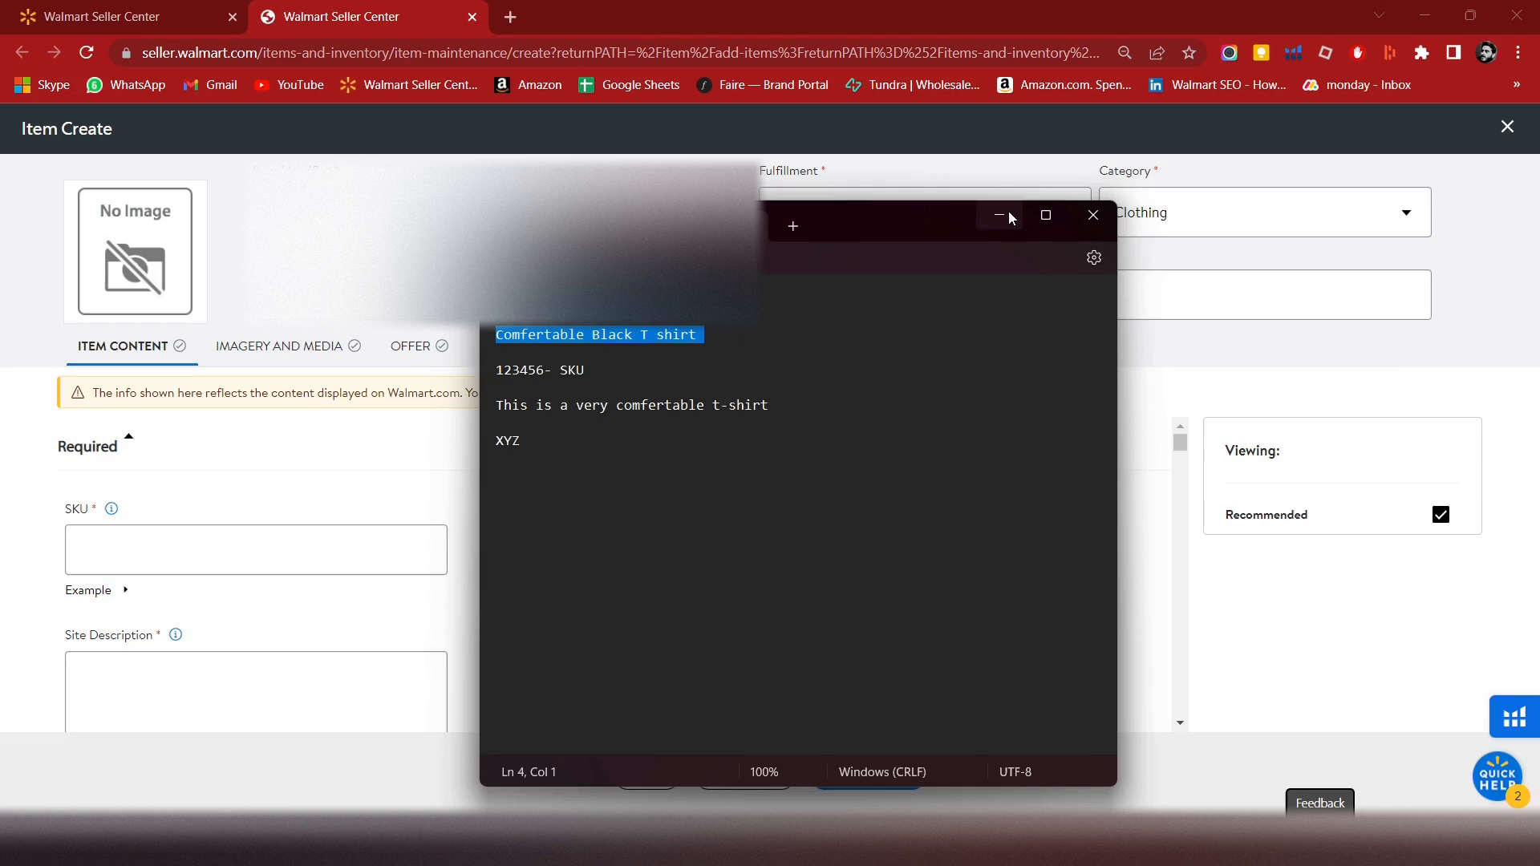
pyautogui.click(1093, 215)
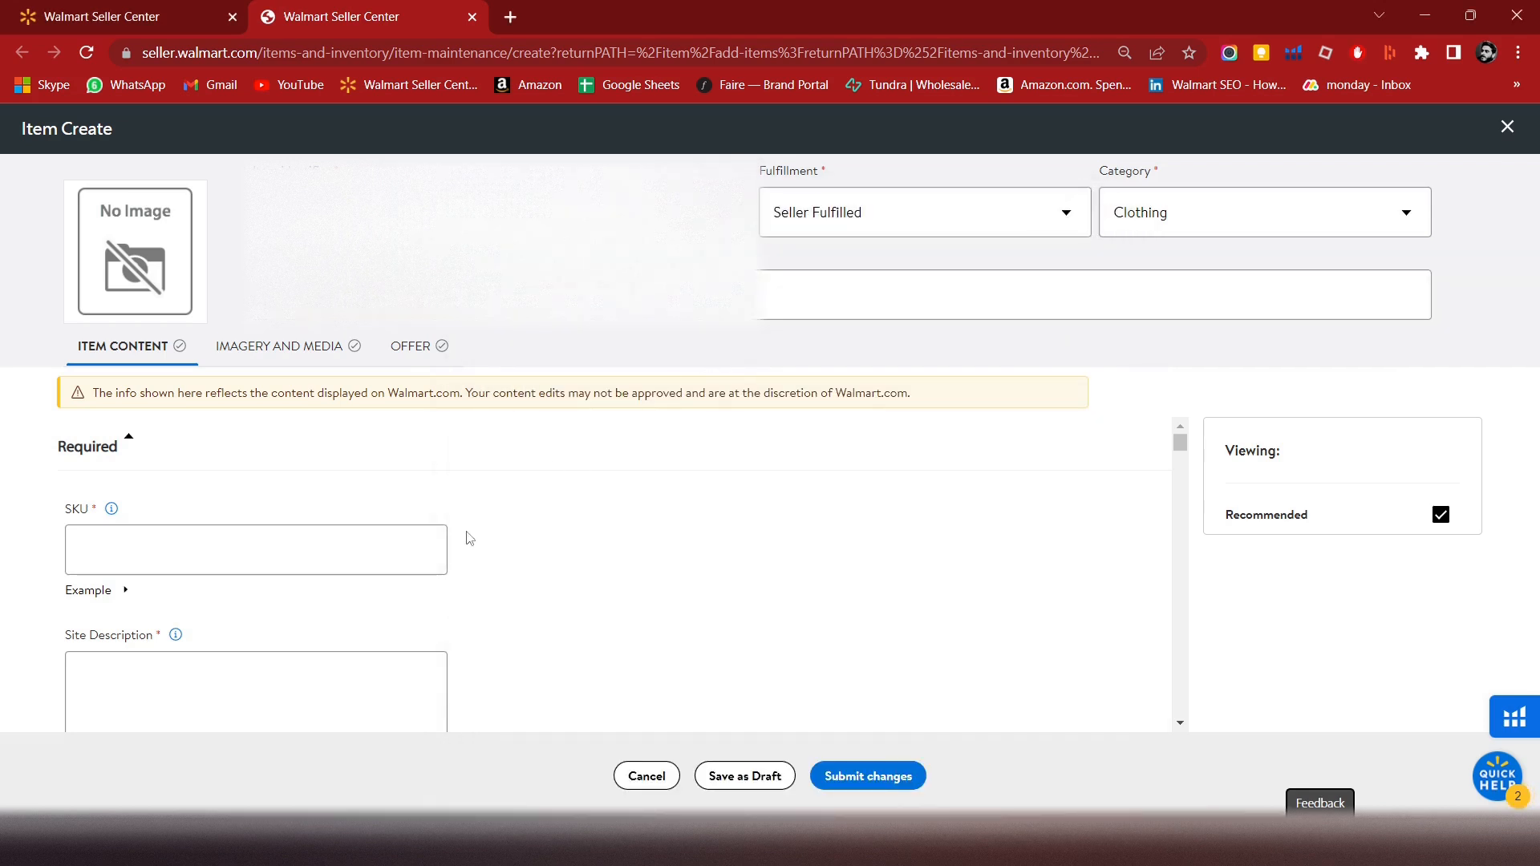
# - Enter SKU 12, description 'This is a very comfortable t-shirt', and brand XYZ
pyautogui.write('1223456')
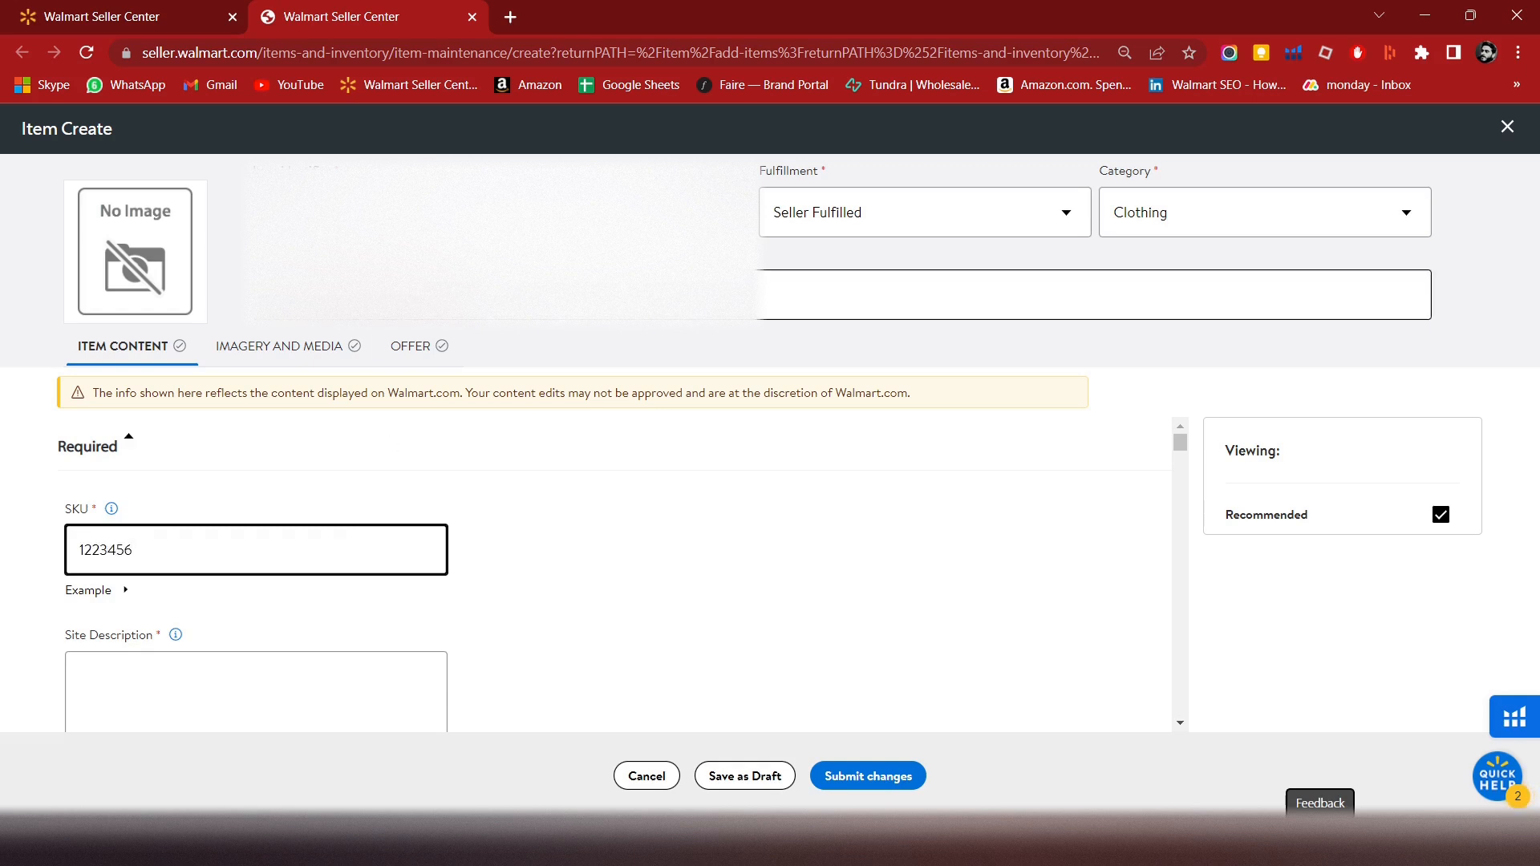
pyautogui.scroll(-3)
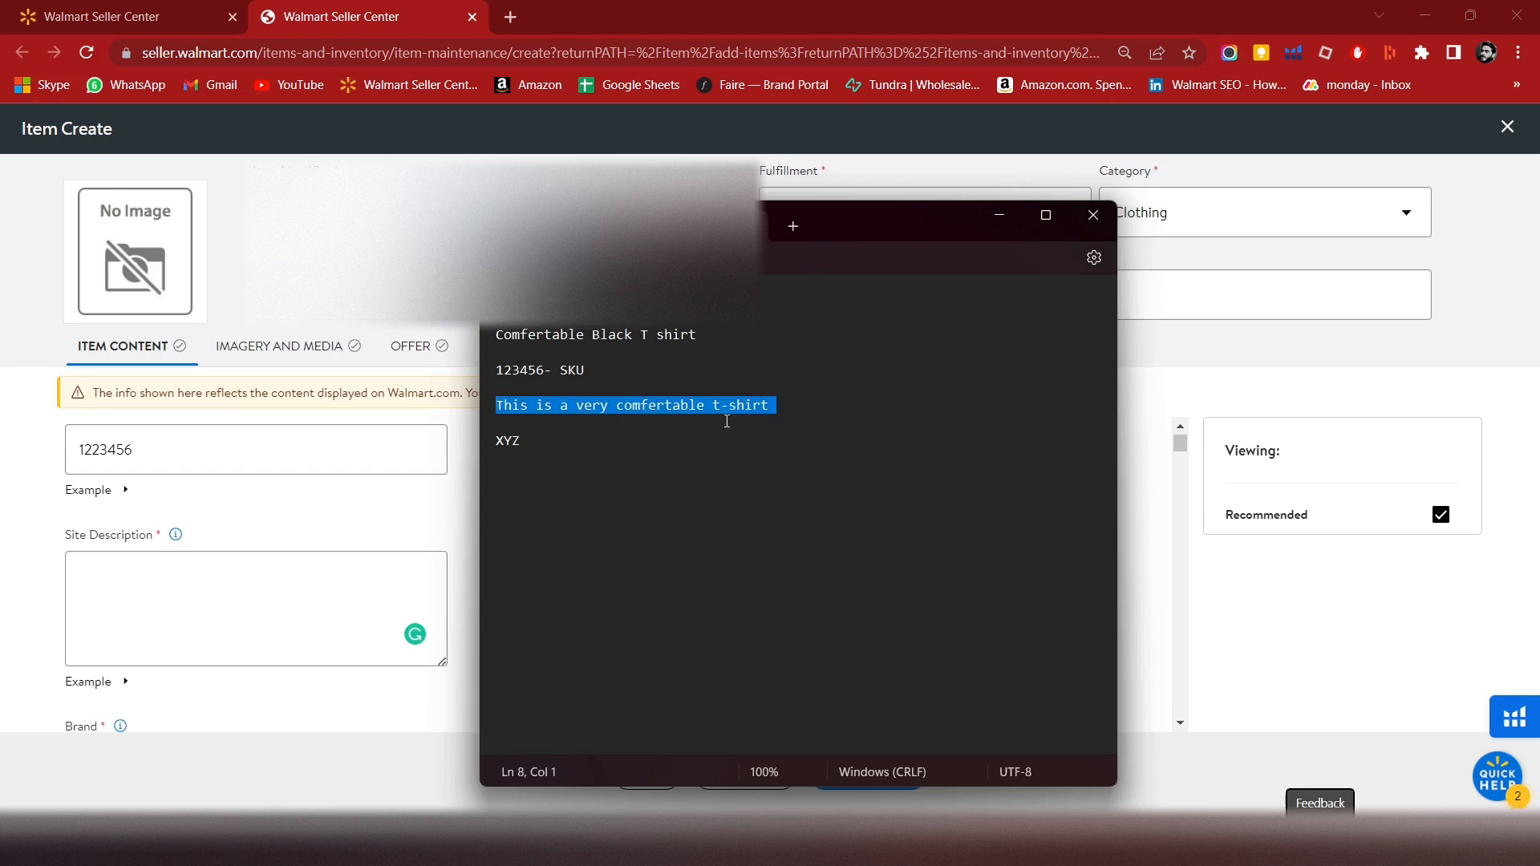
pyautogui.moveTo(865, 332)
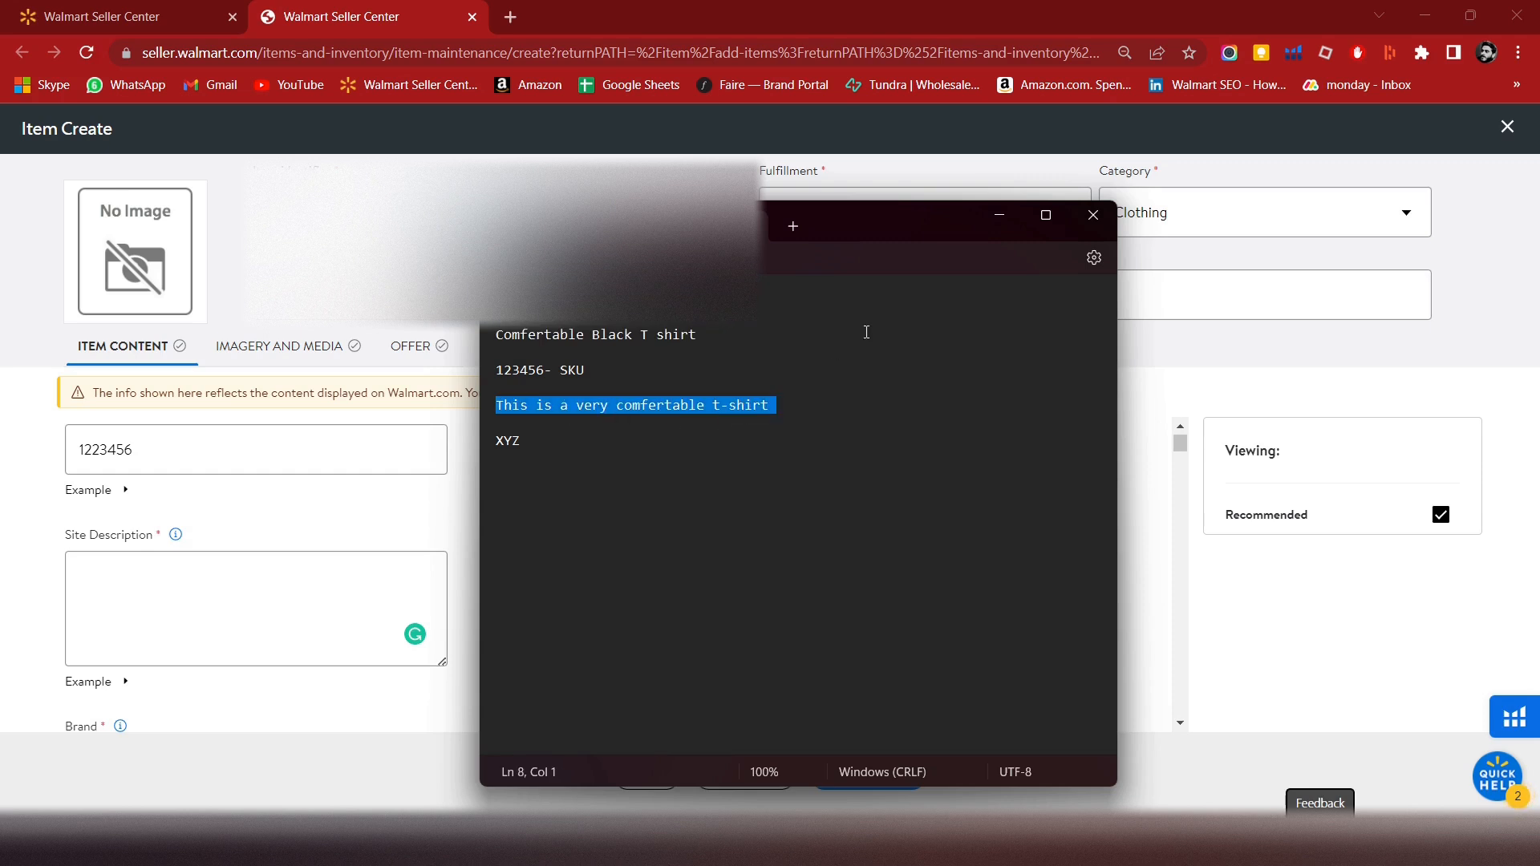
pyautogui.click(1091, 214)
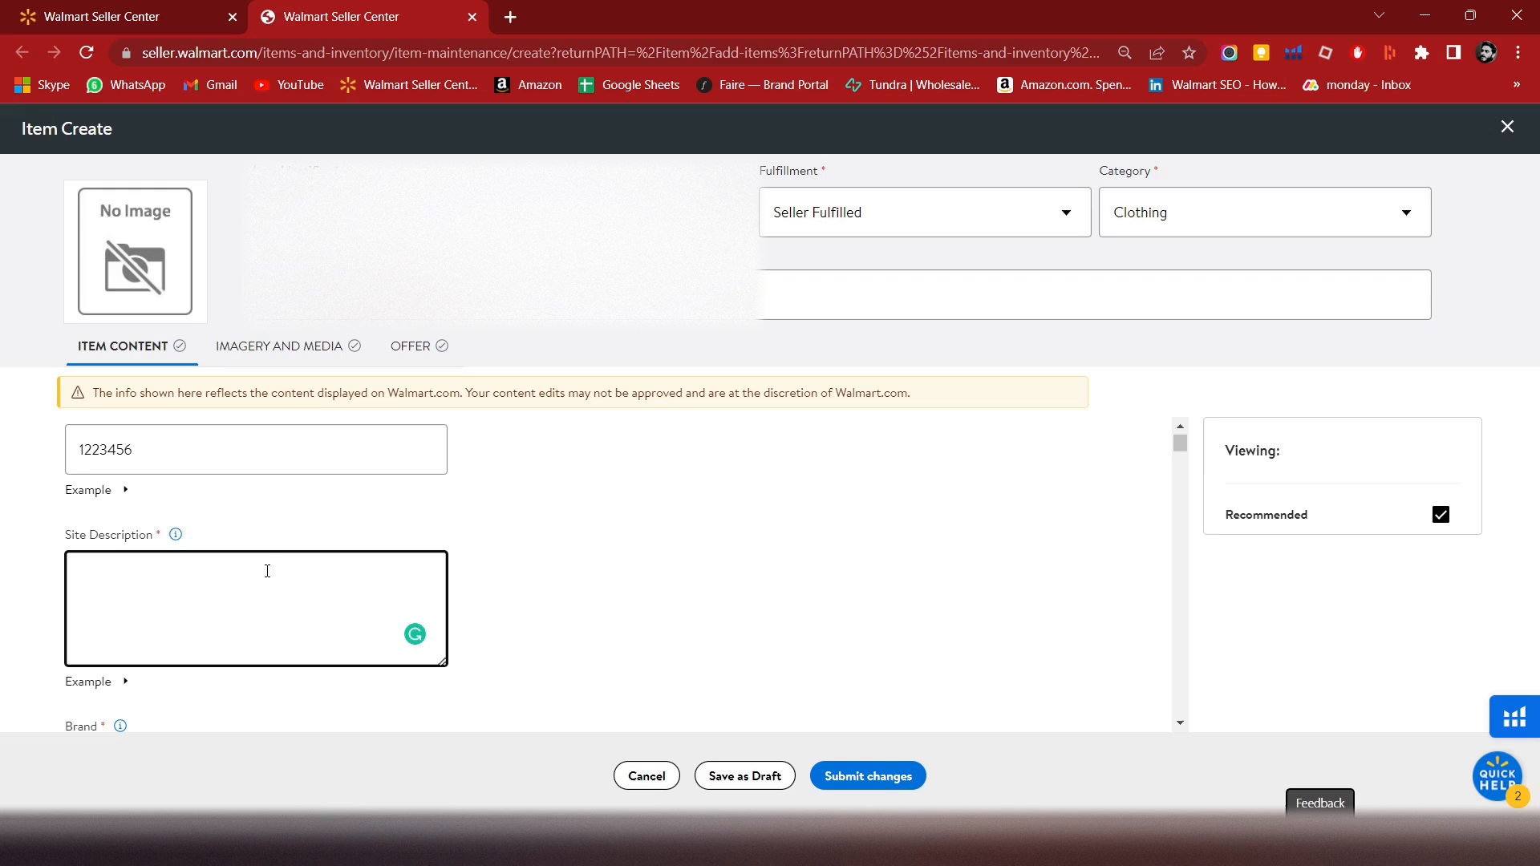
pyautogui.write('This is a very comfortable t-shirt')
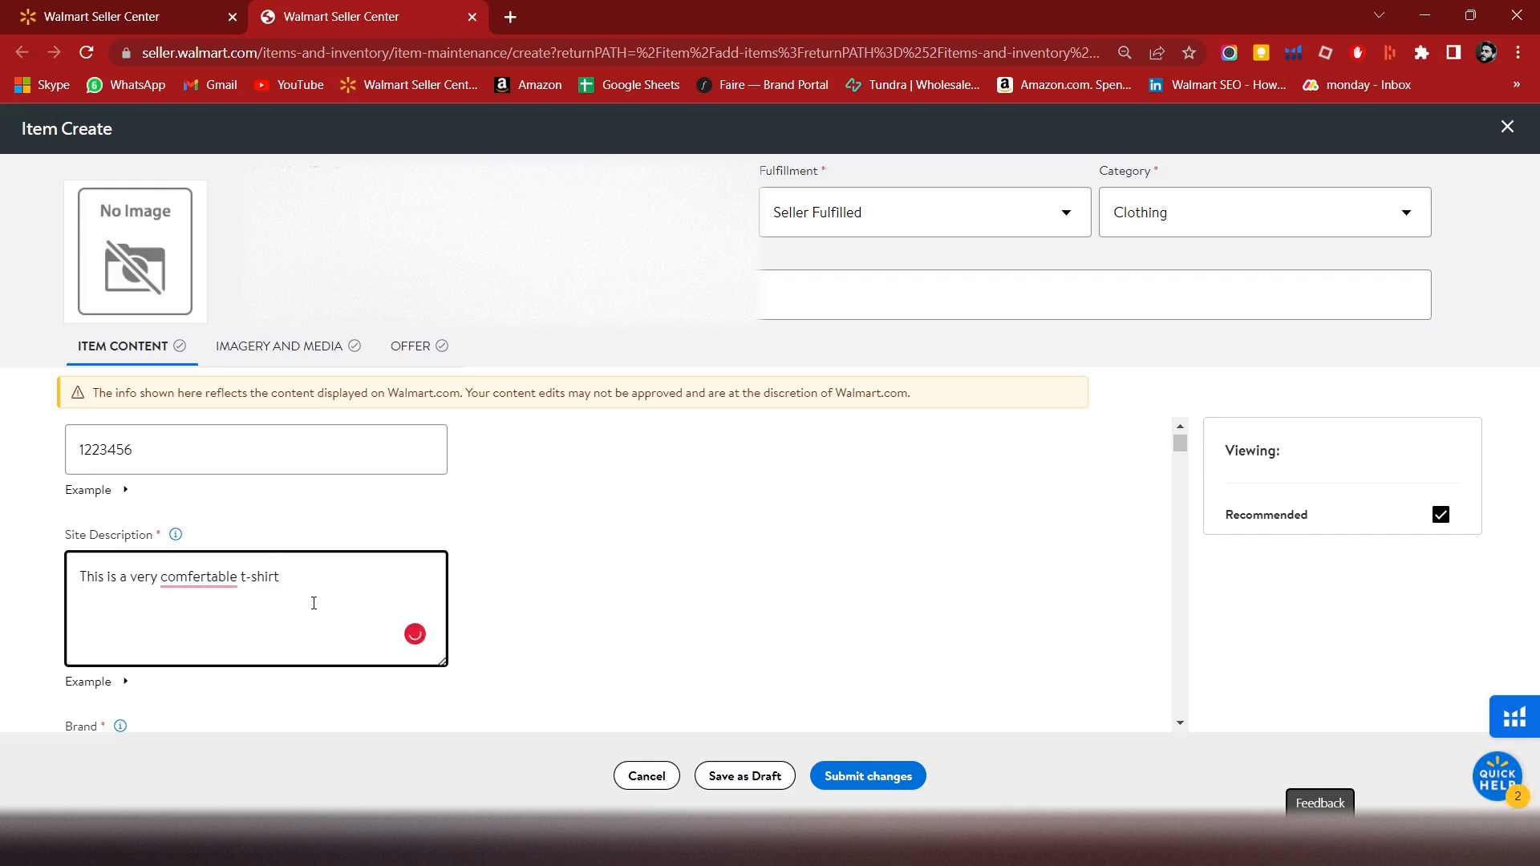
pyautogui.write('500 to 800')
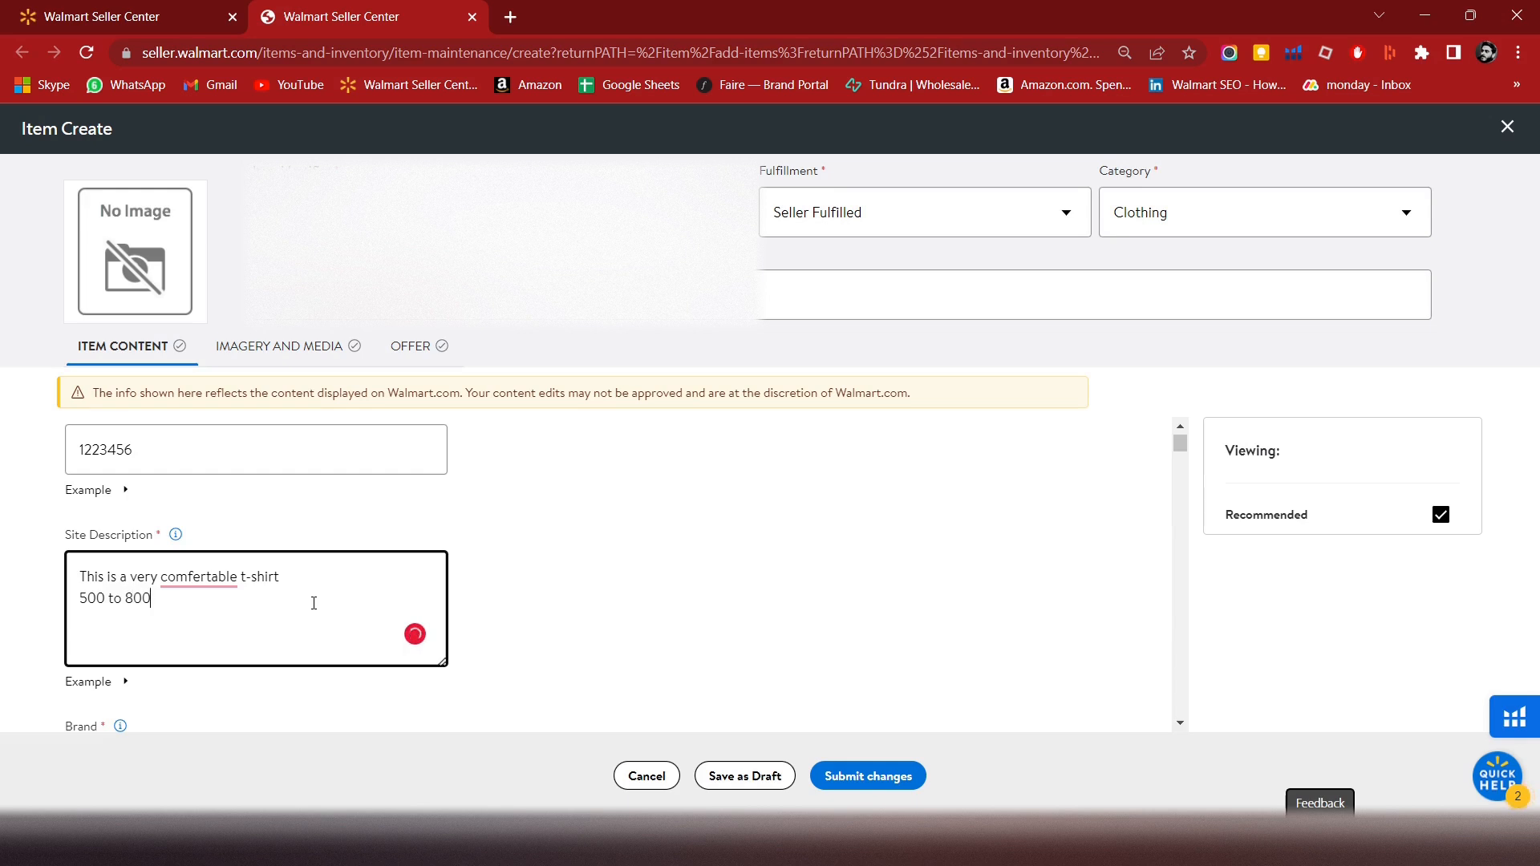
pyautogui.write('charac')
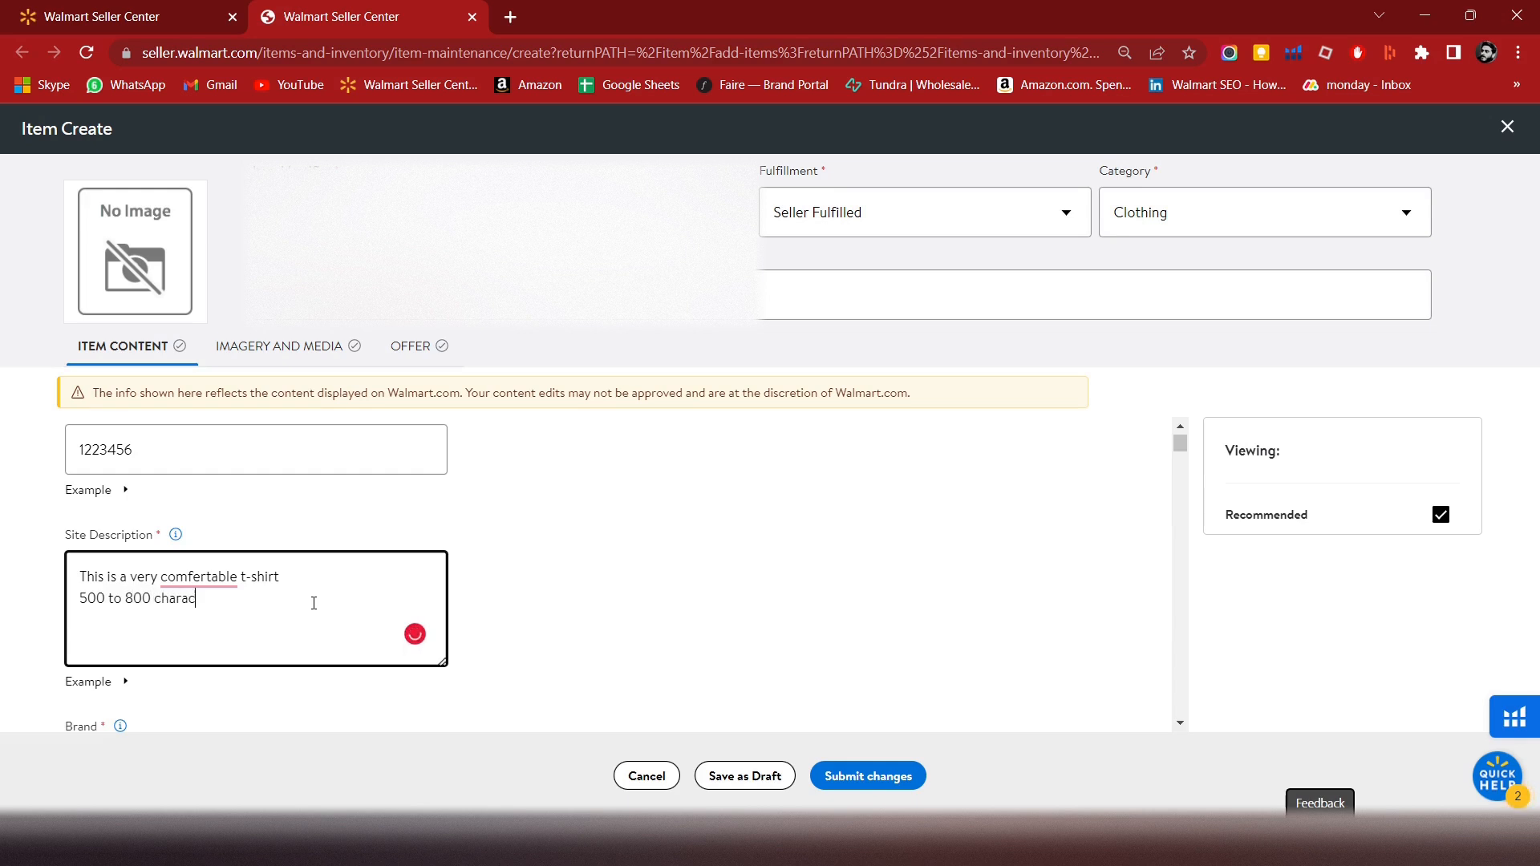
pyautogui.write('ter')
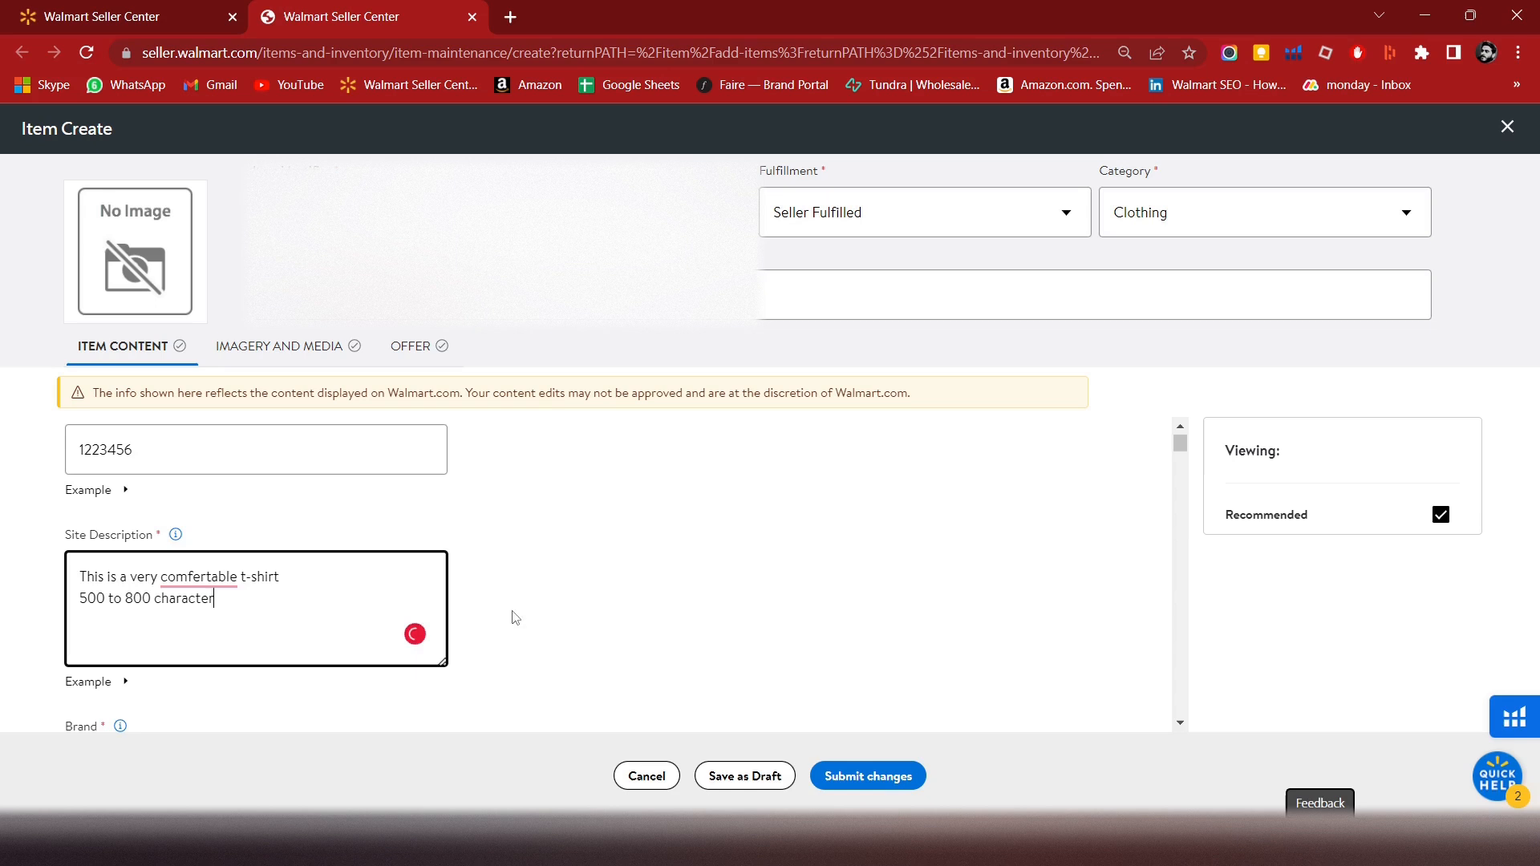
pyautogui.click(197, 577)
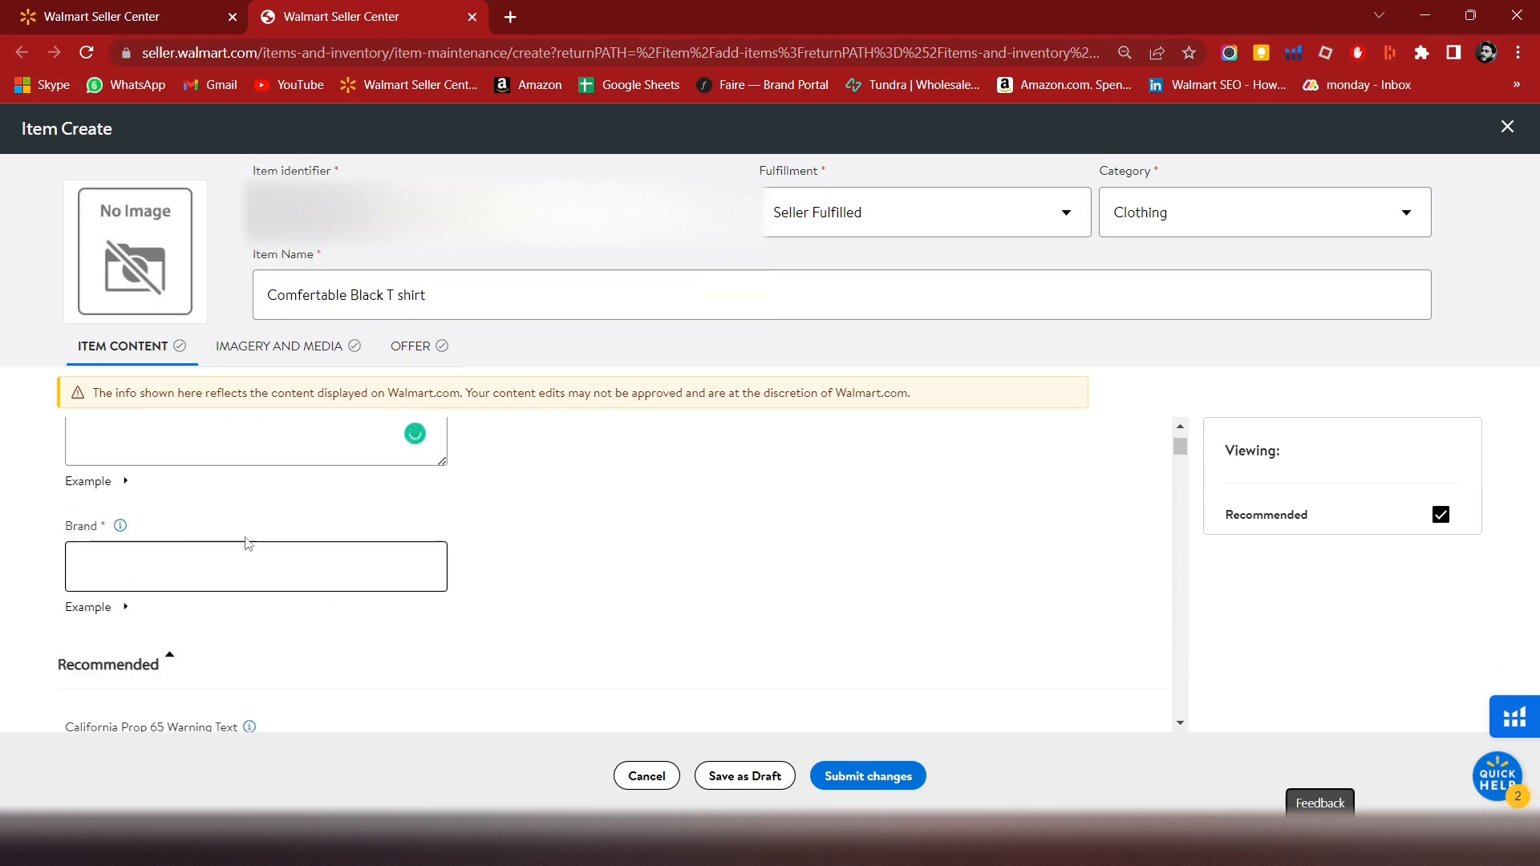
pyautogui.click(255, 566)
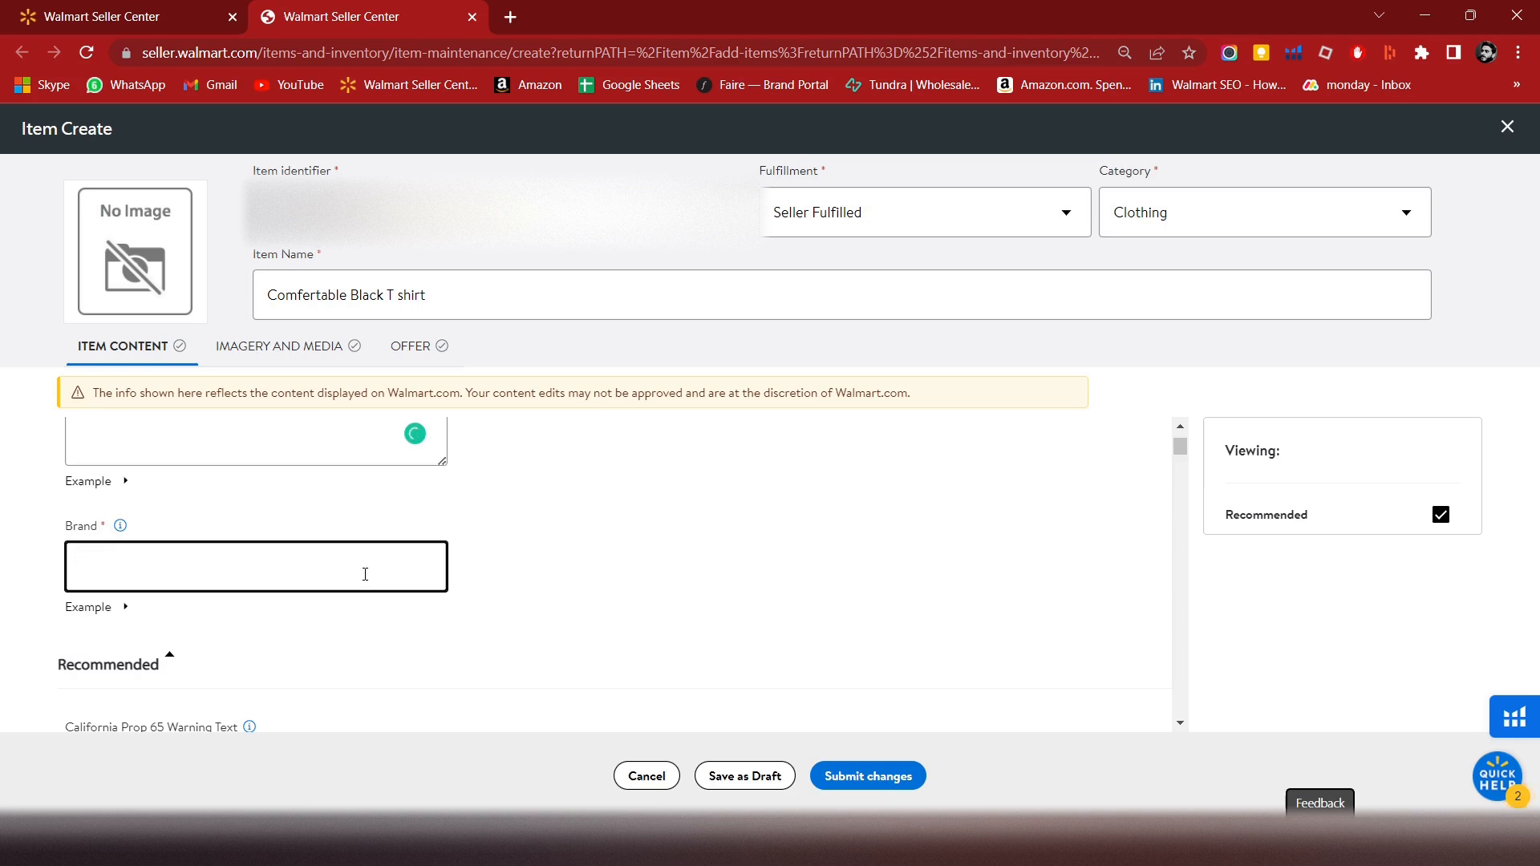
pyautogui.write('XYZ')
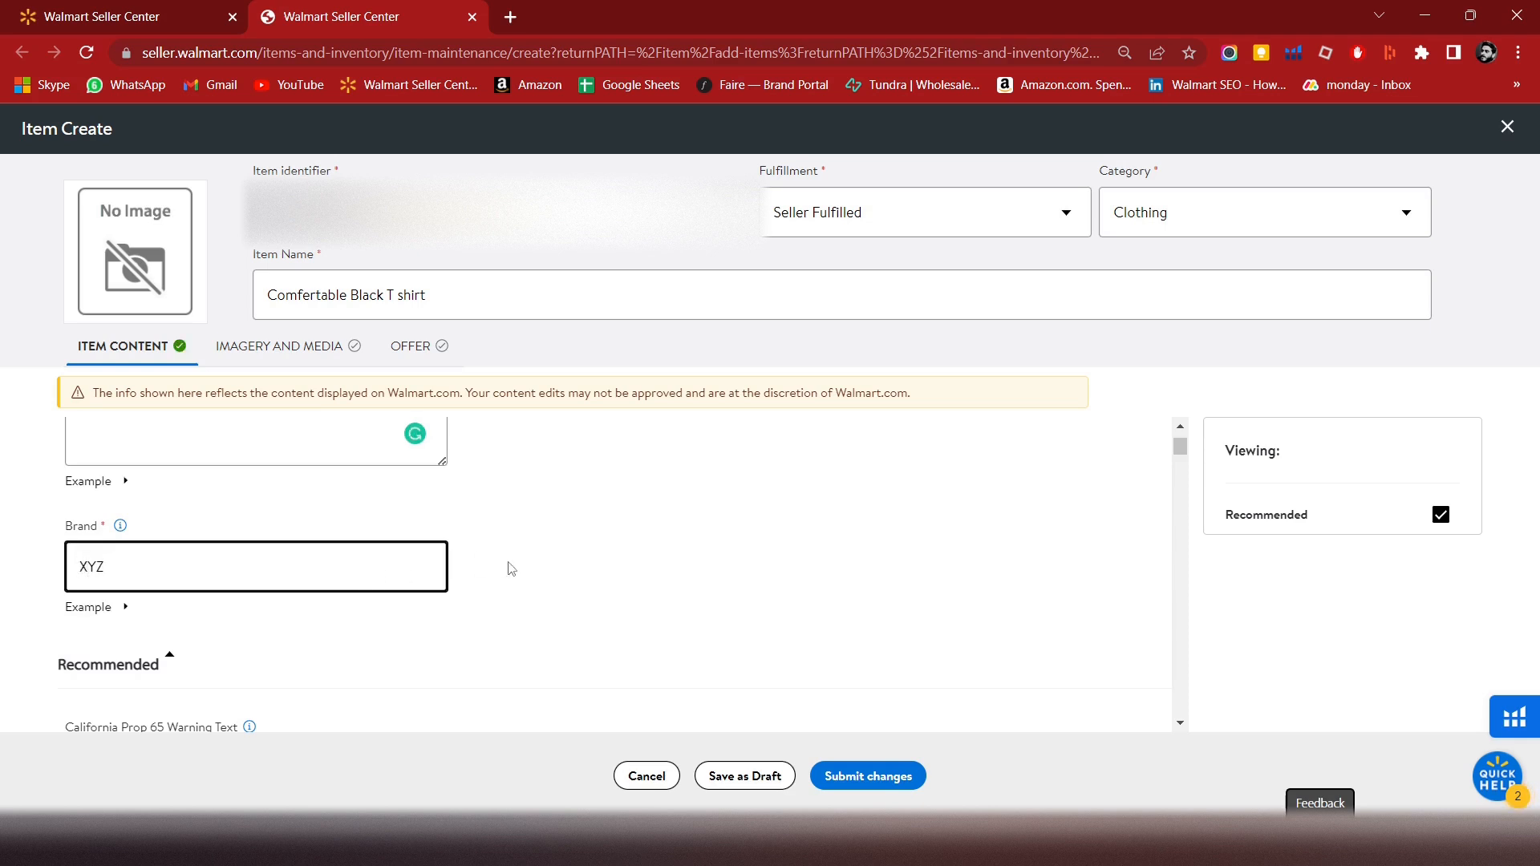
# - Answer the origin field, set gender to Unisex and fulfillment lag time to 2
pyautogui.scroll(-3)
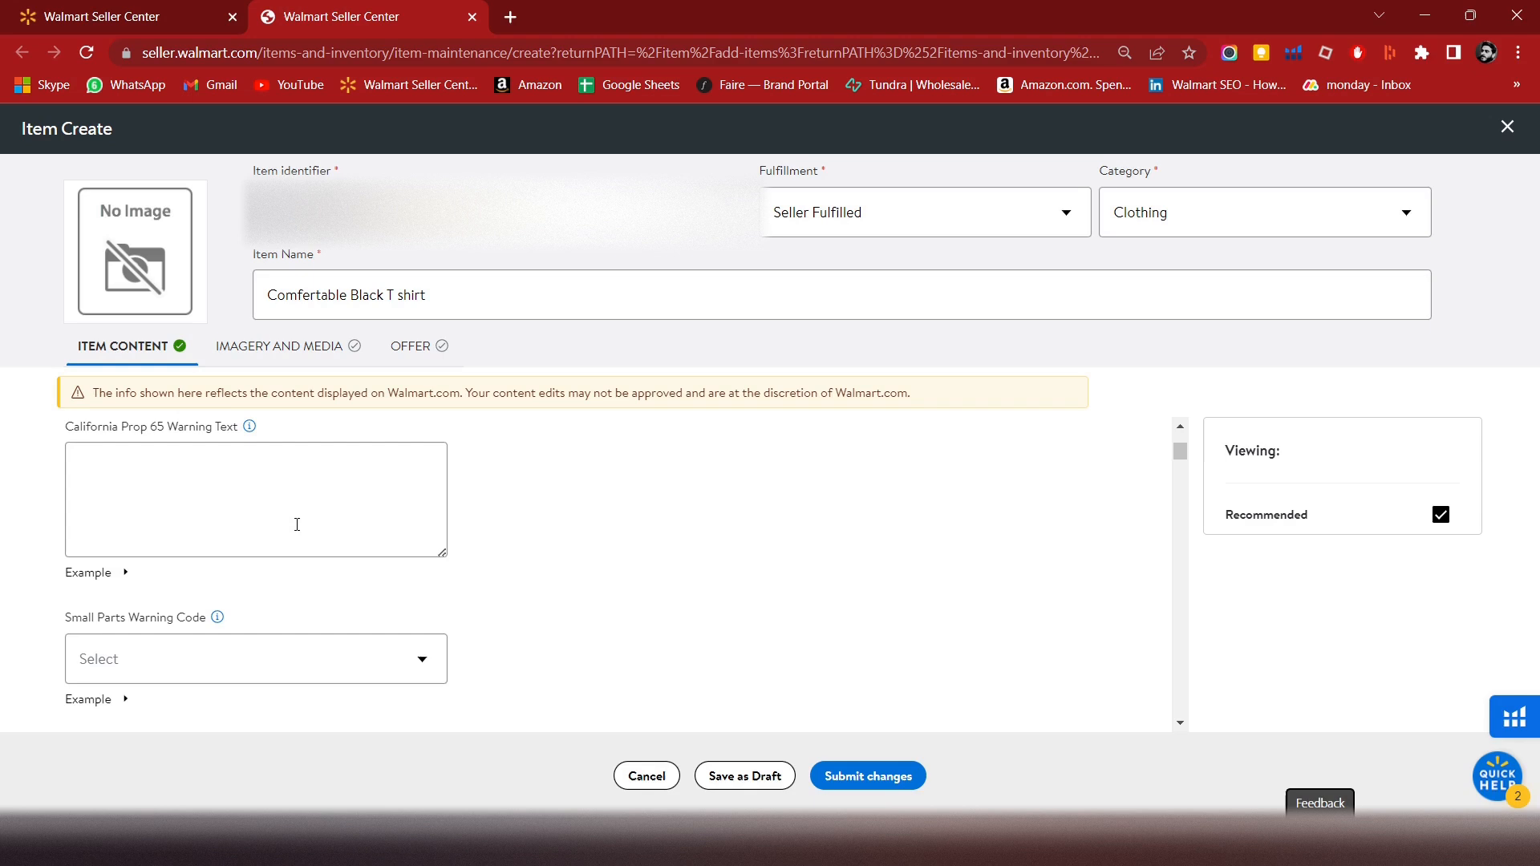
pyautogui.write('No')
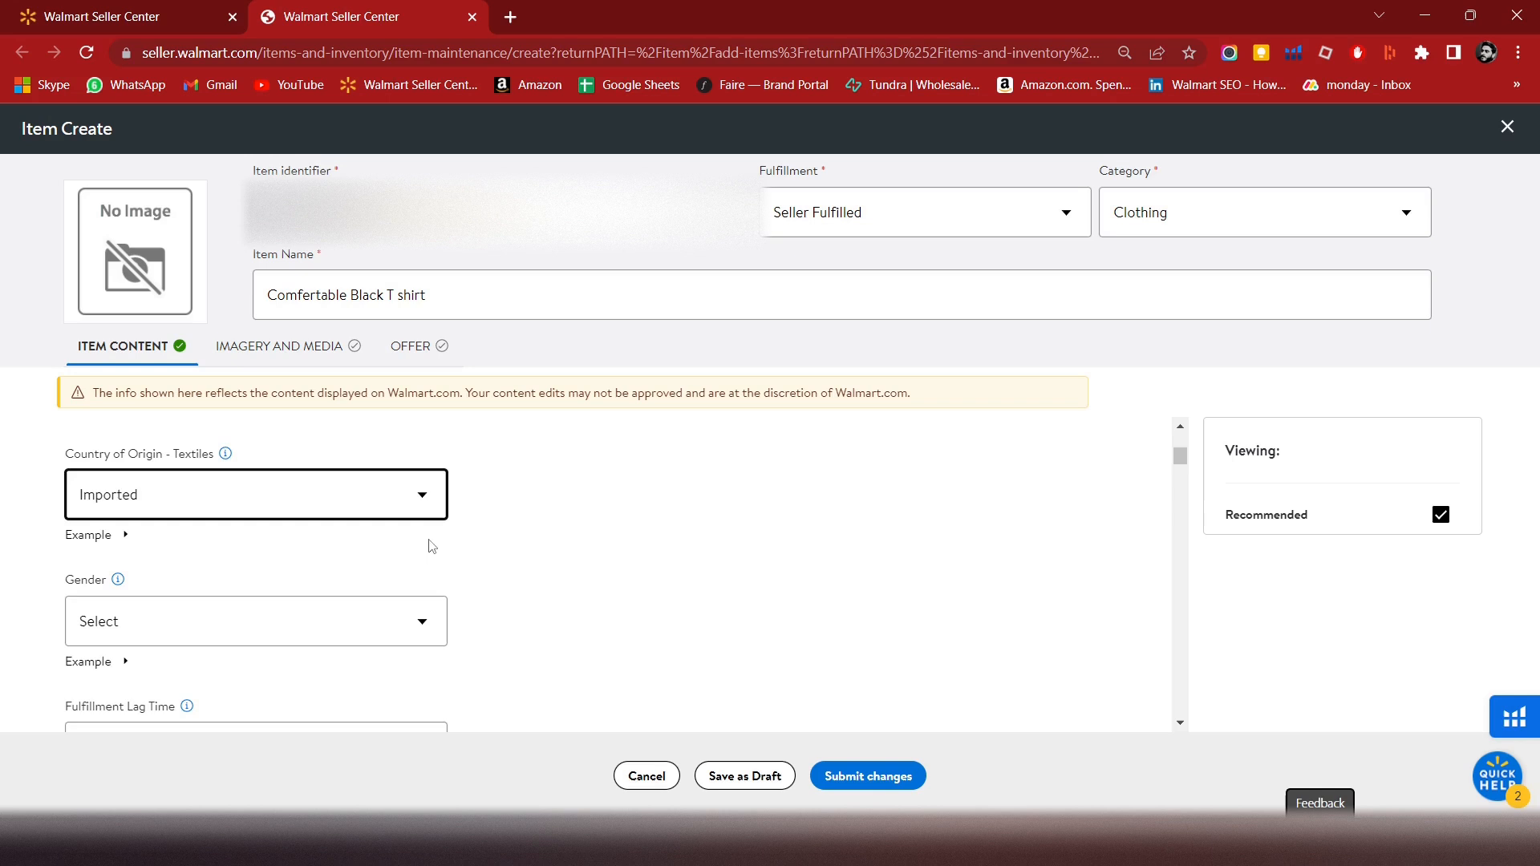
pyautogui.click(255, 521)
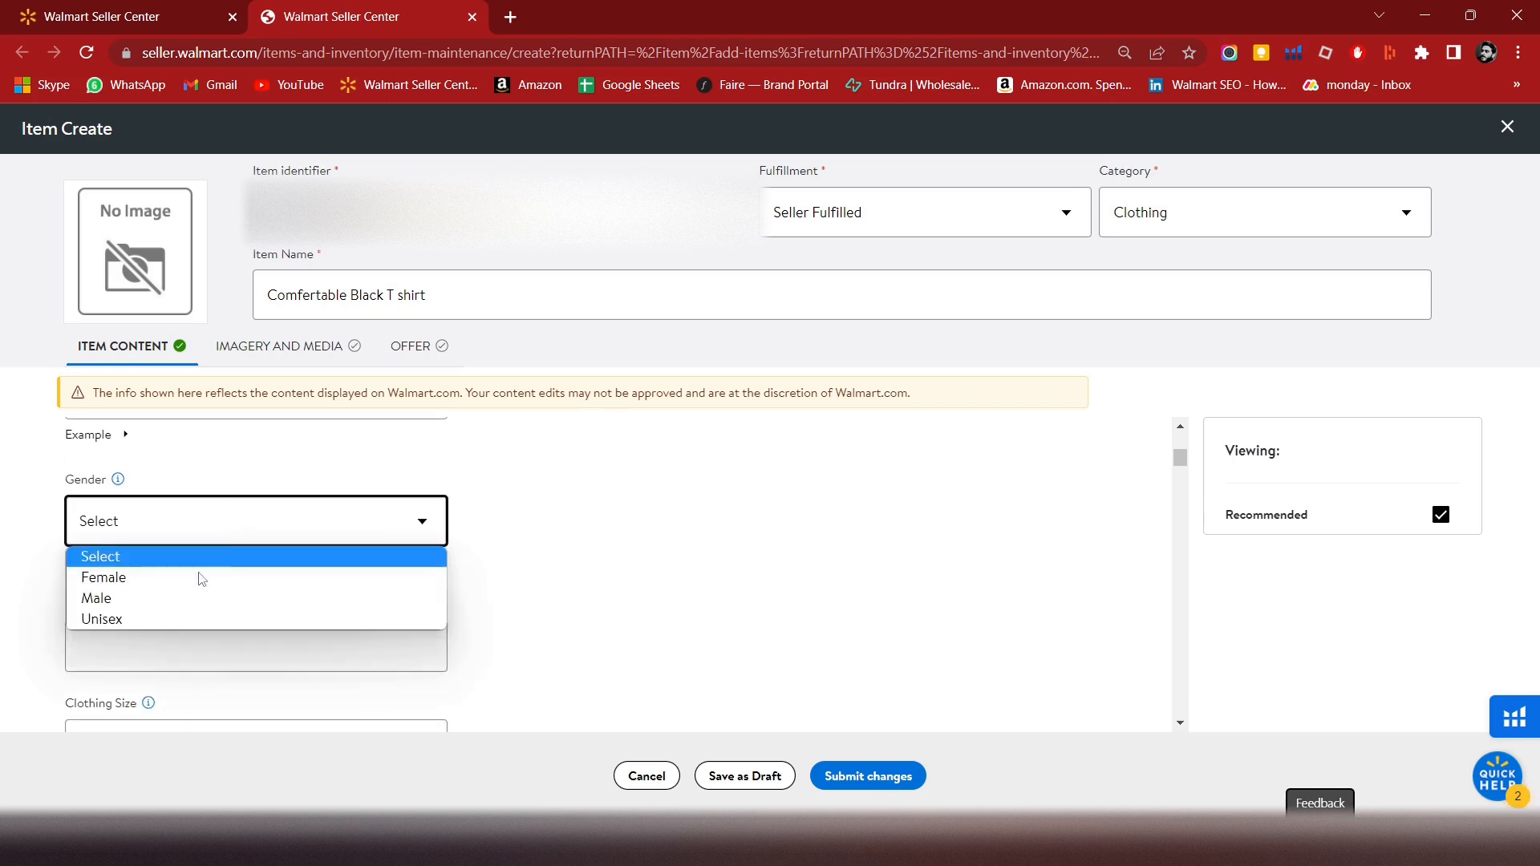
pyautogui.click(101, 618)
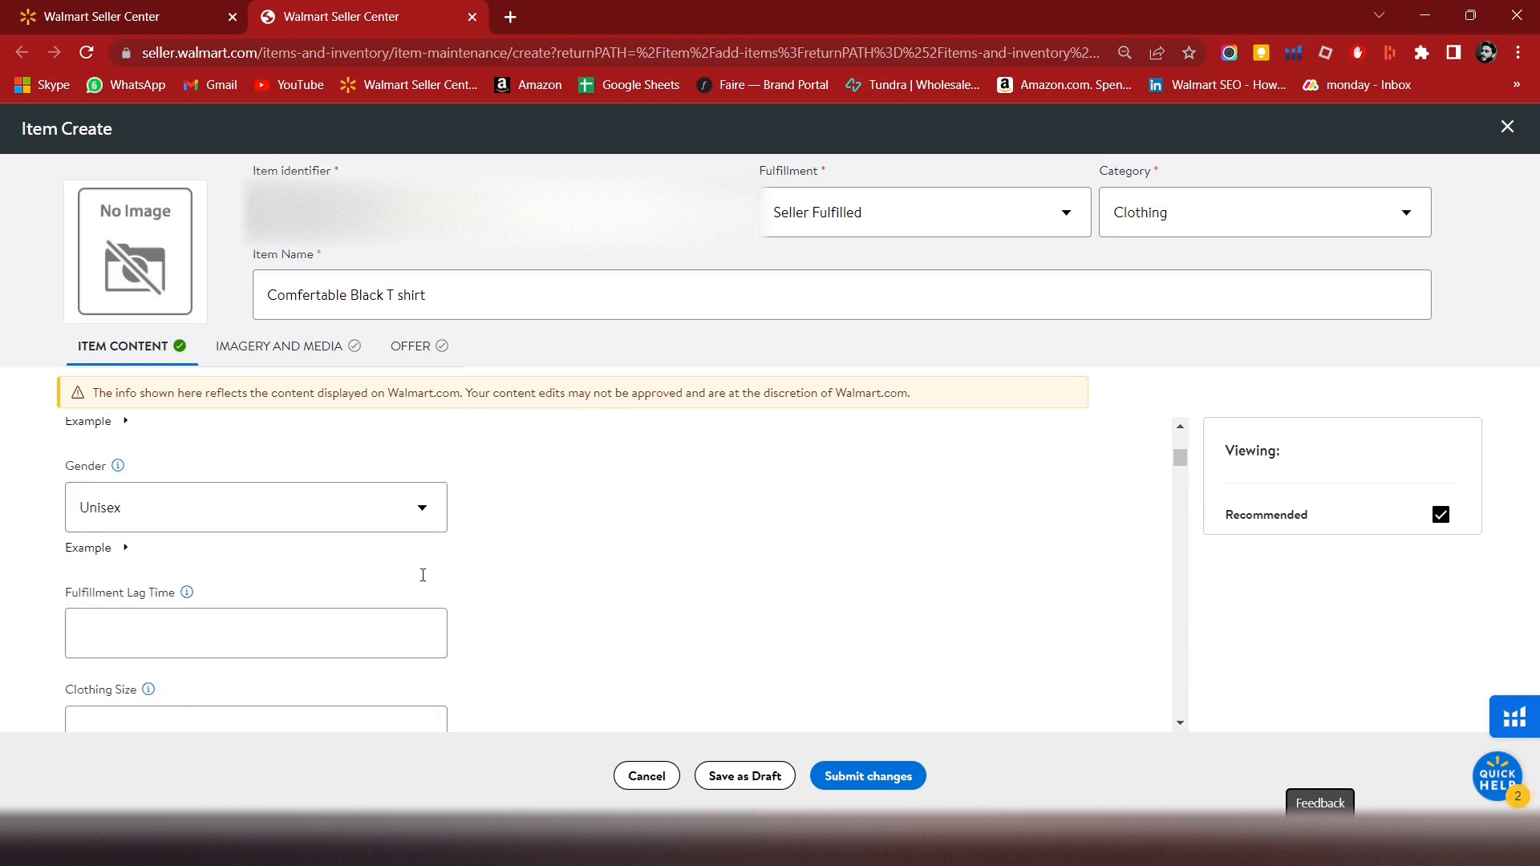
pyautogui.write('2')
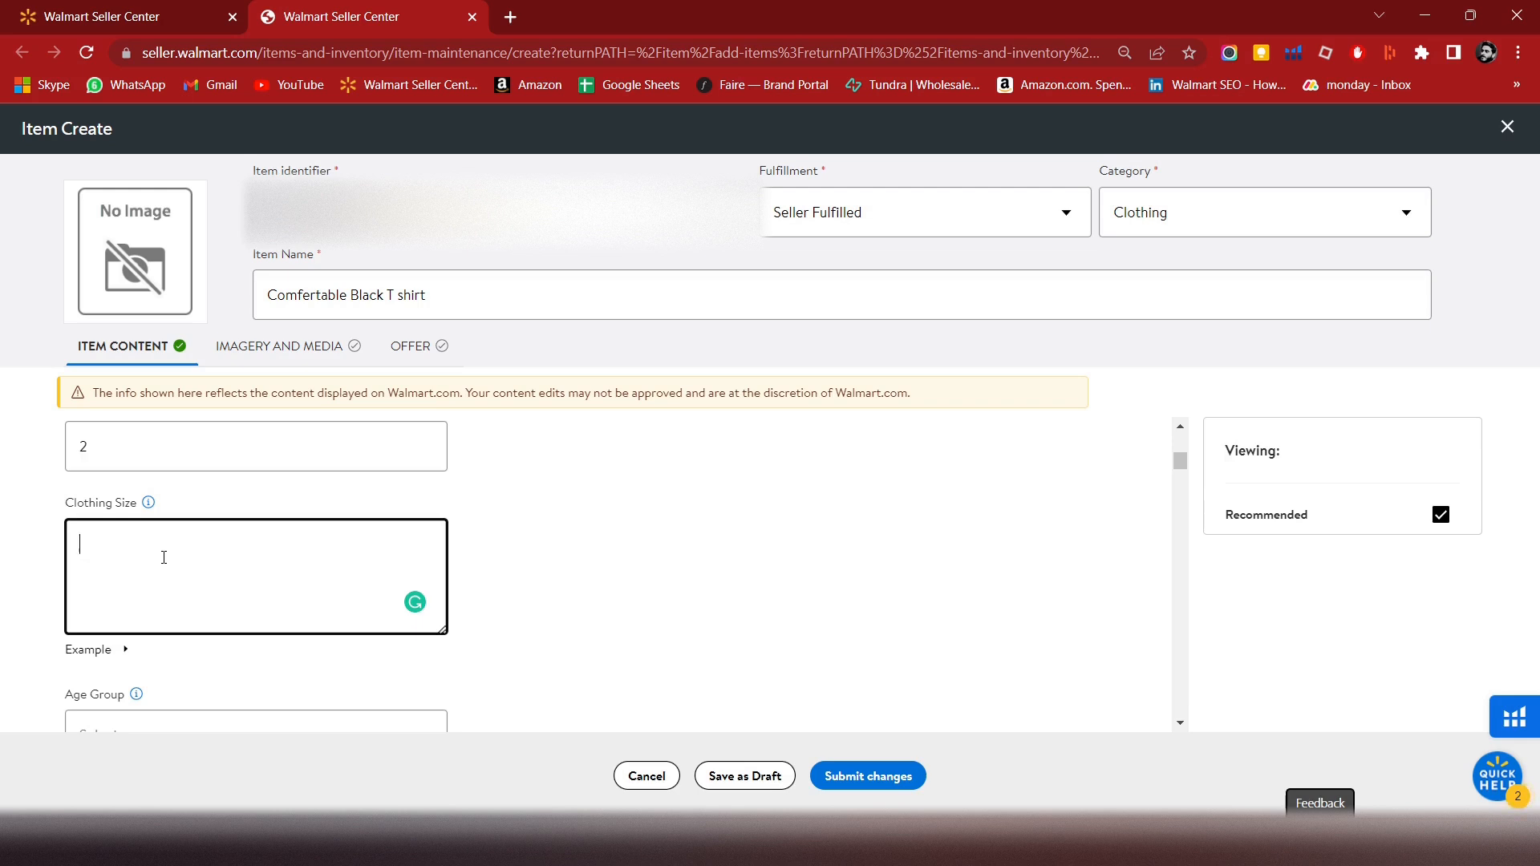
# - Enter clothing size Small and choose an age group option
pyautogui.write('Small')
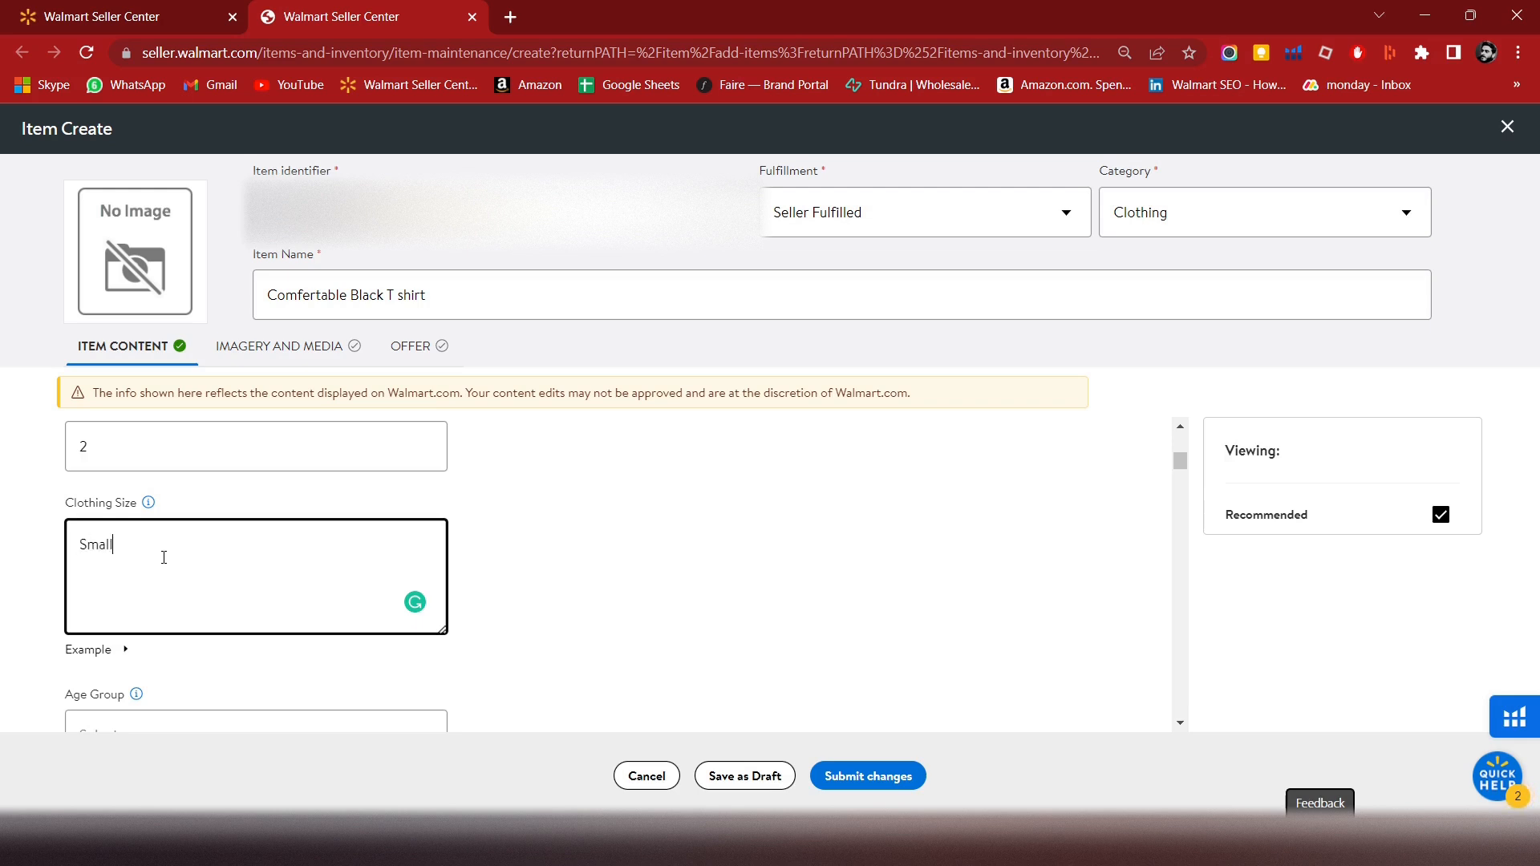
pyautogui.click(522, 563)
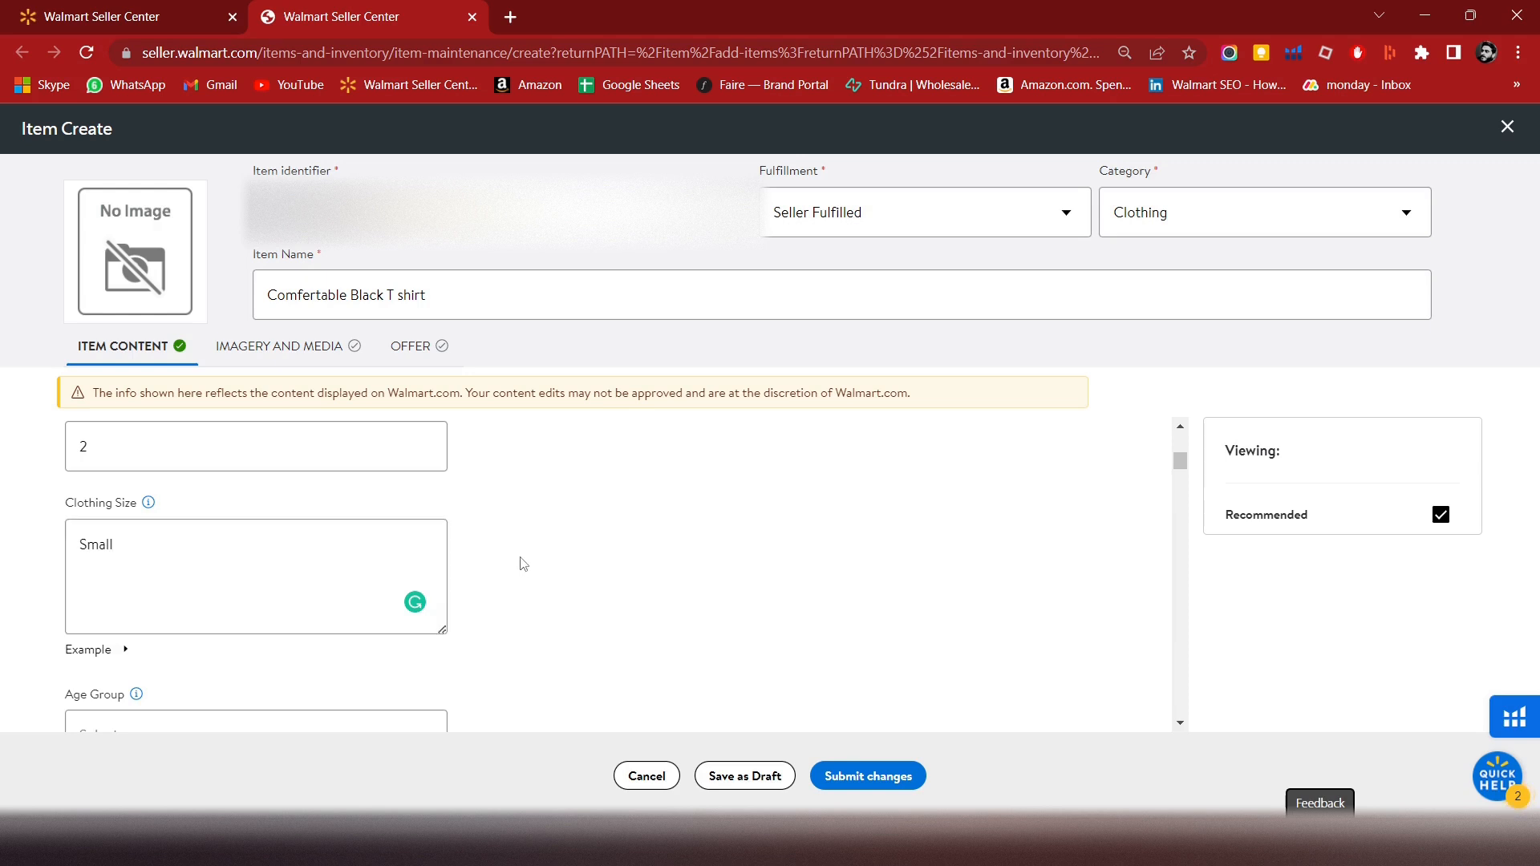
pyautogui.click(254, 535)
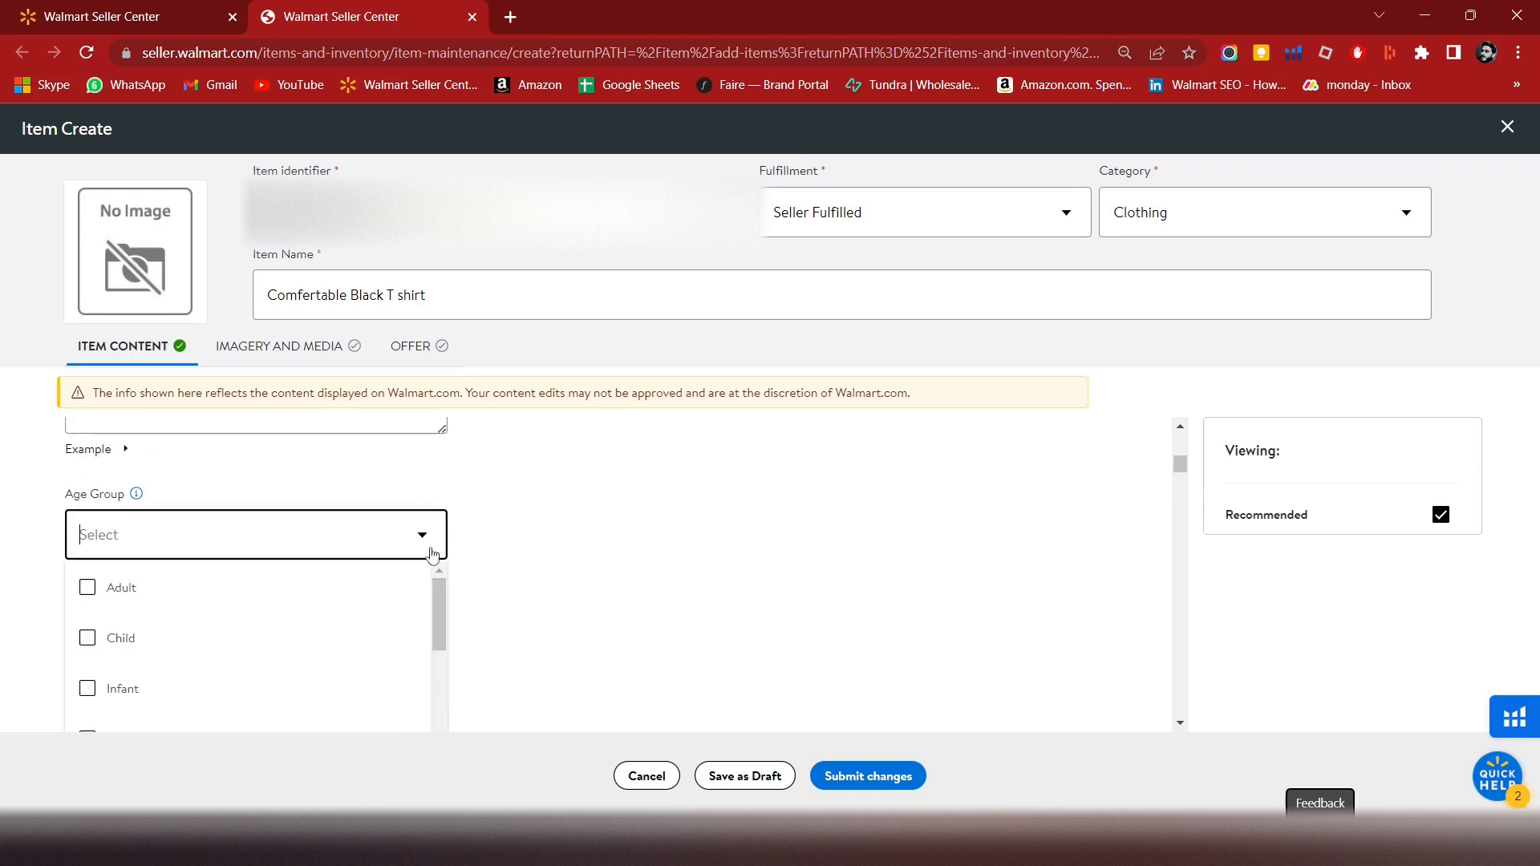
pyautogui.click(119, 587)
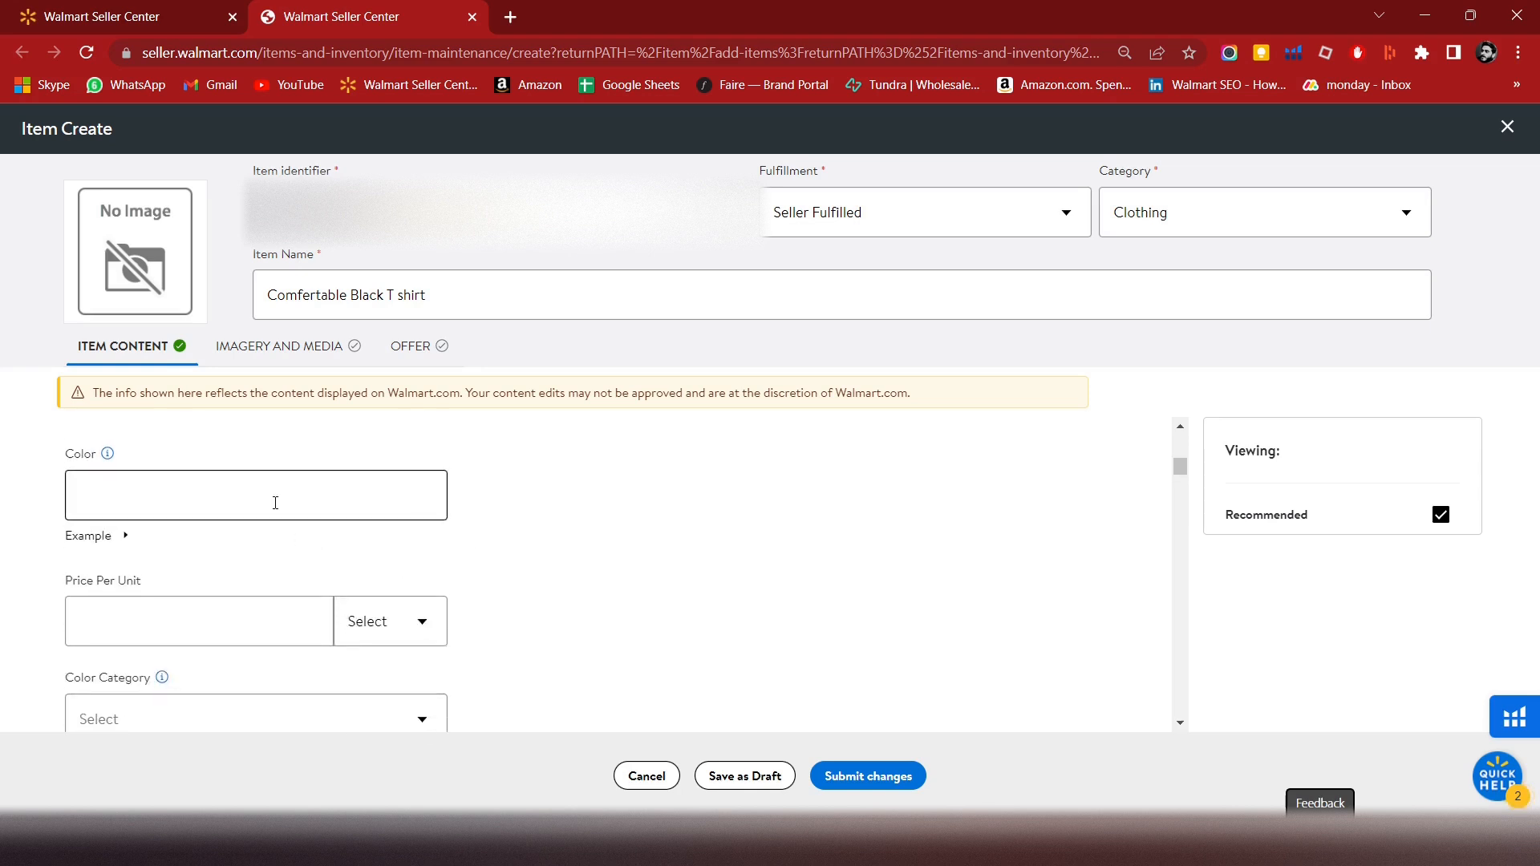
# - Enter Navy Blue as the shirt's colour
pyautogui.click(255, 494)
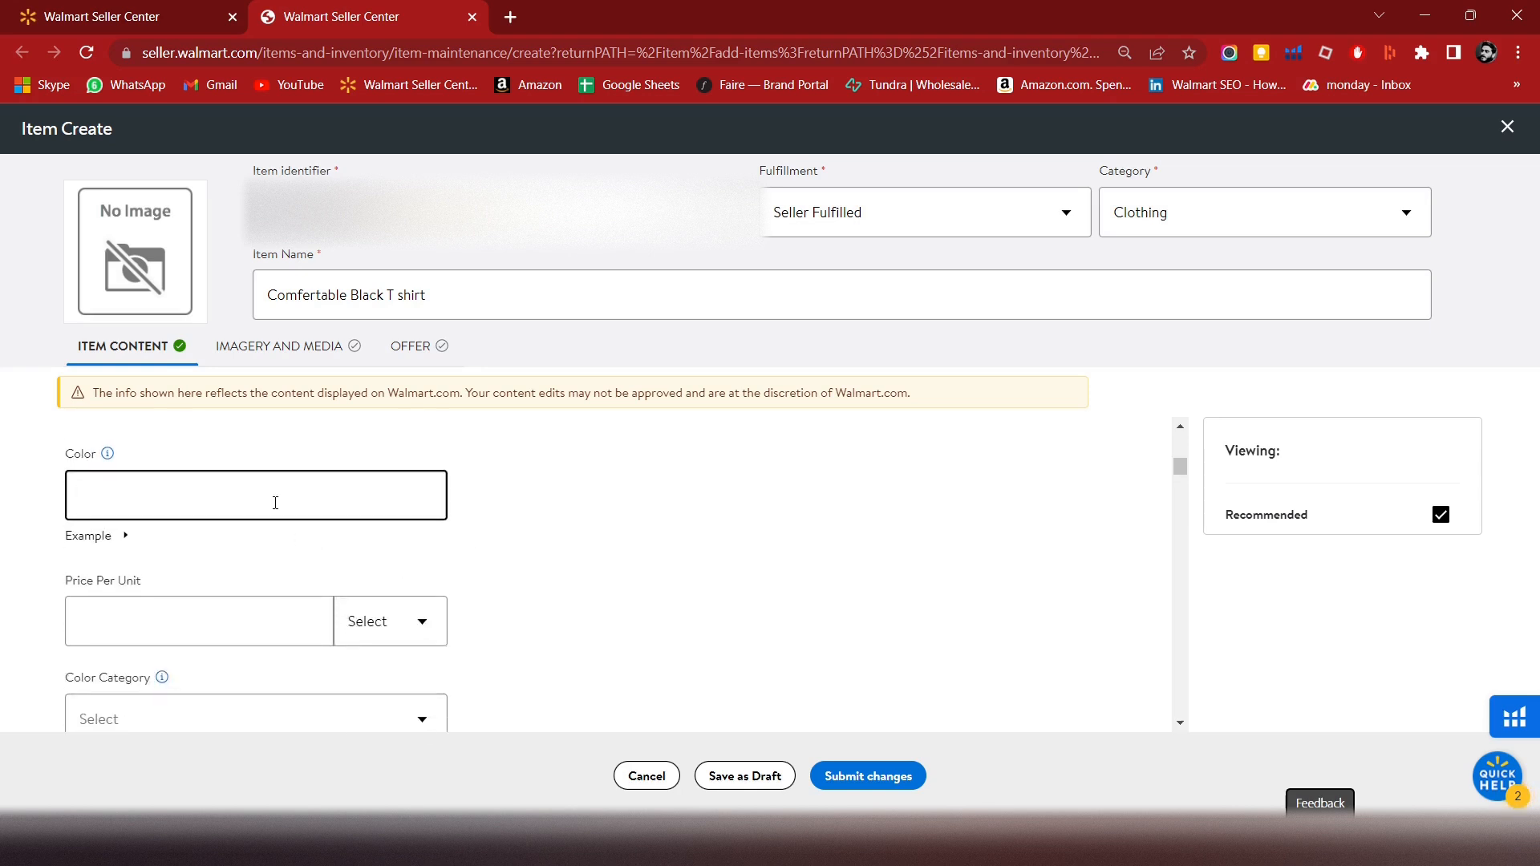
pyautogui.write('Navy')
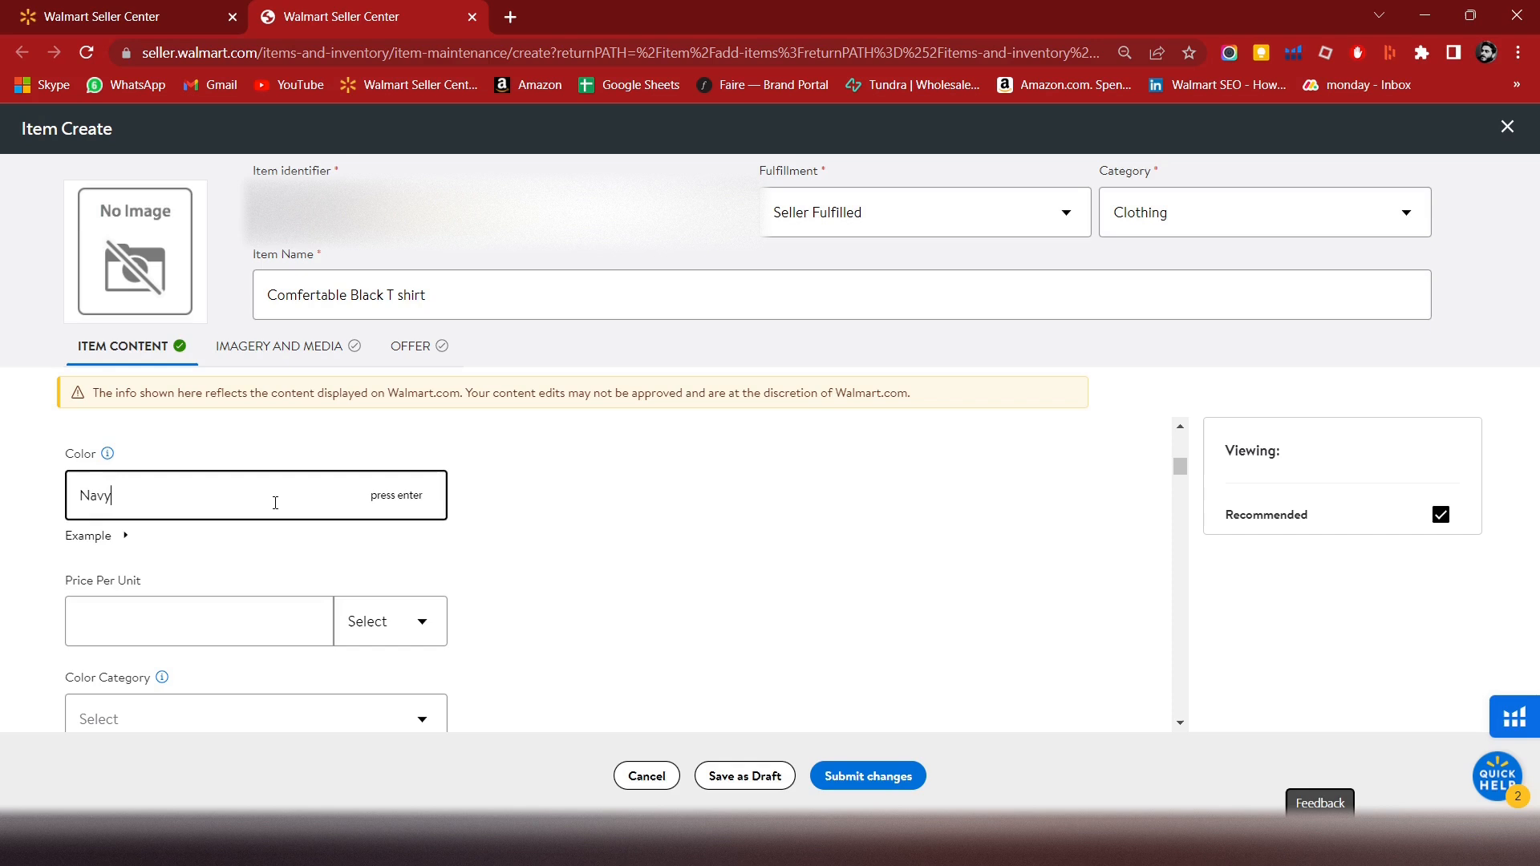
pyautogui.write('Blue')
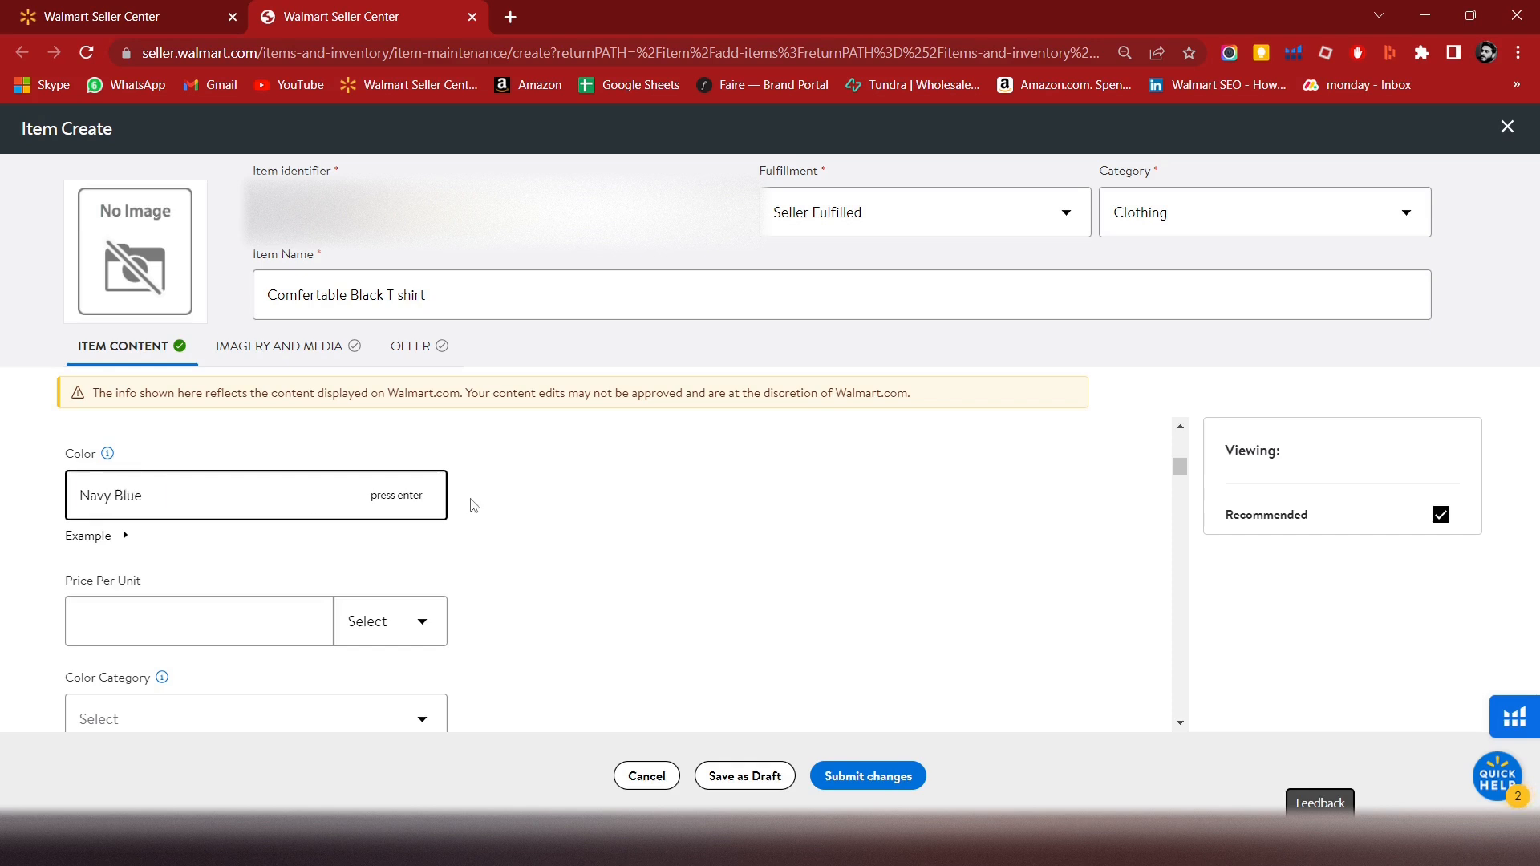
# - Set colour category to Blue and Contains Electronic Component to No
pyautogui.scroll(-3)
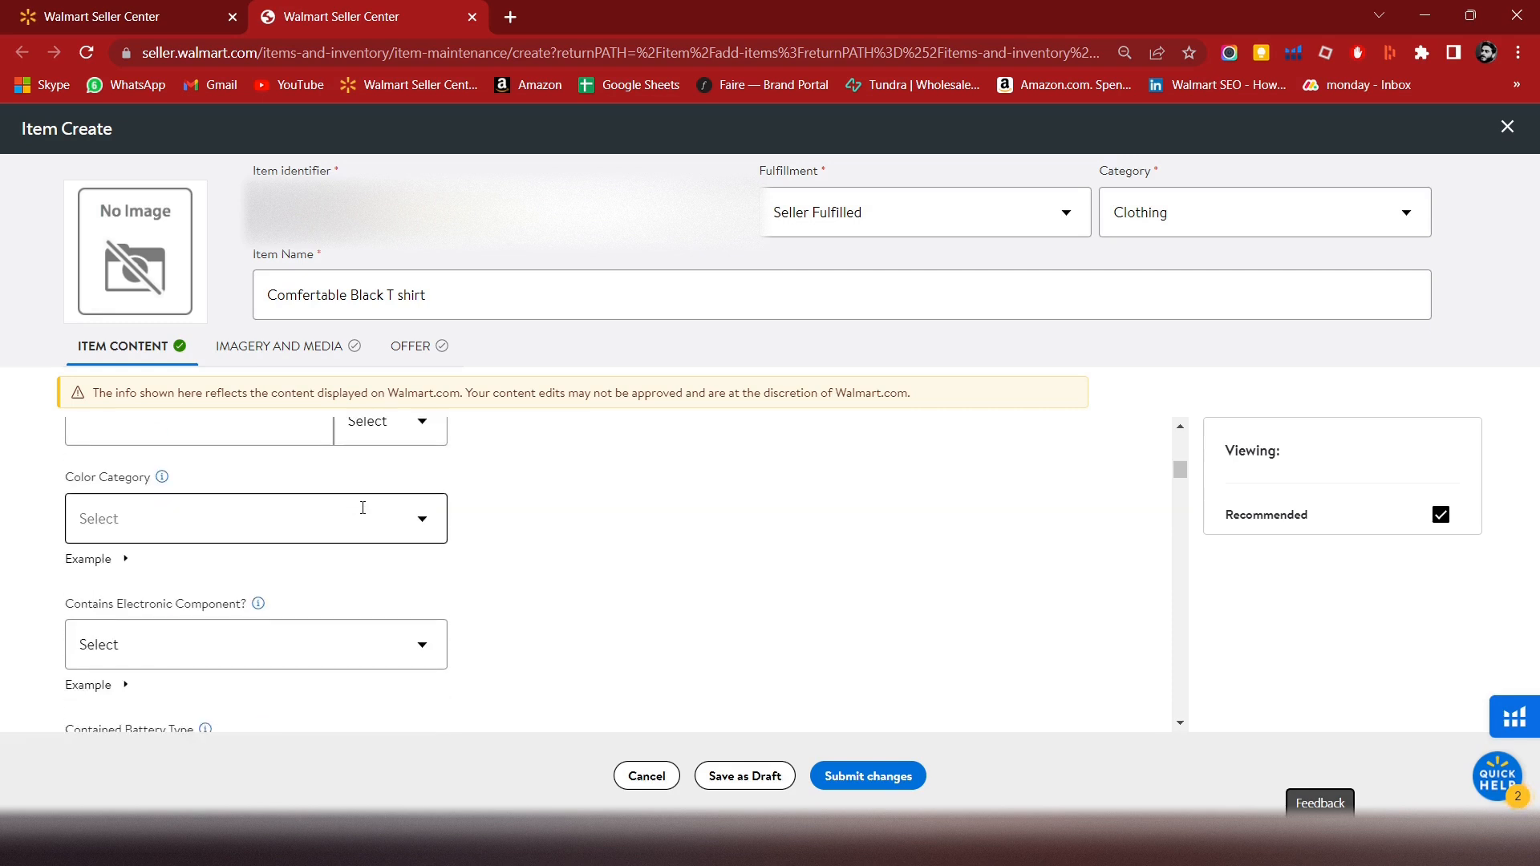
pyautogui.click(255, 517)
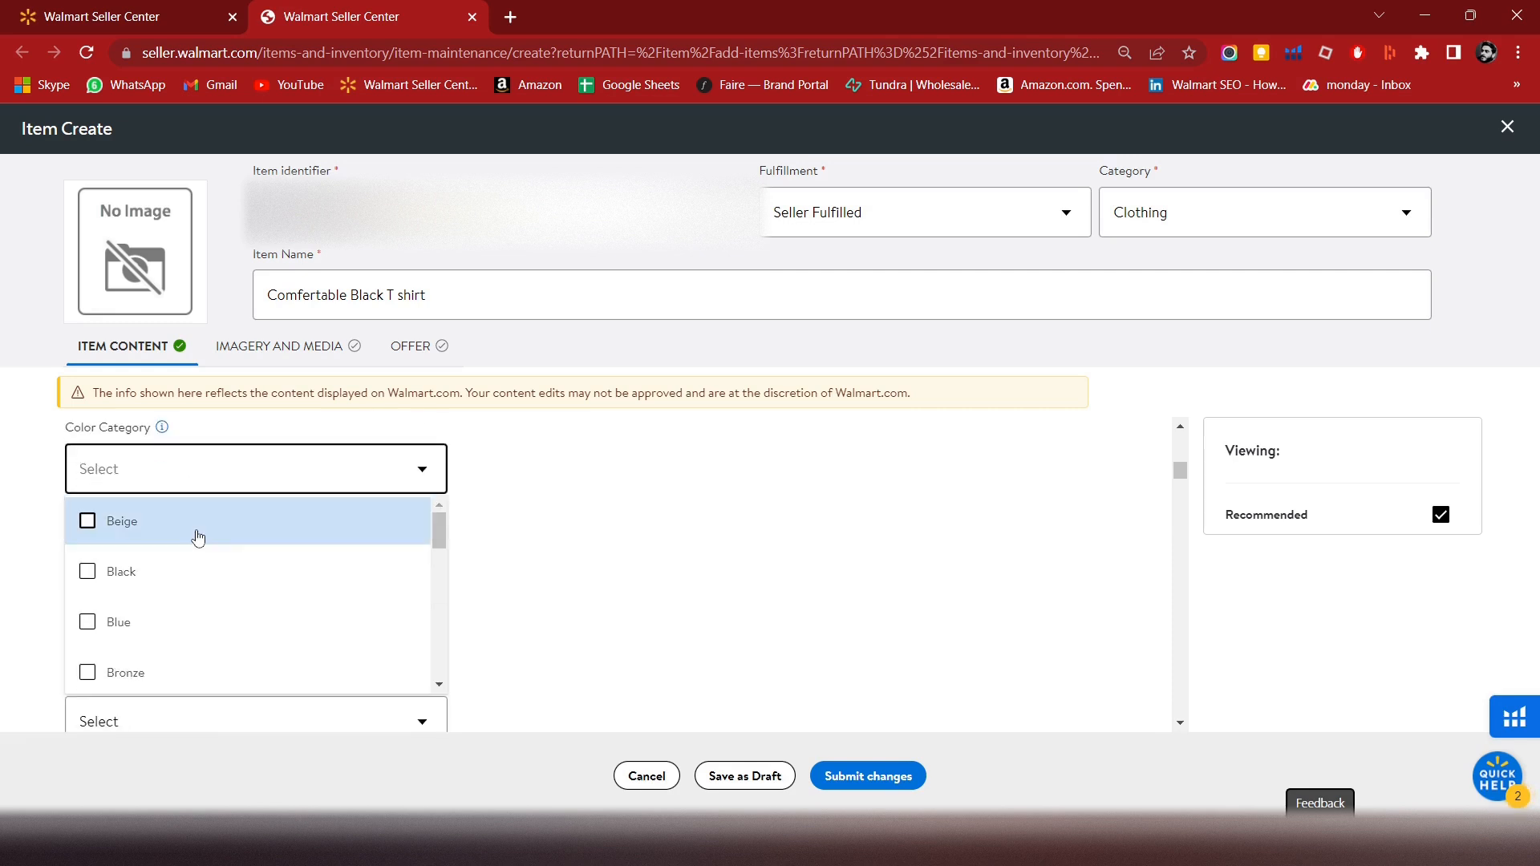
pyautogui.write('Blue')
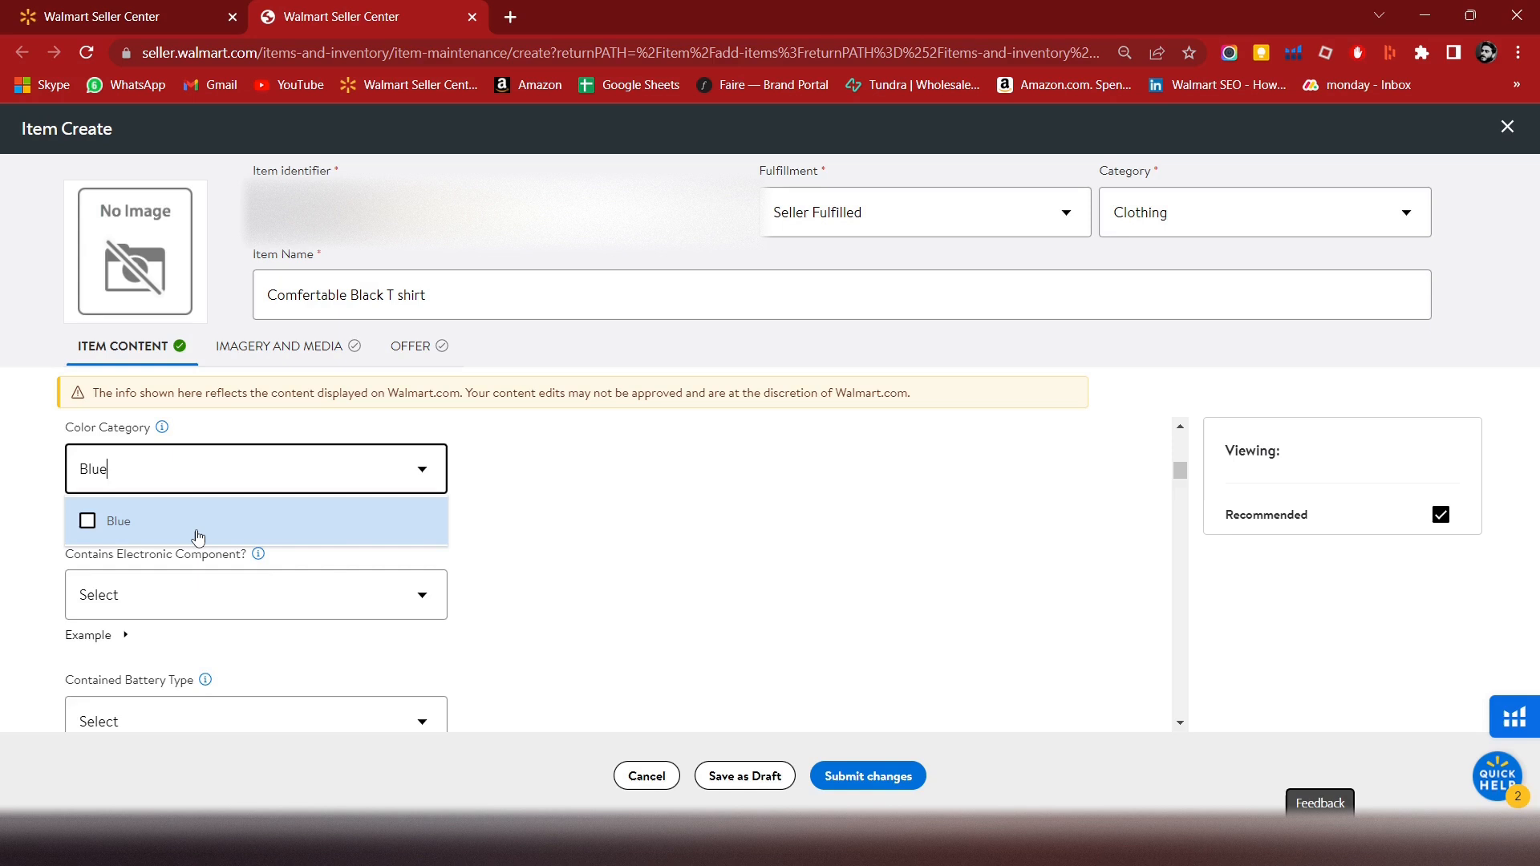
pyautogui.click(118, 521)
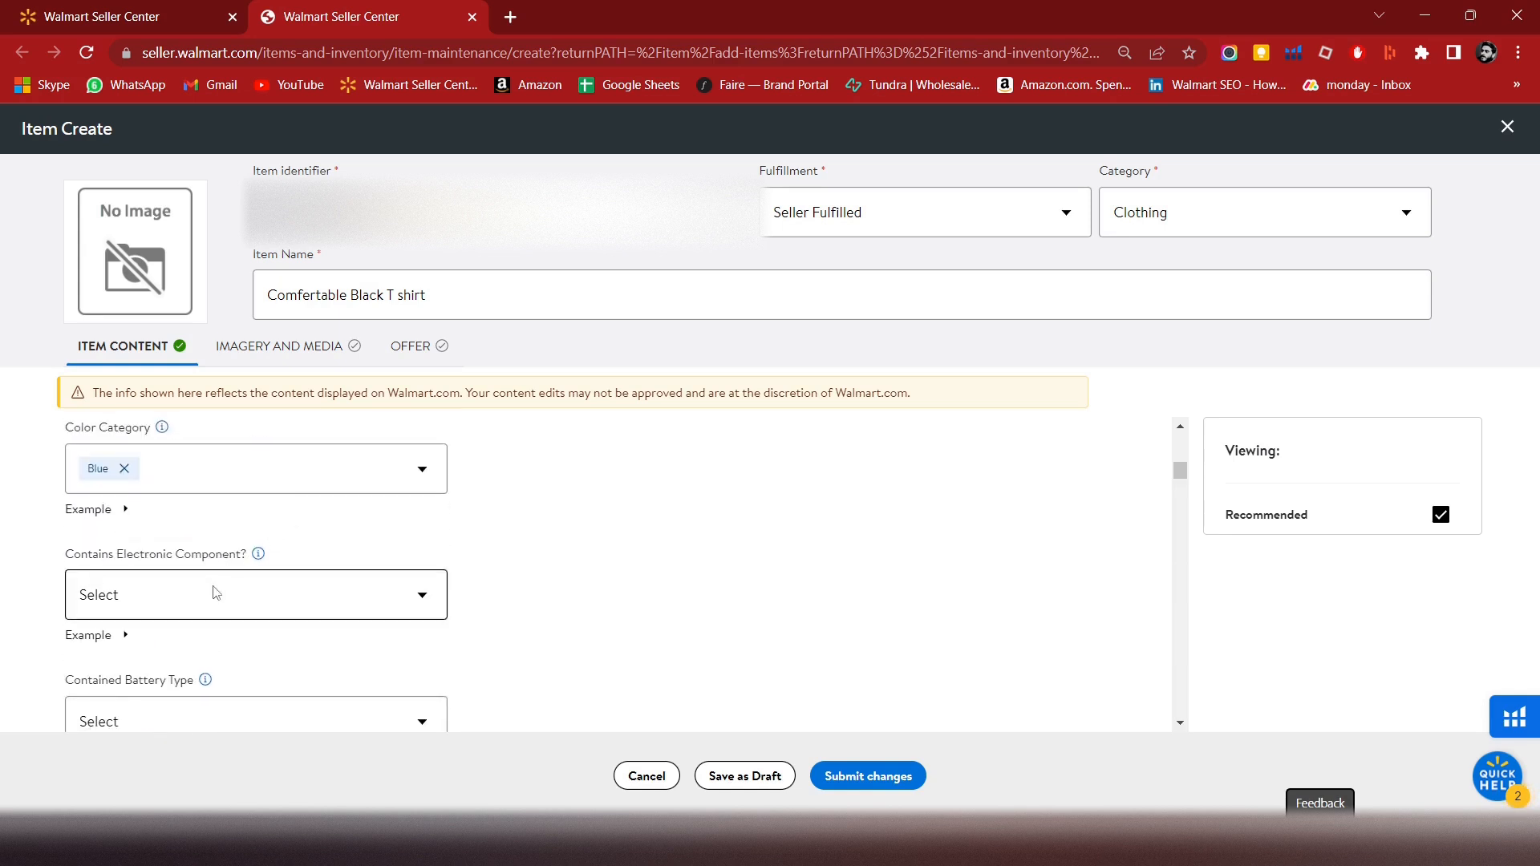
pyautogui.click(255, 594)
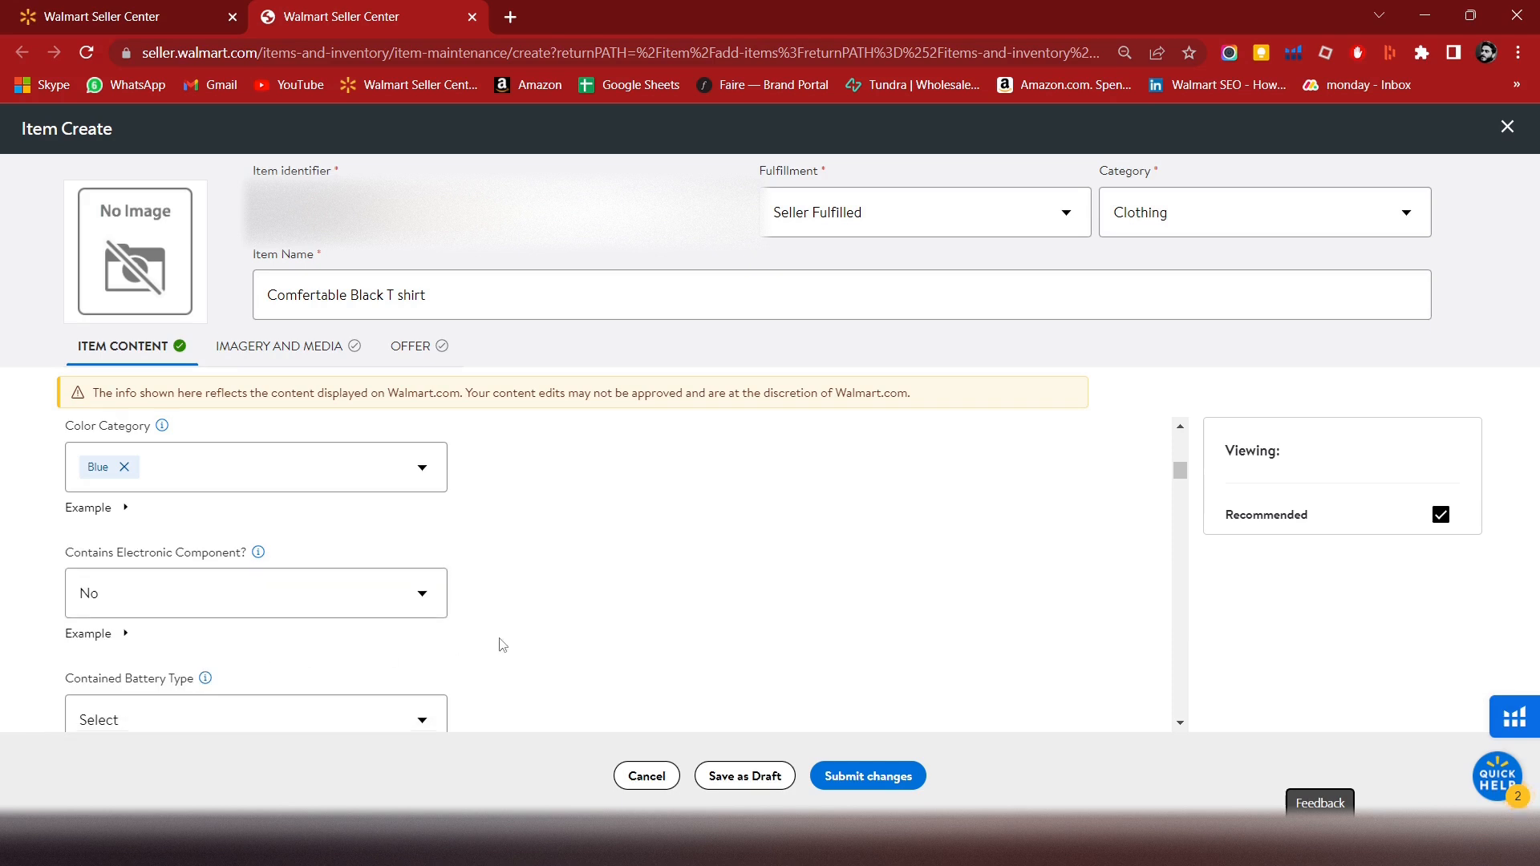
pyautogui.click(254, 718)
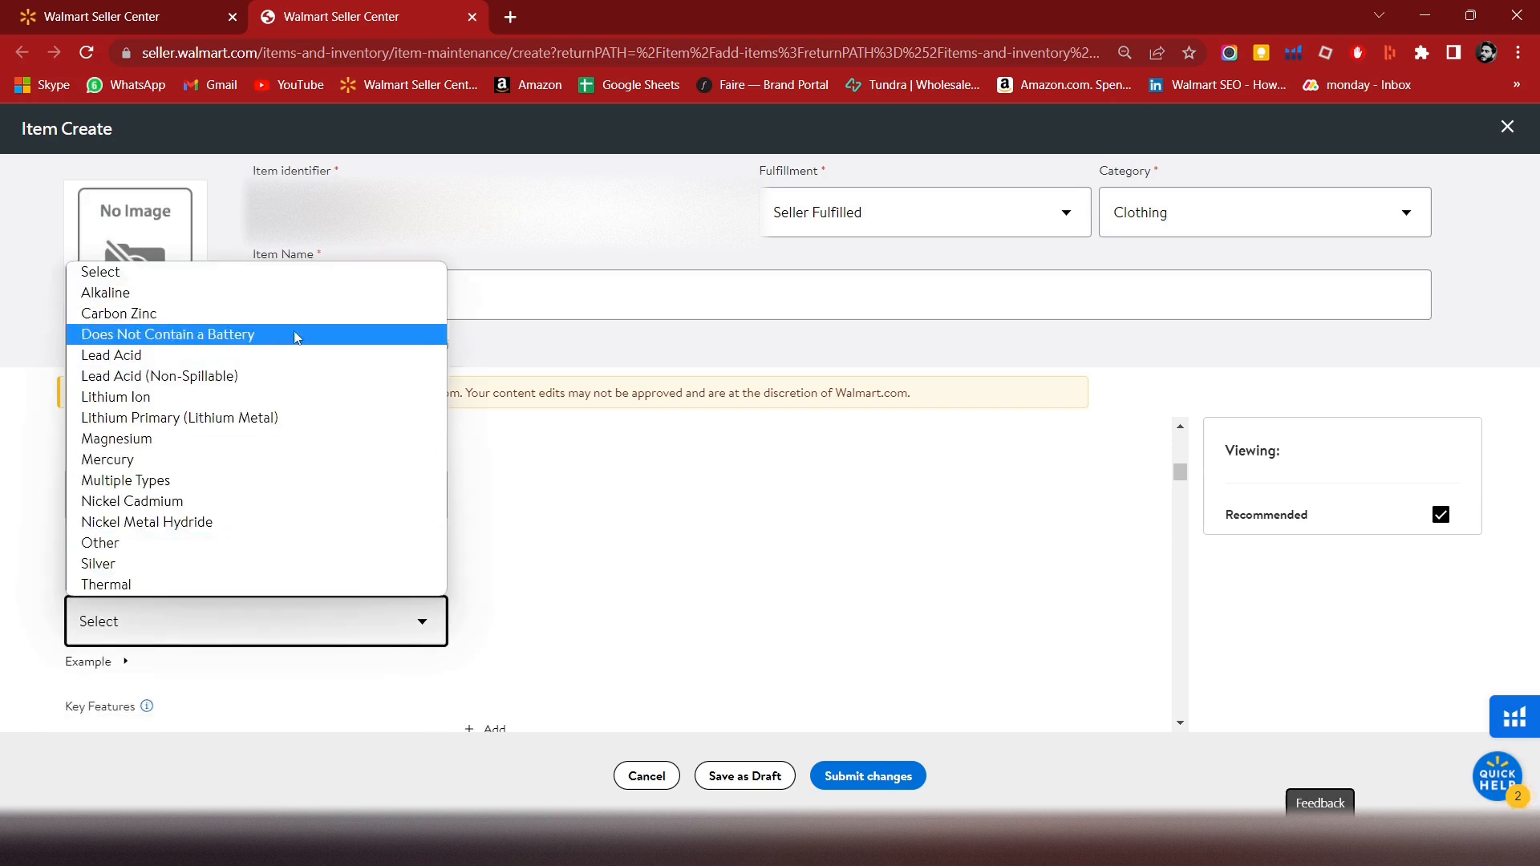
# - Set battery type to Does Not Contain a Battery and type key feature '1000 Character'
pyautogui.click(167, 334)
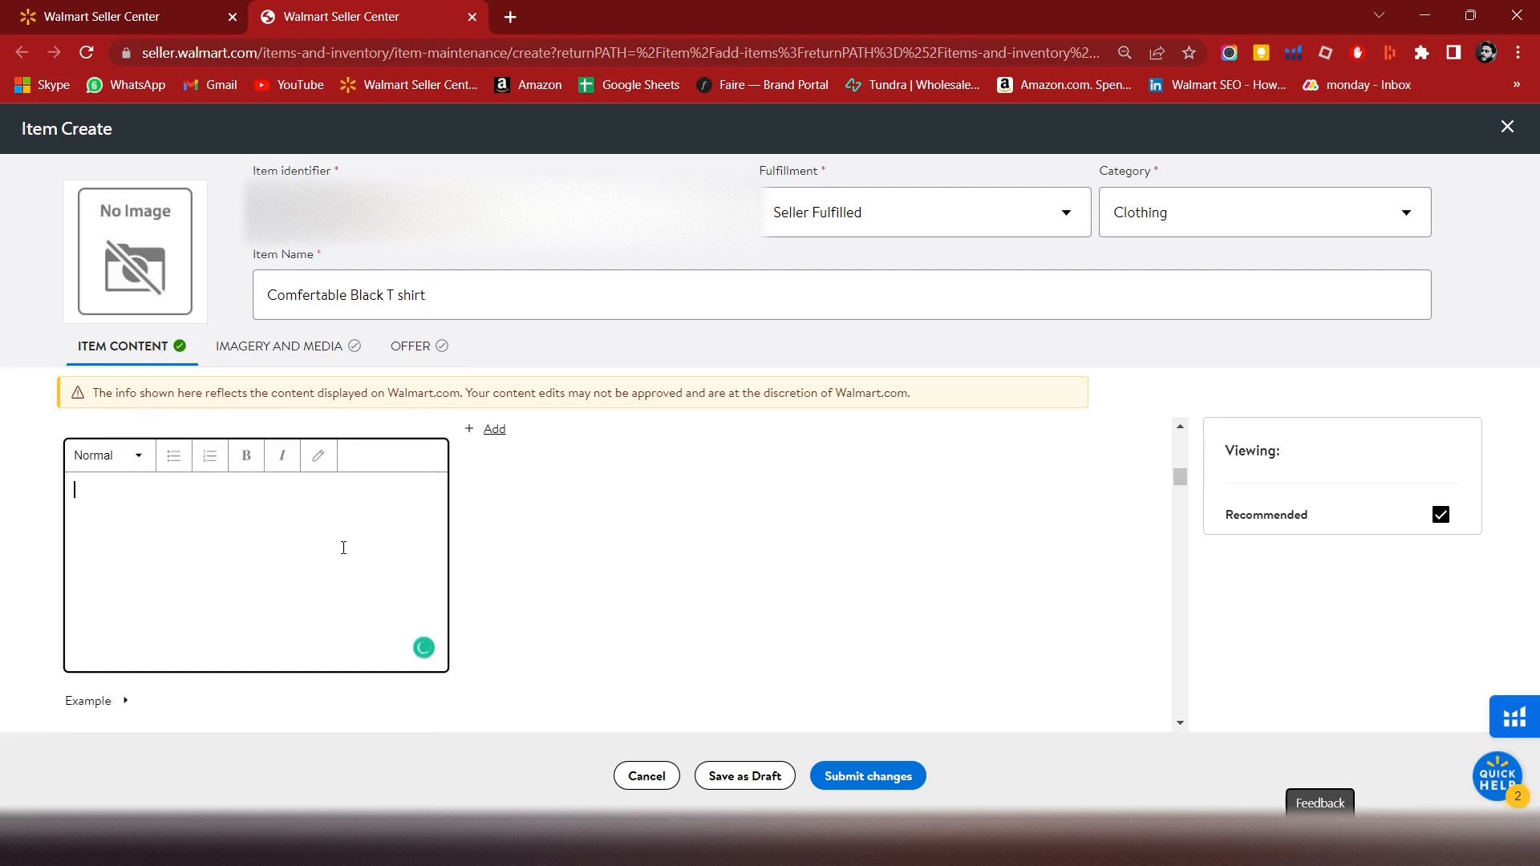
pyautogui.write('1000')
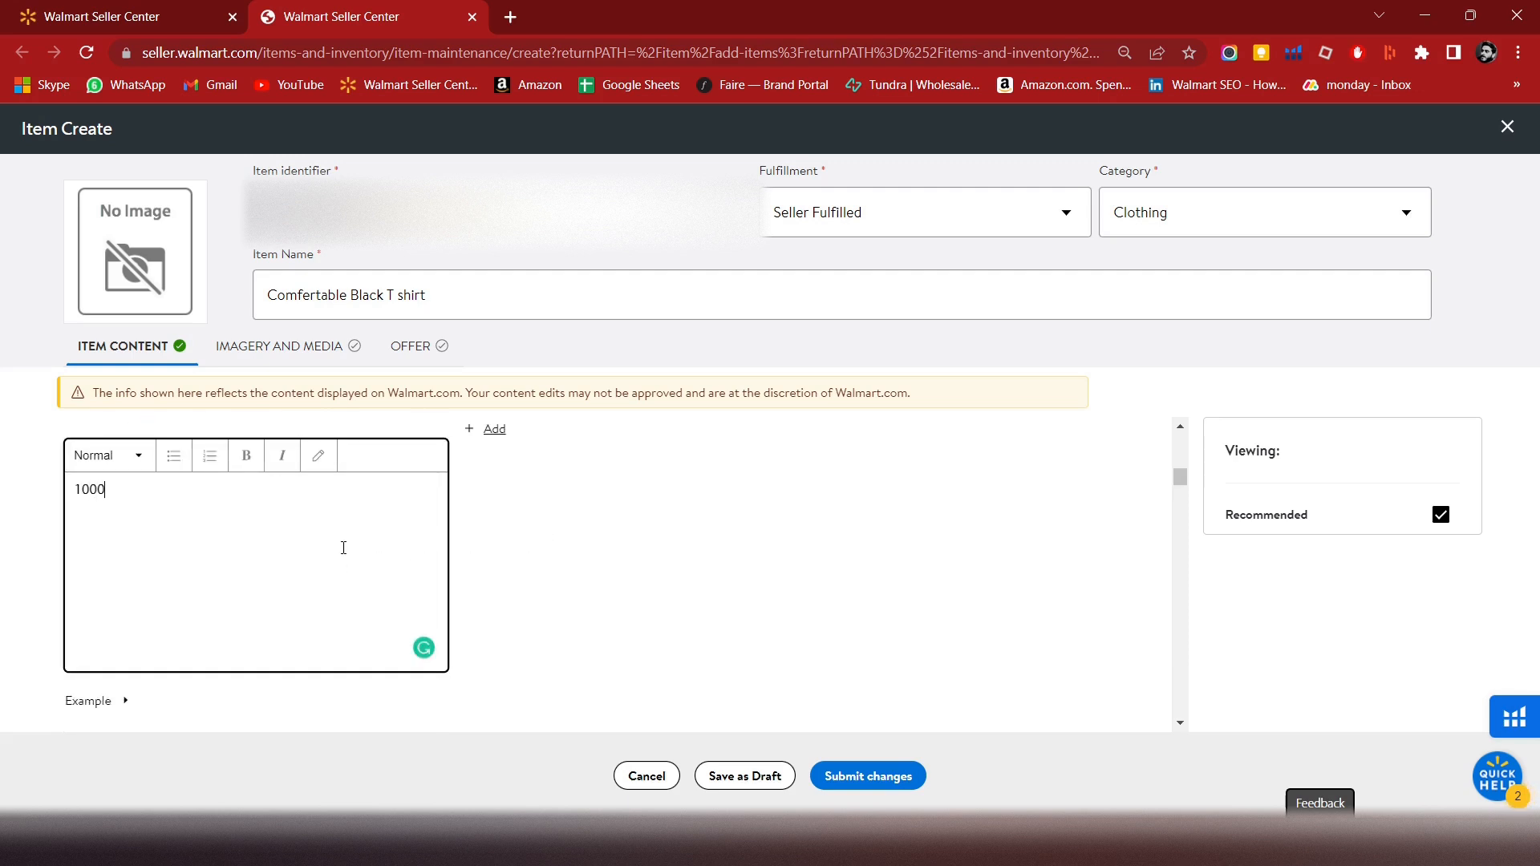
pyautogui.write('Cha')
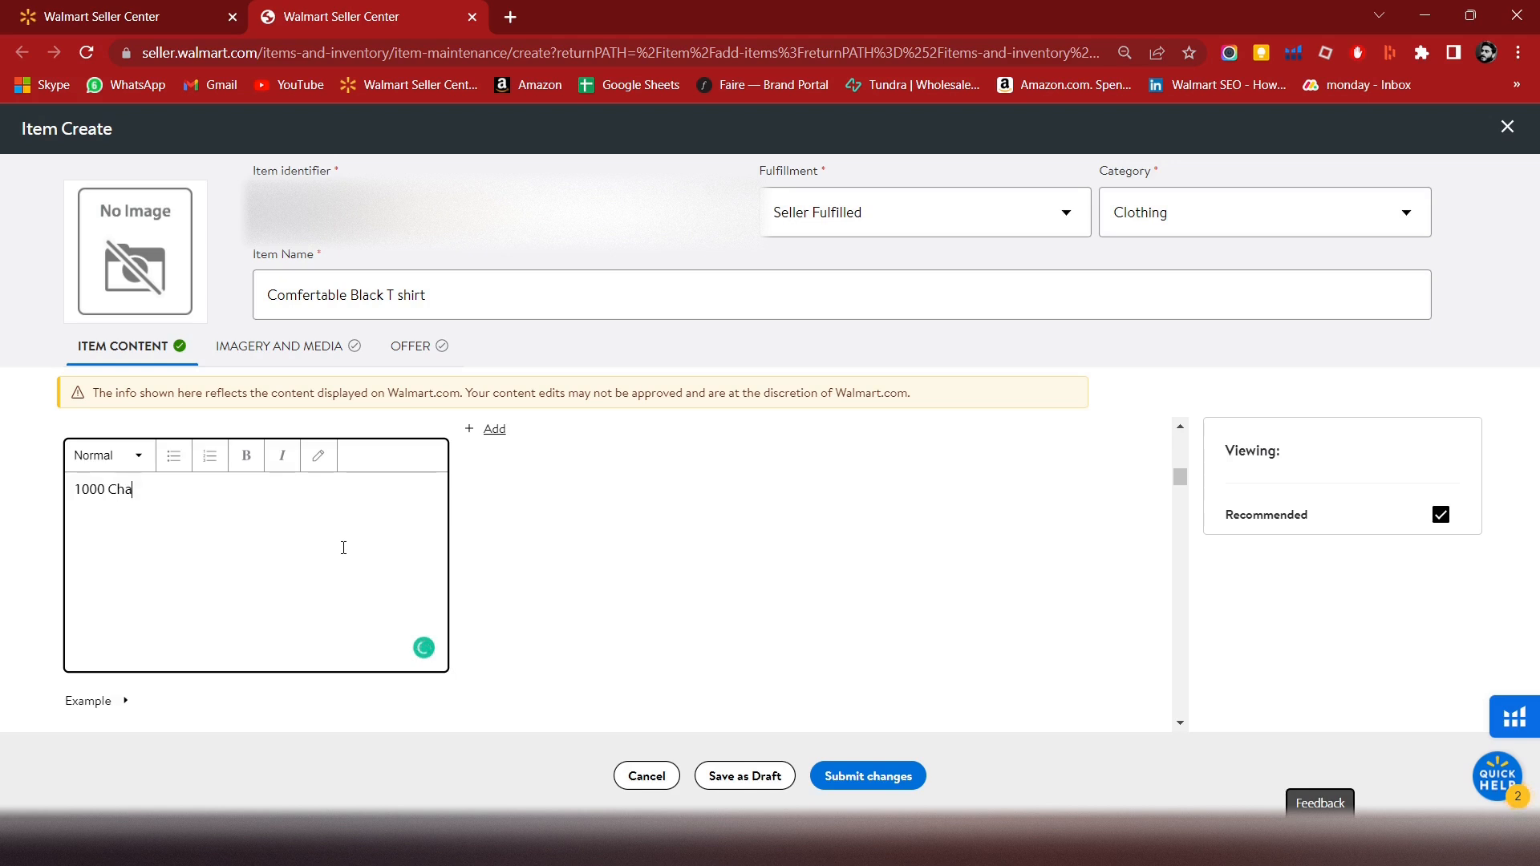
pyautogui.write('racter')
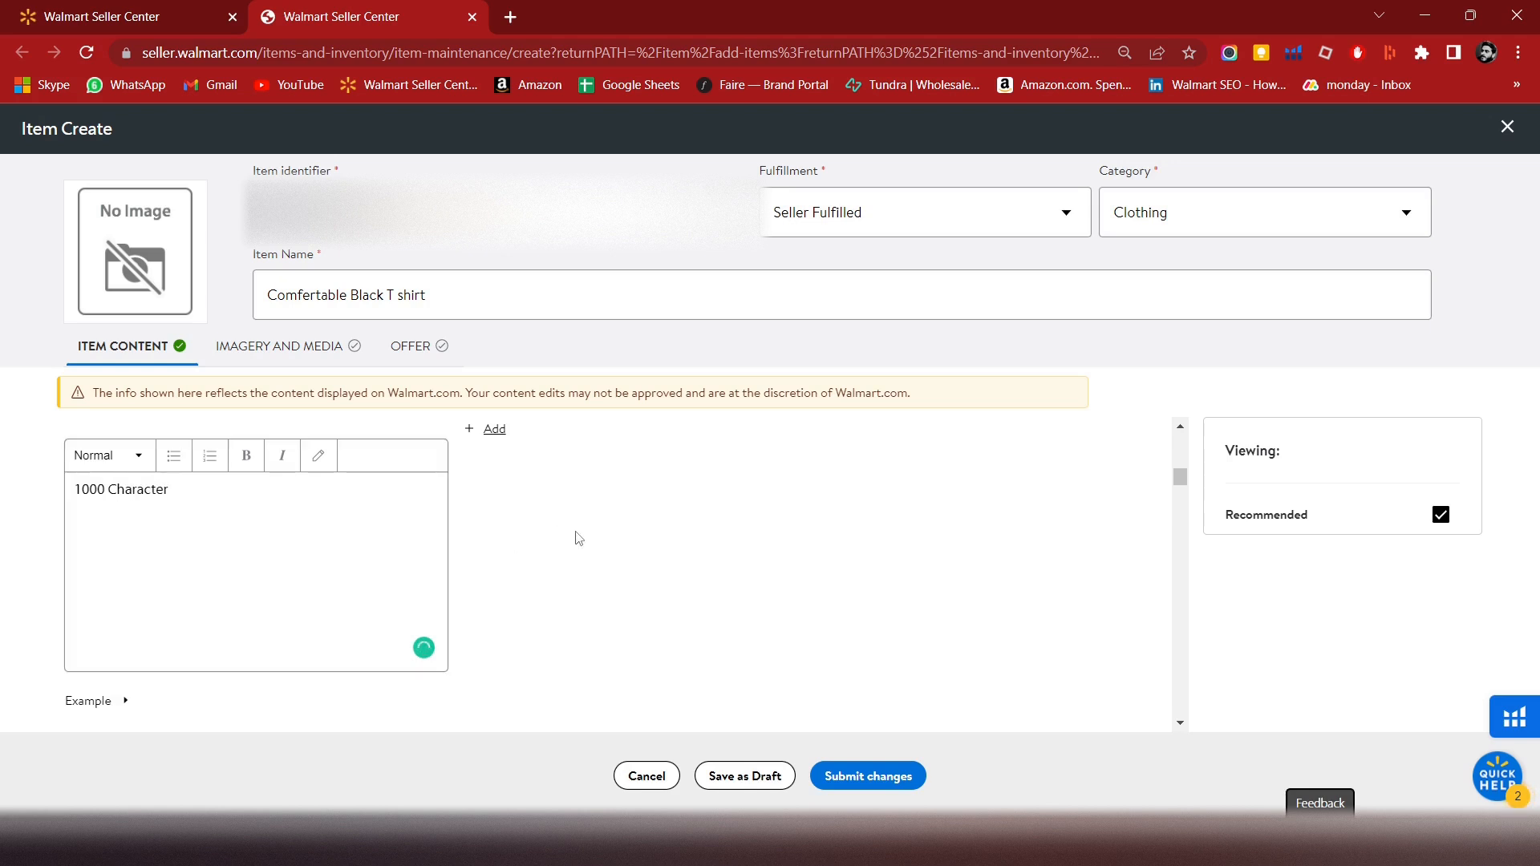
# - Format the key feature as a bulleted Header 1, bold and italic
pyautogui.scroll(-3)
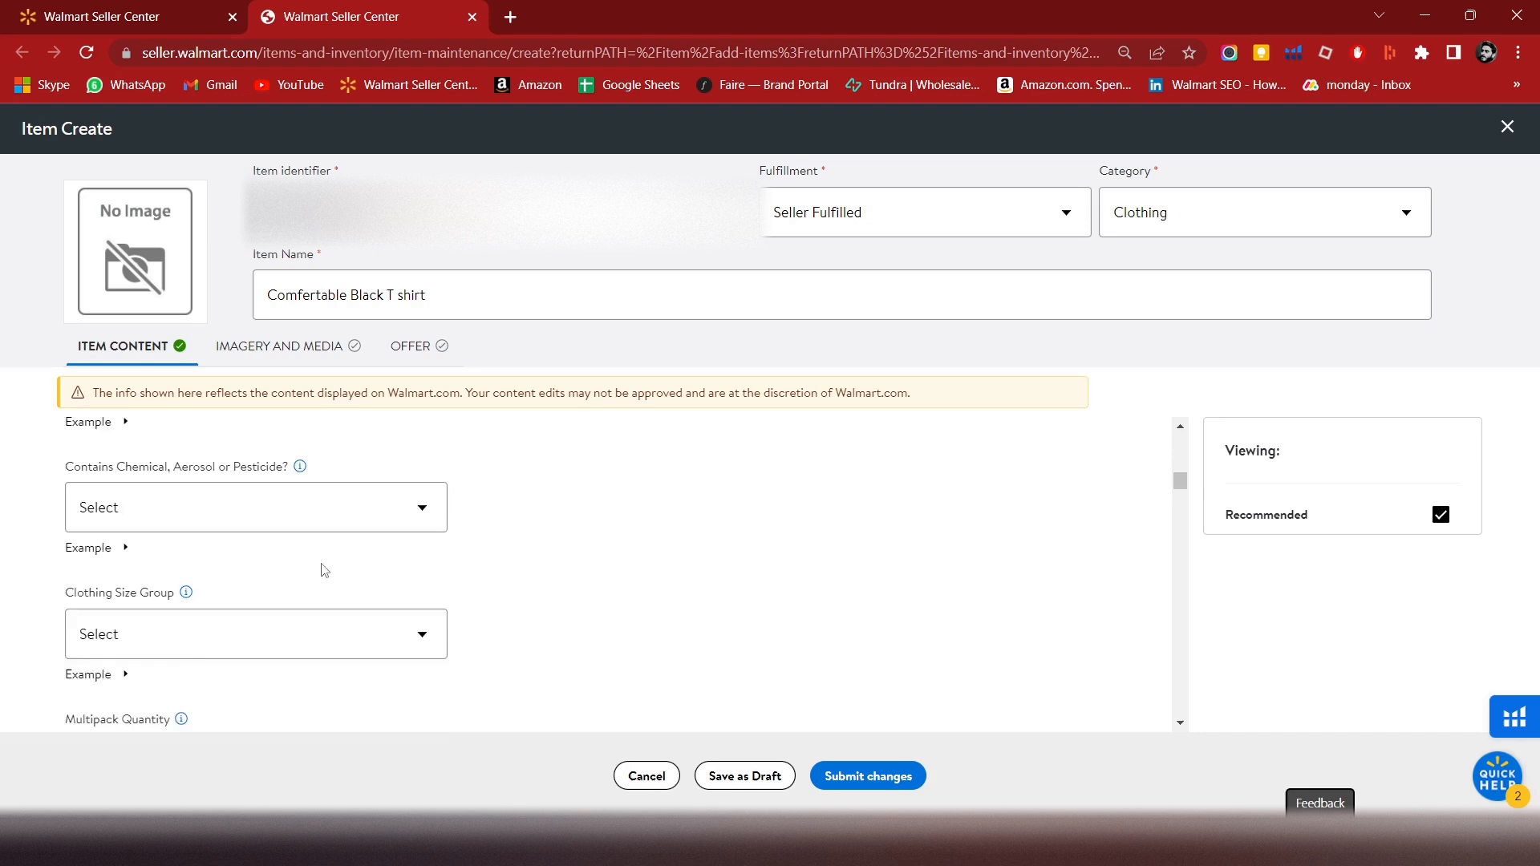
pyautogui.scroll(-3)
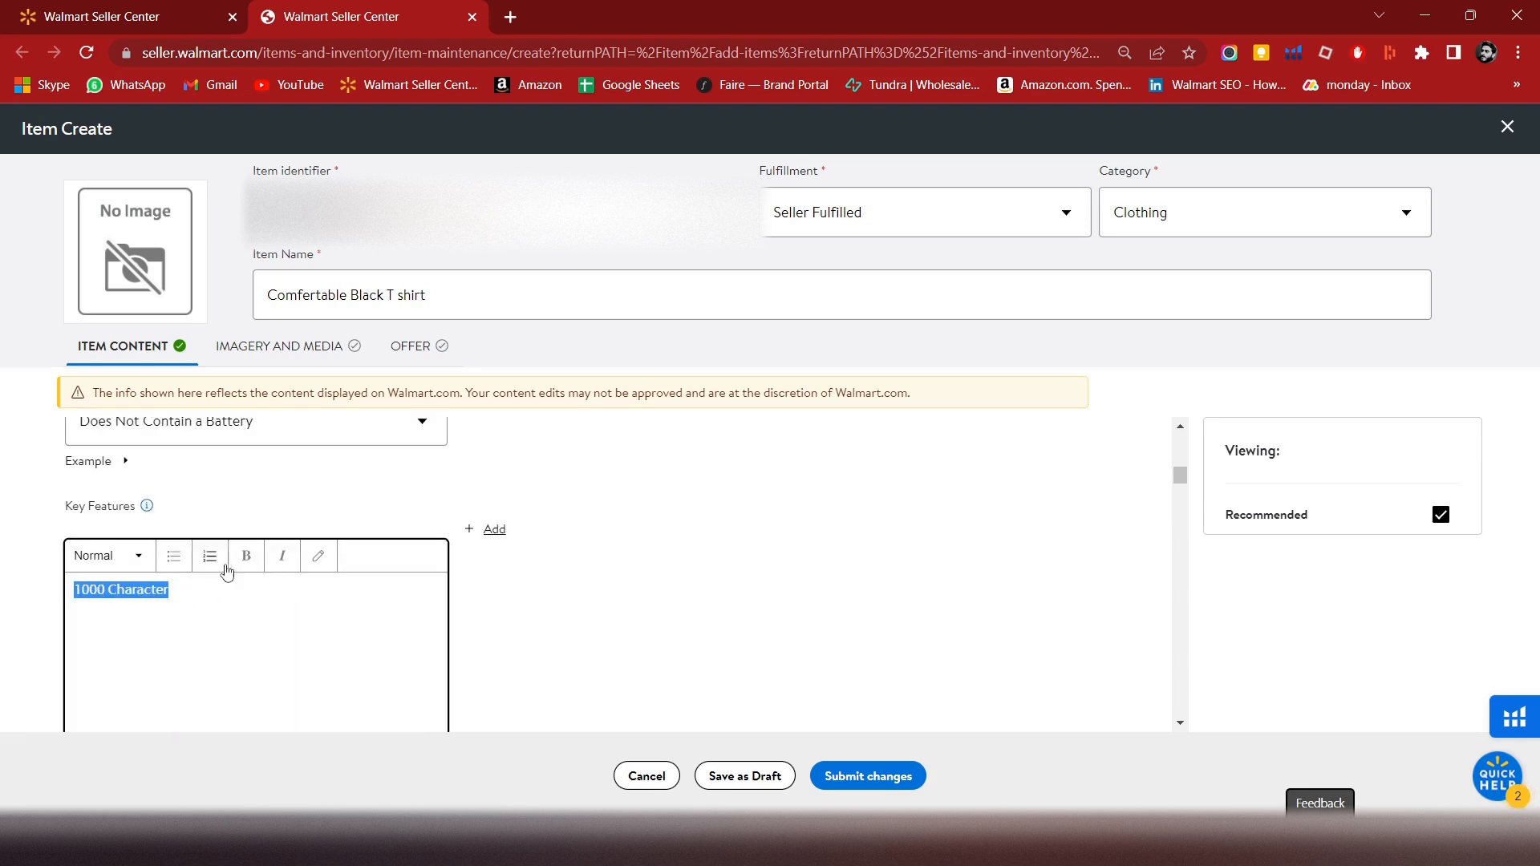
pyautogui.click(174, 556)
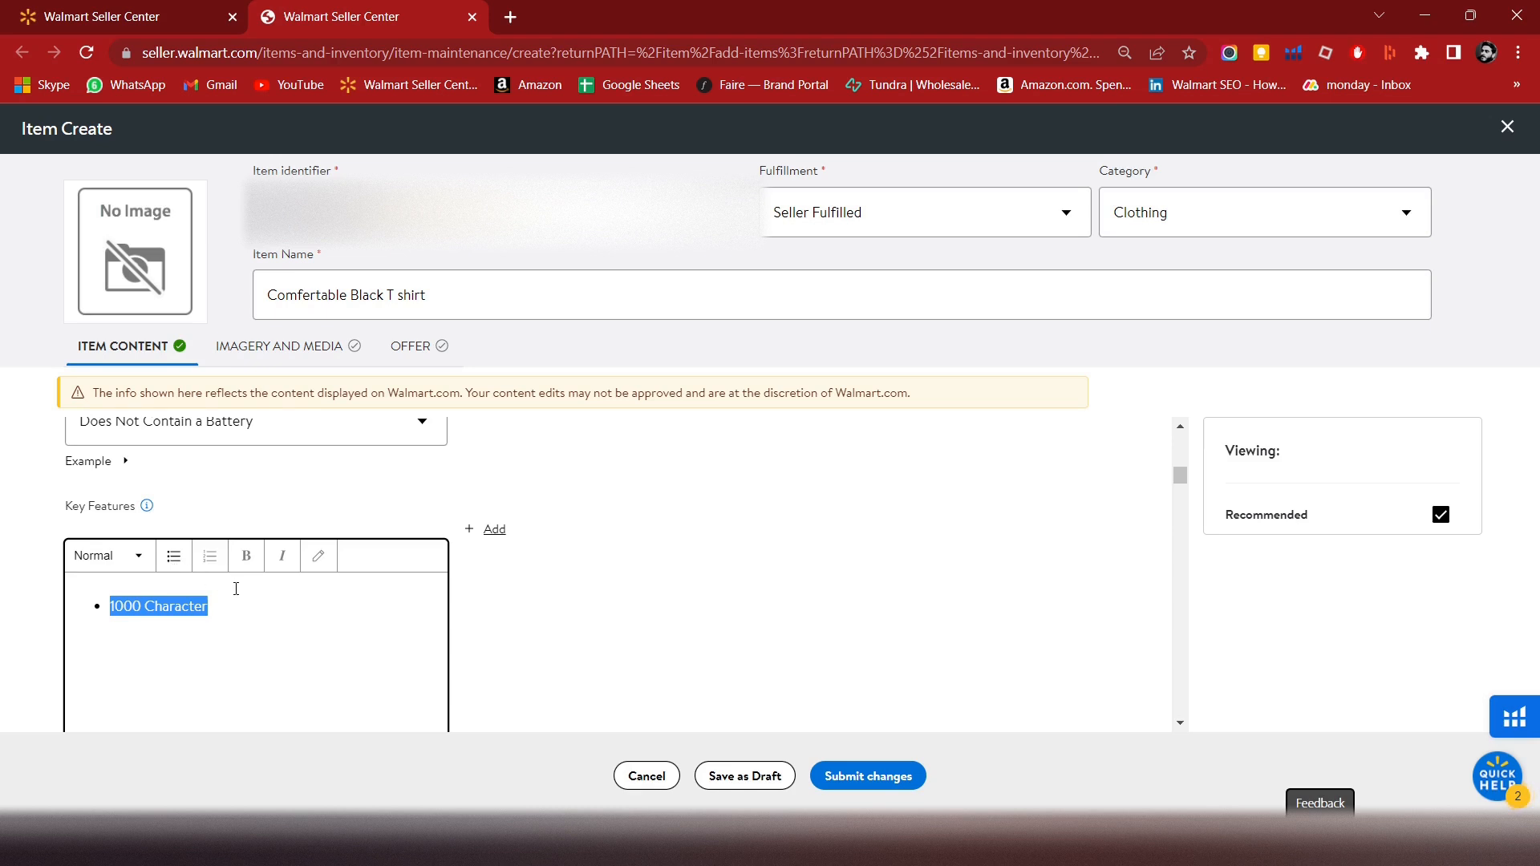
pyautogui.click(106, 555)
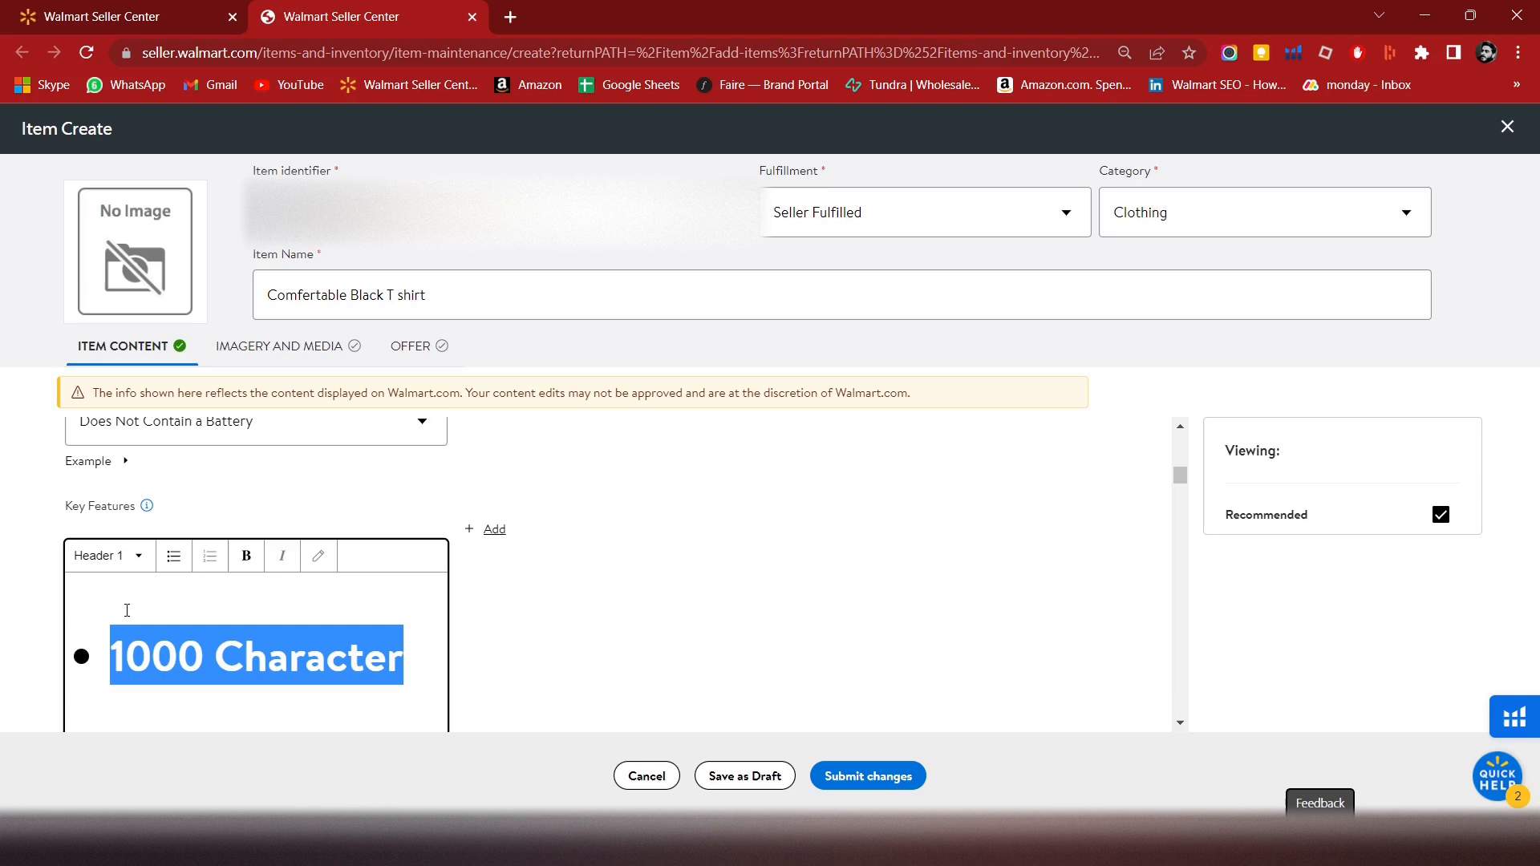
pyautogui.click(108, 555)
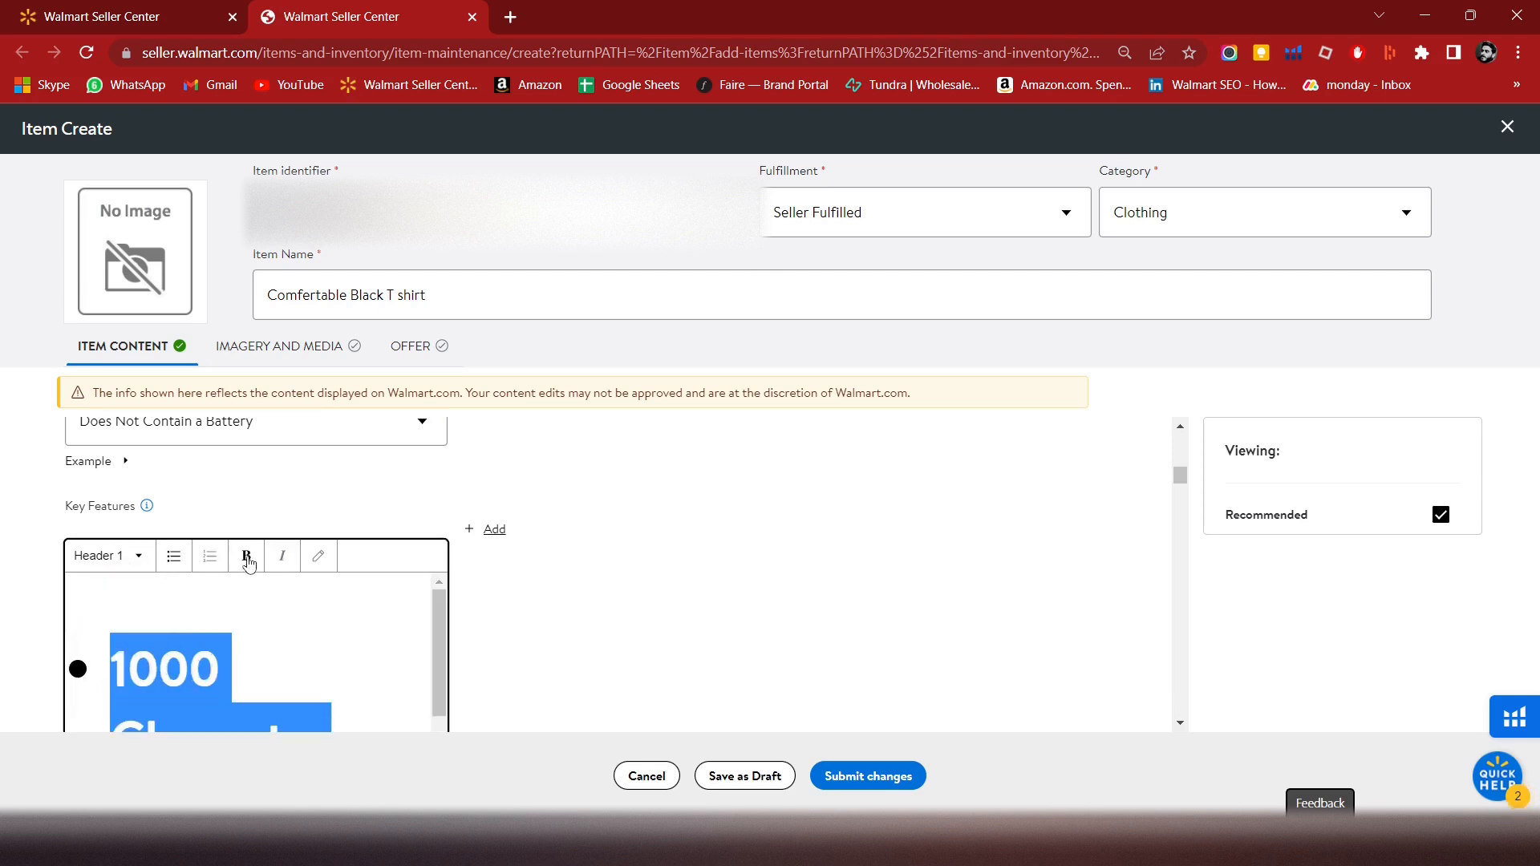
pyautogui.moveTo(283, 568)
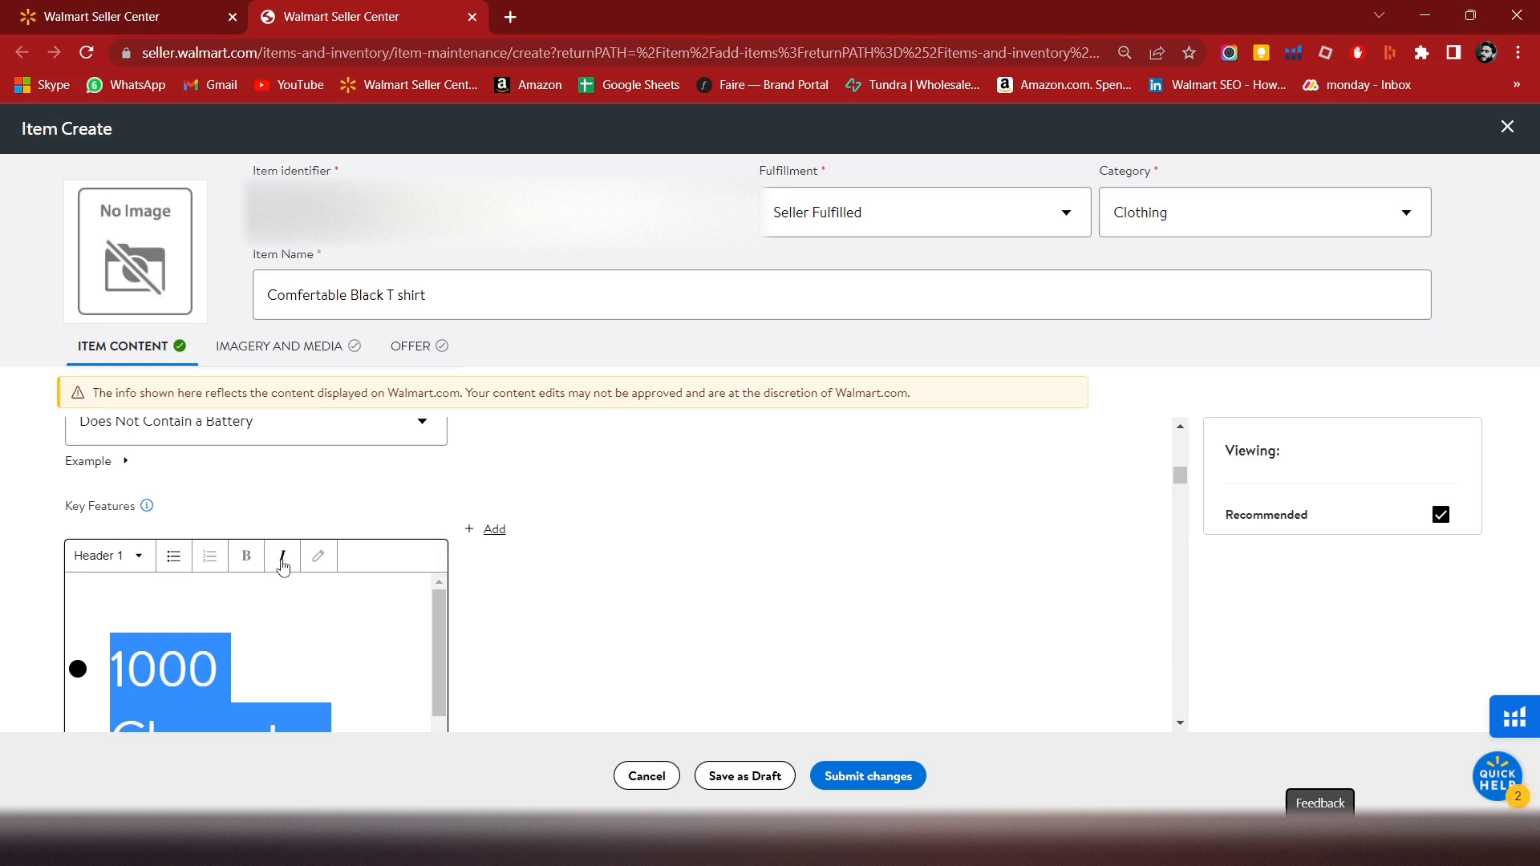
pyautogui.click(254, 612)
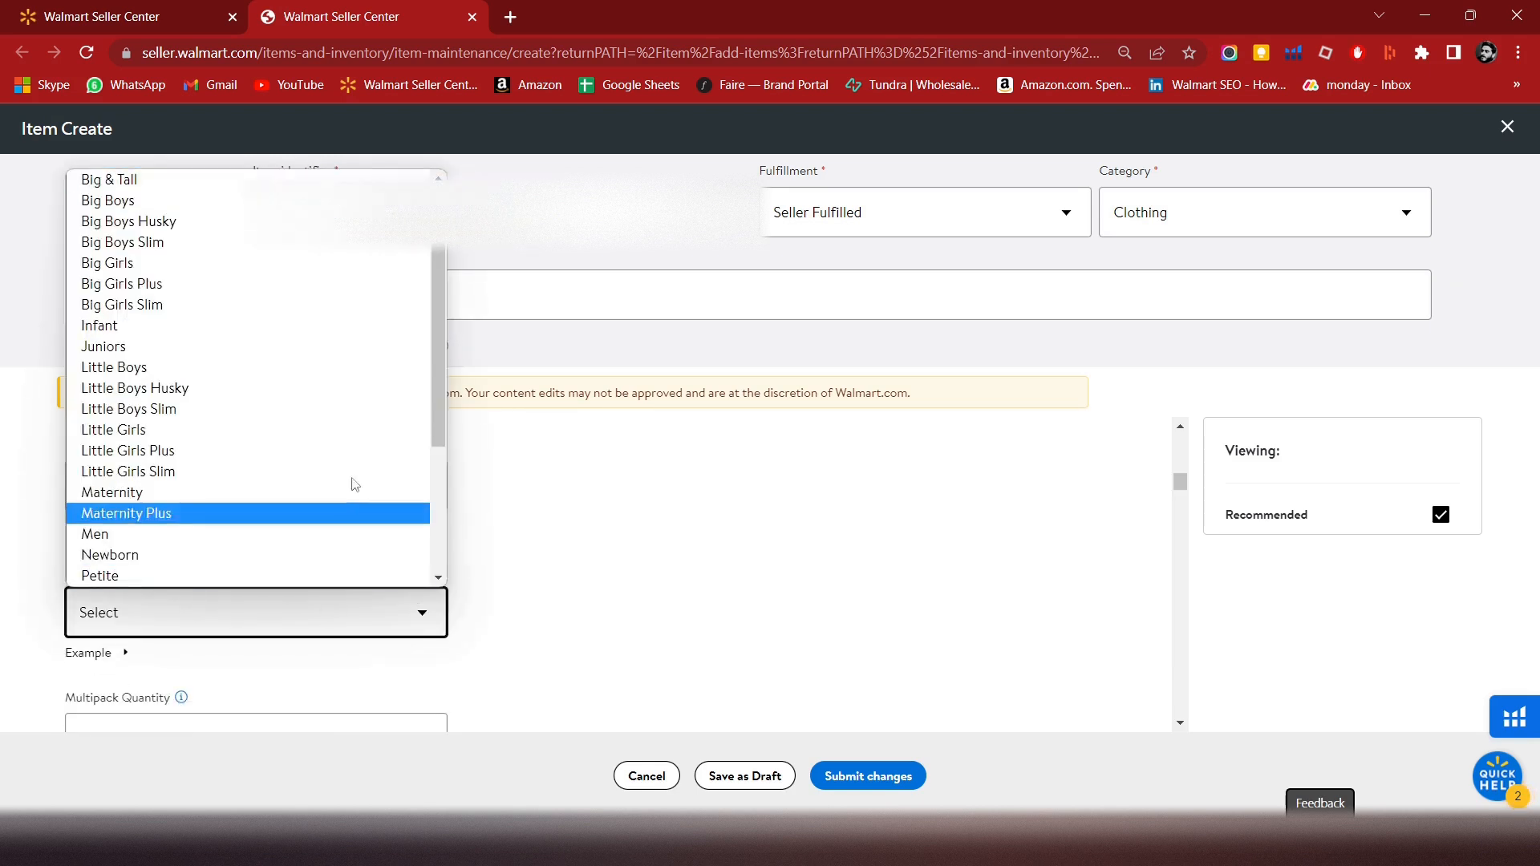
# - Fill in the Multipack Quantity field
pyautogui.scroll(-3)
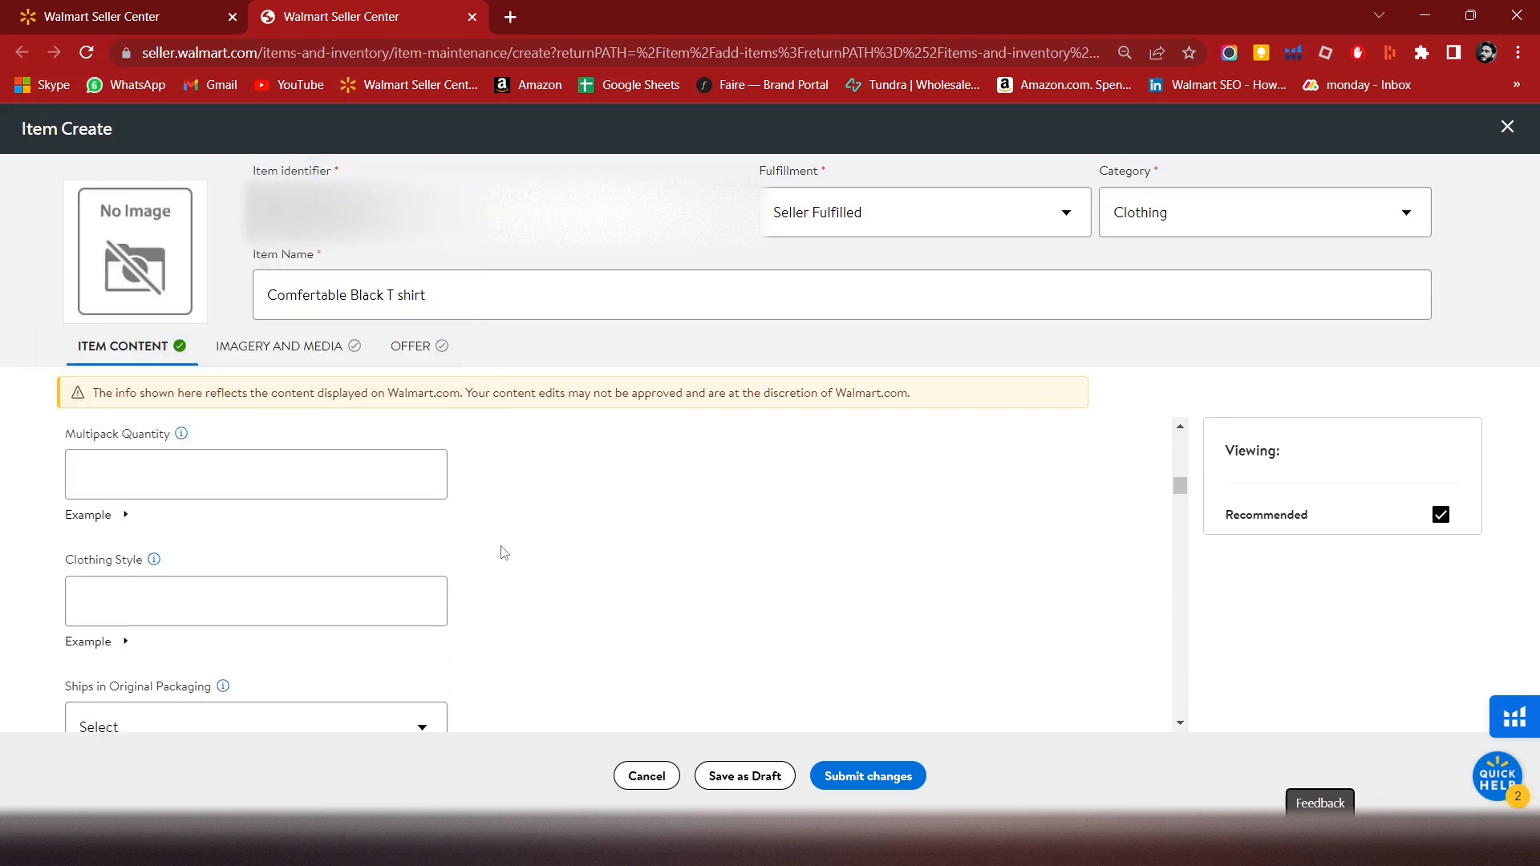
pyautogui.scroll(-3)
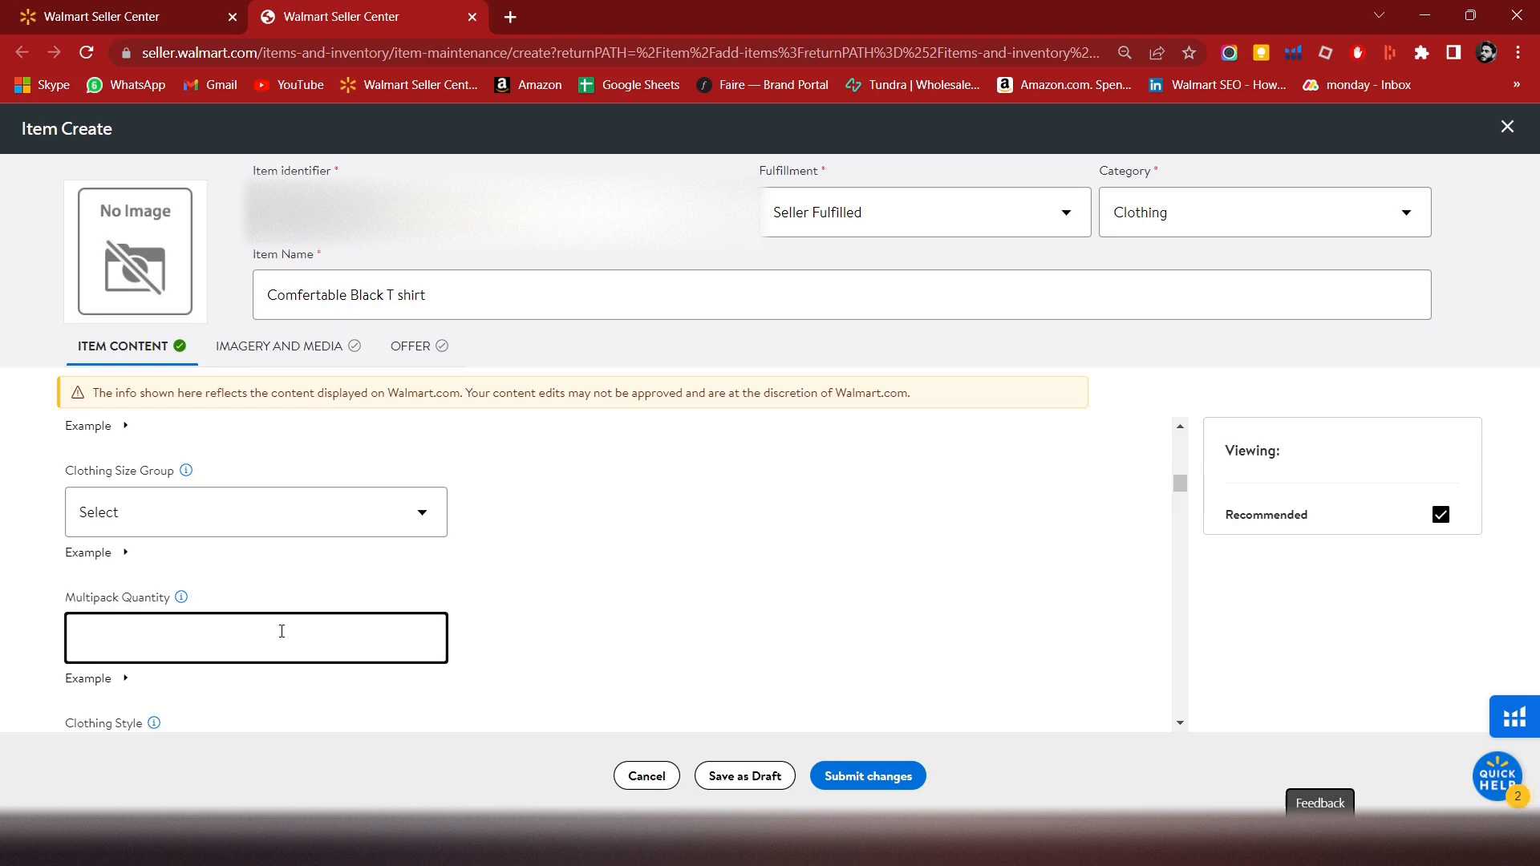
pyautogui.moveTo(301, 600)
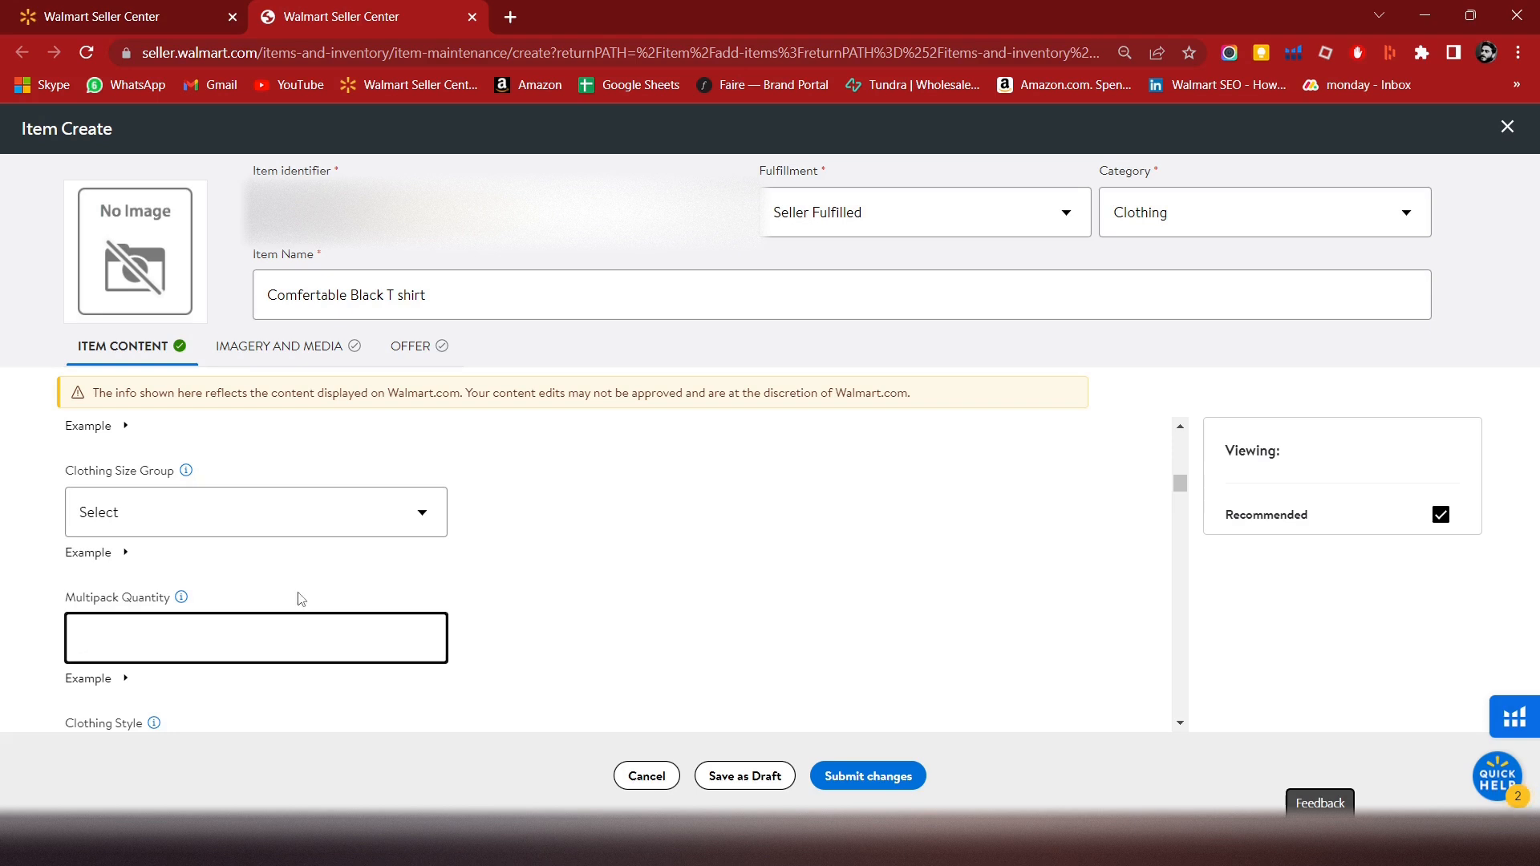
pyautogui.click(255, 637)
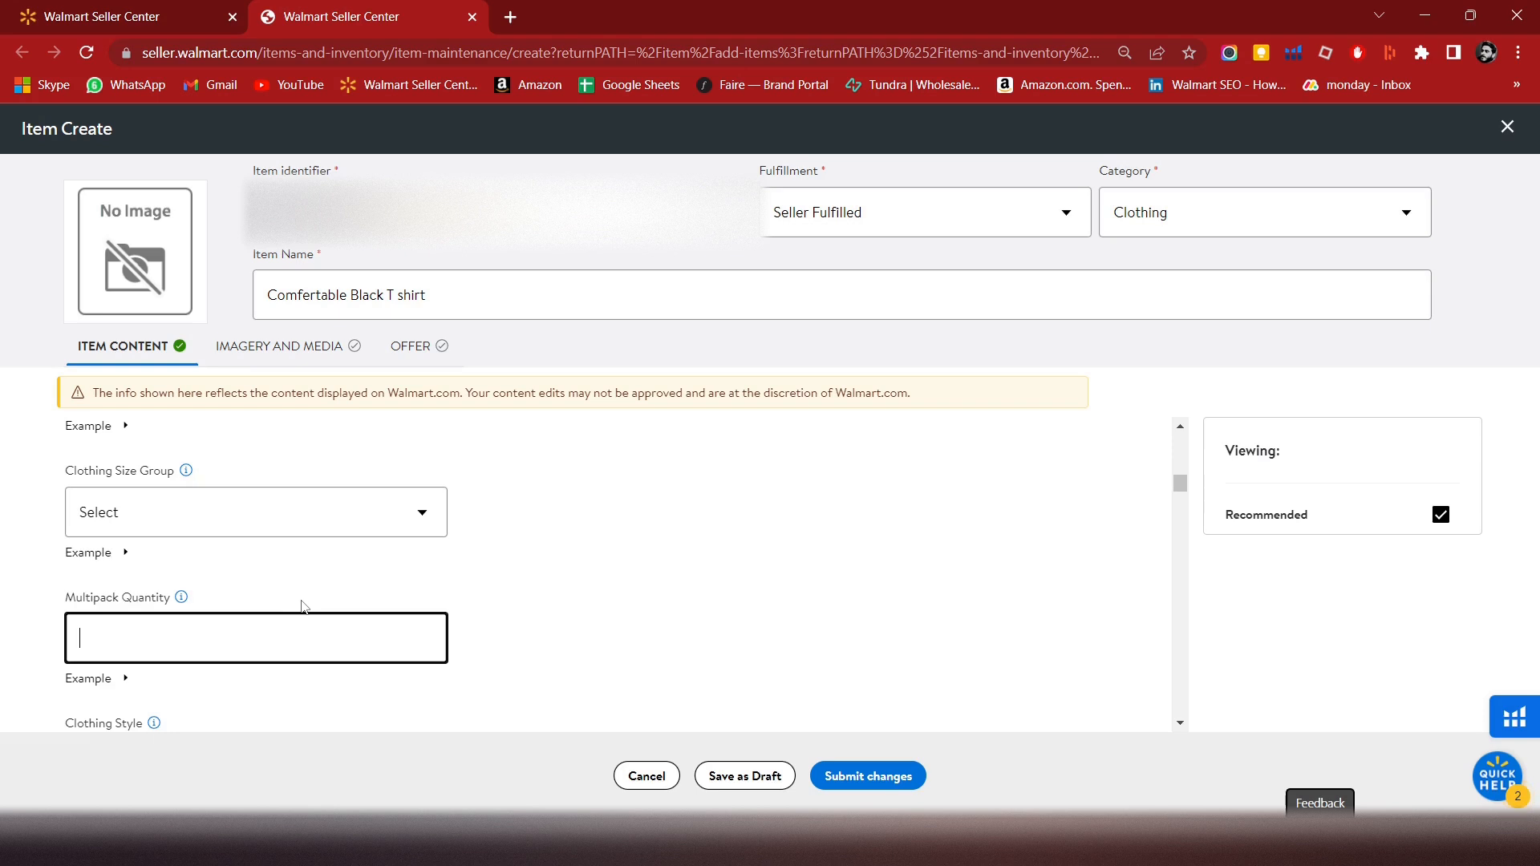
pyautogui.write('1')
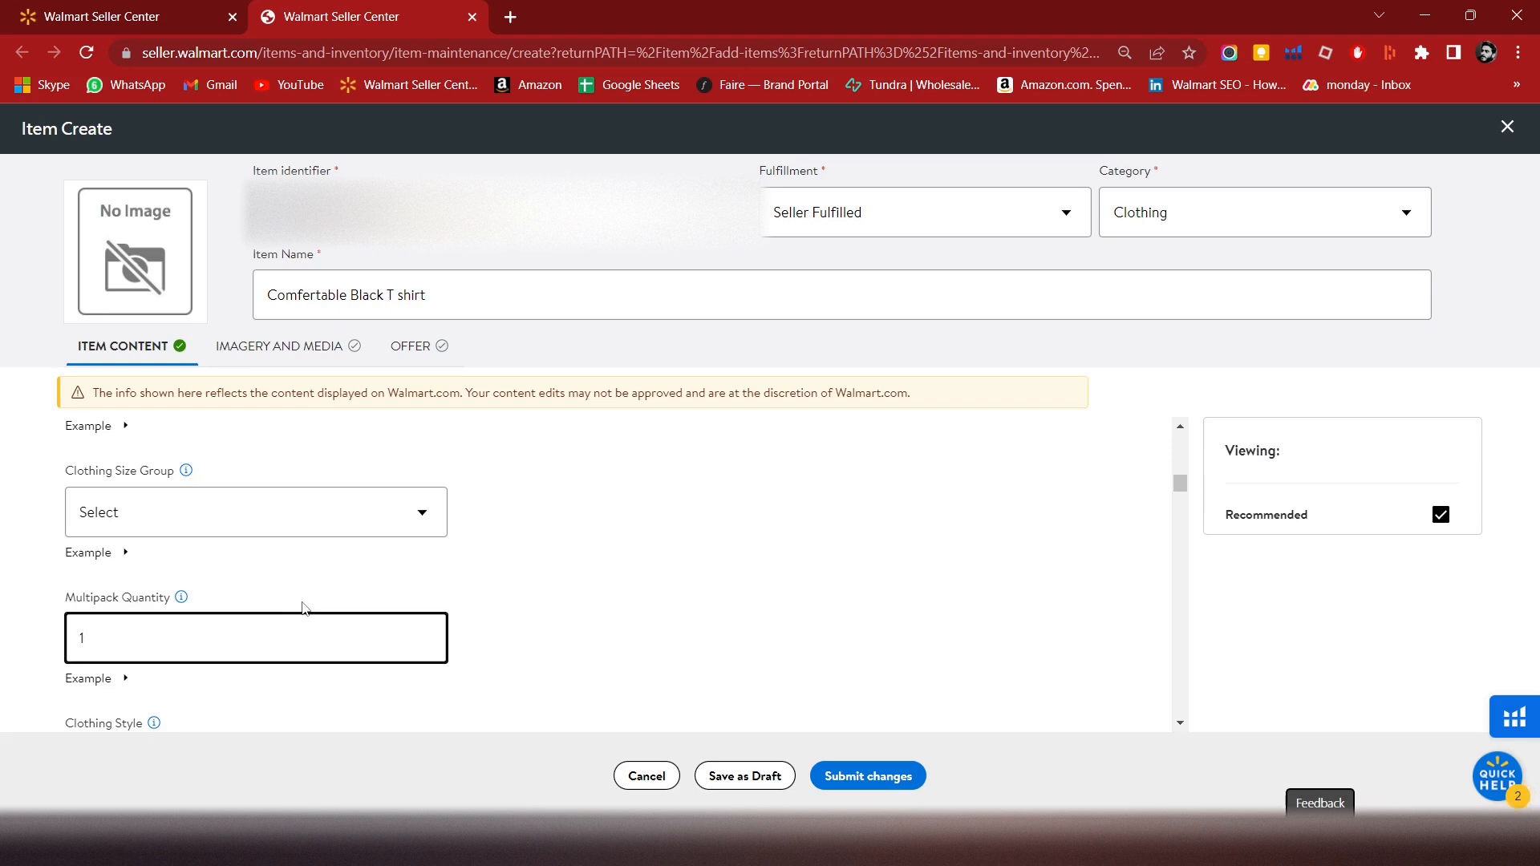
pyautogui.click(255, 636)
pyautogui.write('2')
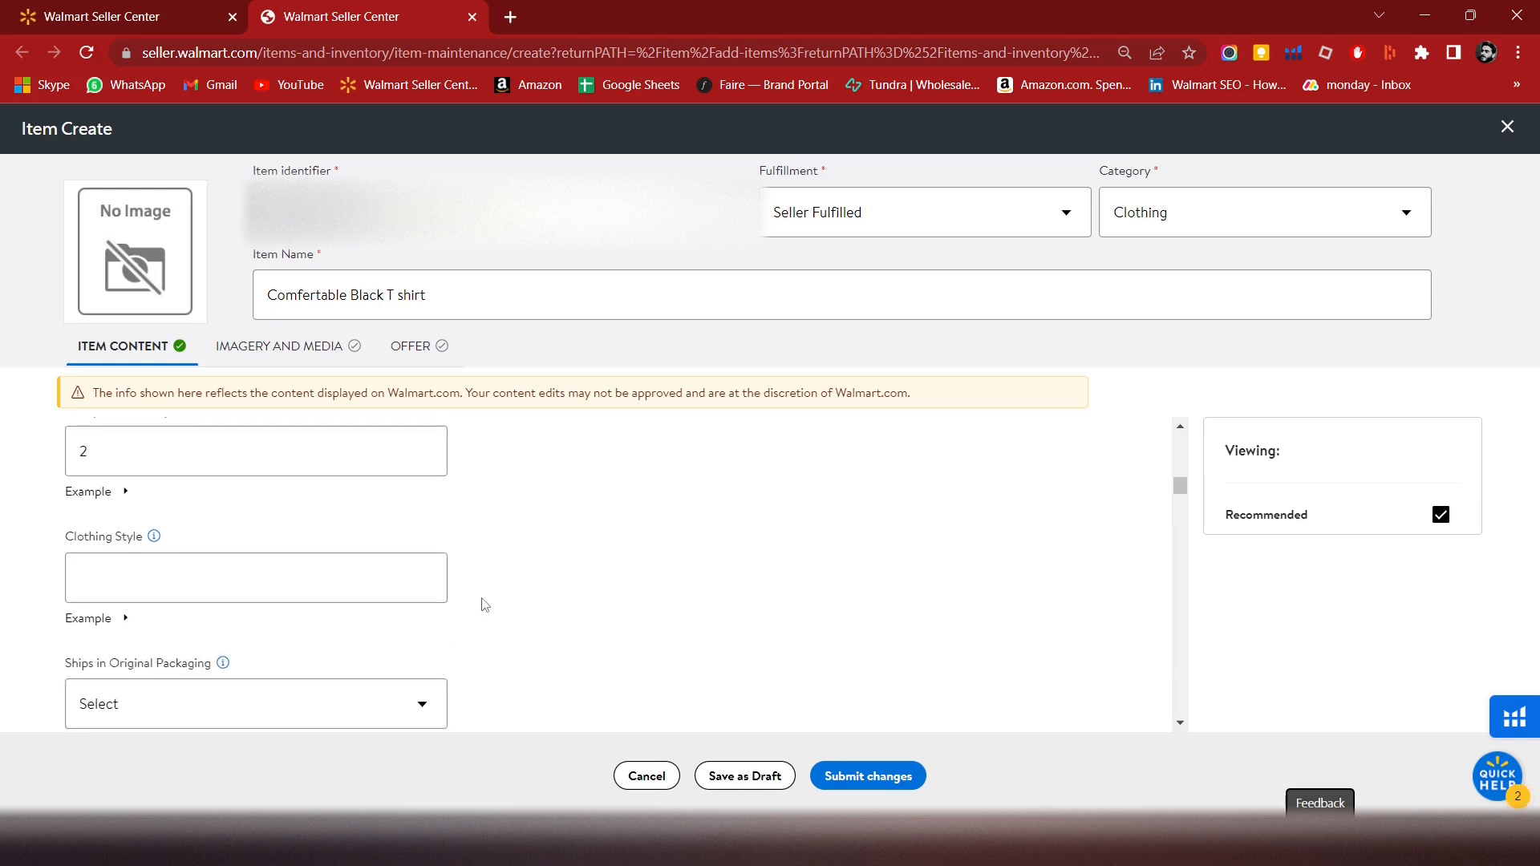
# - Type in the Clothing Style field to set the style to Modern
pyautogui.scroll(-3)
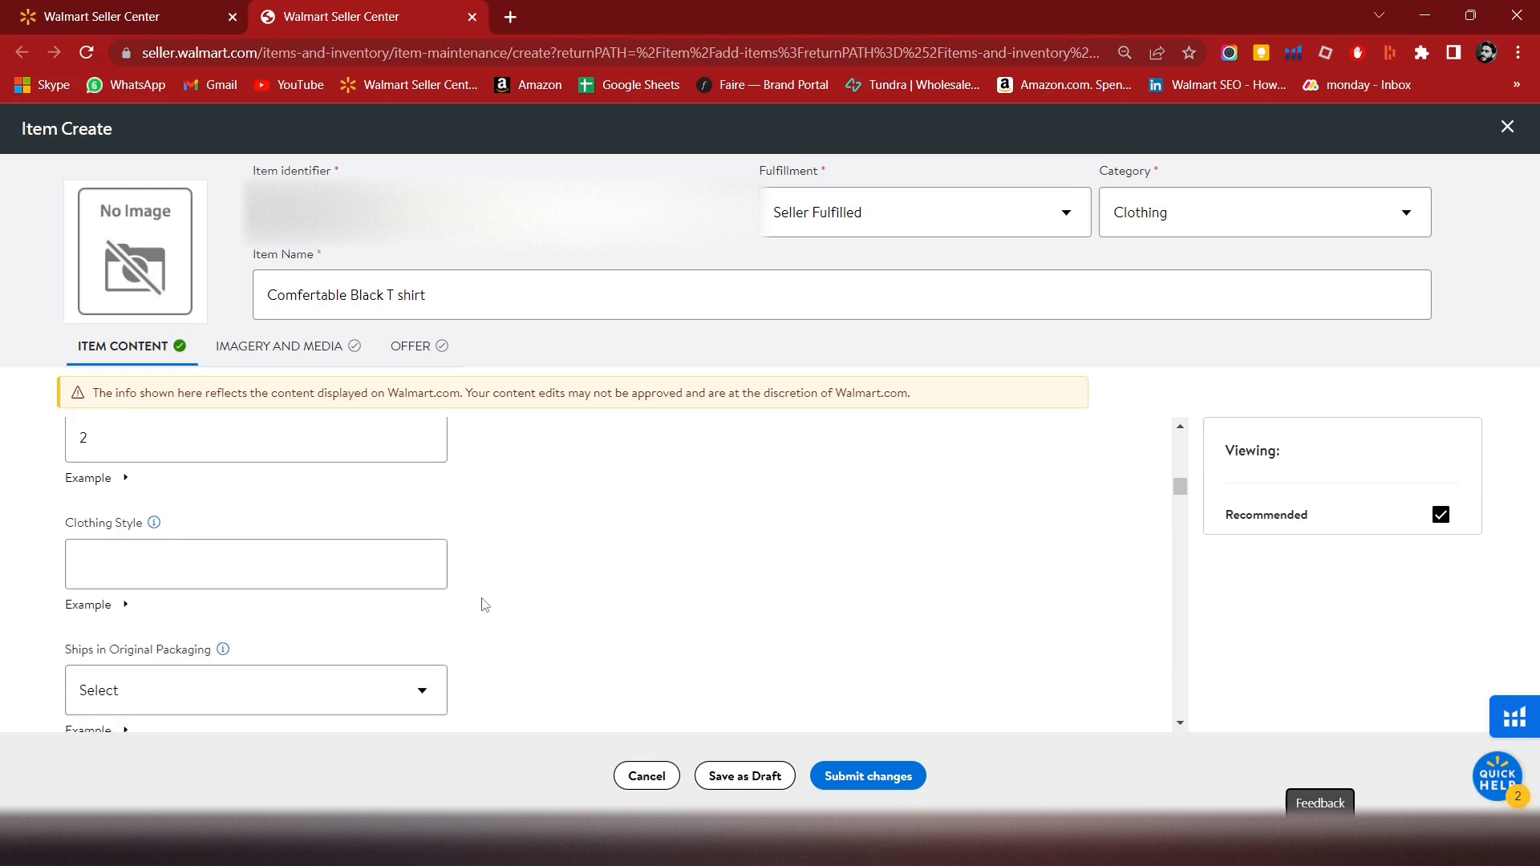
pyautogui.click(255, 564)
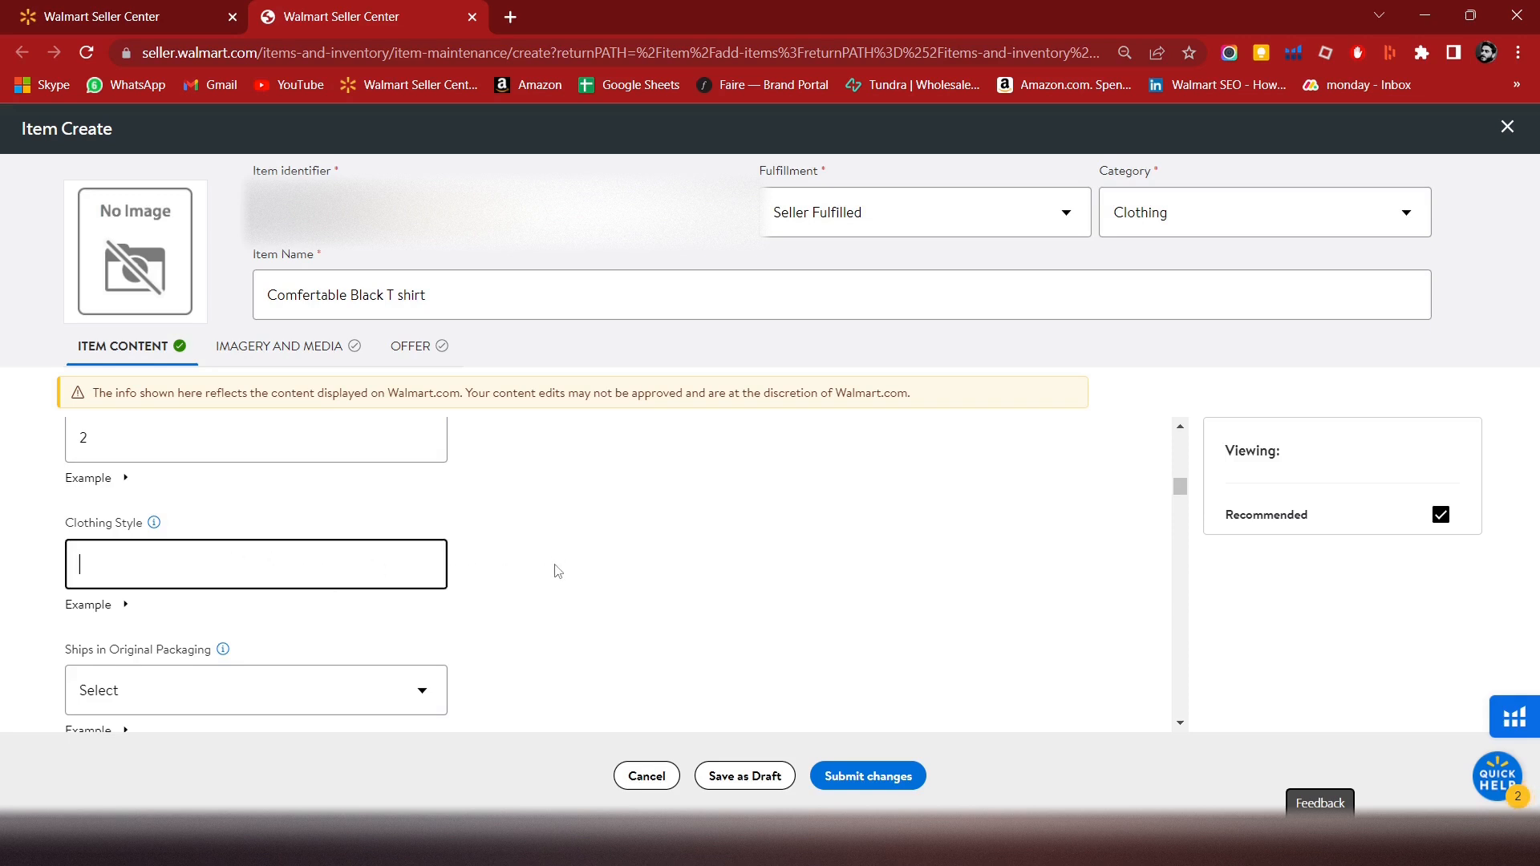
pyautogui.write('Modern')
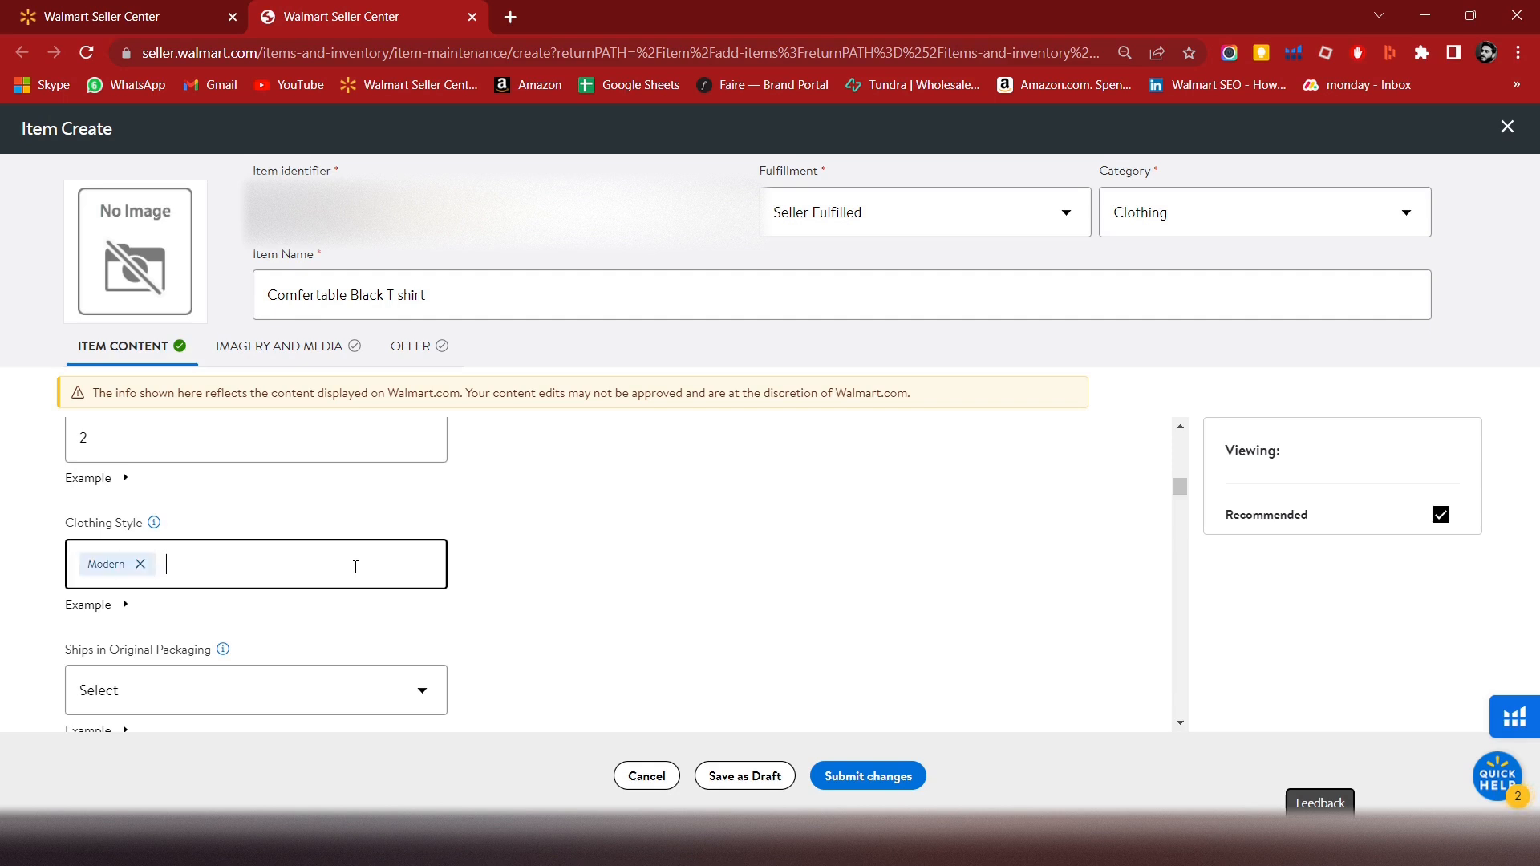
pyautogui.write('Western')
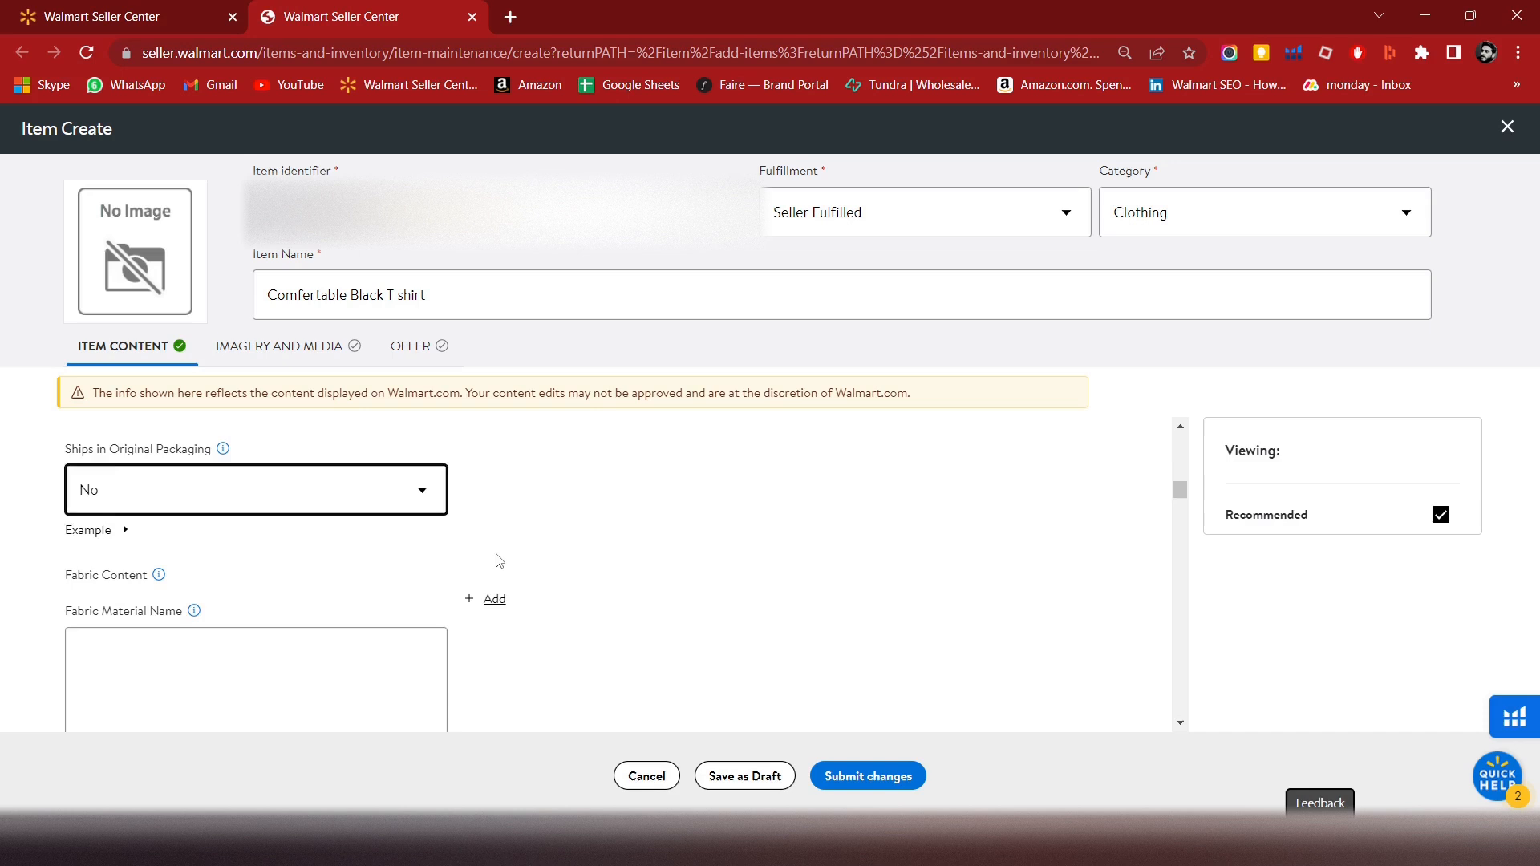
pyautogui.moveTo(646, 556)
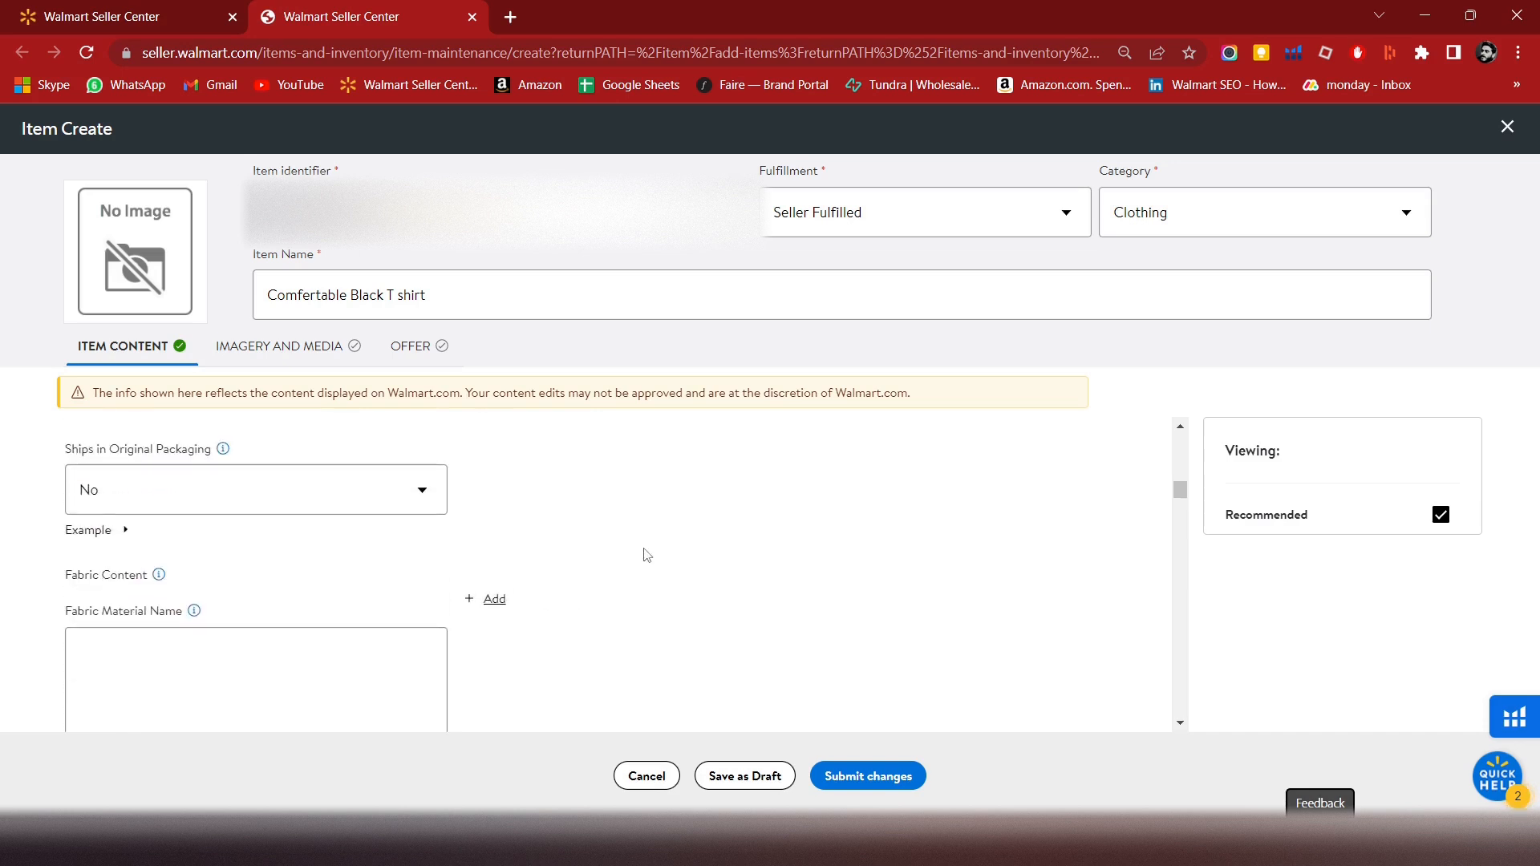
# - Add fabric content rows Cotton 50 percent and Polyster 50 percent
pyautogui.scroll(-3)
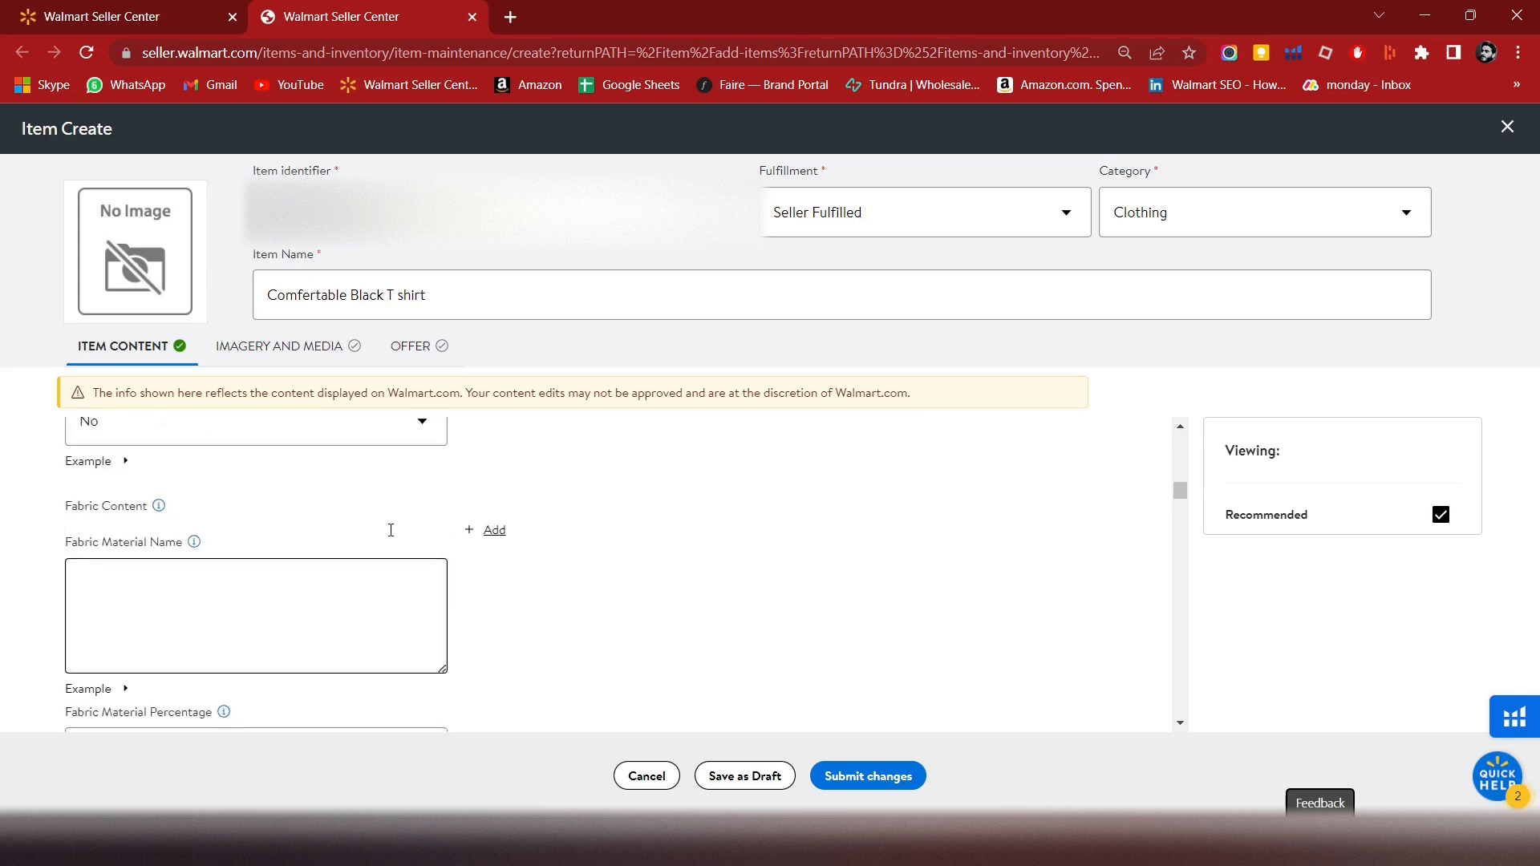
pyautogui.click(255, 584)
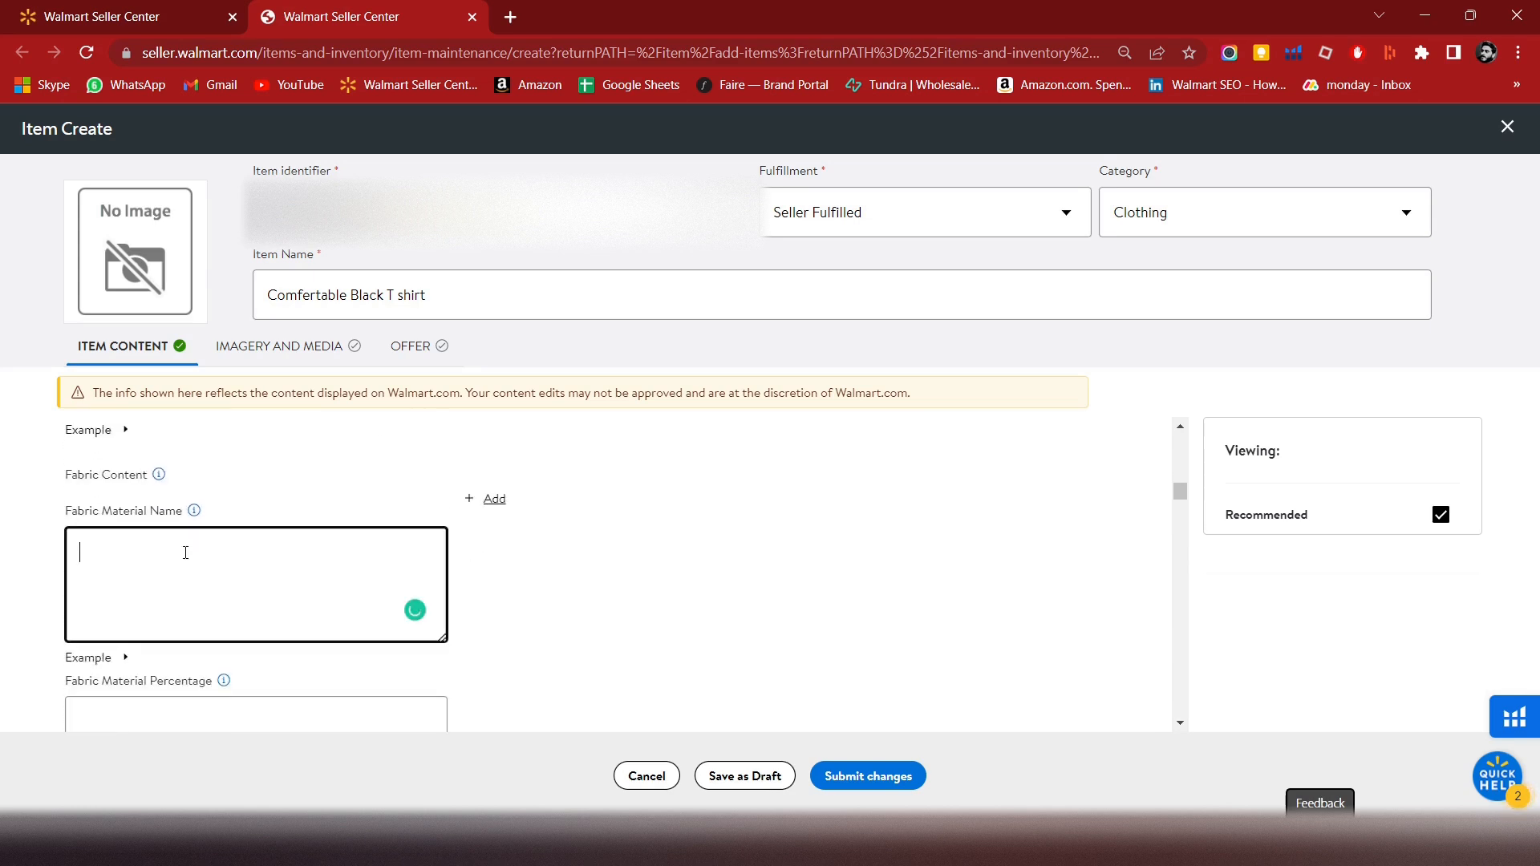
pyautogui.write('Cotton')
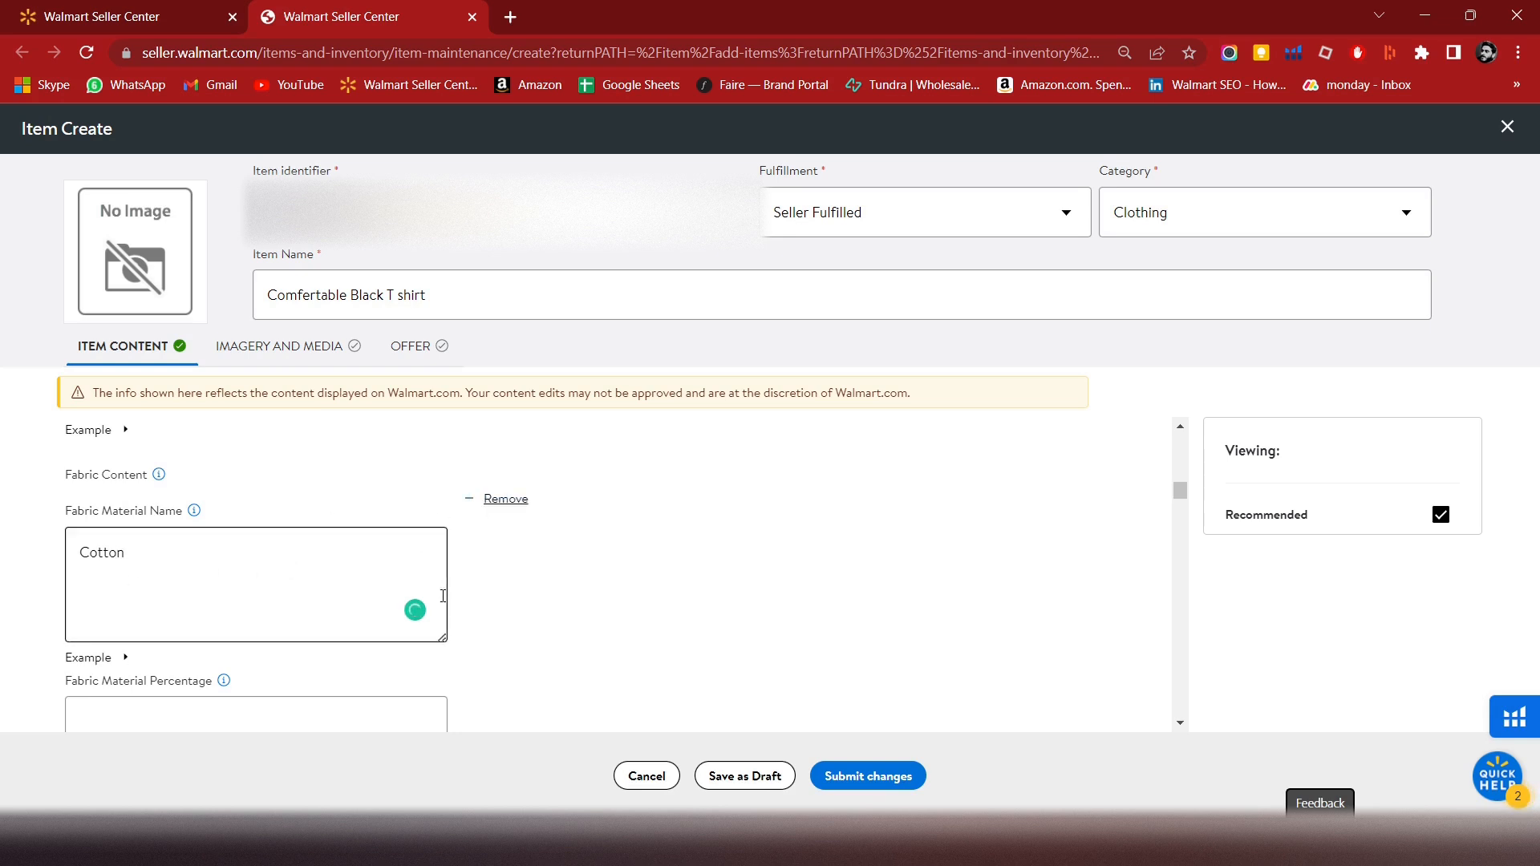
pyautogui.scroll(-3)
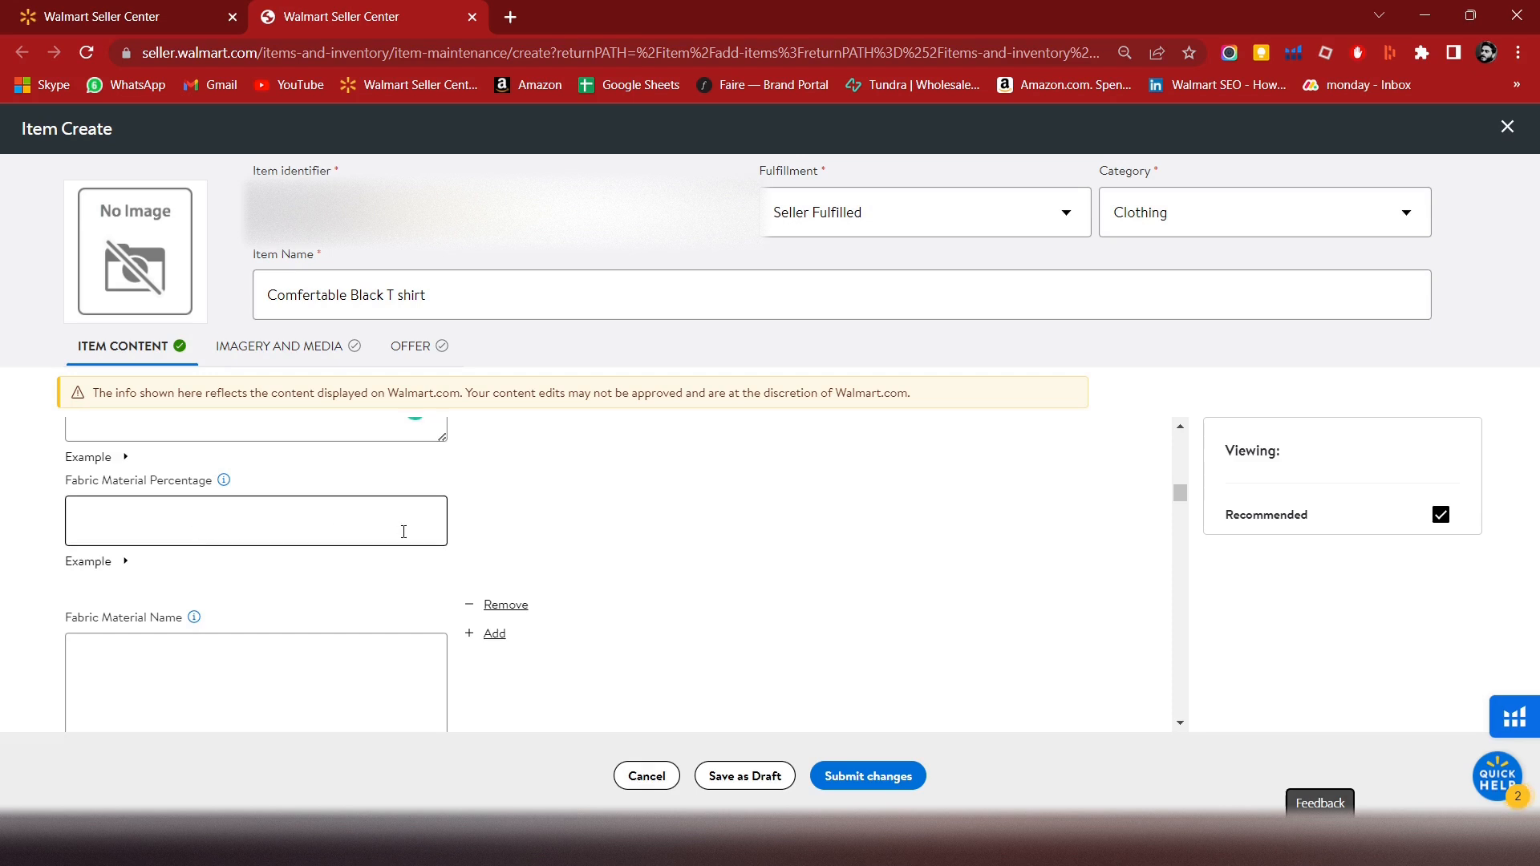
pyautogui.write('Cotton')
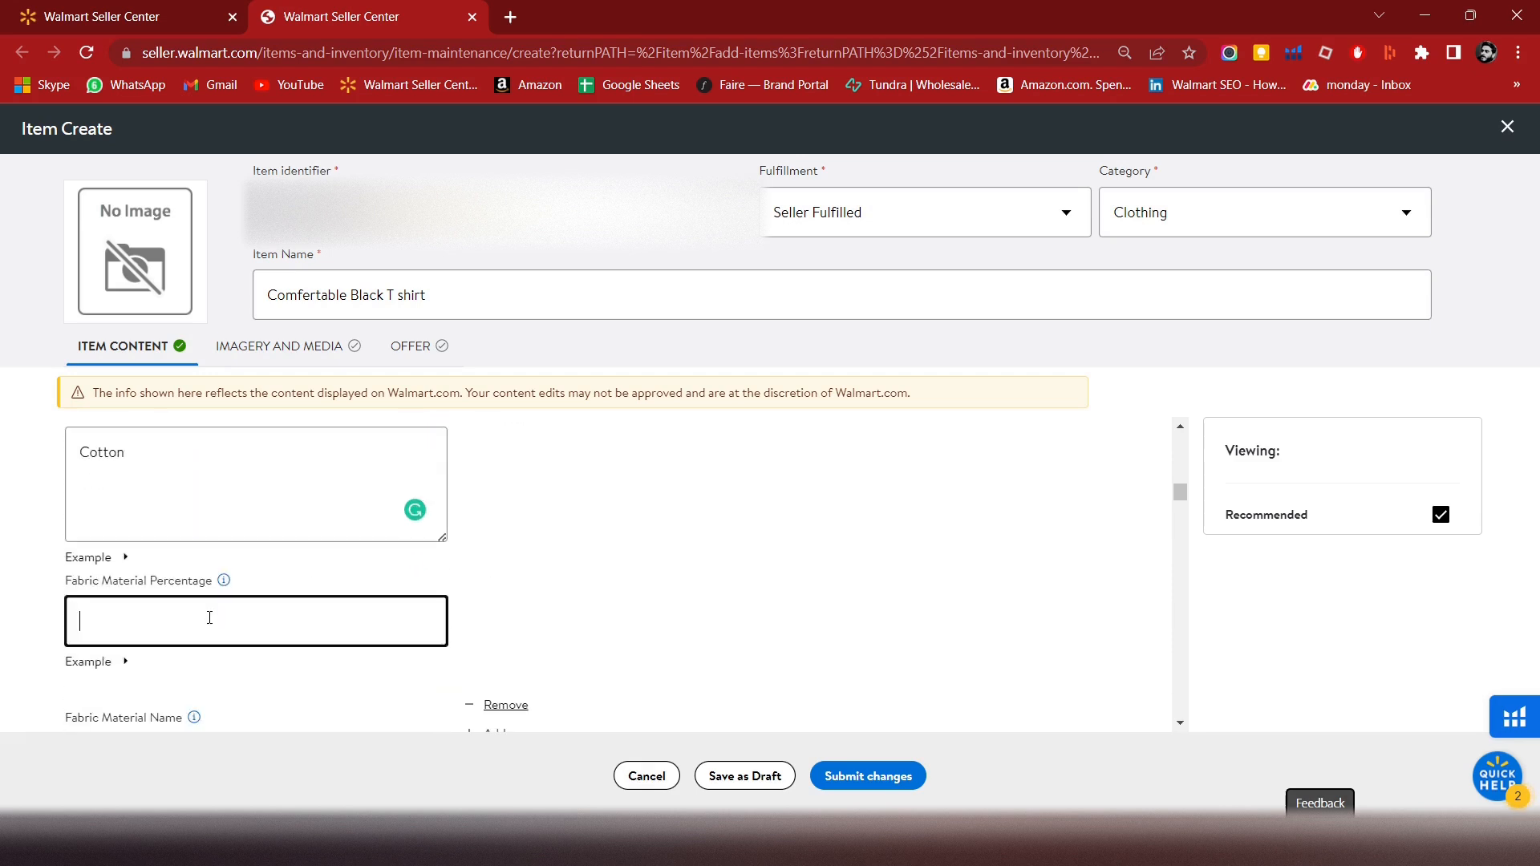
pyautogui.write('50')
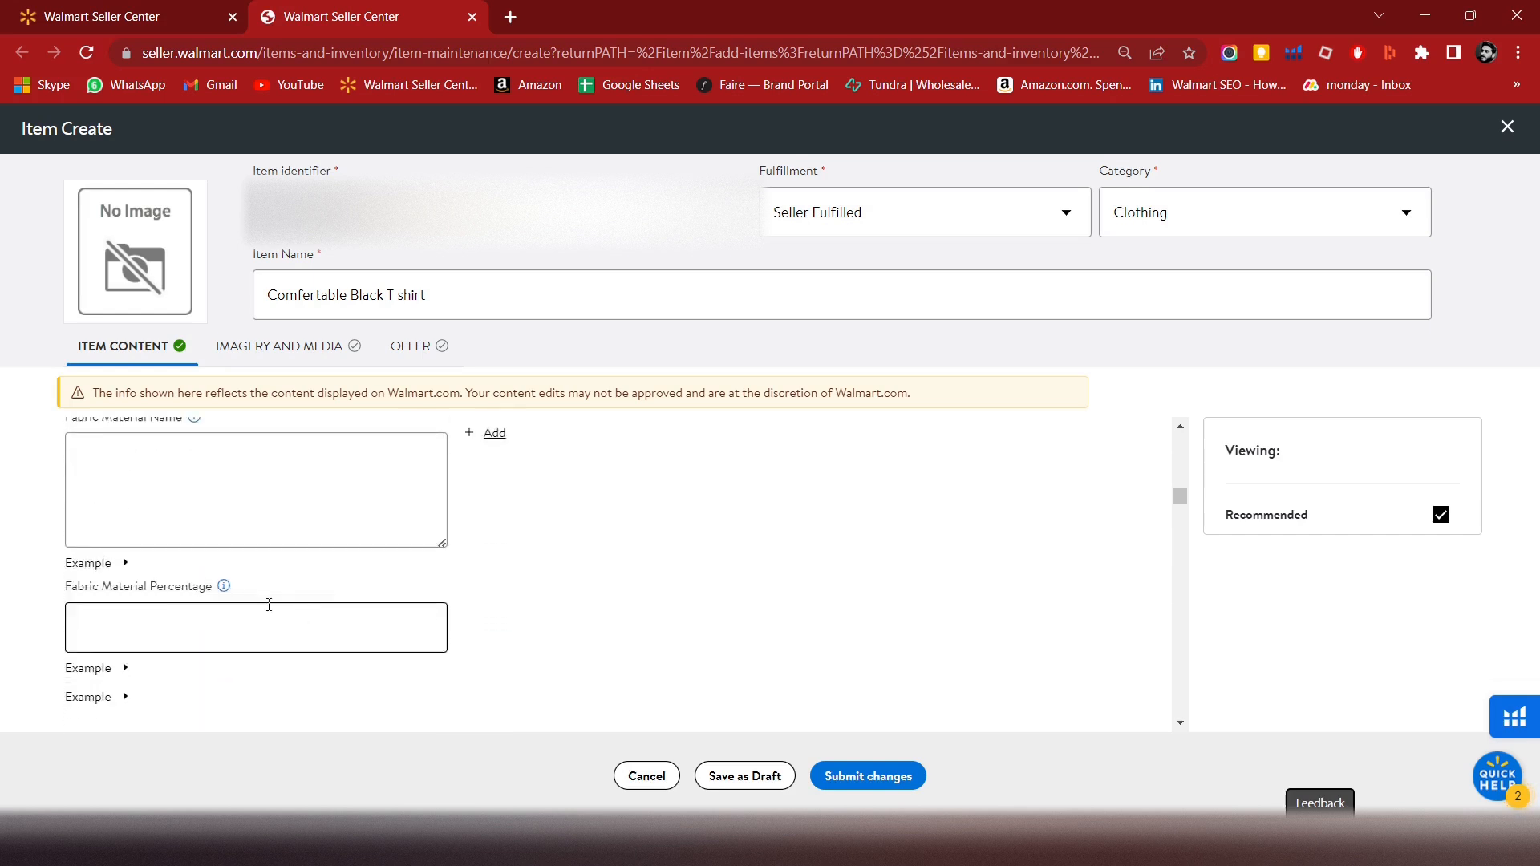
pyautogui.write('Polyster')
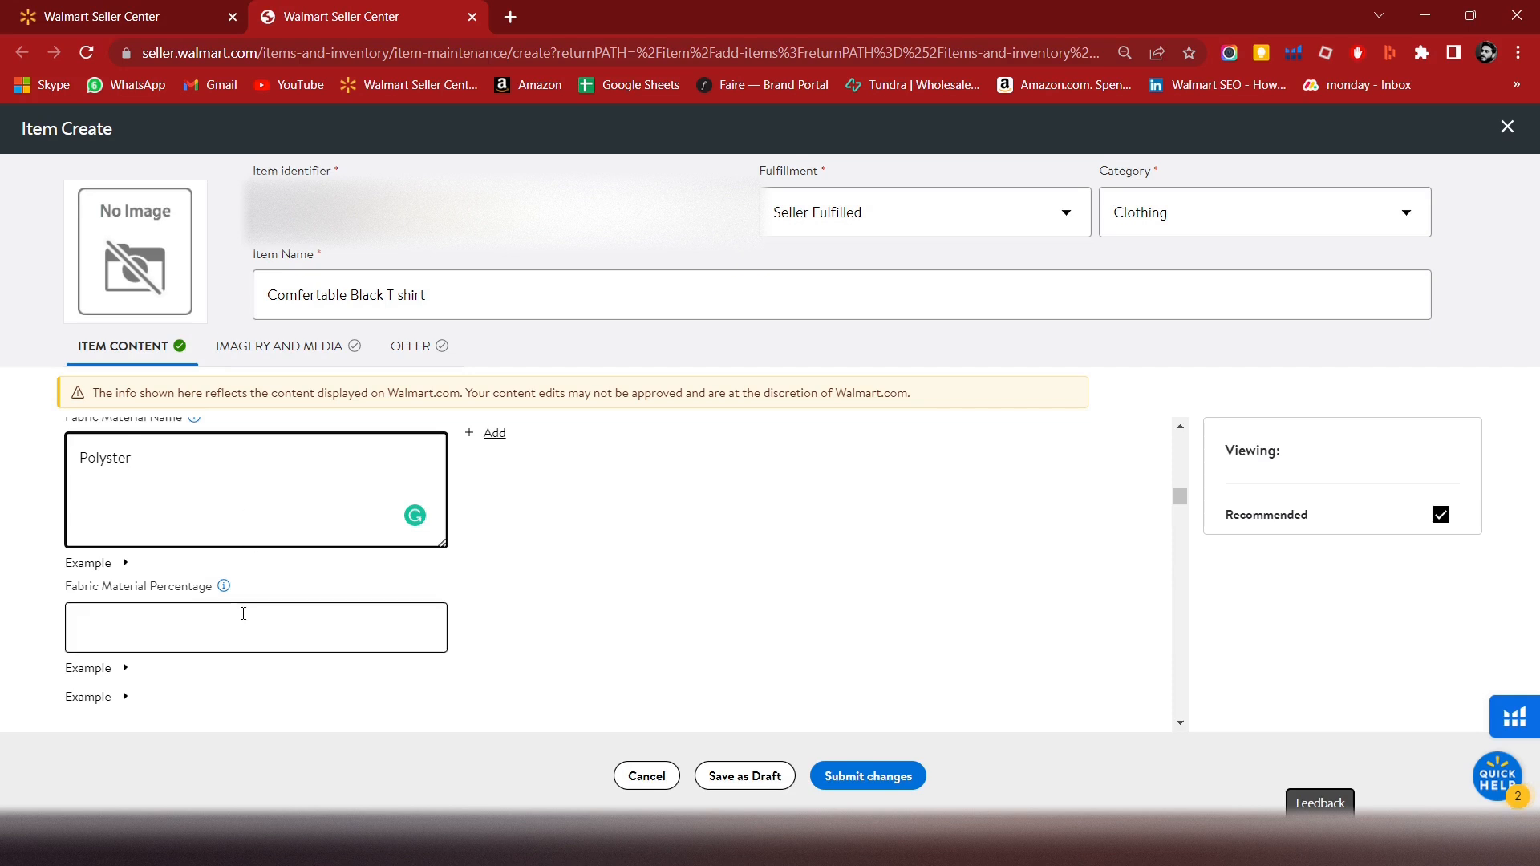
pyautogui.write('50')
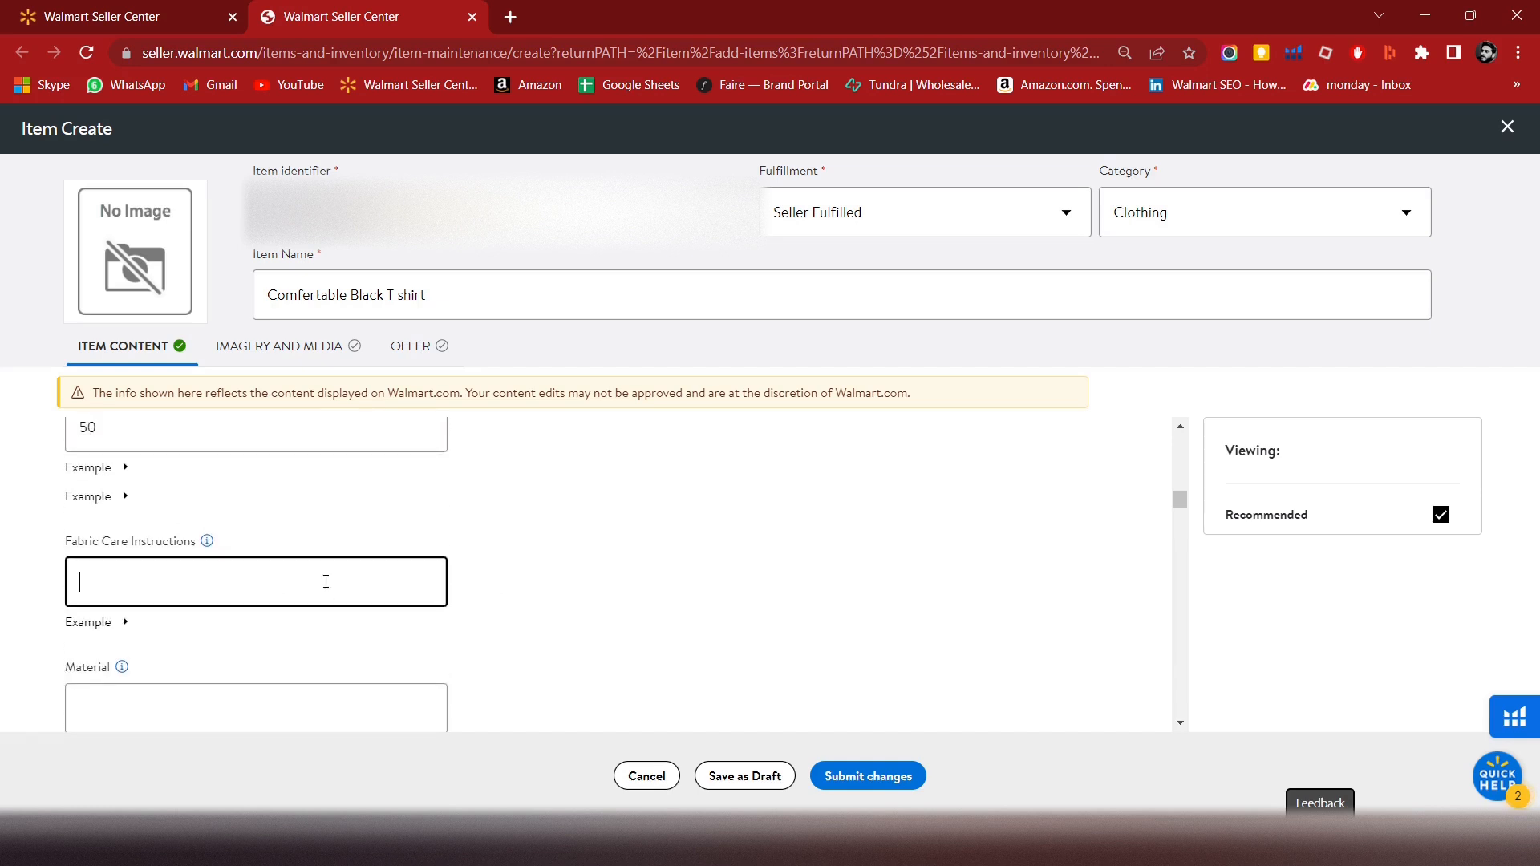
pyautogui.moveTo(449, 579)
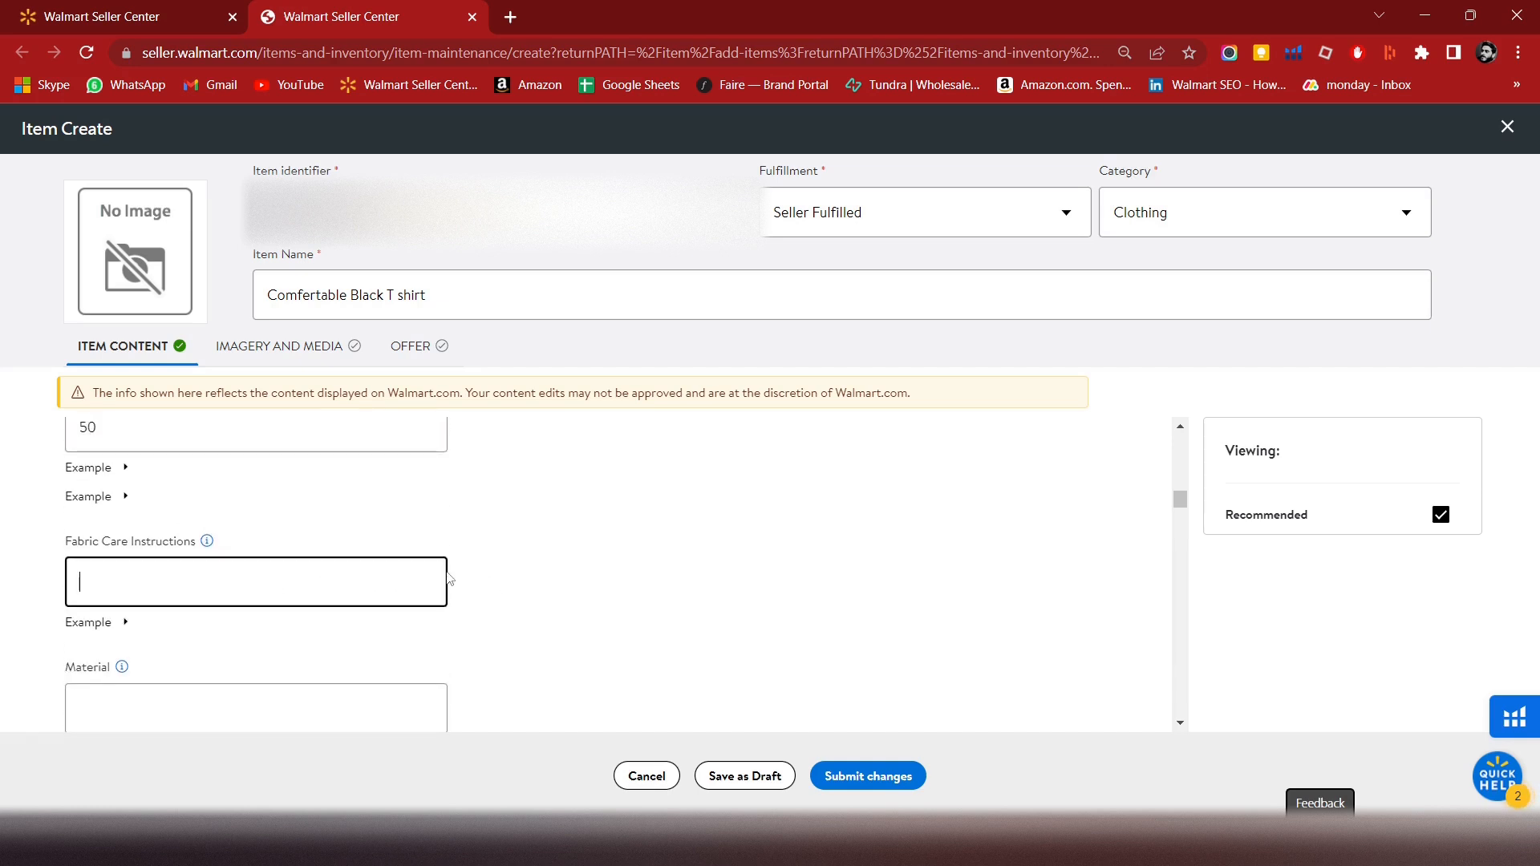
# - Enter 'Dry wash' for fabric care instructions and Polycotton as the material
pyautogui.write('Dry')
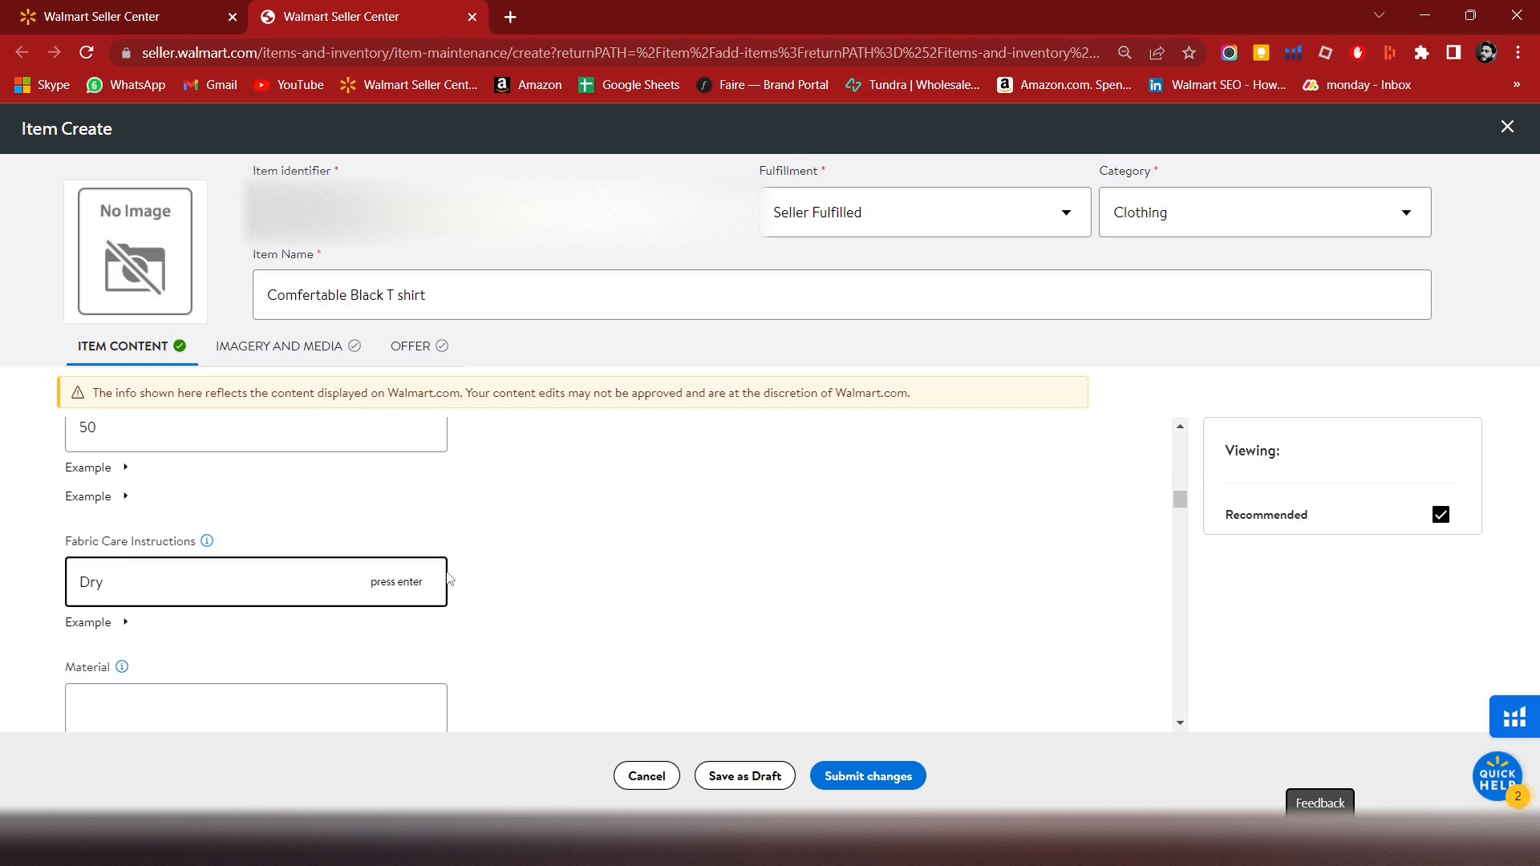
pyautogui.write('wash')
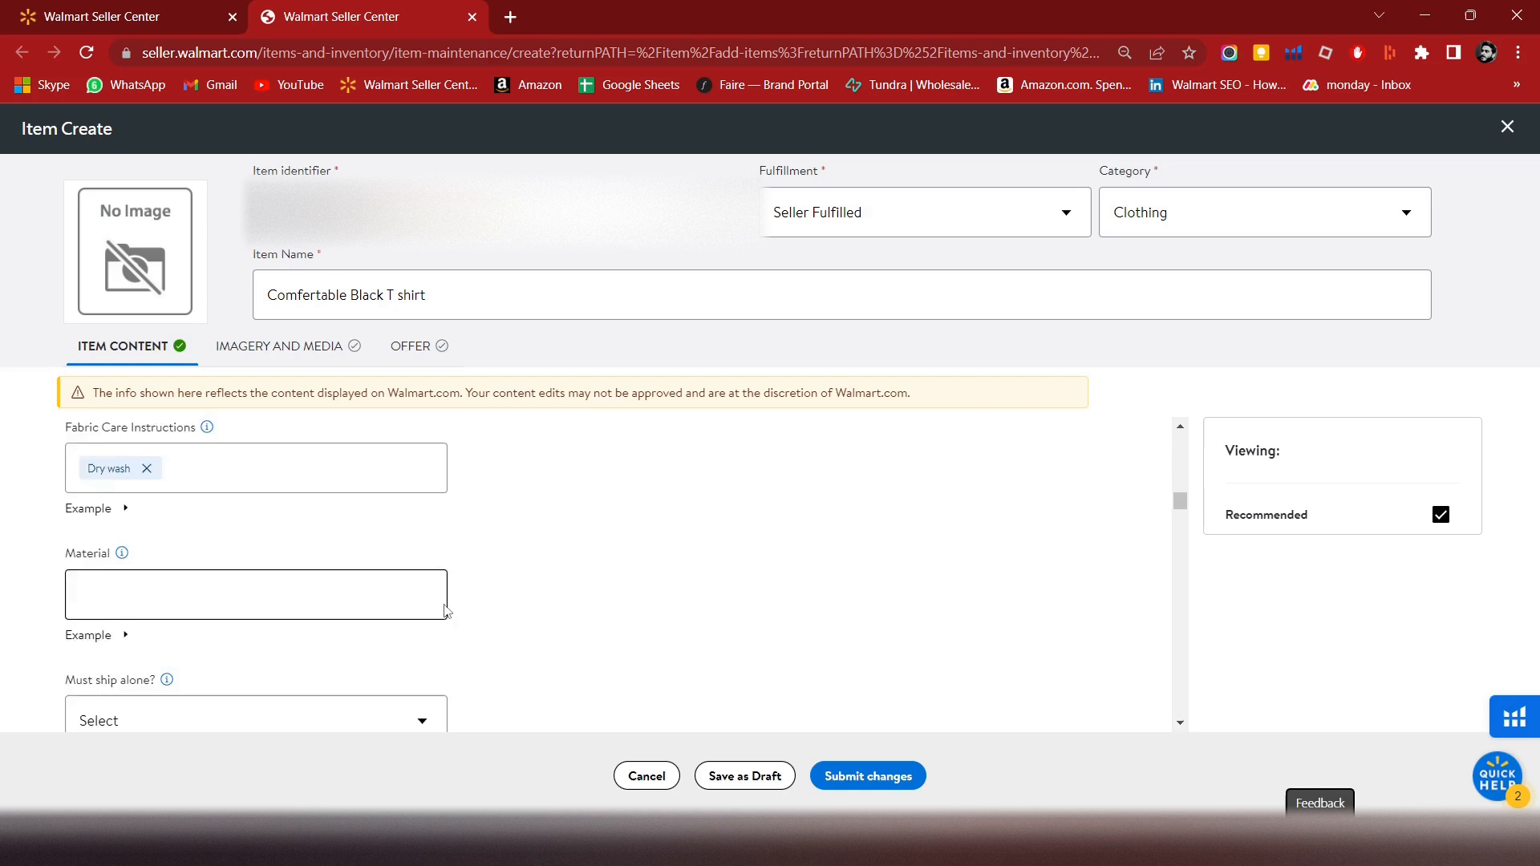
pyautogui.scroll(-3)
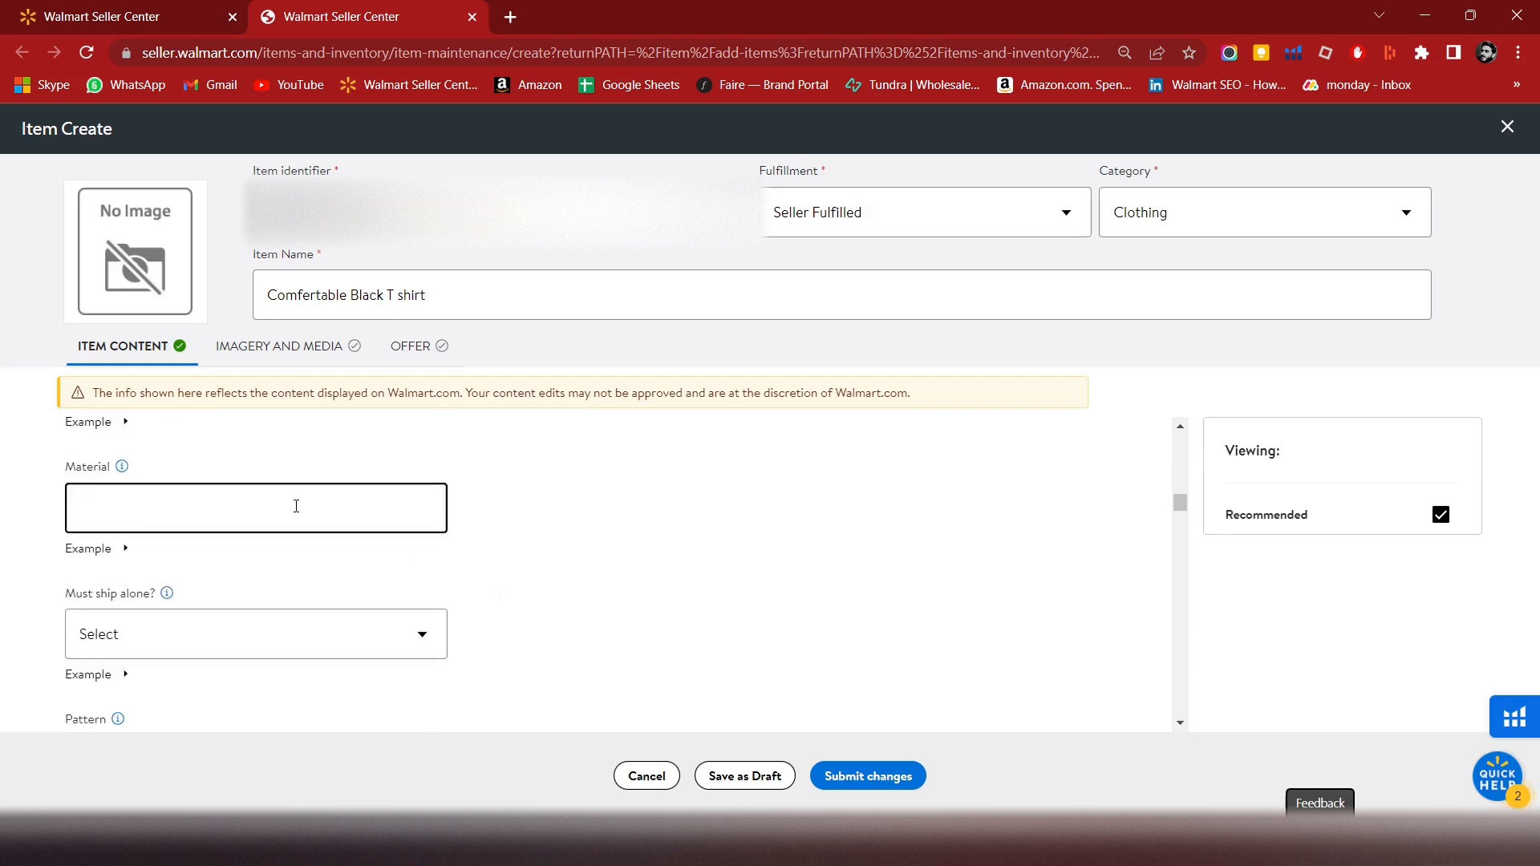
pyautogui.write('Polycotton')
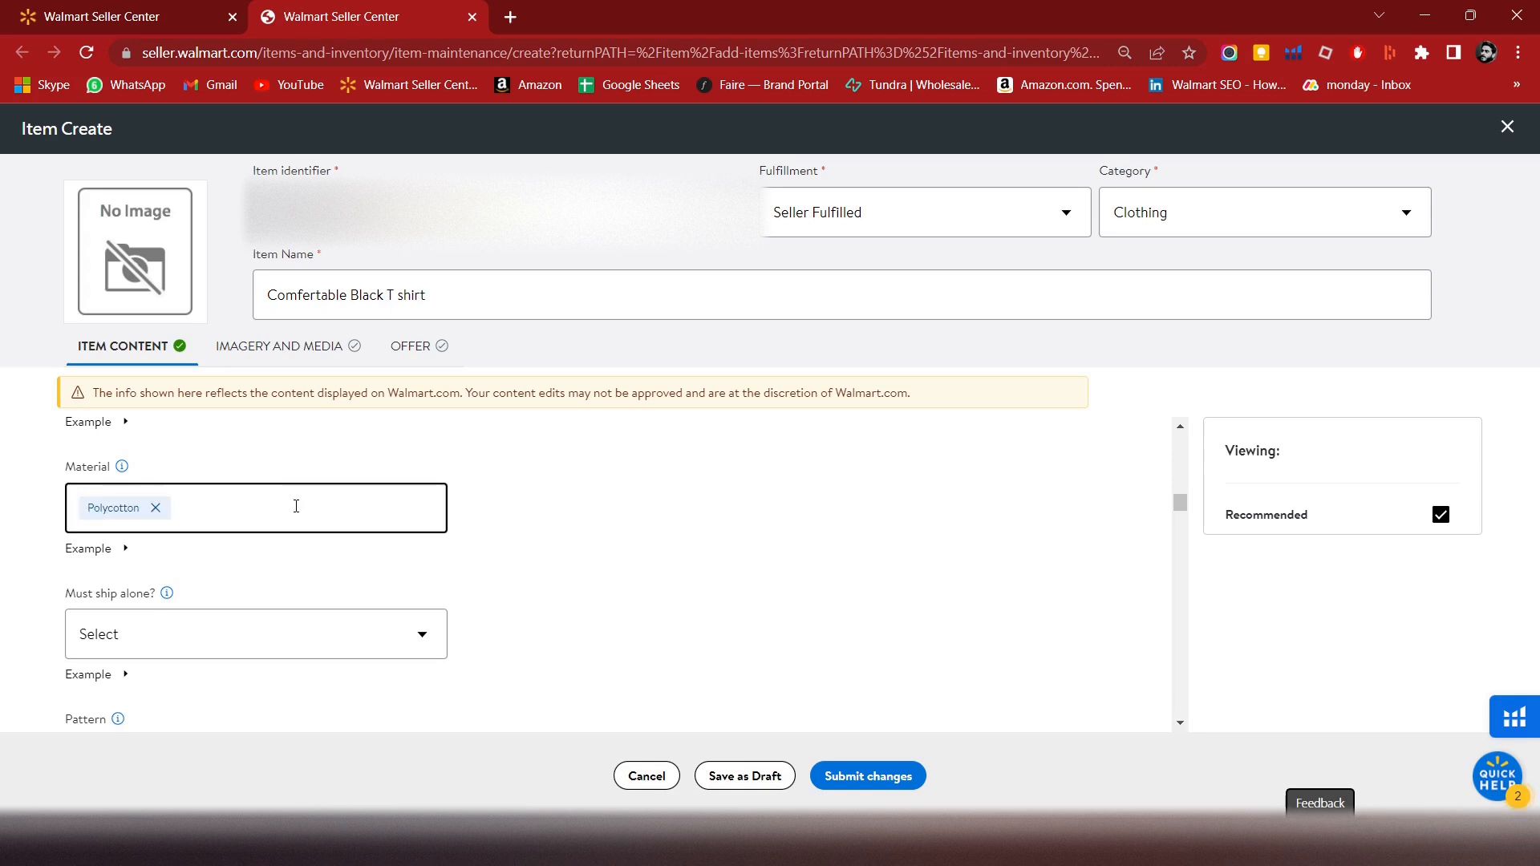
pyautogui.scroll(-3)
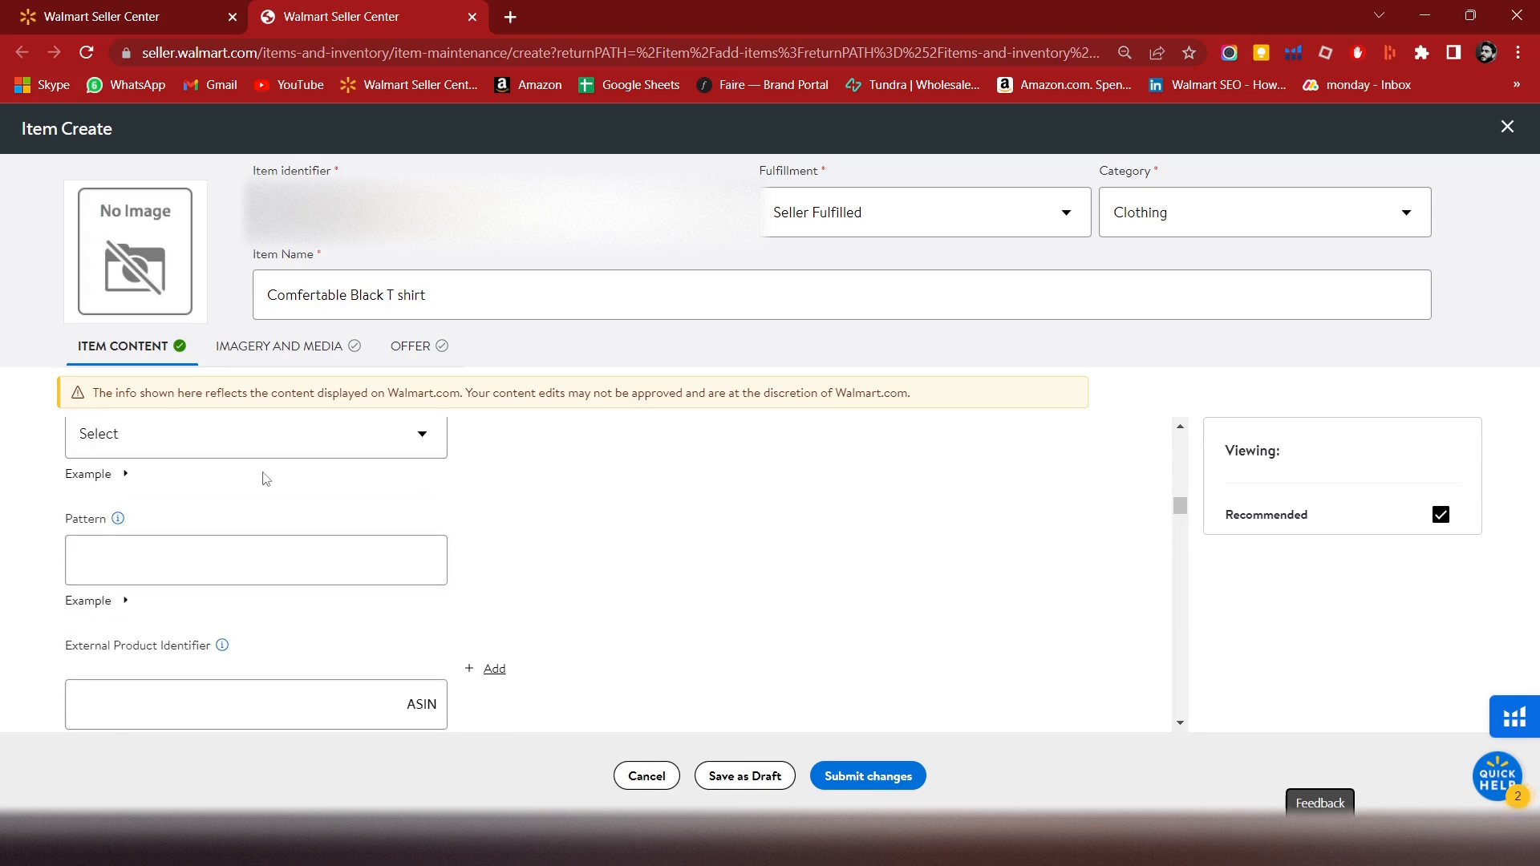
# - Set Must Ship Alone to No and the pattern to Solid
pyautogui.click(255, 435)
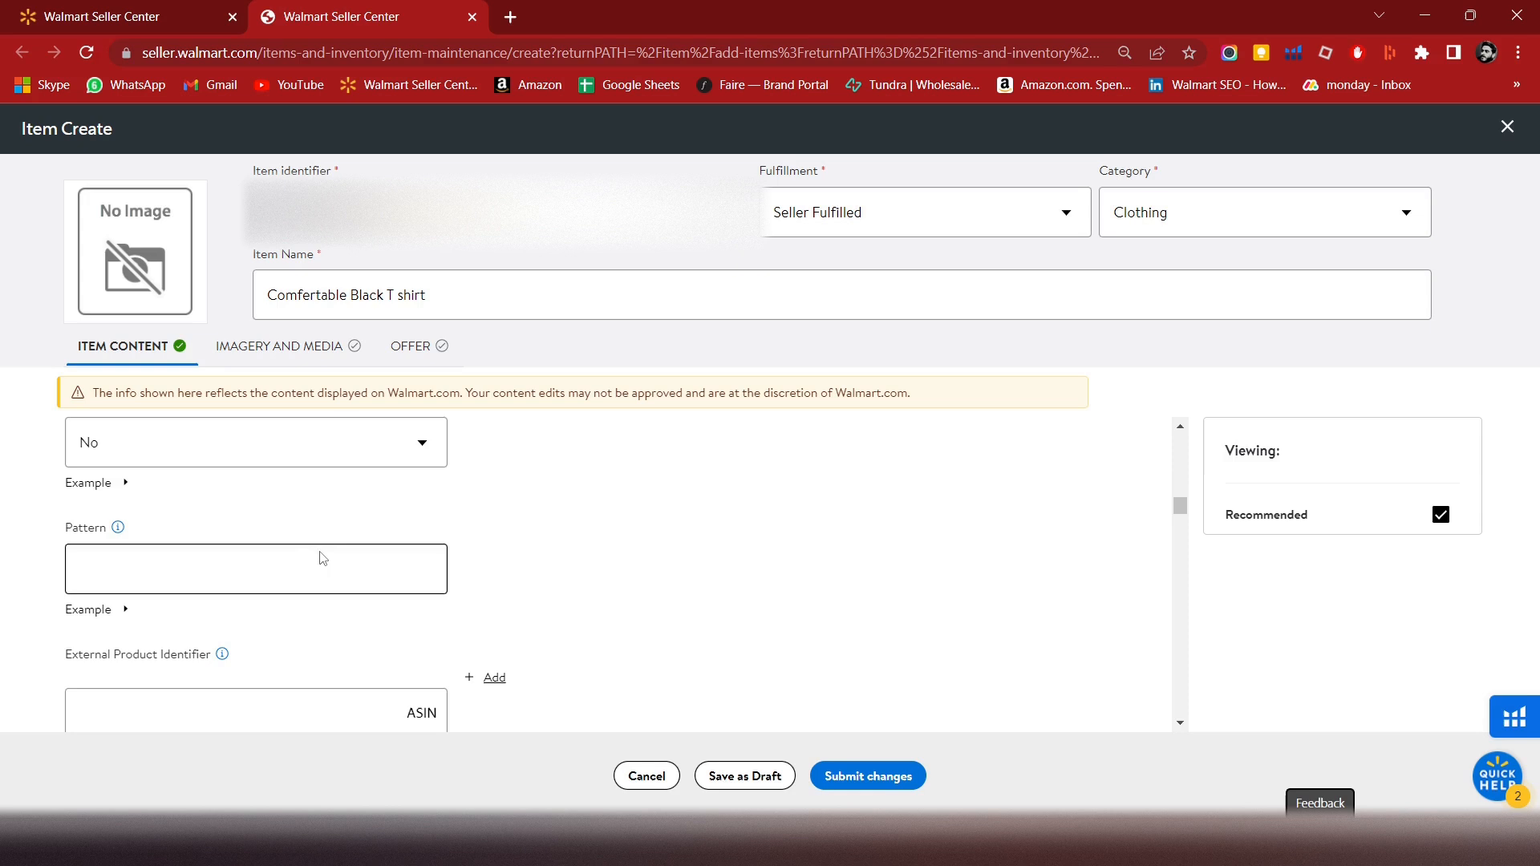
pyautogui.click(255, 568)
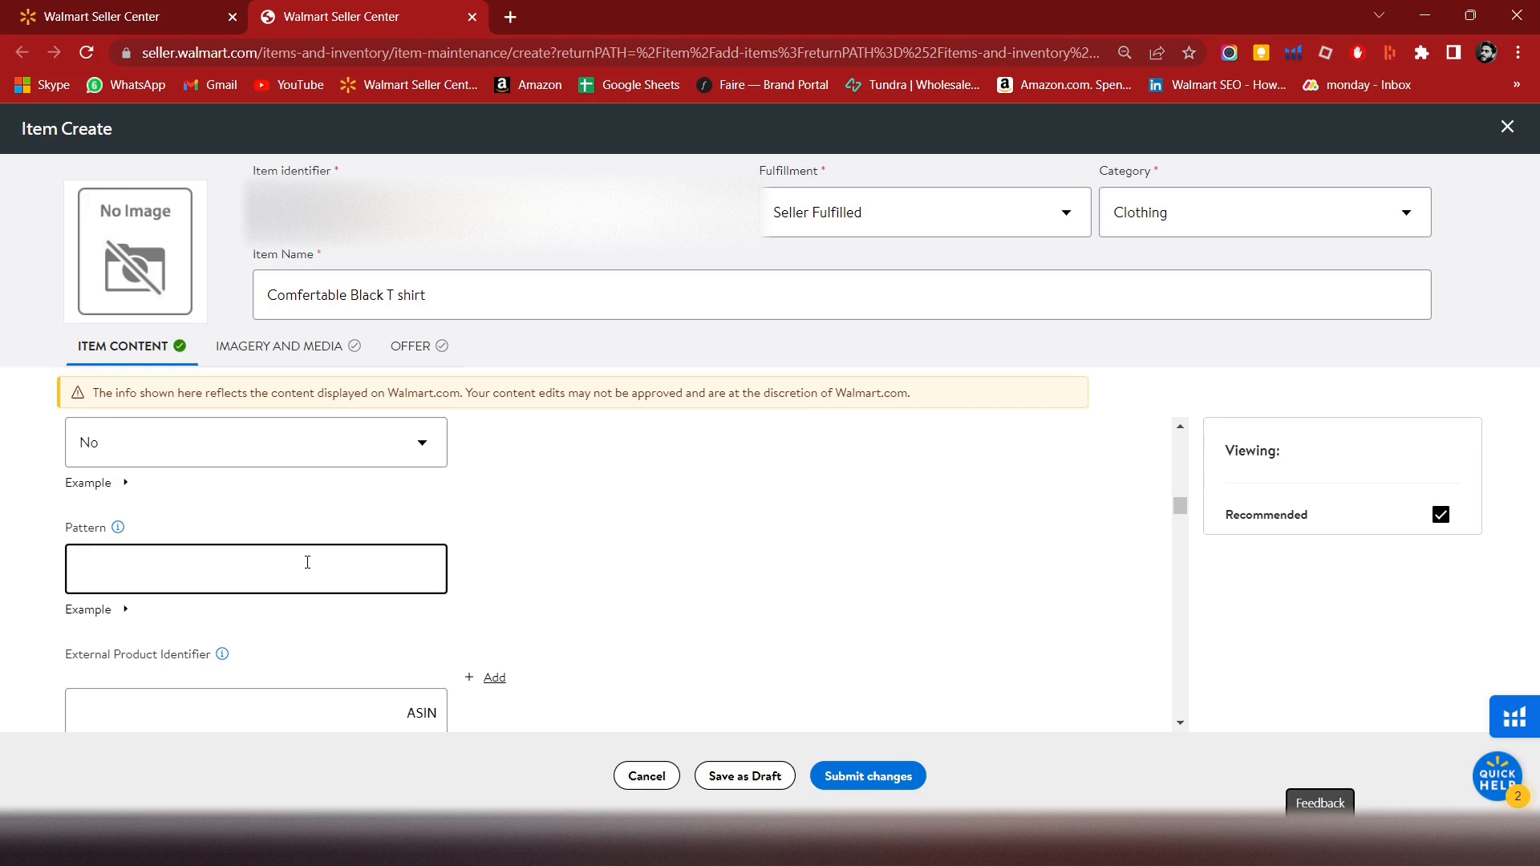
pyautogui.write('S')
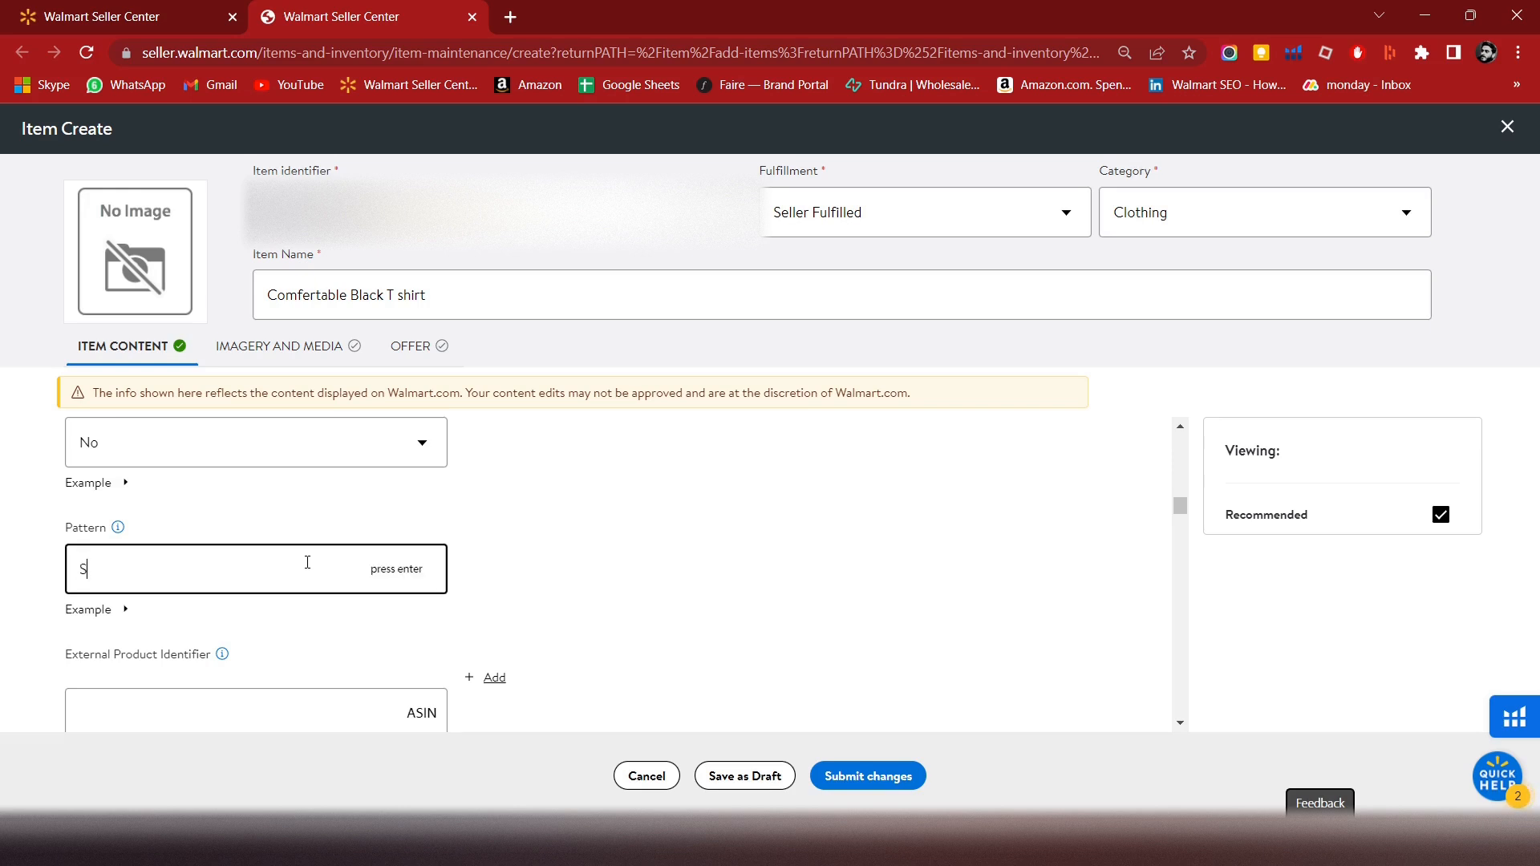
pyautogui.press('Enter')
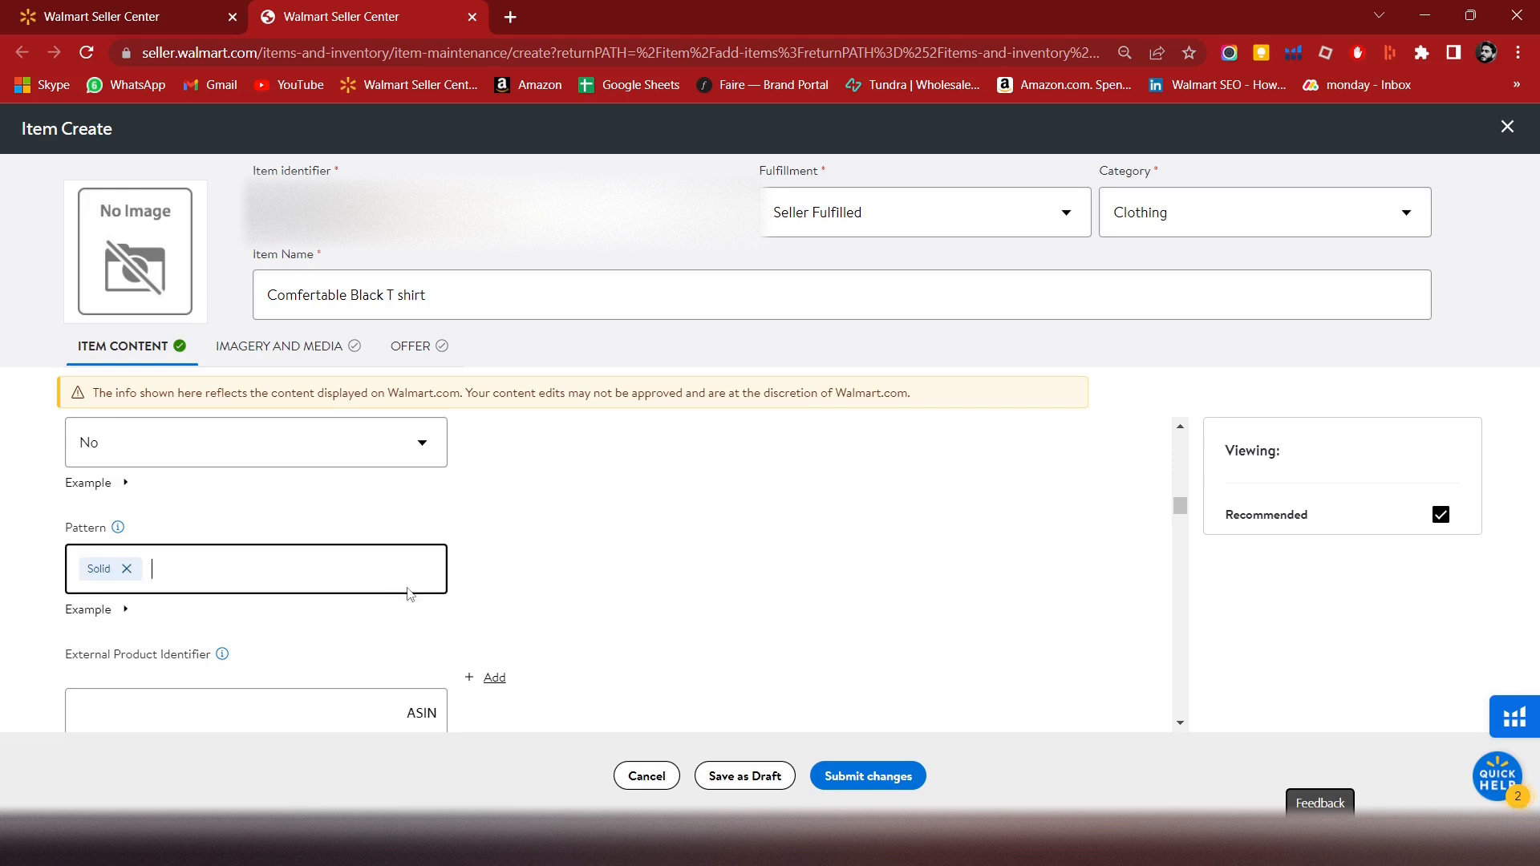
# - Scroll down and show the Product Id Update options (Select, No, Yes)
pyautogui.scroll(-3)
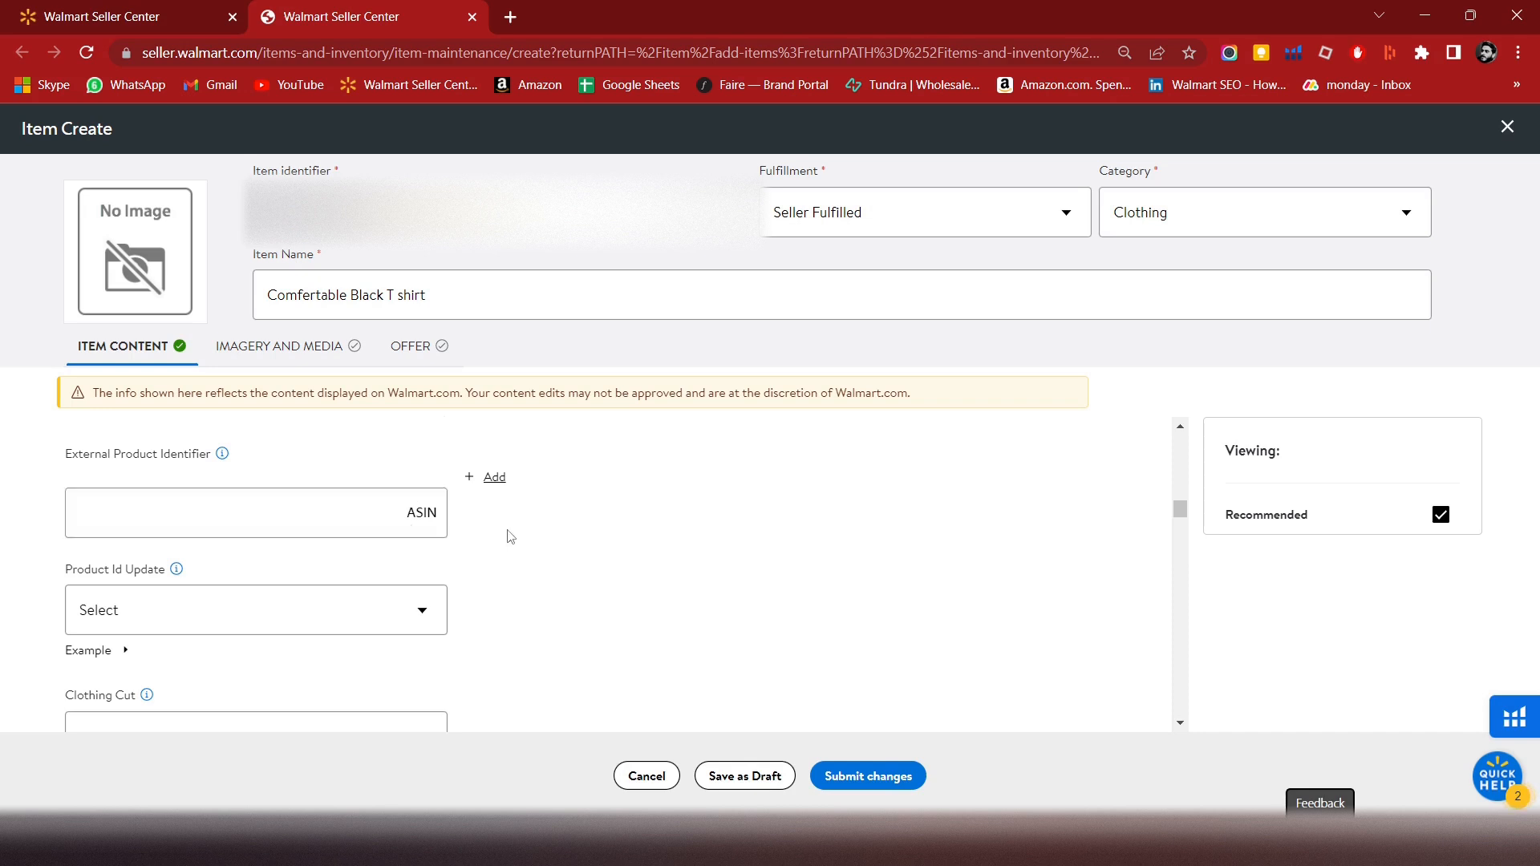
pyautogui.scroll(-3)
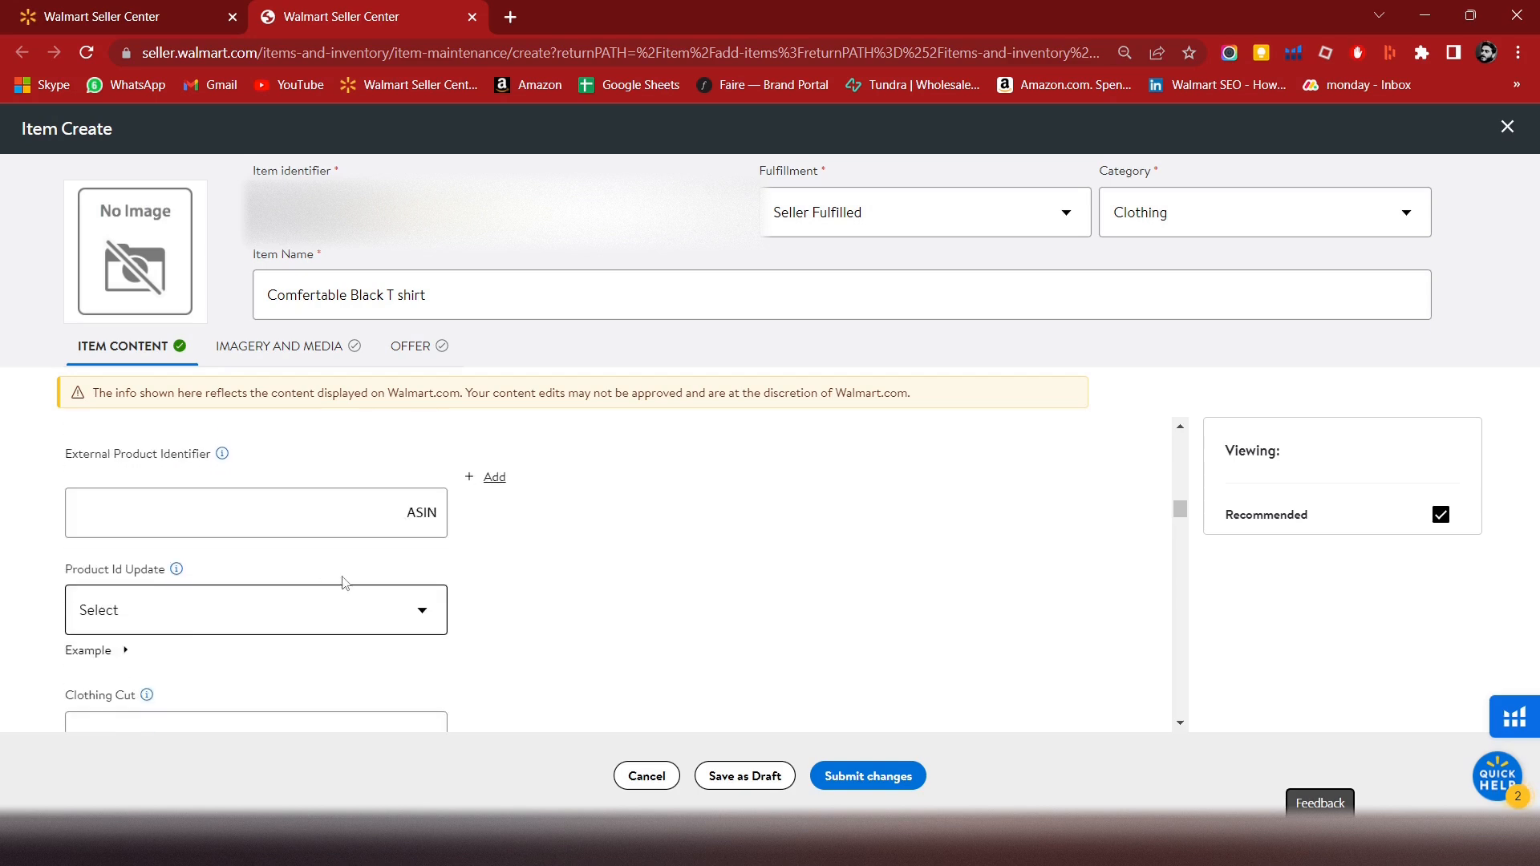
pyautogui.moveTo(218, 573)
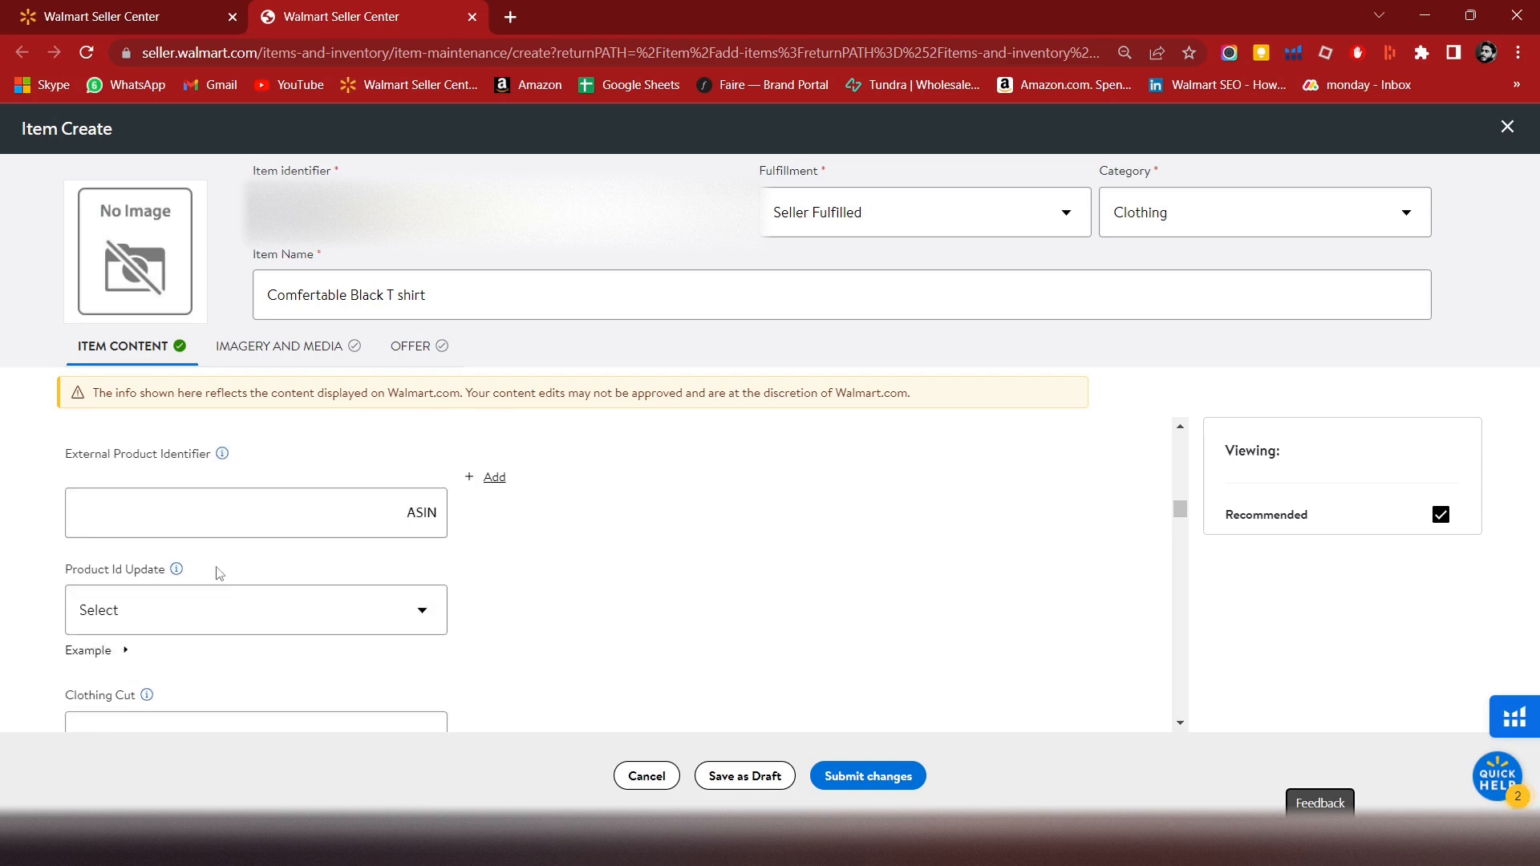
pyautogui.click(255, 609)
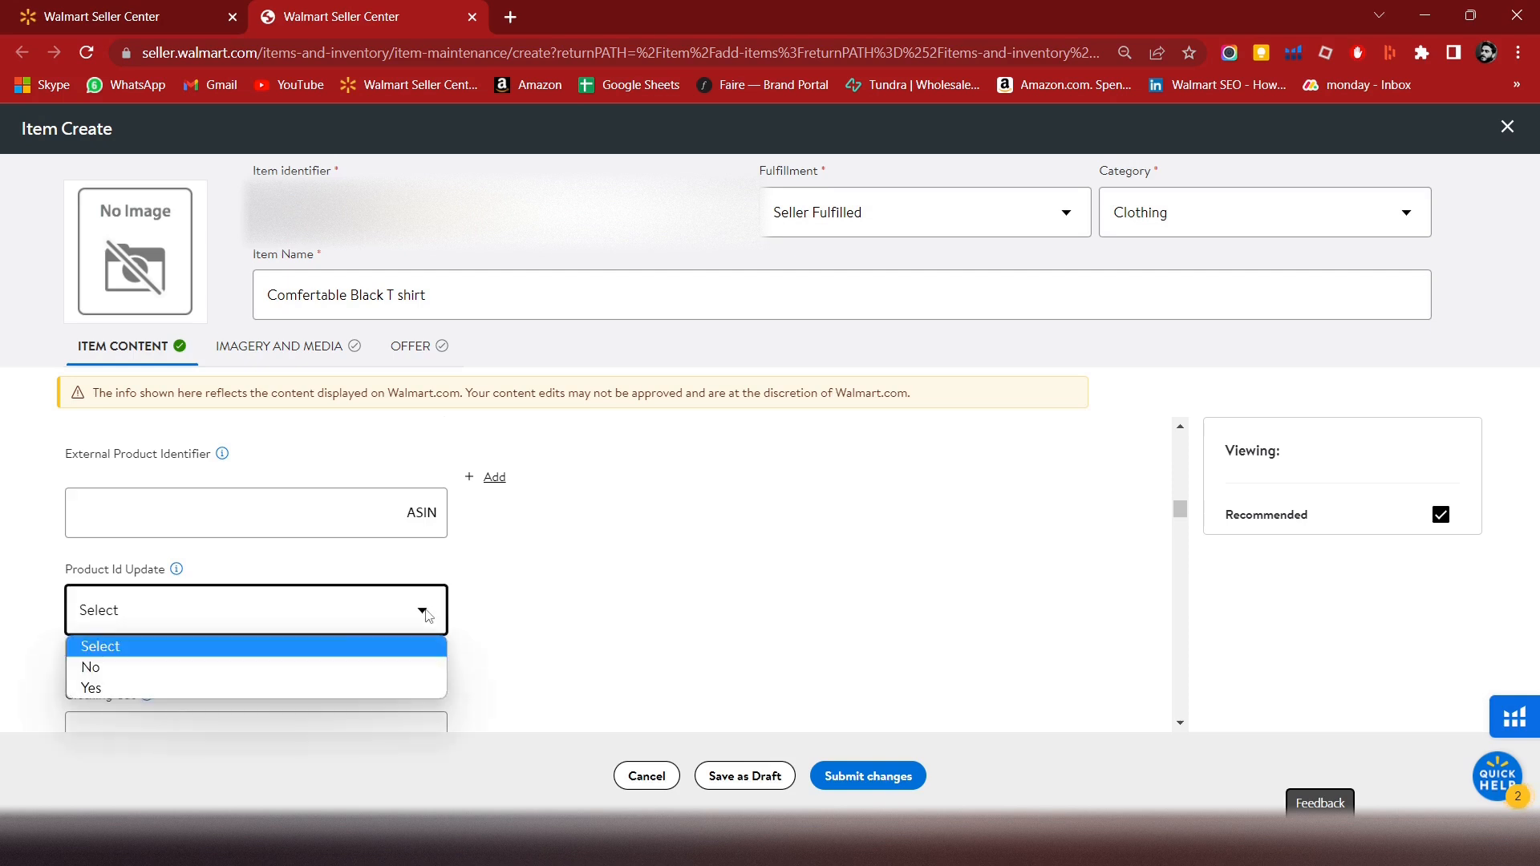
pyautogui.moveTo(177, 569)
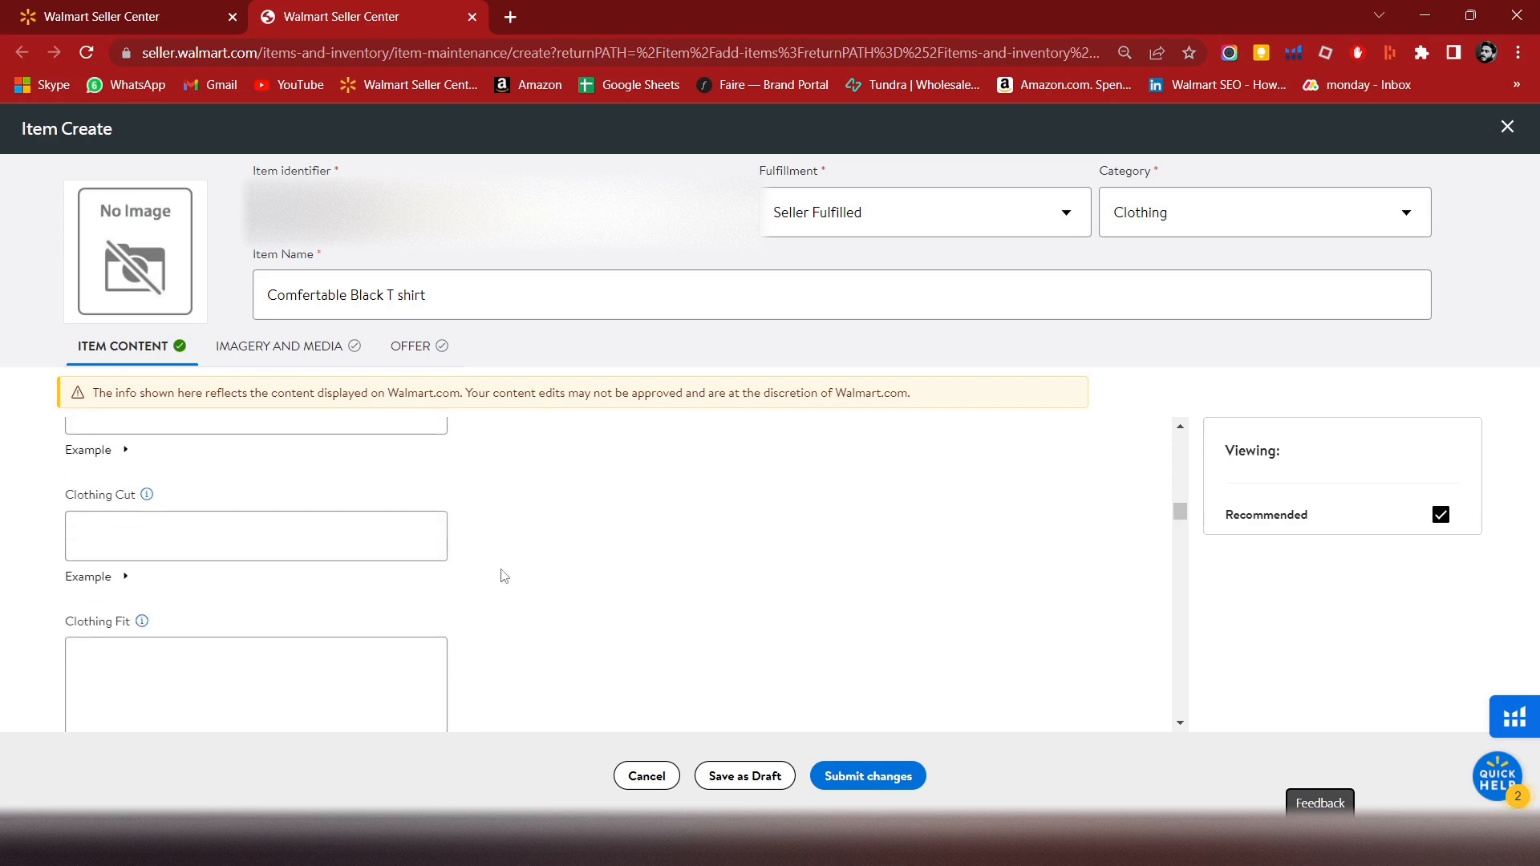
# - Enter 'Regular fit, loose fit' as the Clothing Fit and pick a Clothing Weight
pyautogui.scroll(-3)
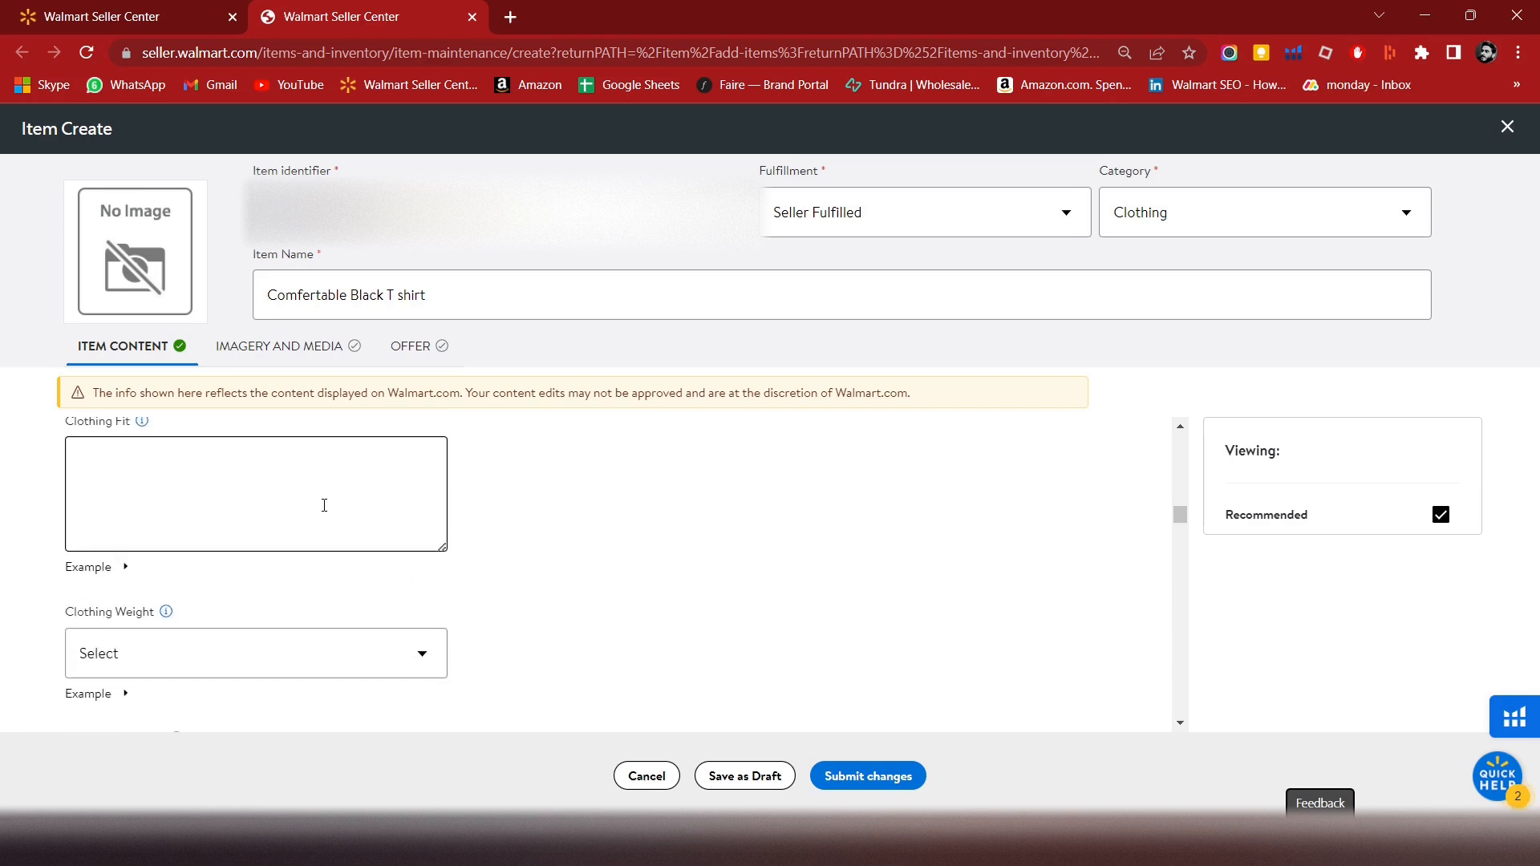
pyautogui.write('Regular fit.')
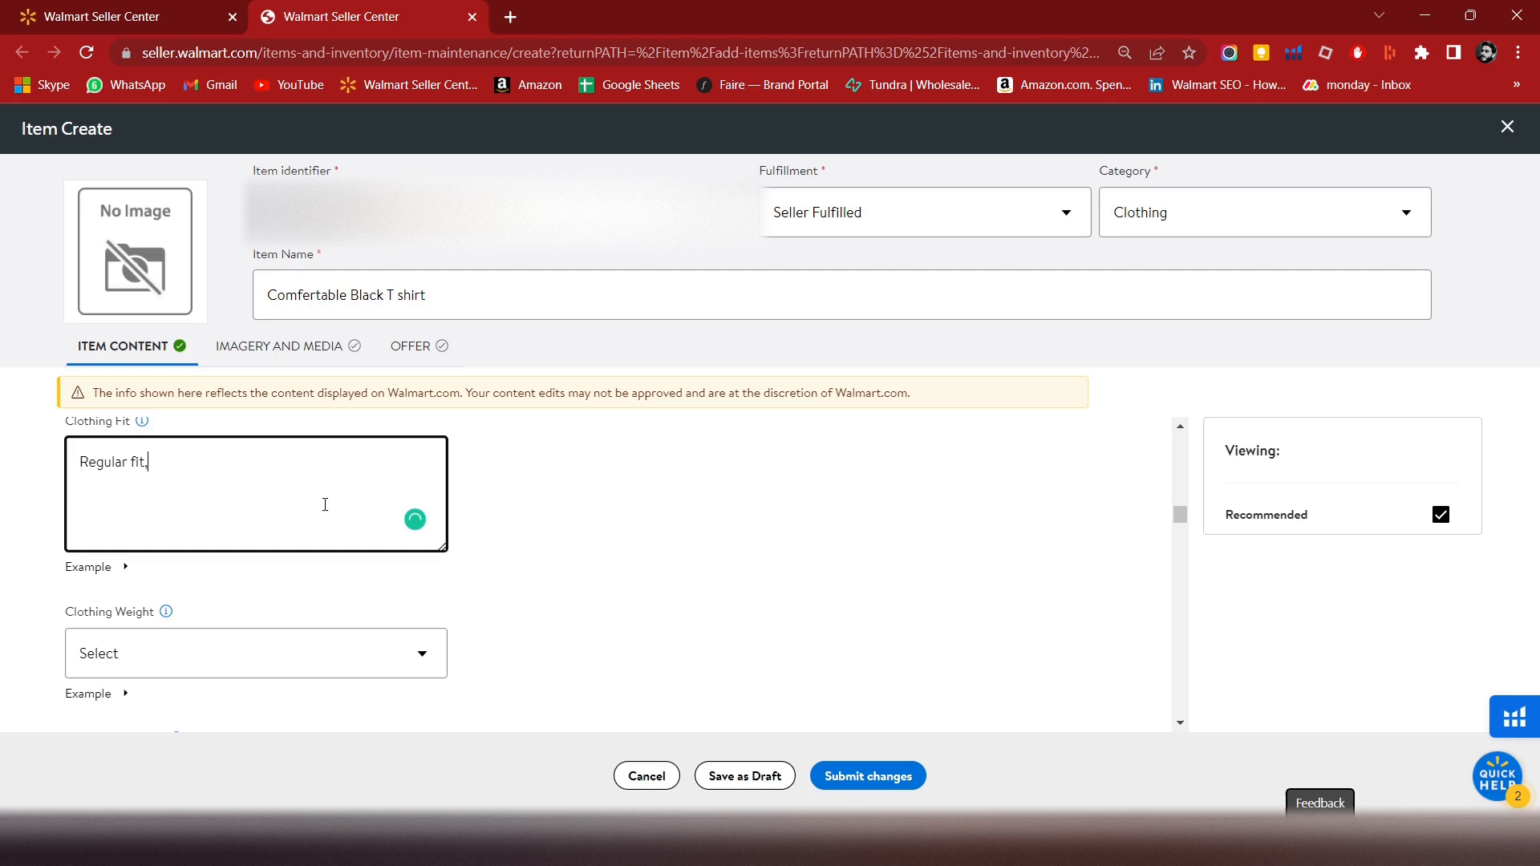
pyautogui.write(', loose fit')
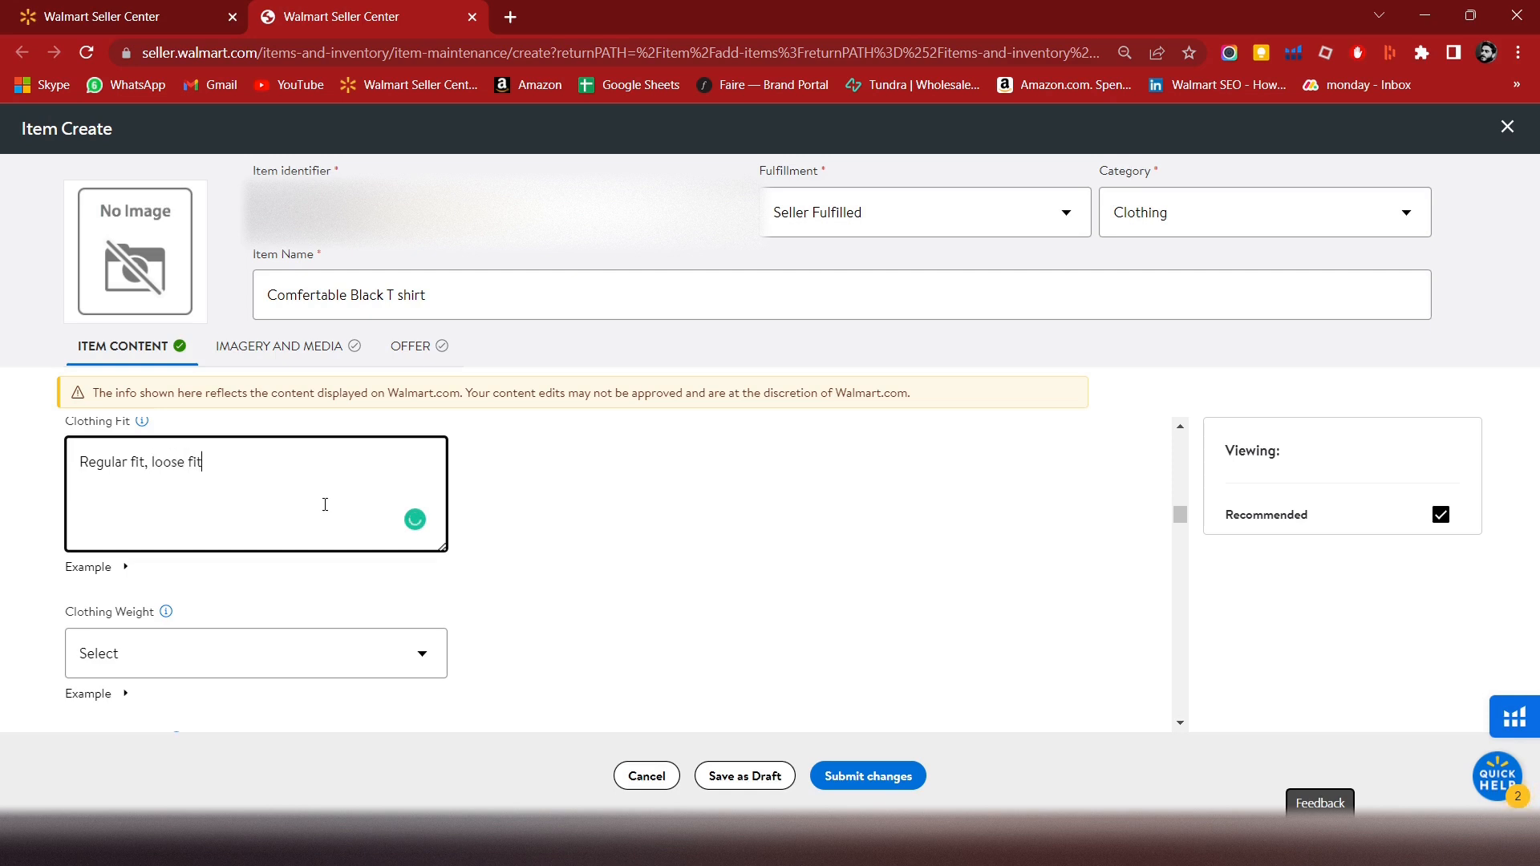
pyautogui.scroll(-3)
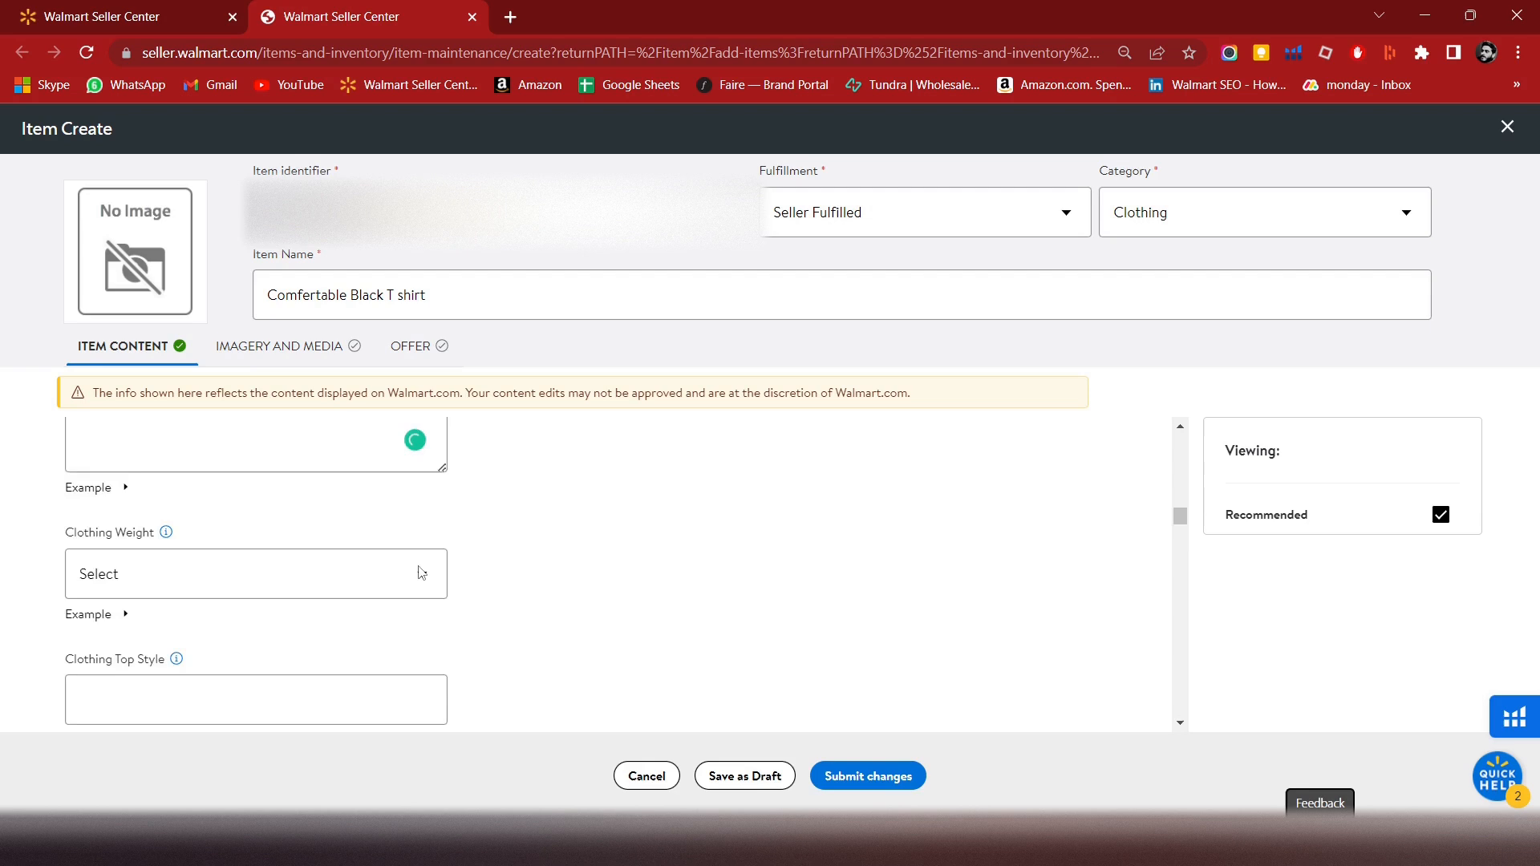
pyautogui.click(255, 574)
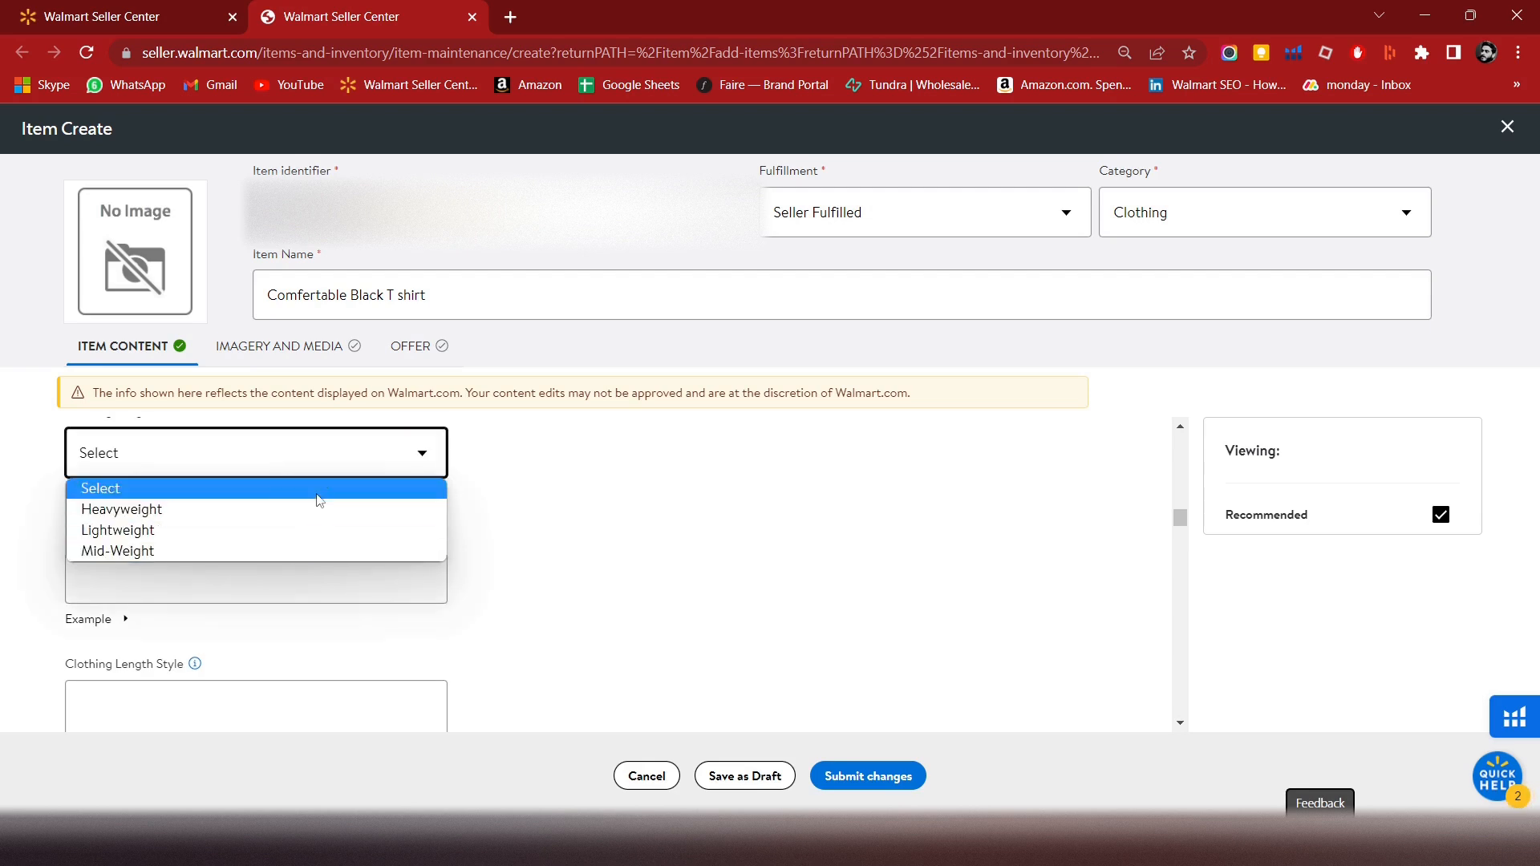
pyautogui.click(101, 489)
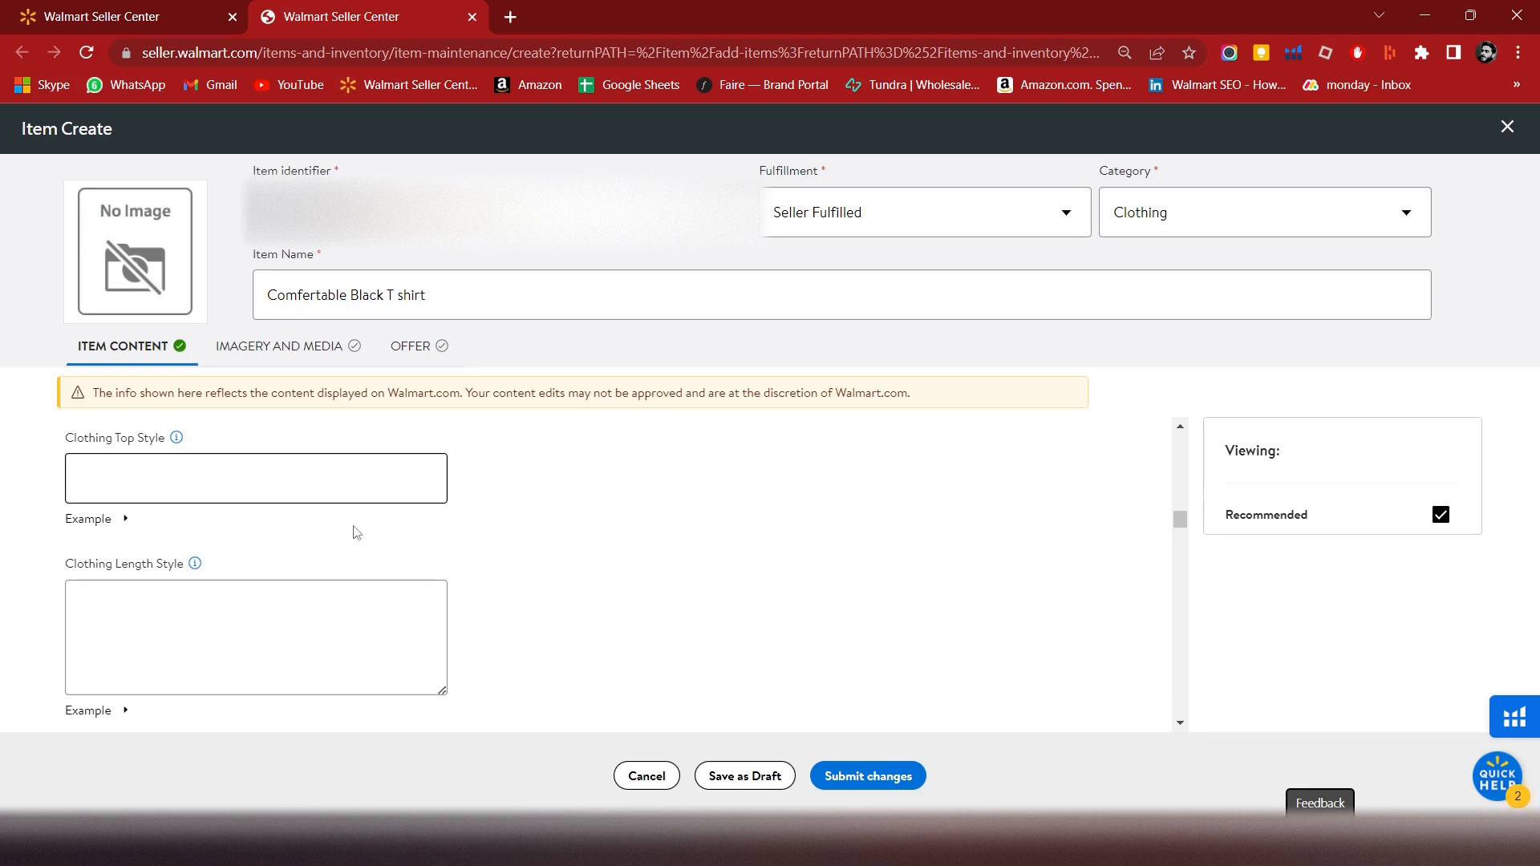
# - Scroll past MSRP and Manufacturer, entering 50 and 12, toward Total Count and Number of Pieces
pyautogui.scroll(-3)
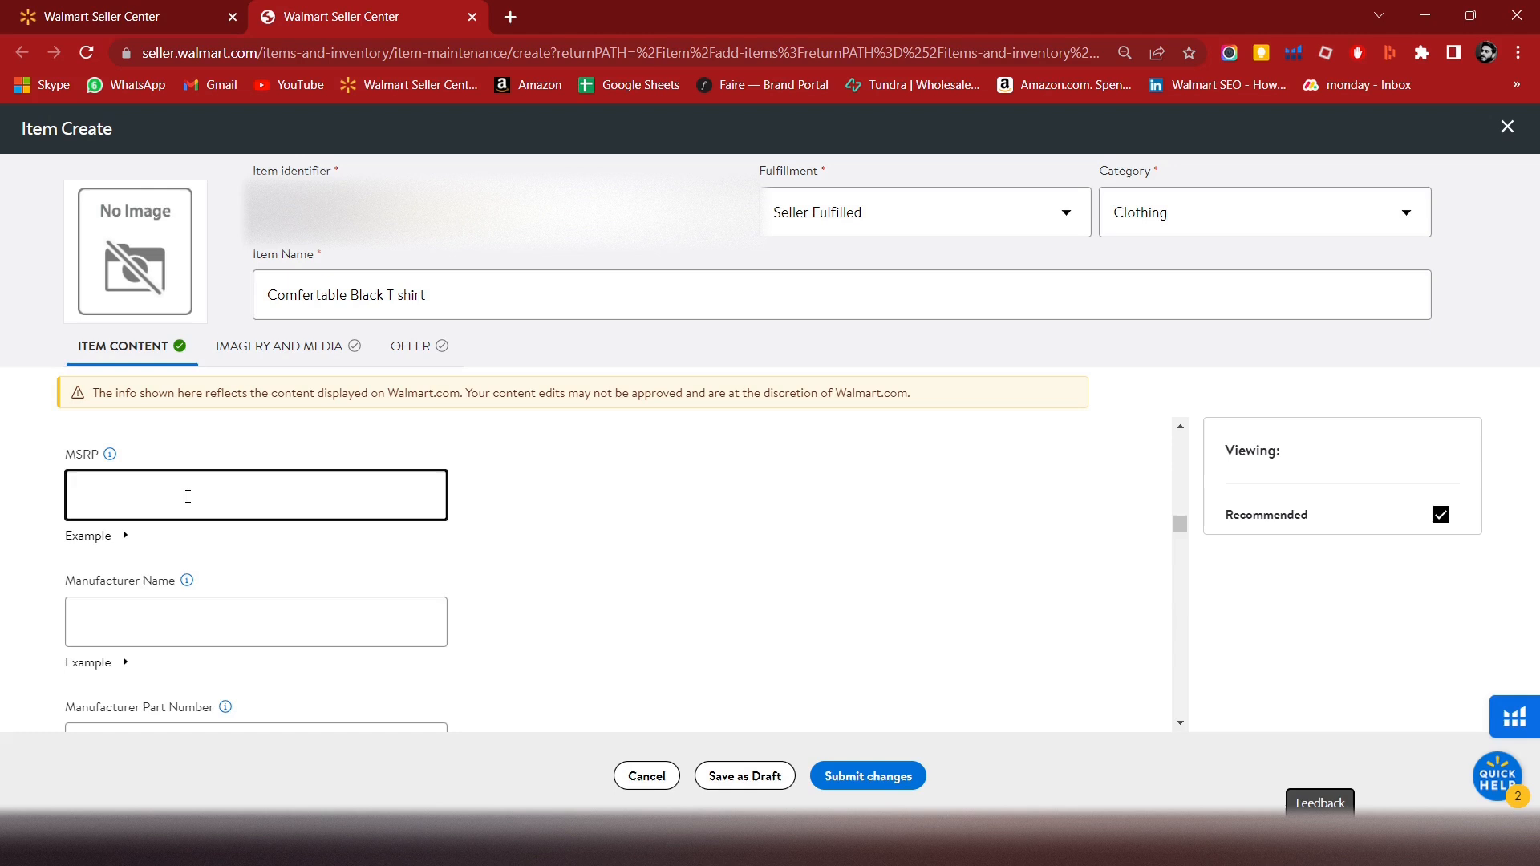
pyautogui.write('50')
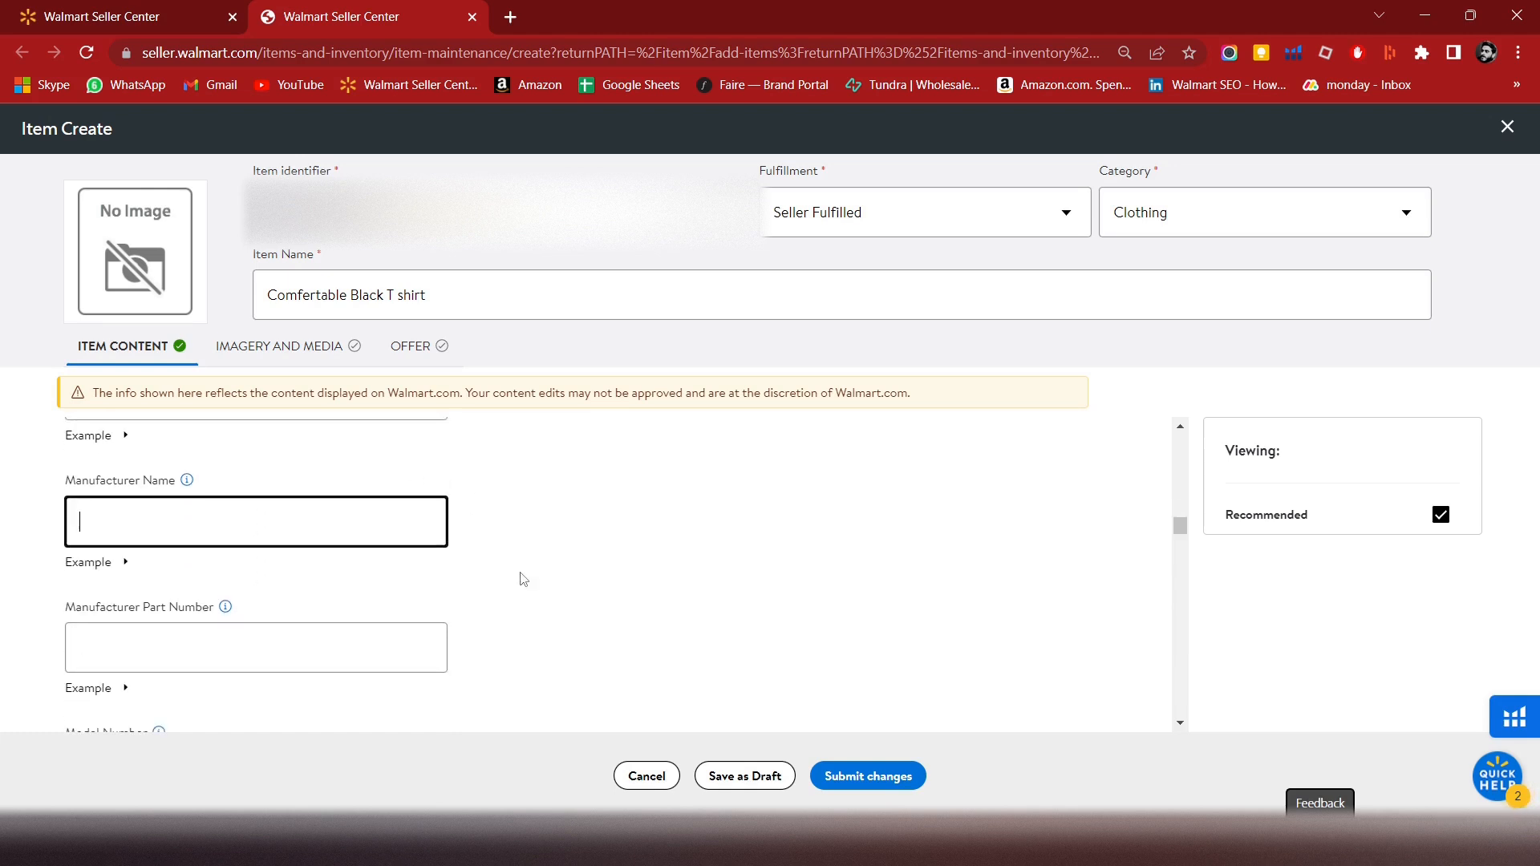
pyautogui.scroll(-3)
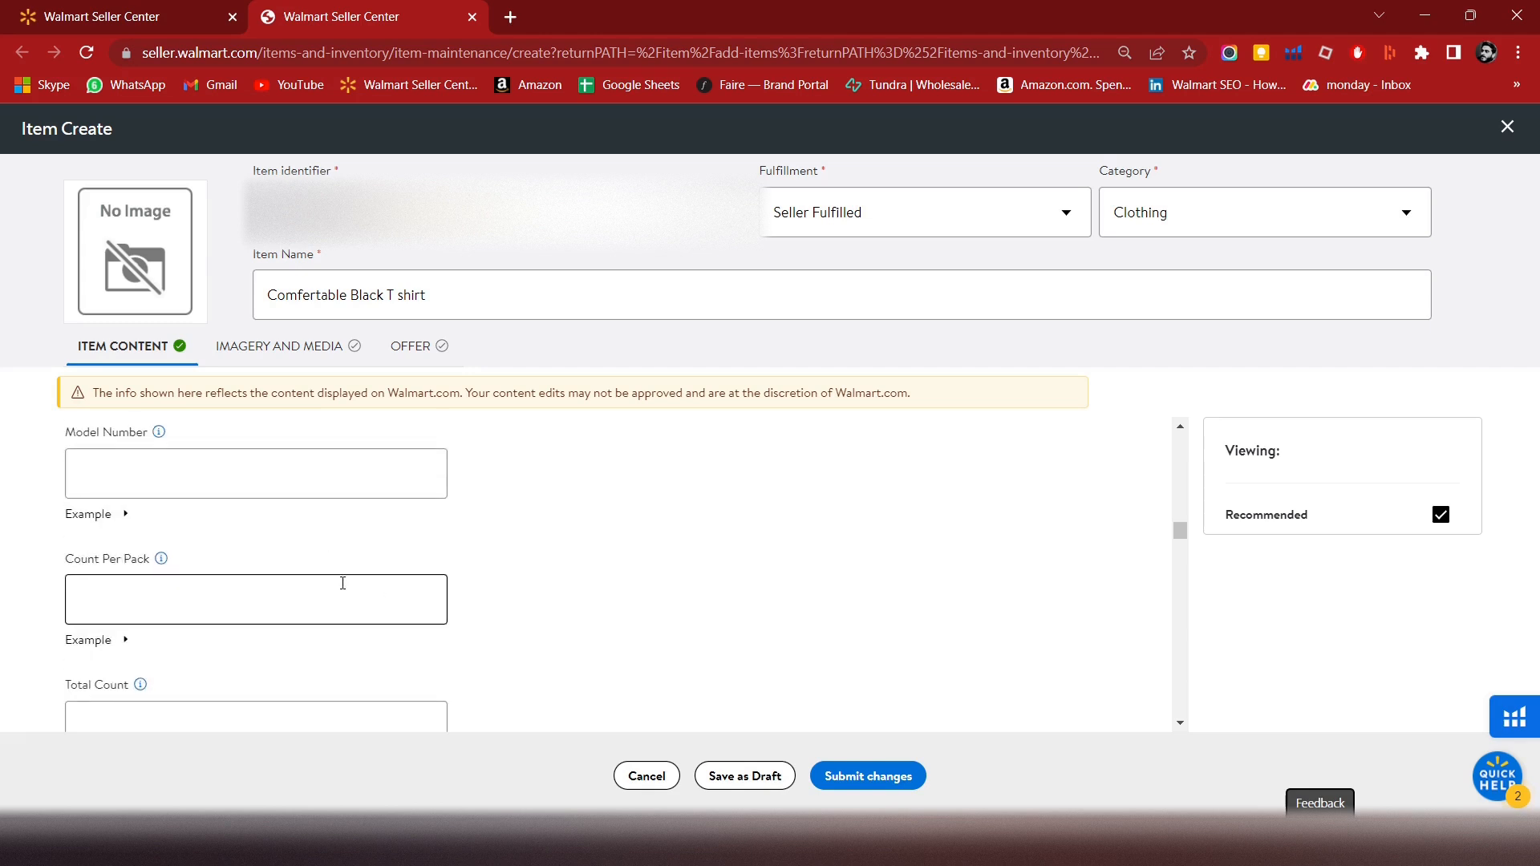
pyautogui.scroll(-3)
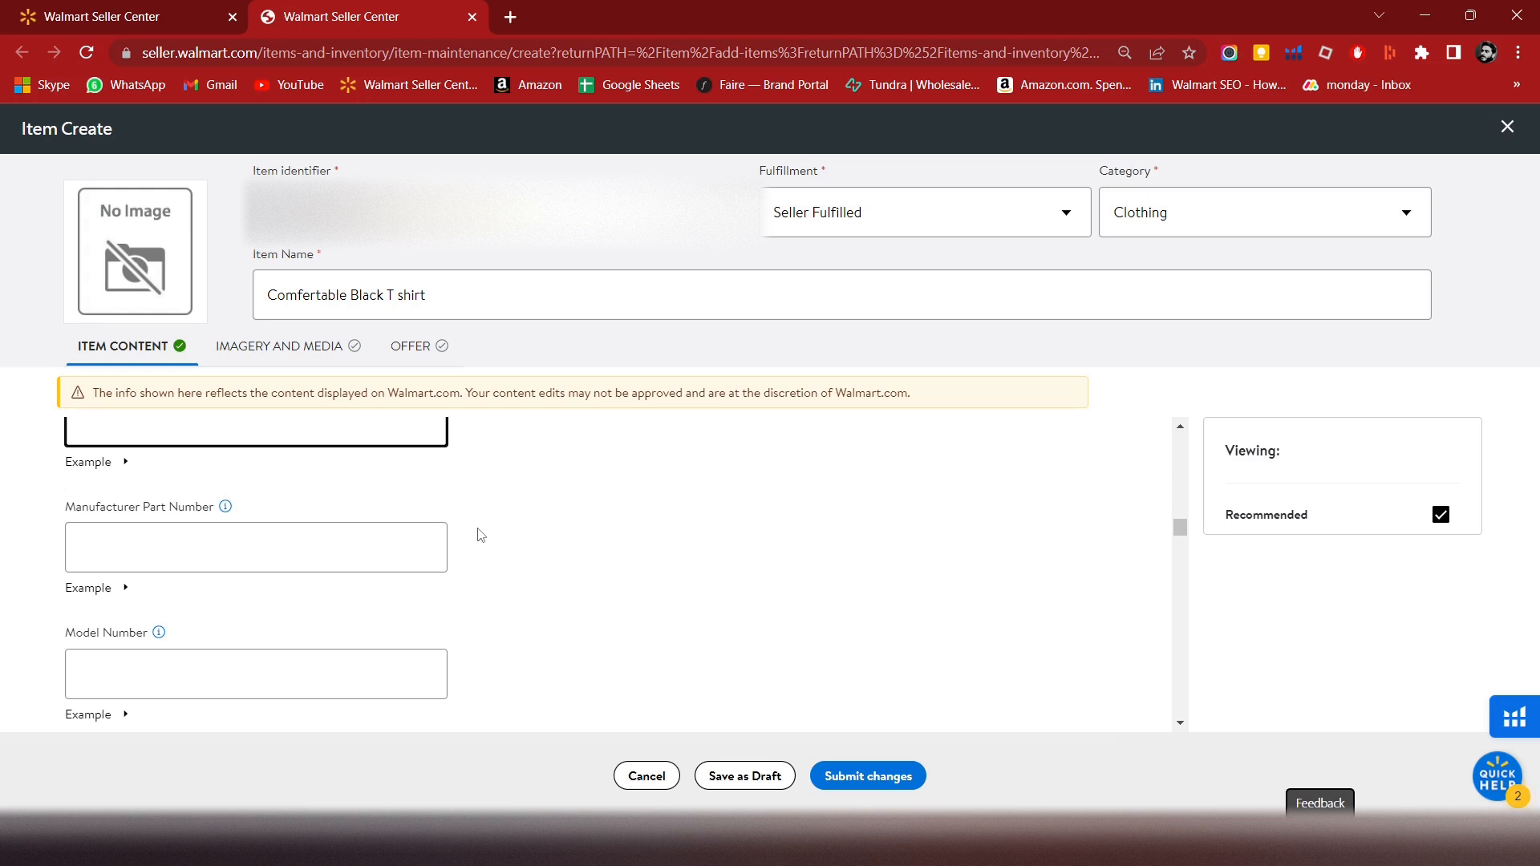
pyautogui.scroll(-3)
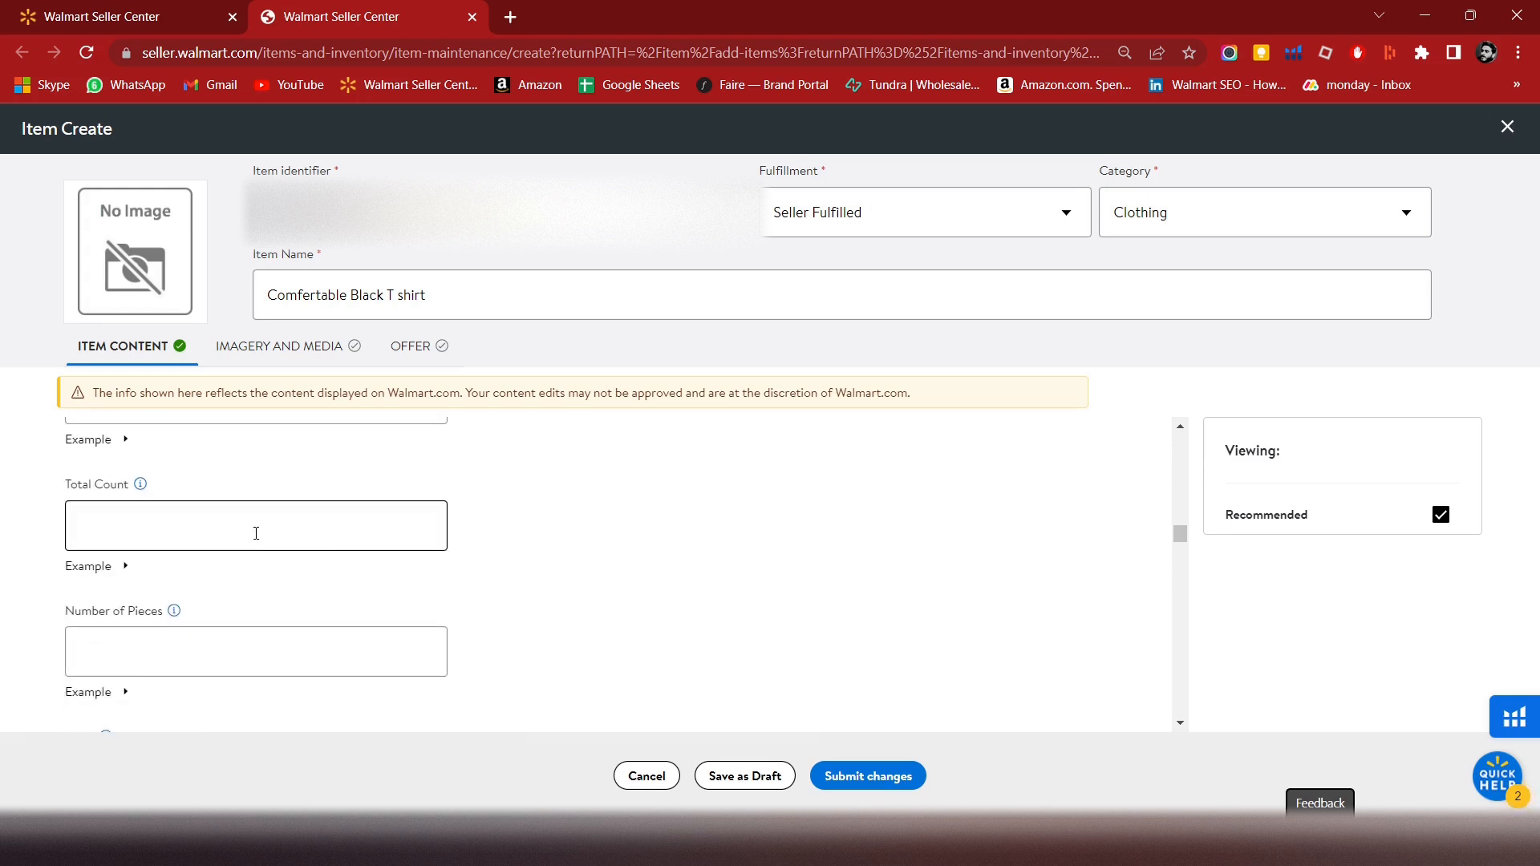
pyautogui.write('12')
pyautogui.write('1')
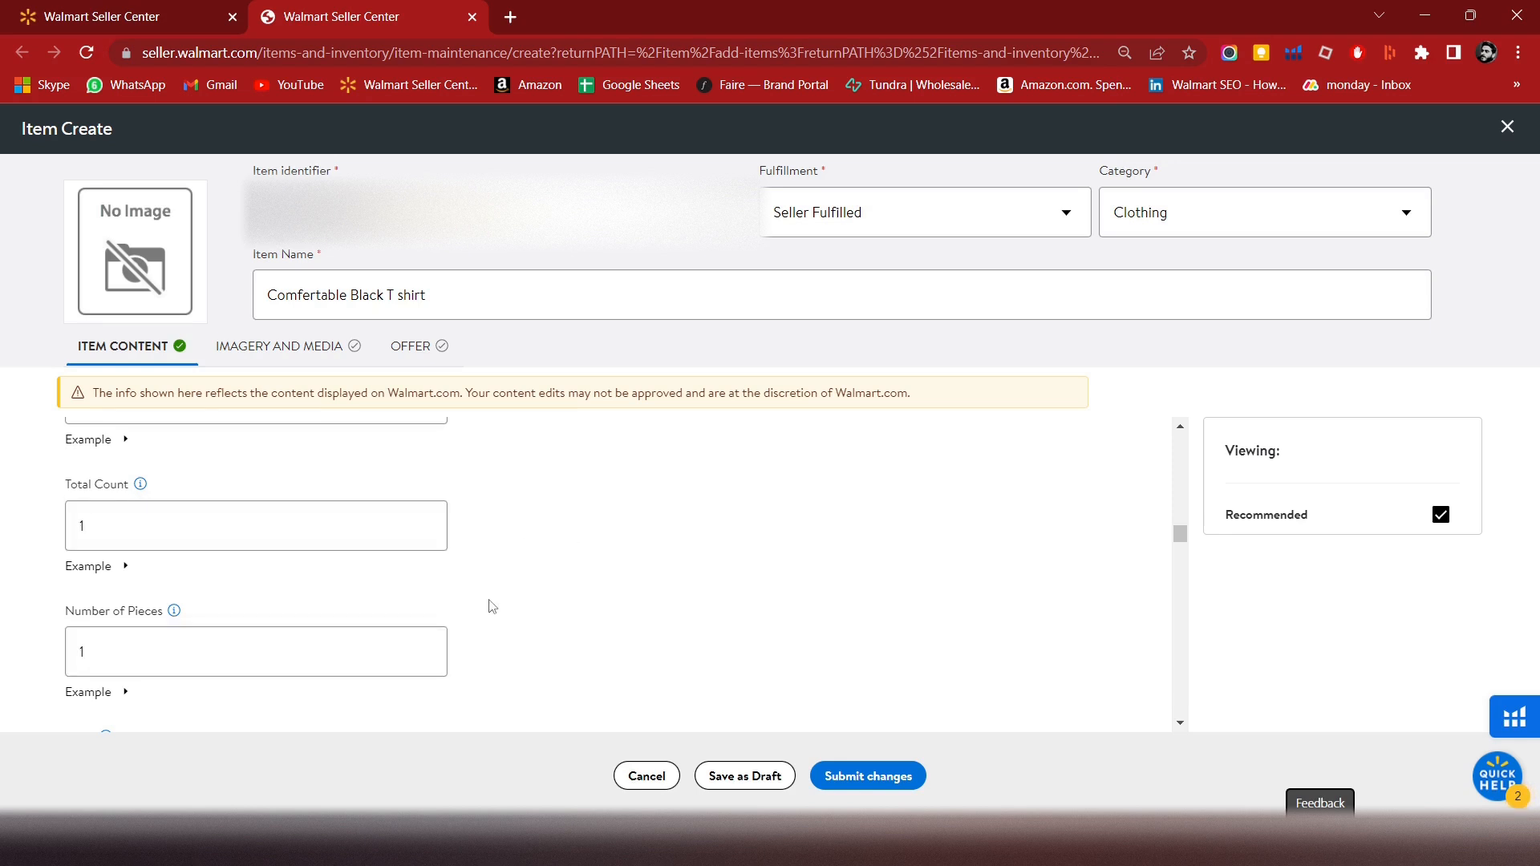
# - Mark the T-shirt as not a set by choosing No for Is Set
pyautogui.click(255, 577)
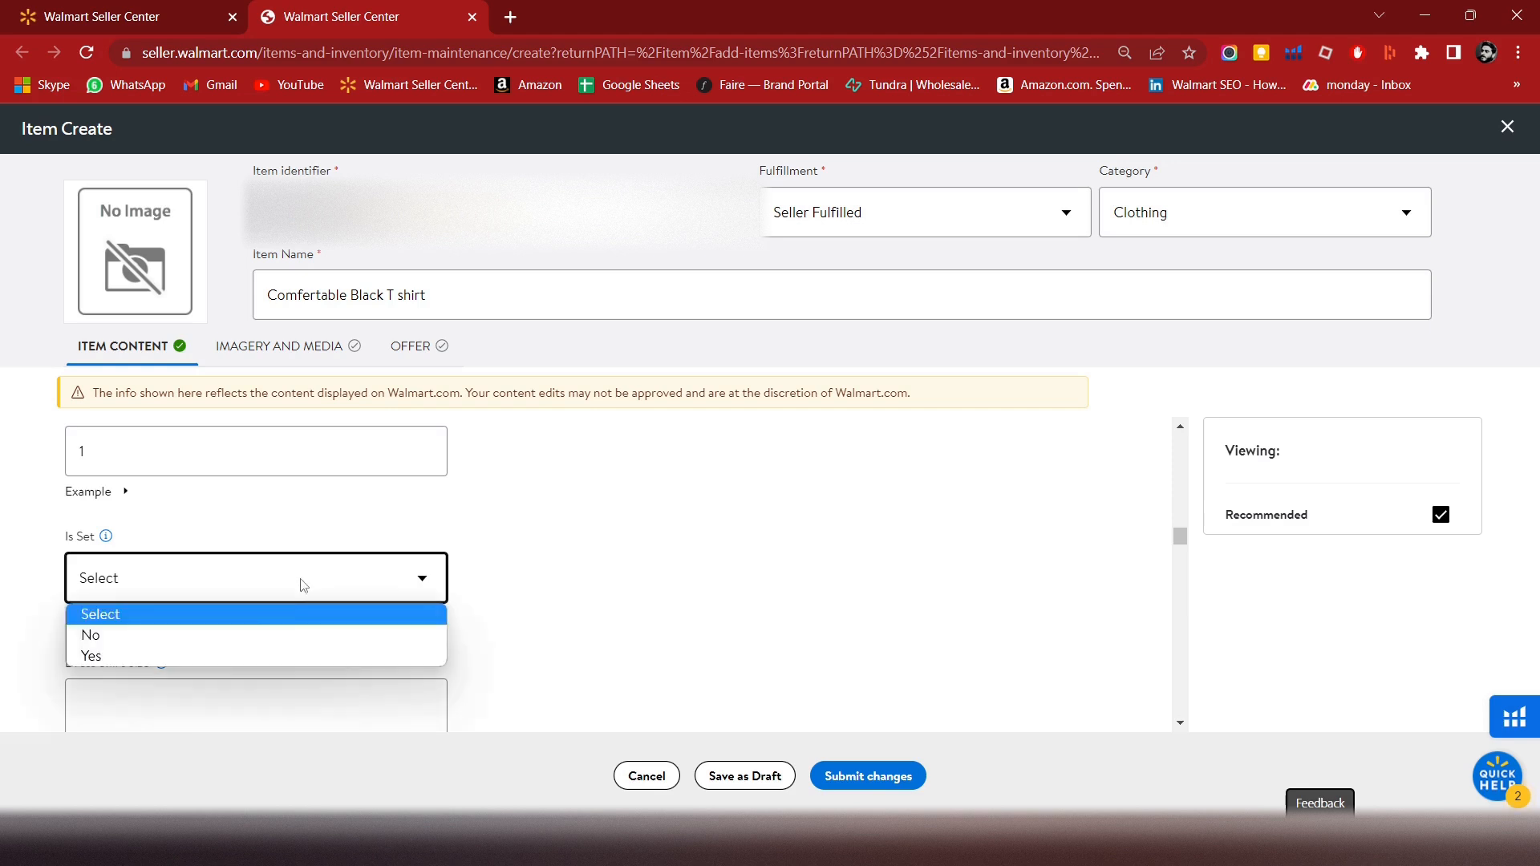
pyautogui.click(91, 635)
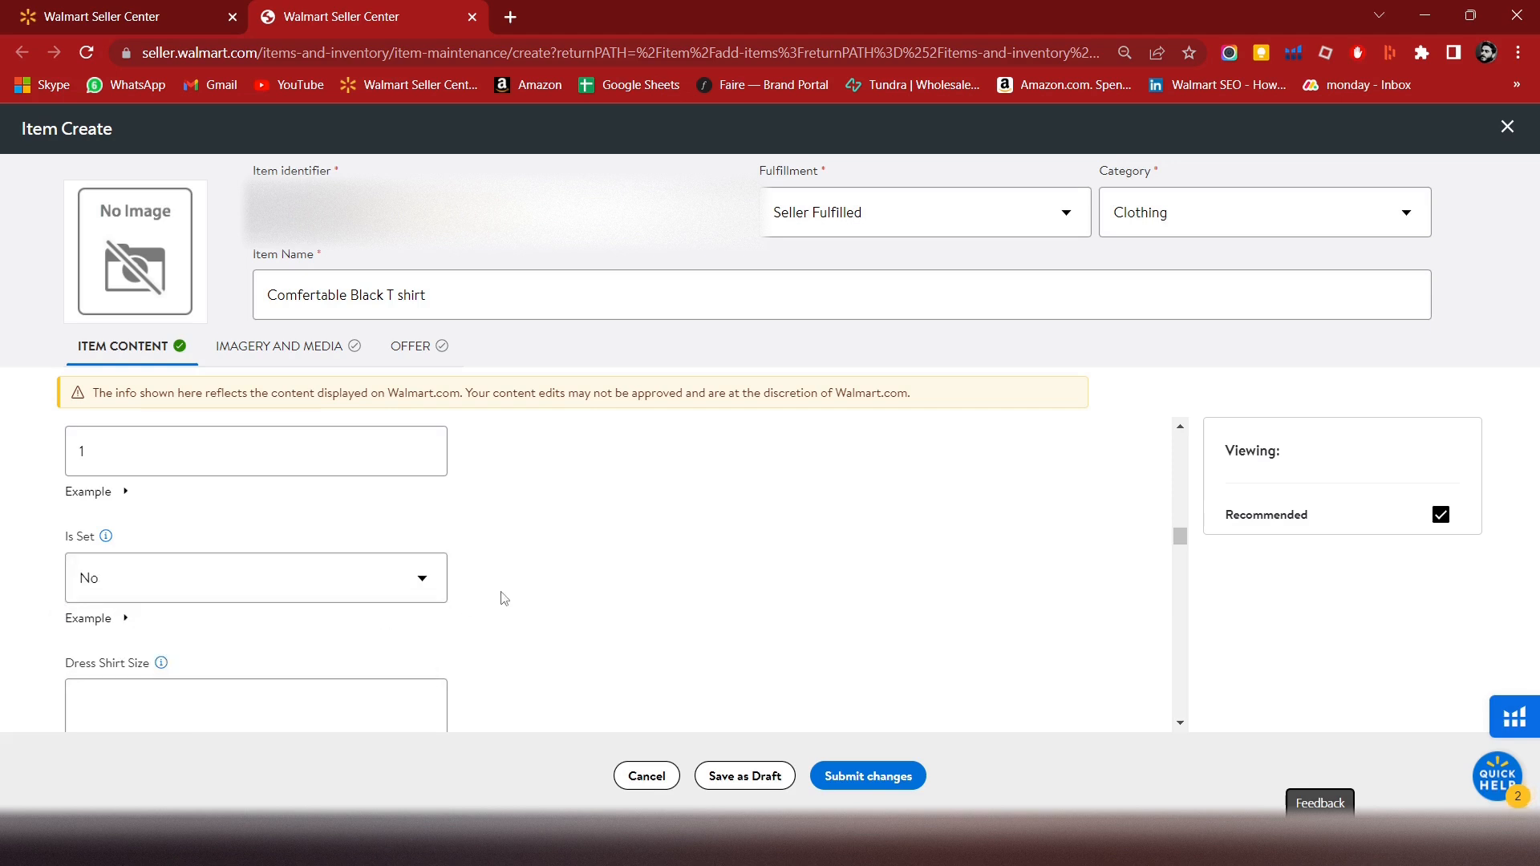
pyautogui.scroll(-3)
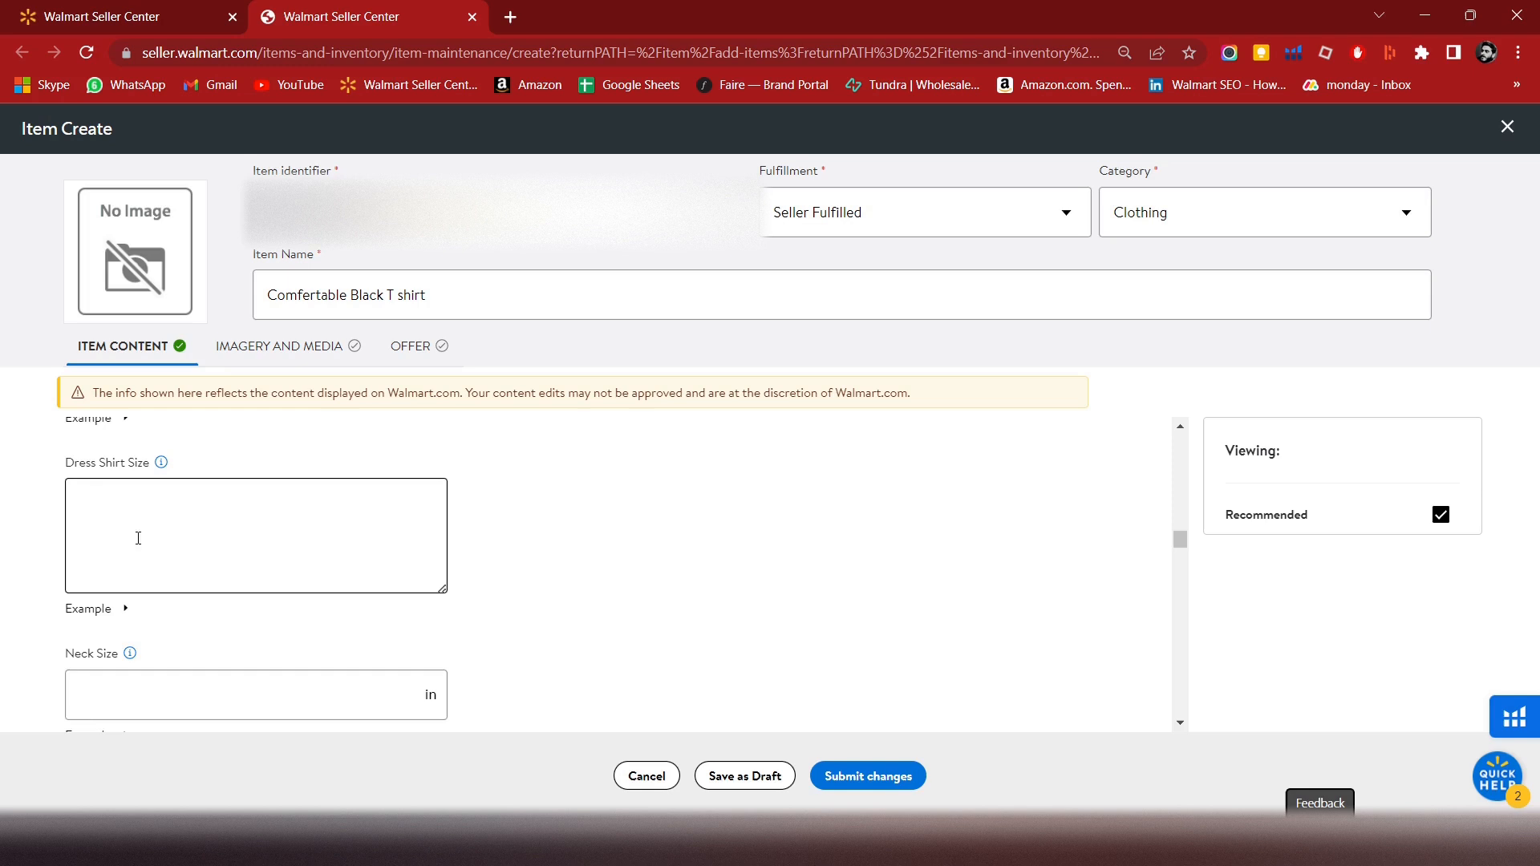
pyautogui.scroll(-3)
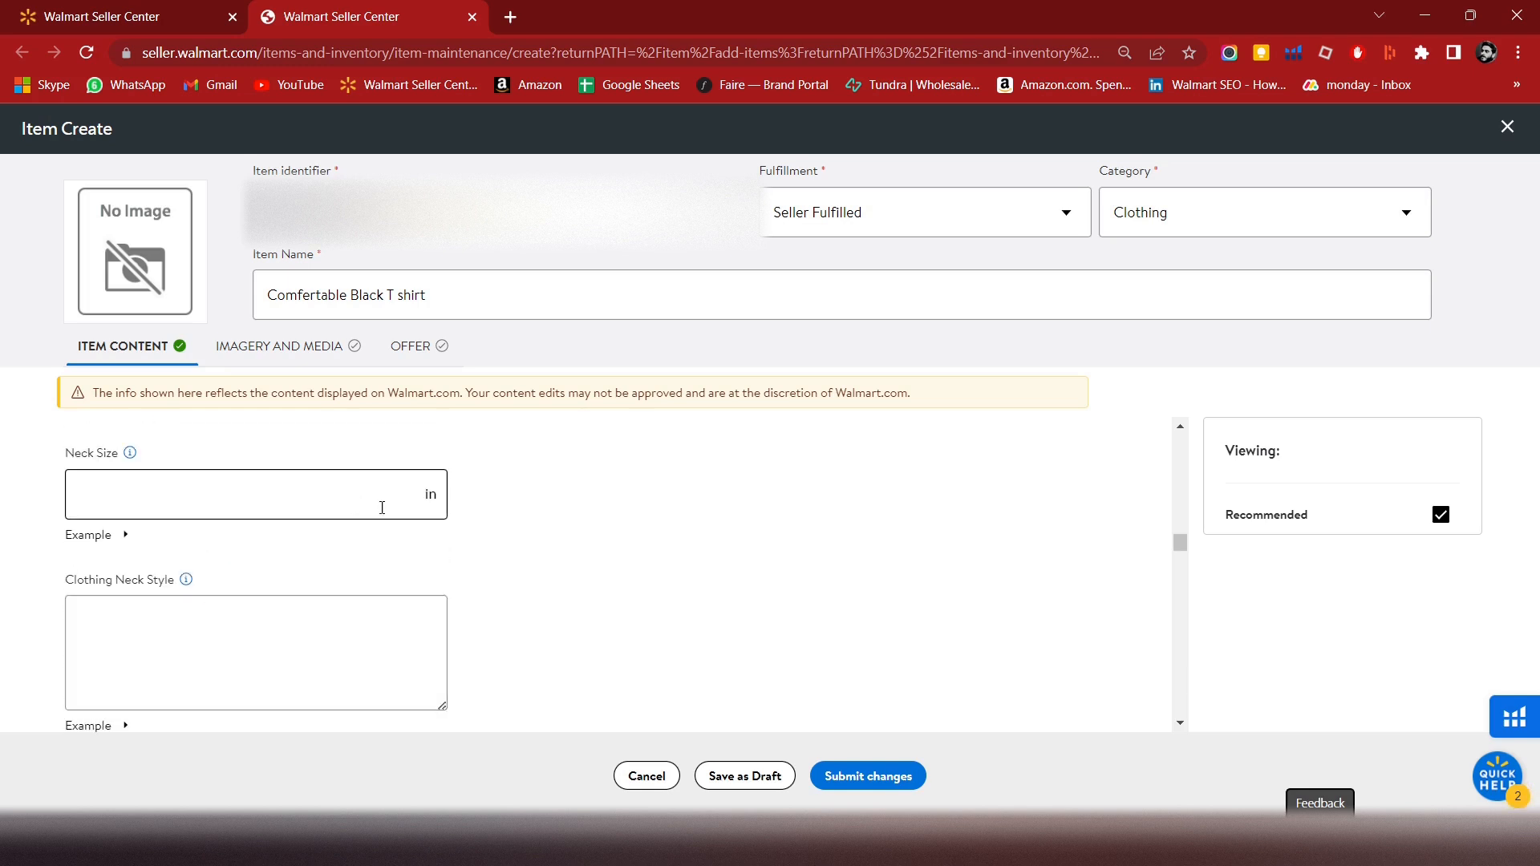
# - Select the Neck Size field and scroll through the remaining clothing size fields
pyautogui.click(246, 494)
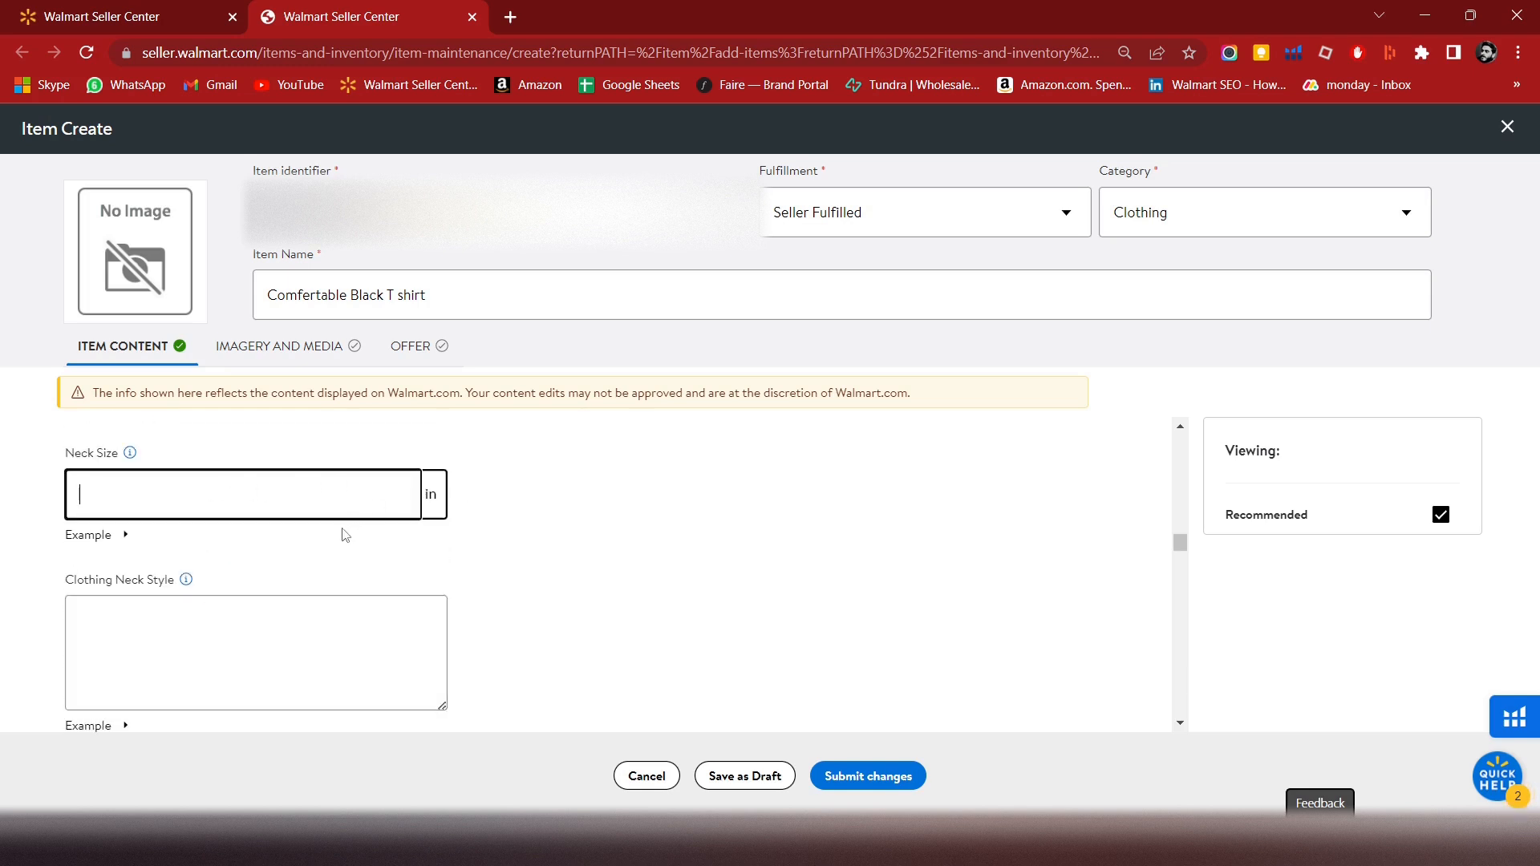
pyautogui.scroll(-3)
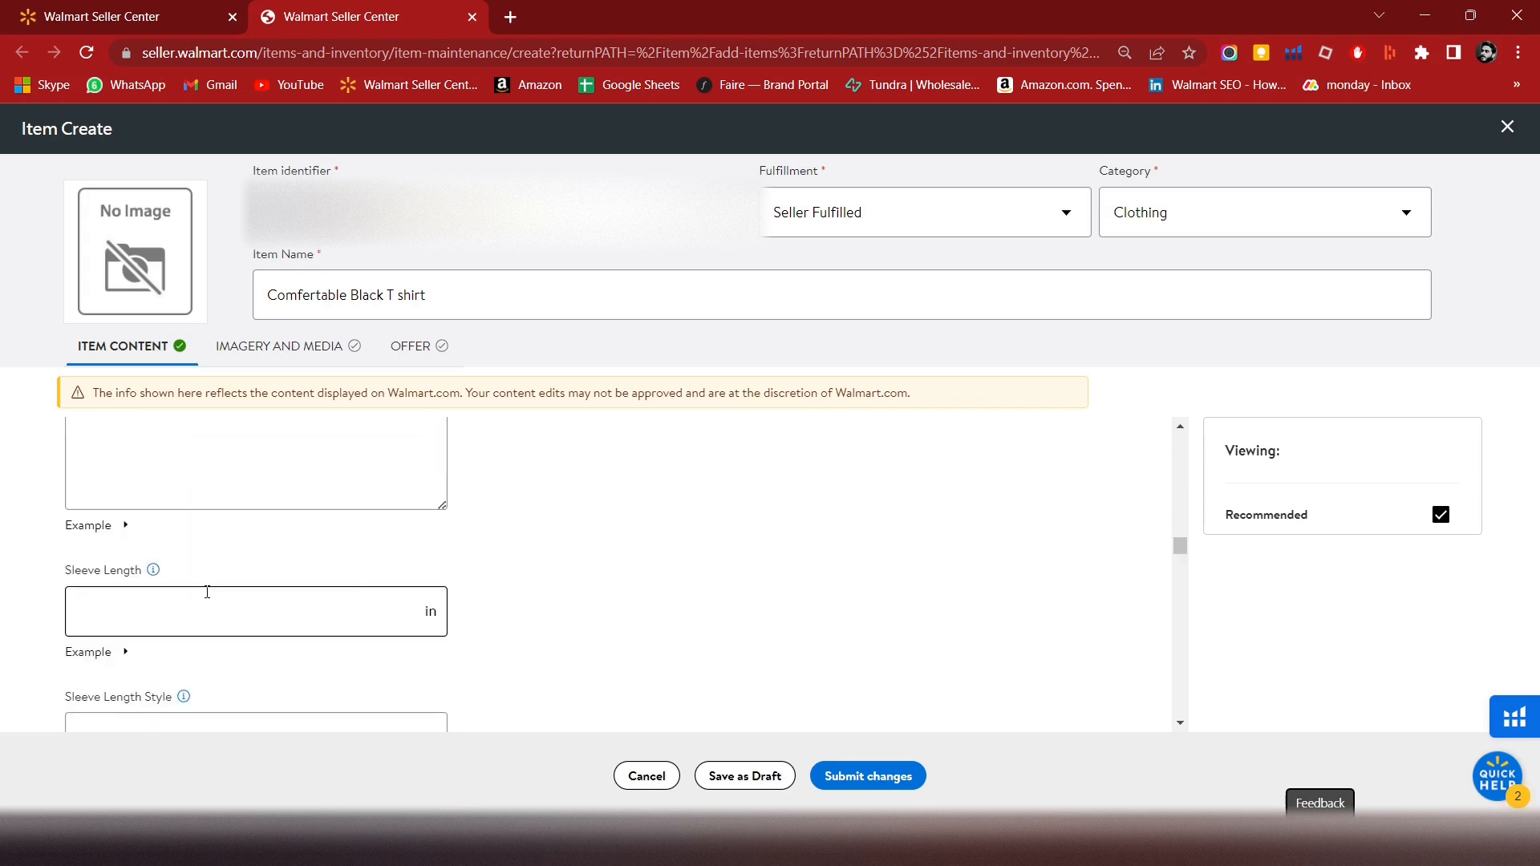
pyautogui.scroll(-3)
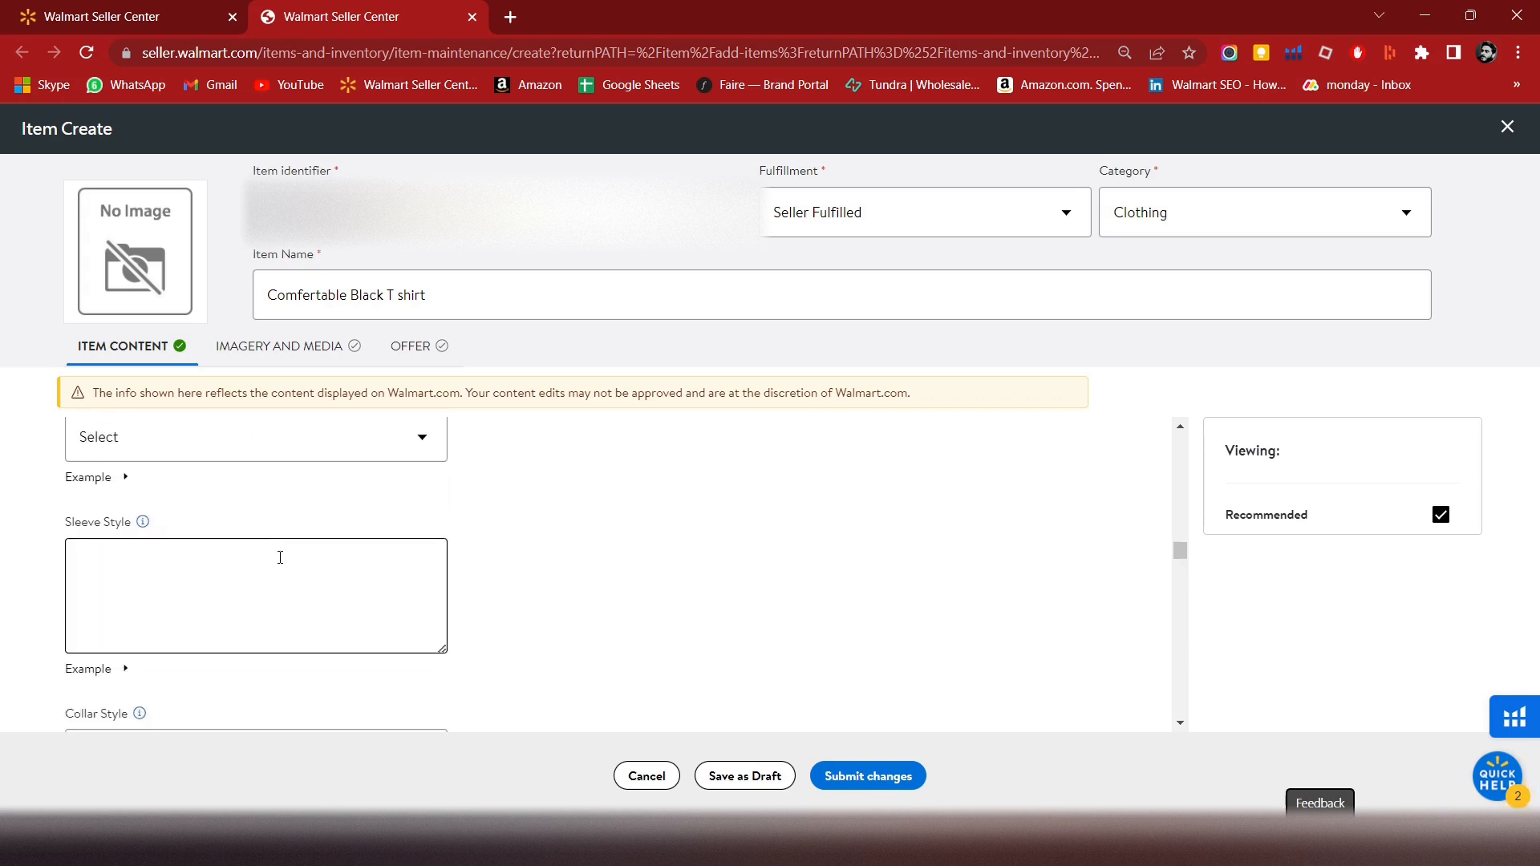
pyautogui.scroll(-3)
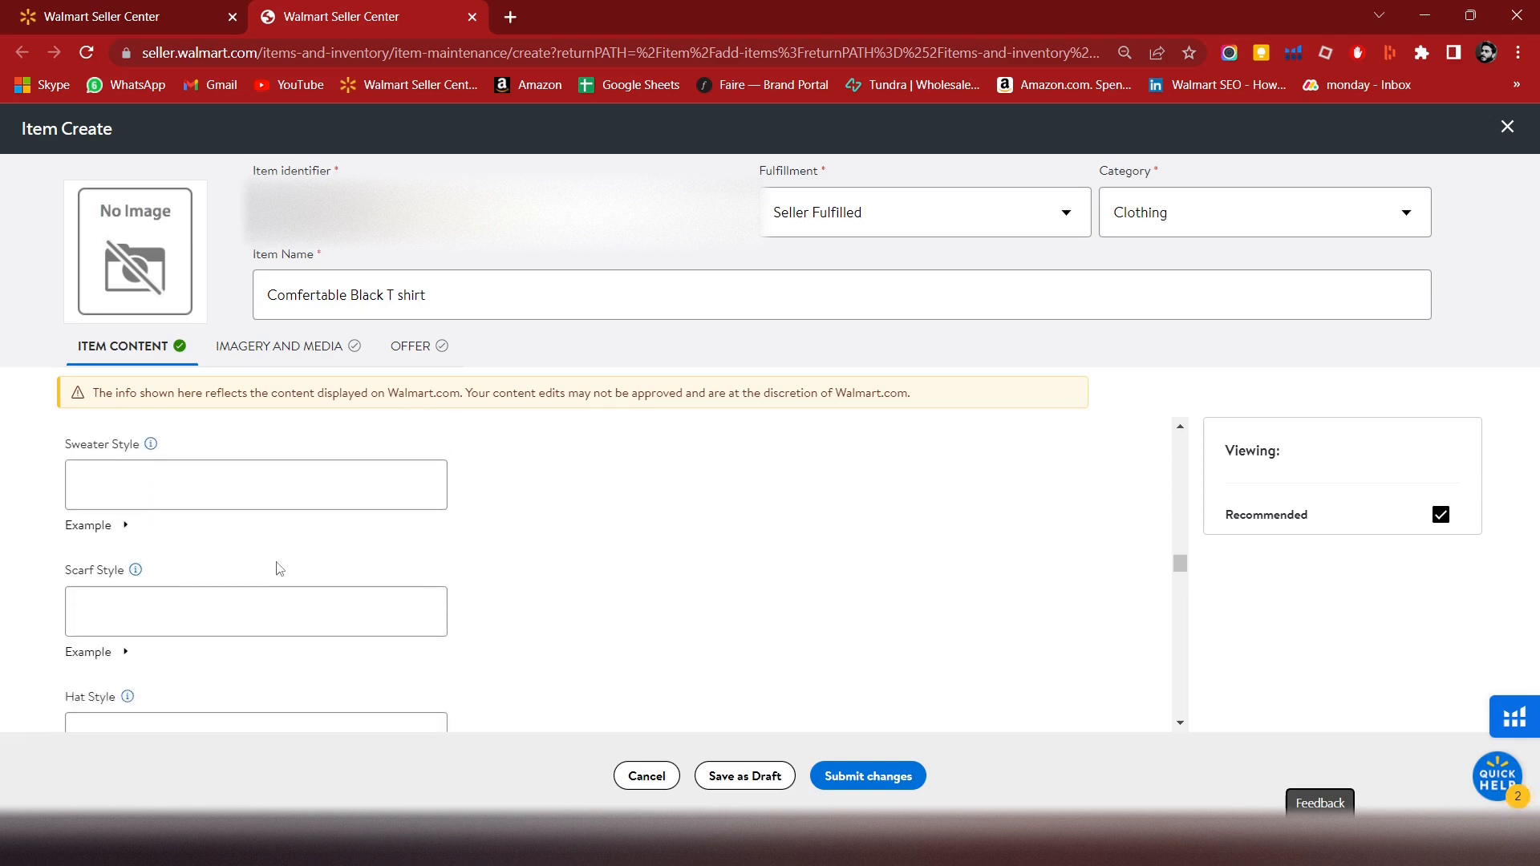
pyautogui.scroll(-3)
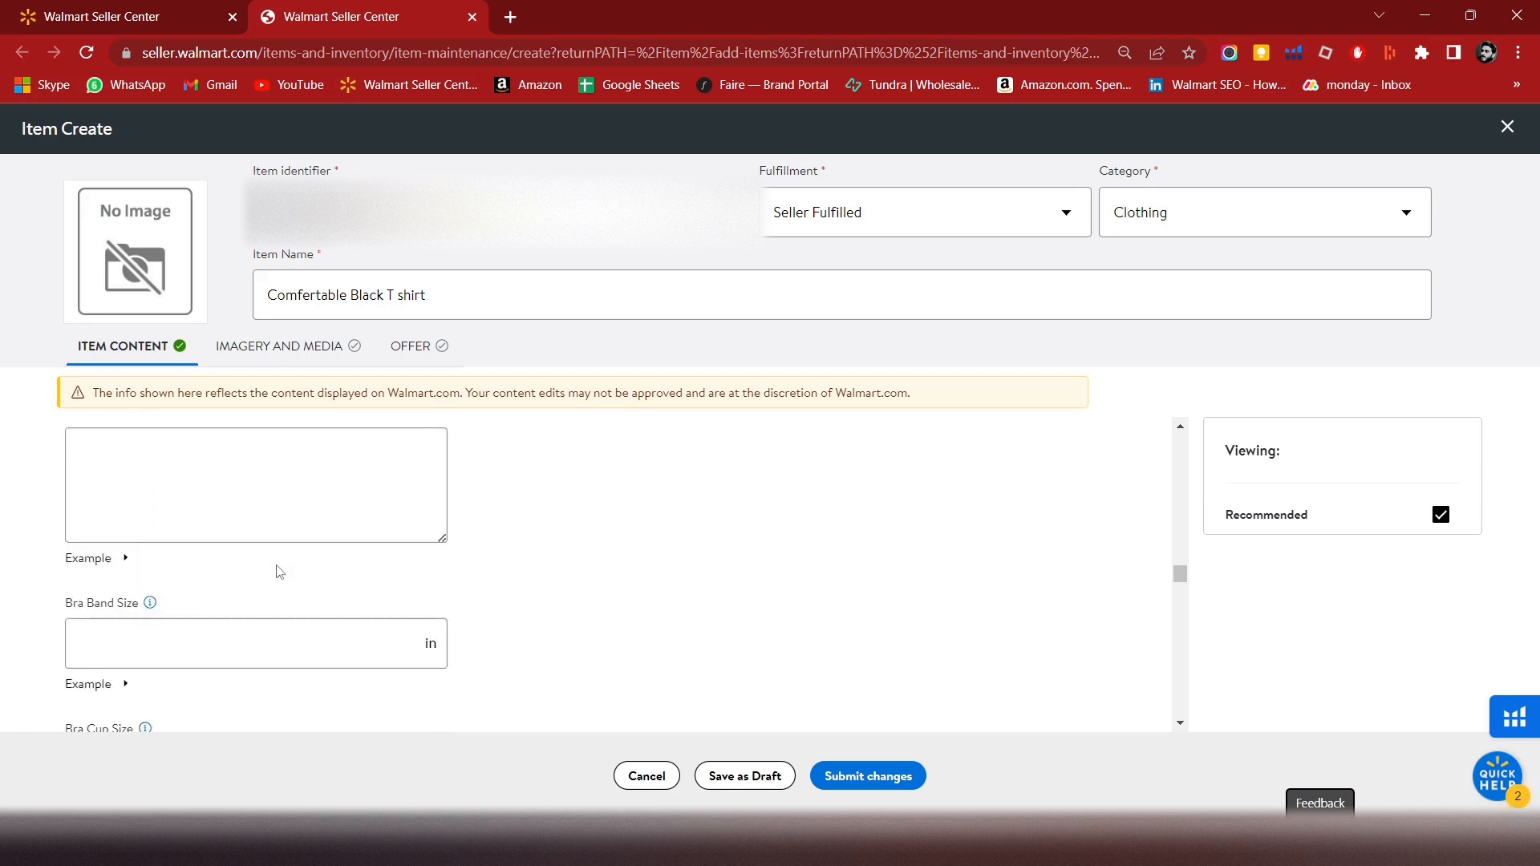
pyautogui.scroll(-3)
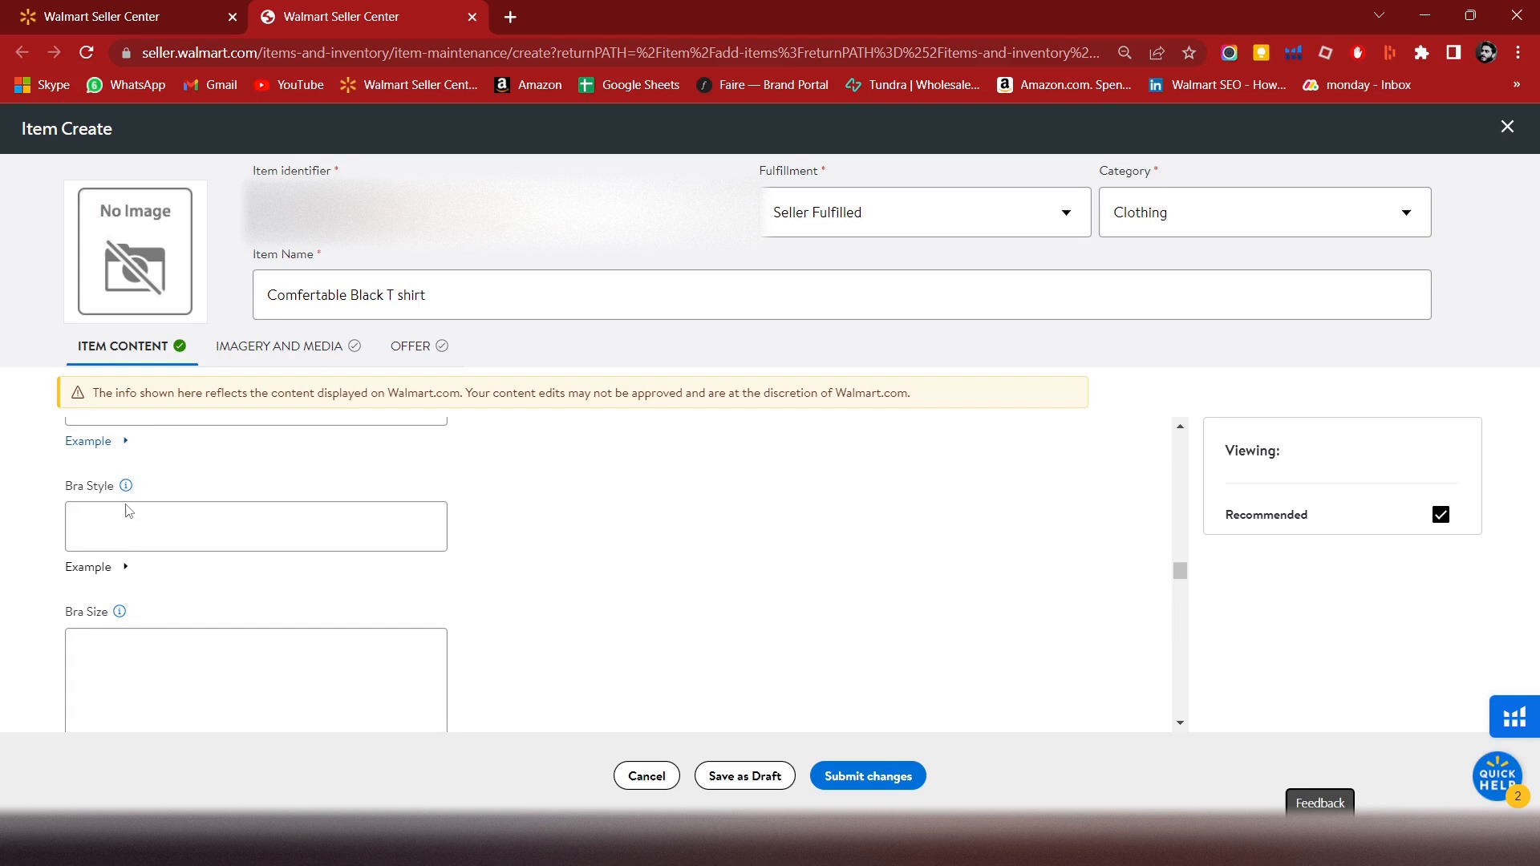
pyautogui.scroll(-3)
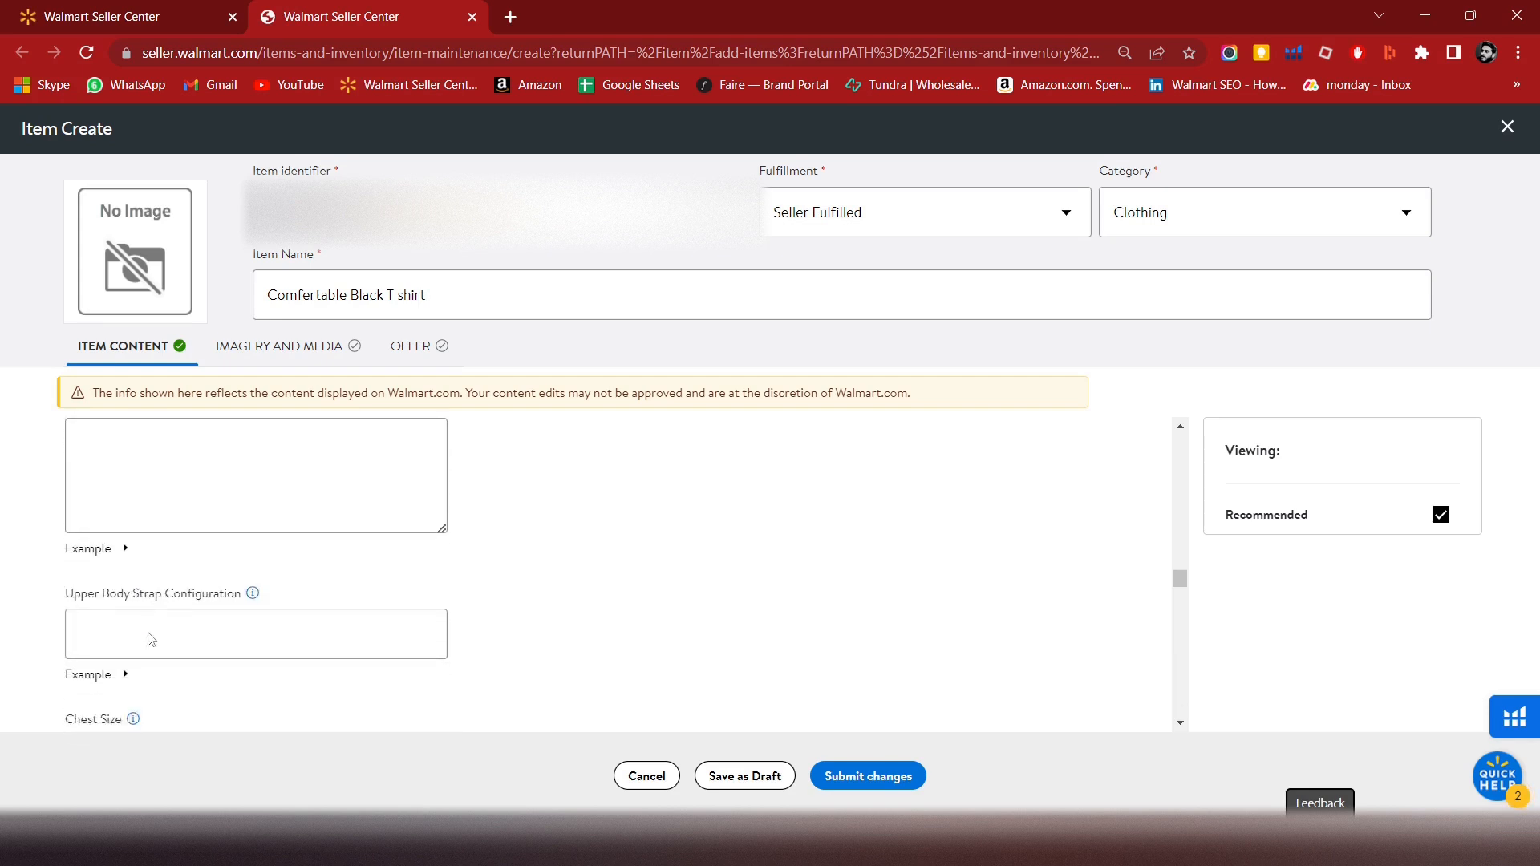
pyautogui.scroll(-3)
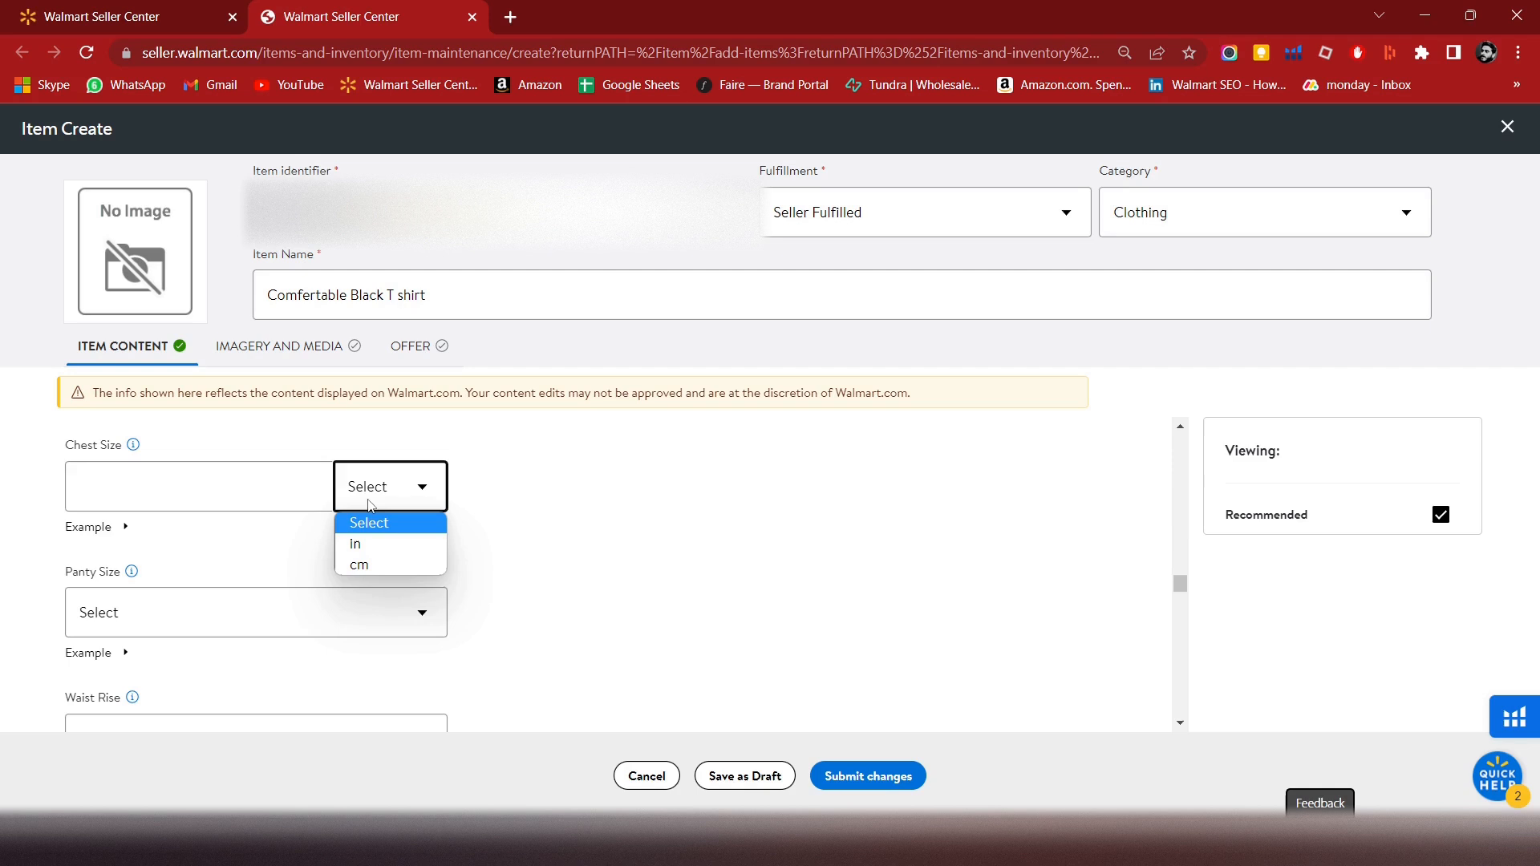
# - Enter a Chest Size of 34 inches
pyautogui.click(199, 486)
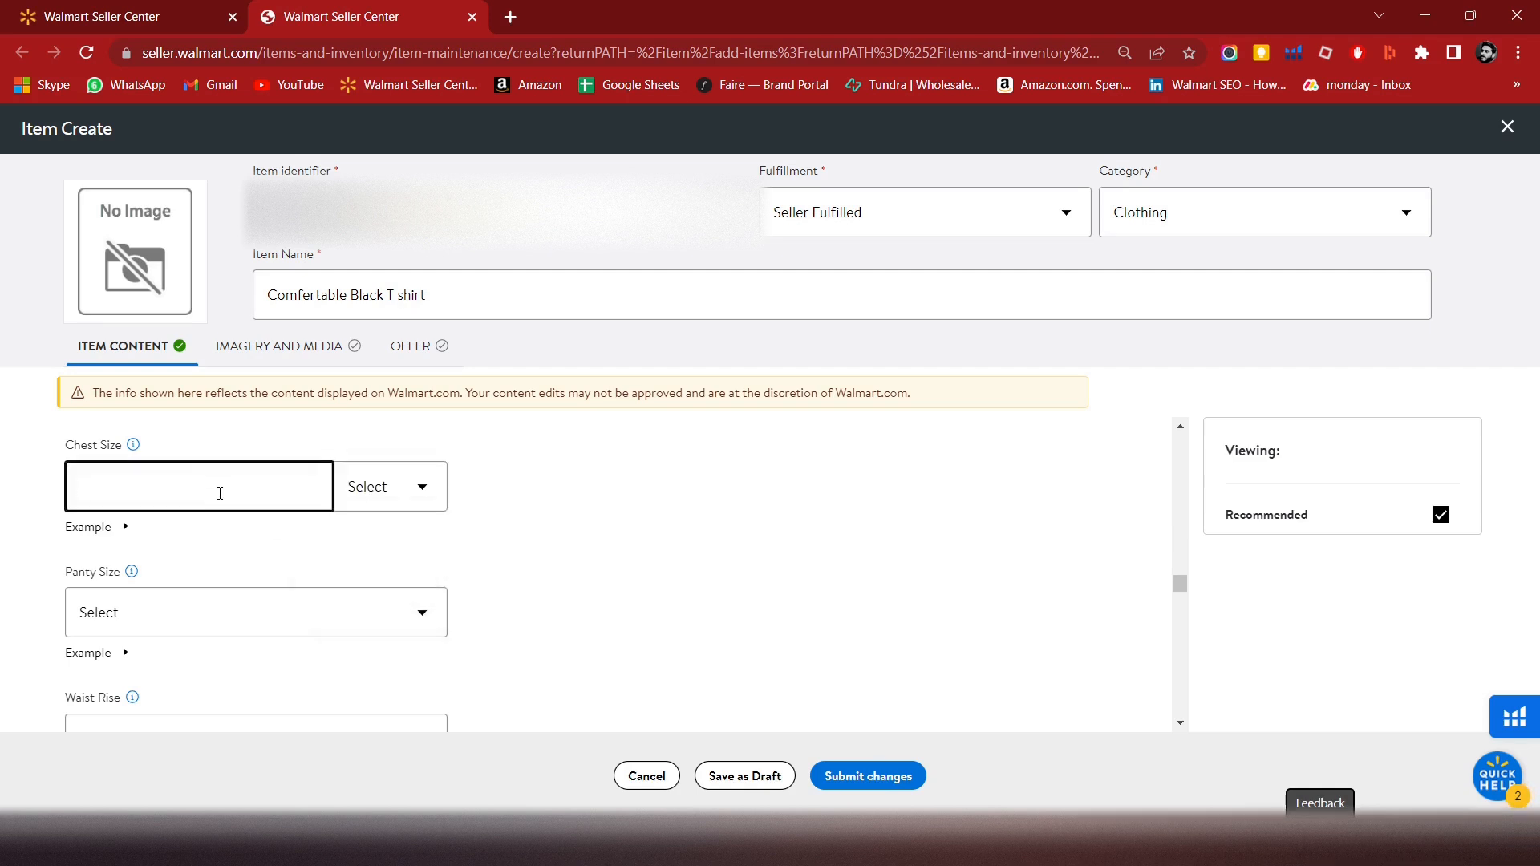
pyautogui.write('34')
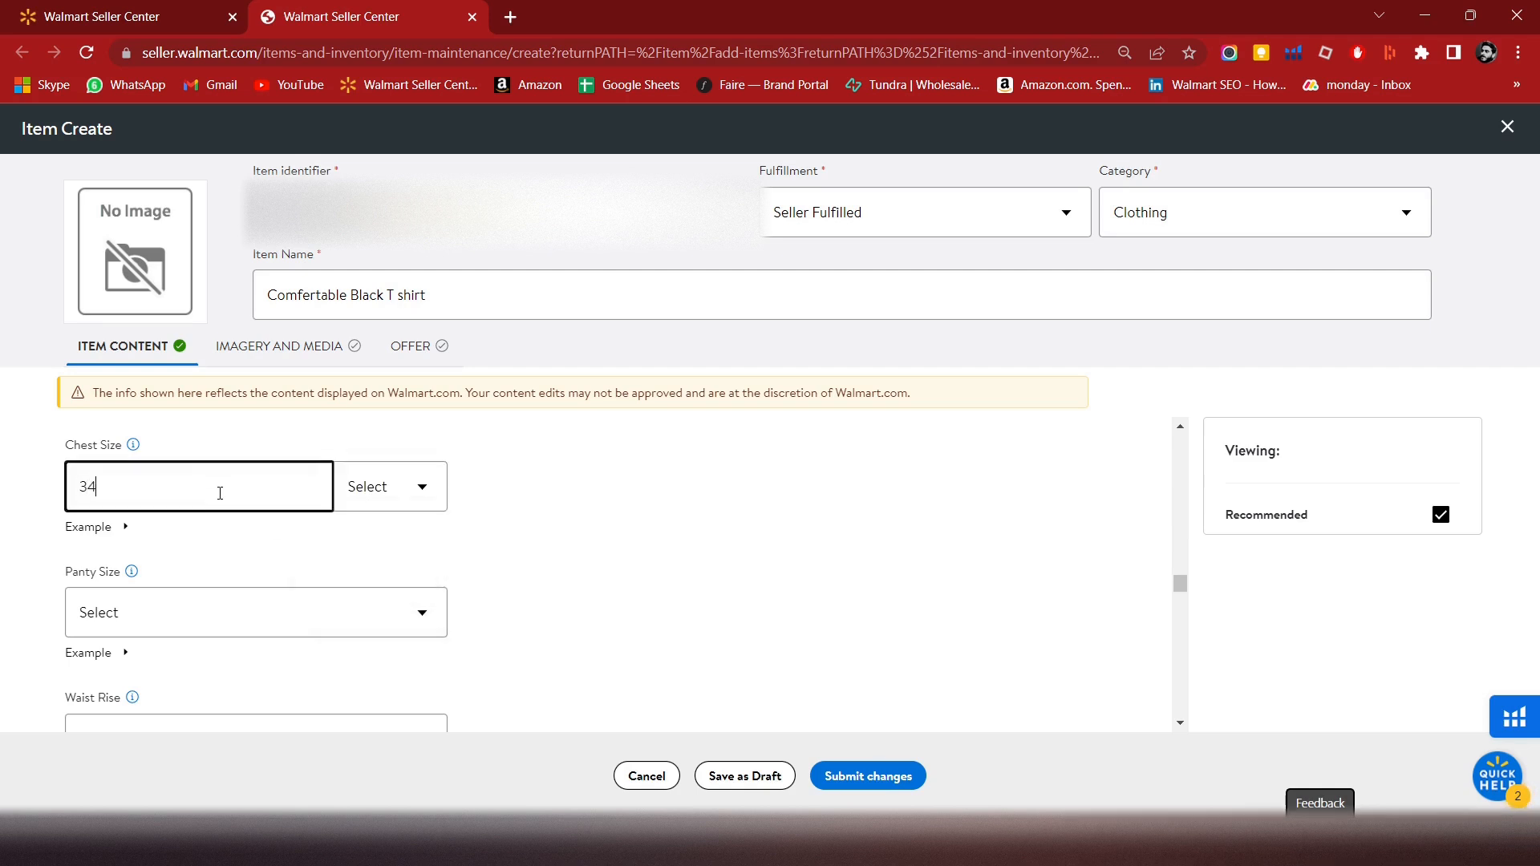
pyautogui.click(390, 486)
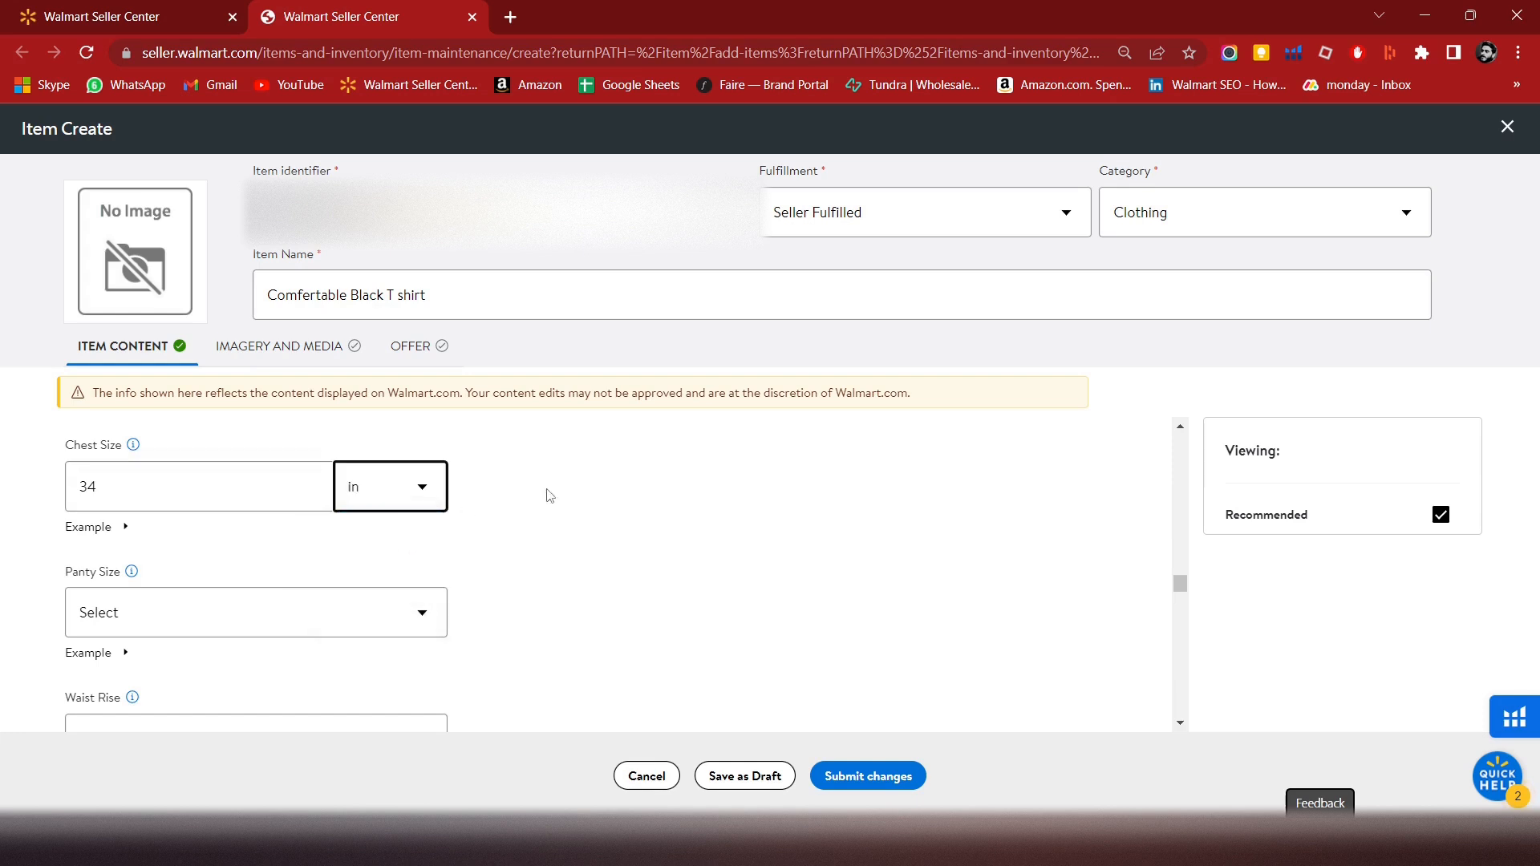
# - Review the Waist, Leg, Underwear, Sock Rise and Shoe Size fields, leaving them blank
pyautogui.scroll(-3)
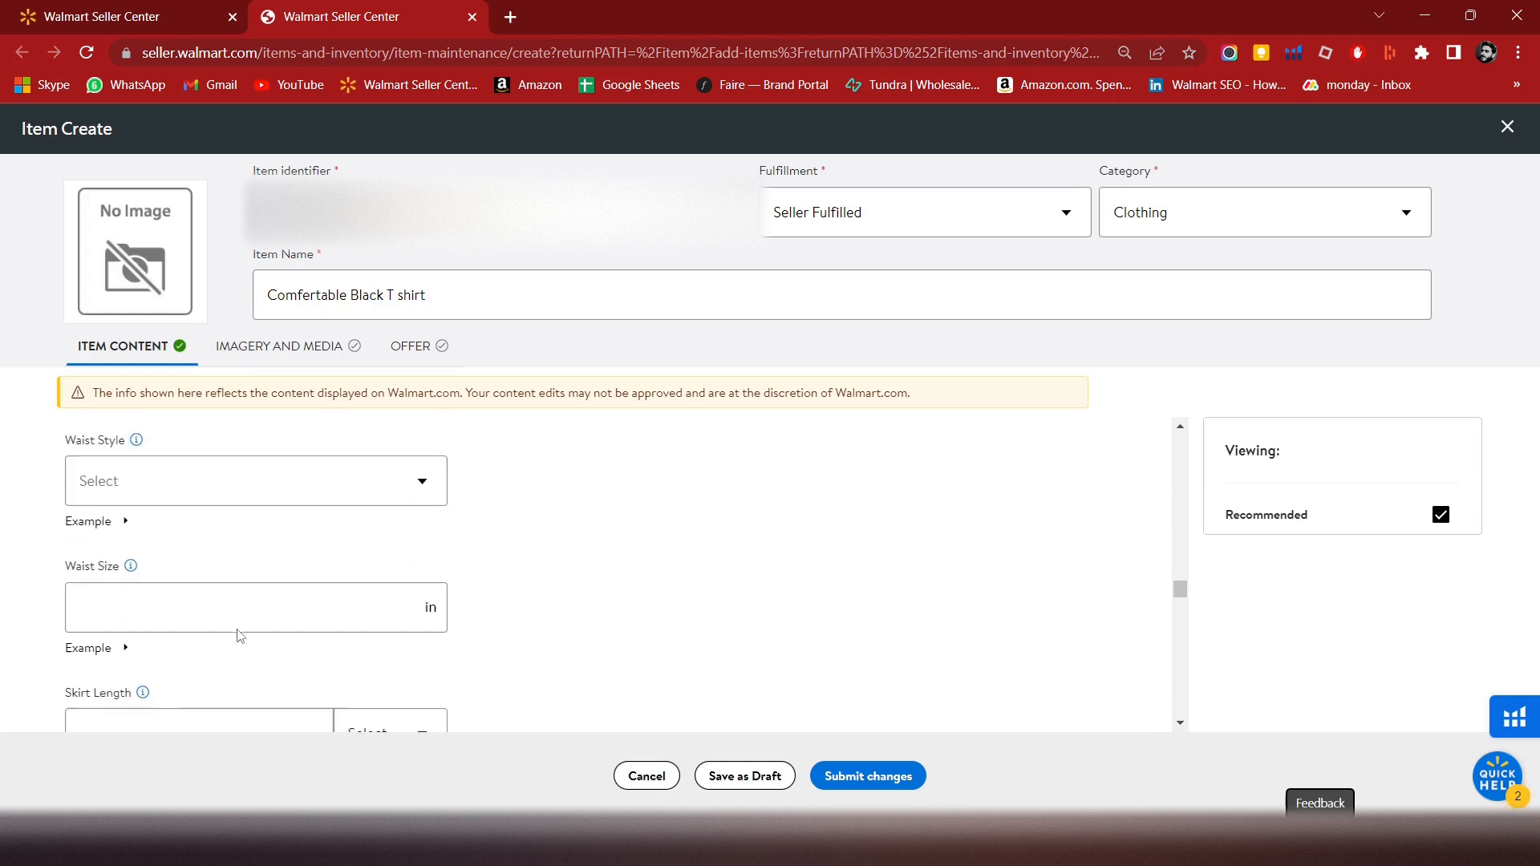
pyautogui.scroll(-3)
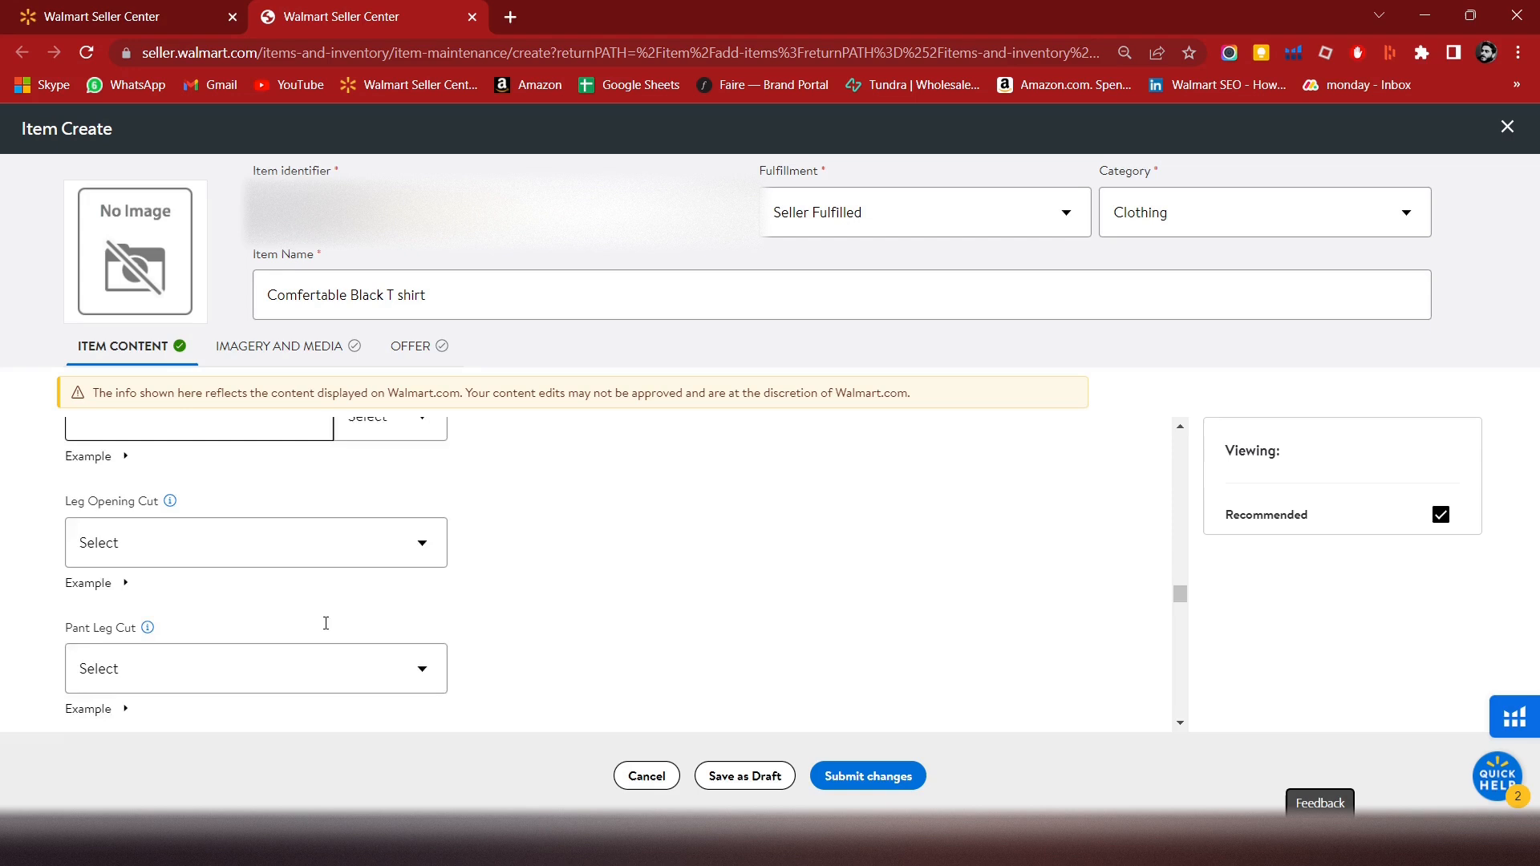
pyautogui.scroll(-3)
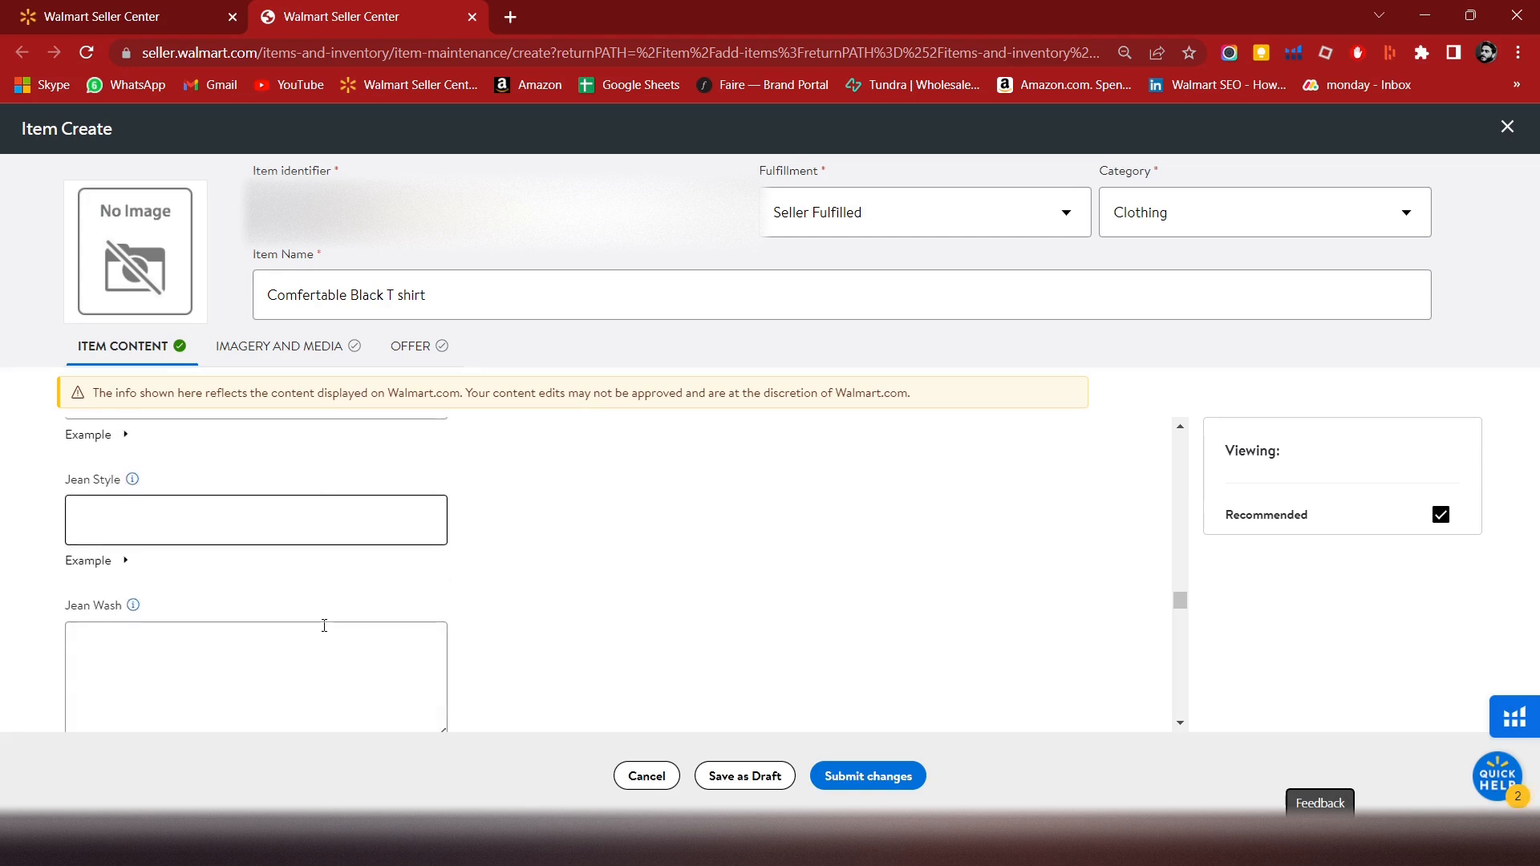
pyautogui.scroll(-3)
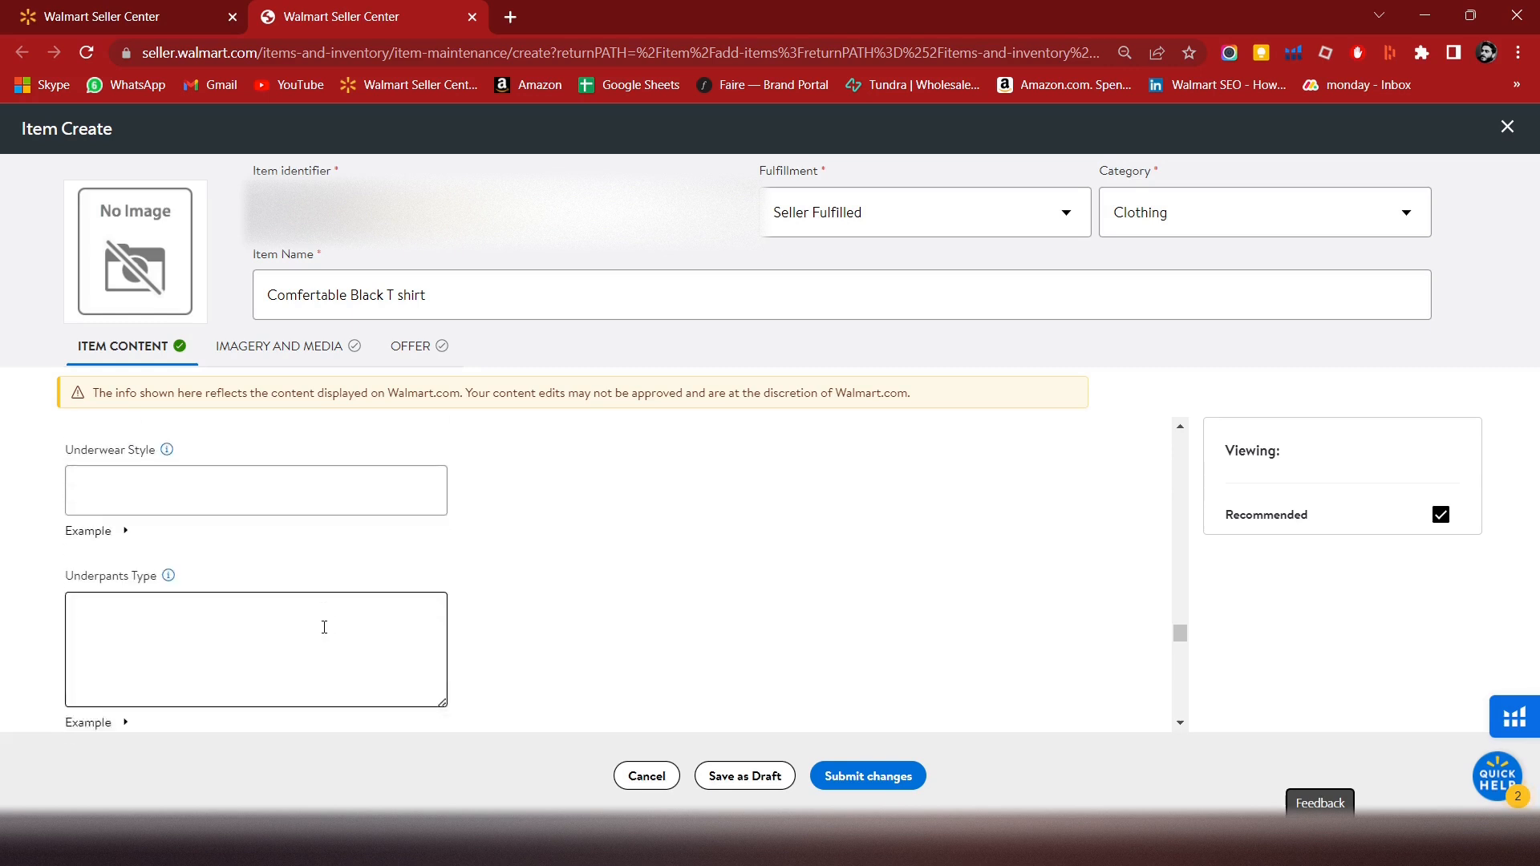
pyautogui.scroll(-3)
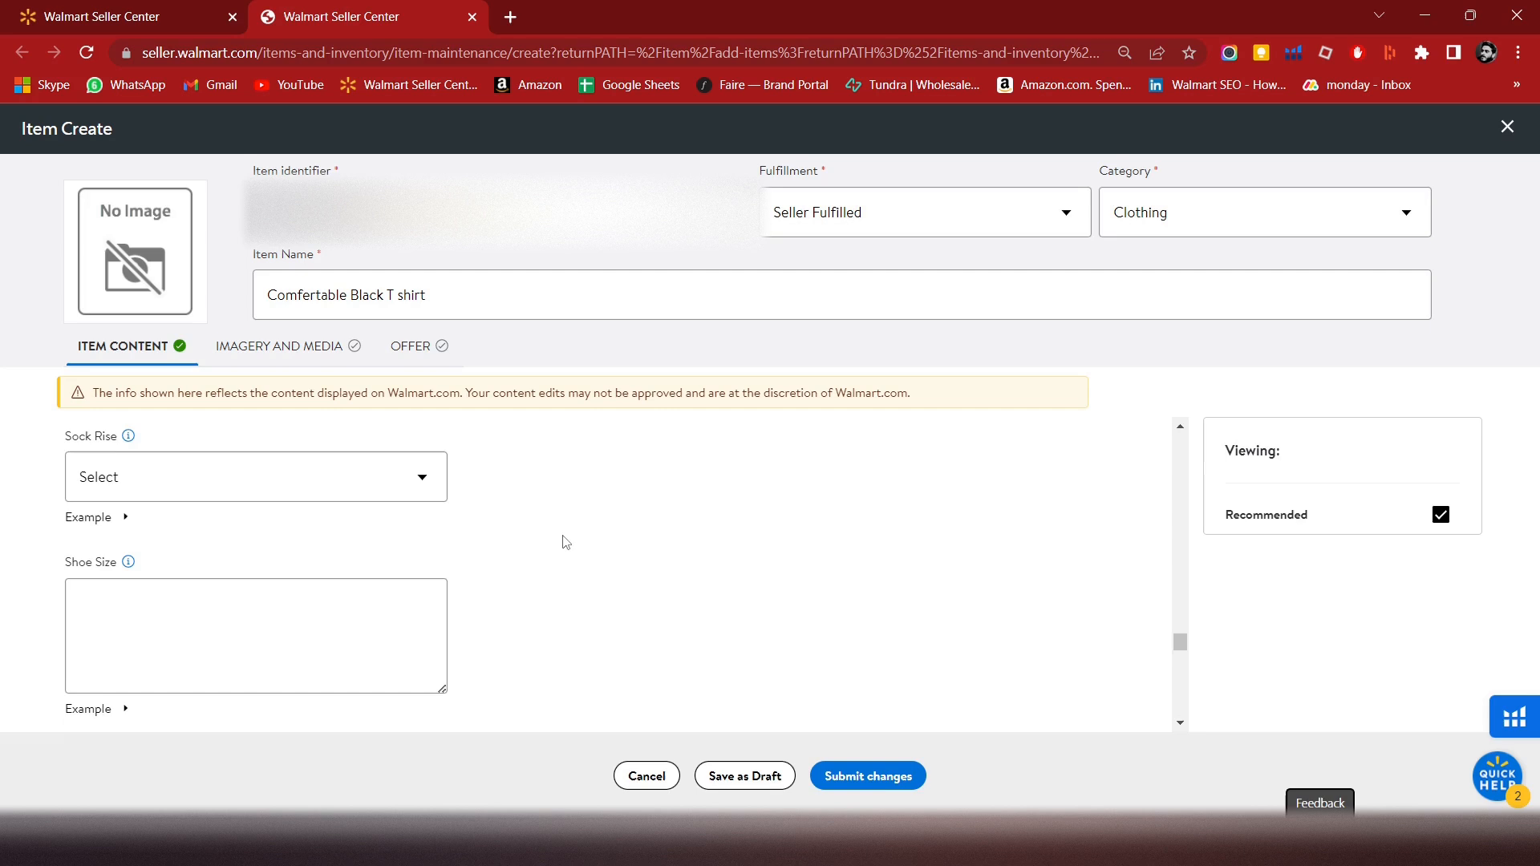
pyautogui.moveTo(568, 552)
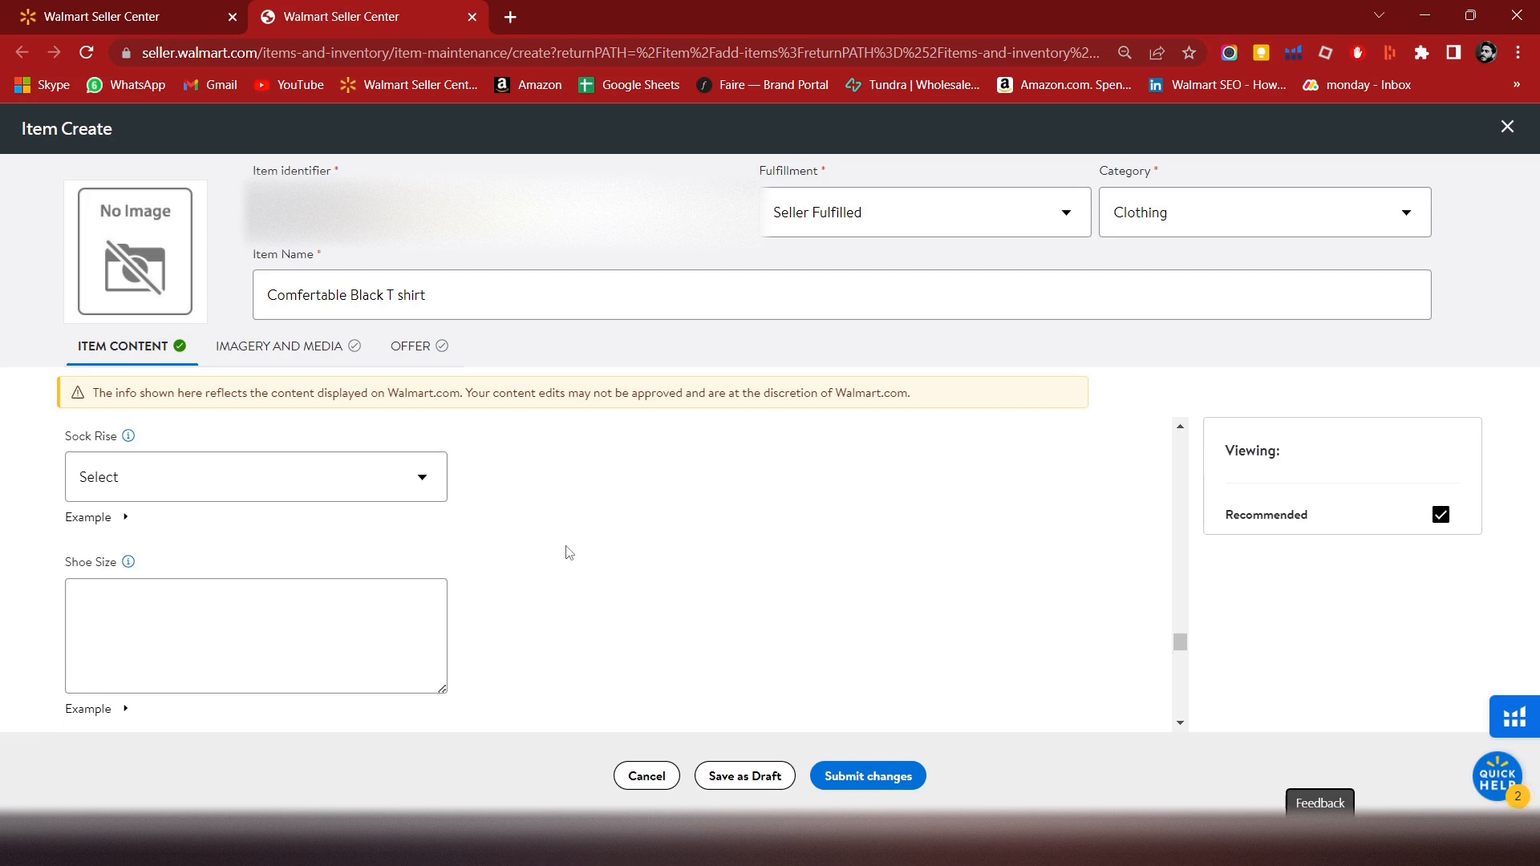
pyautogui.moveTo(316, 530)
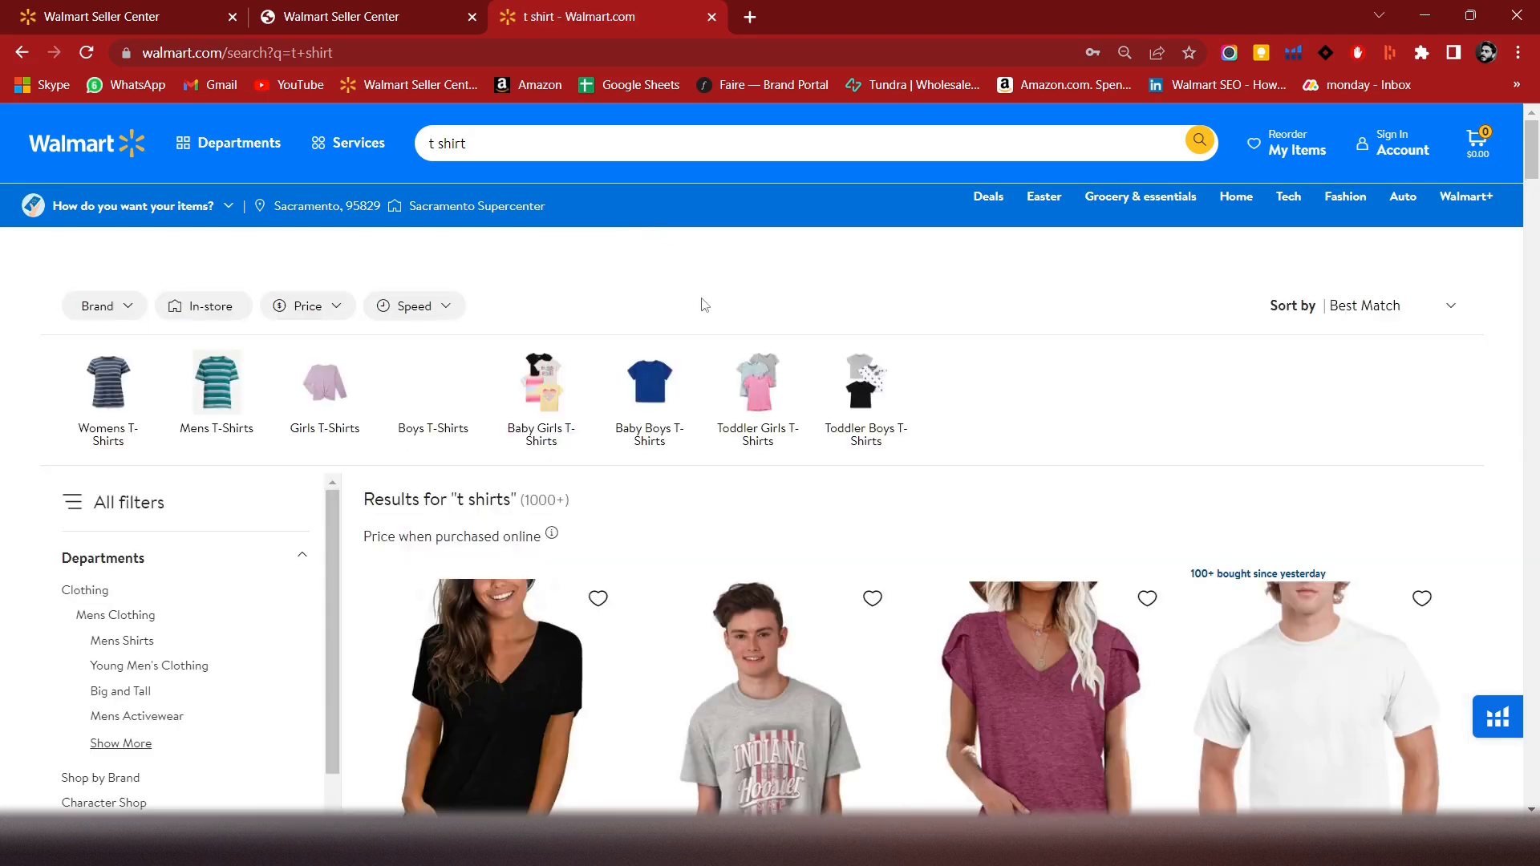
# - Scroll through the 1000+ 't shirt' results on Walmart.com and their filter sidebar
pyautogui.scroll(-3)
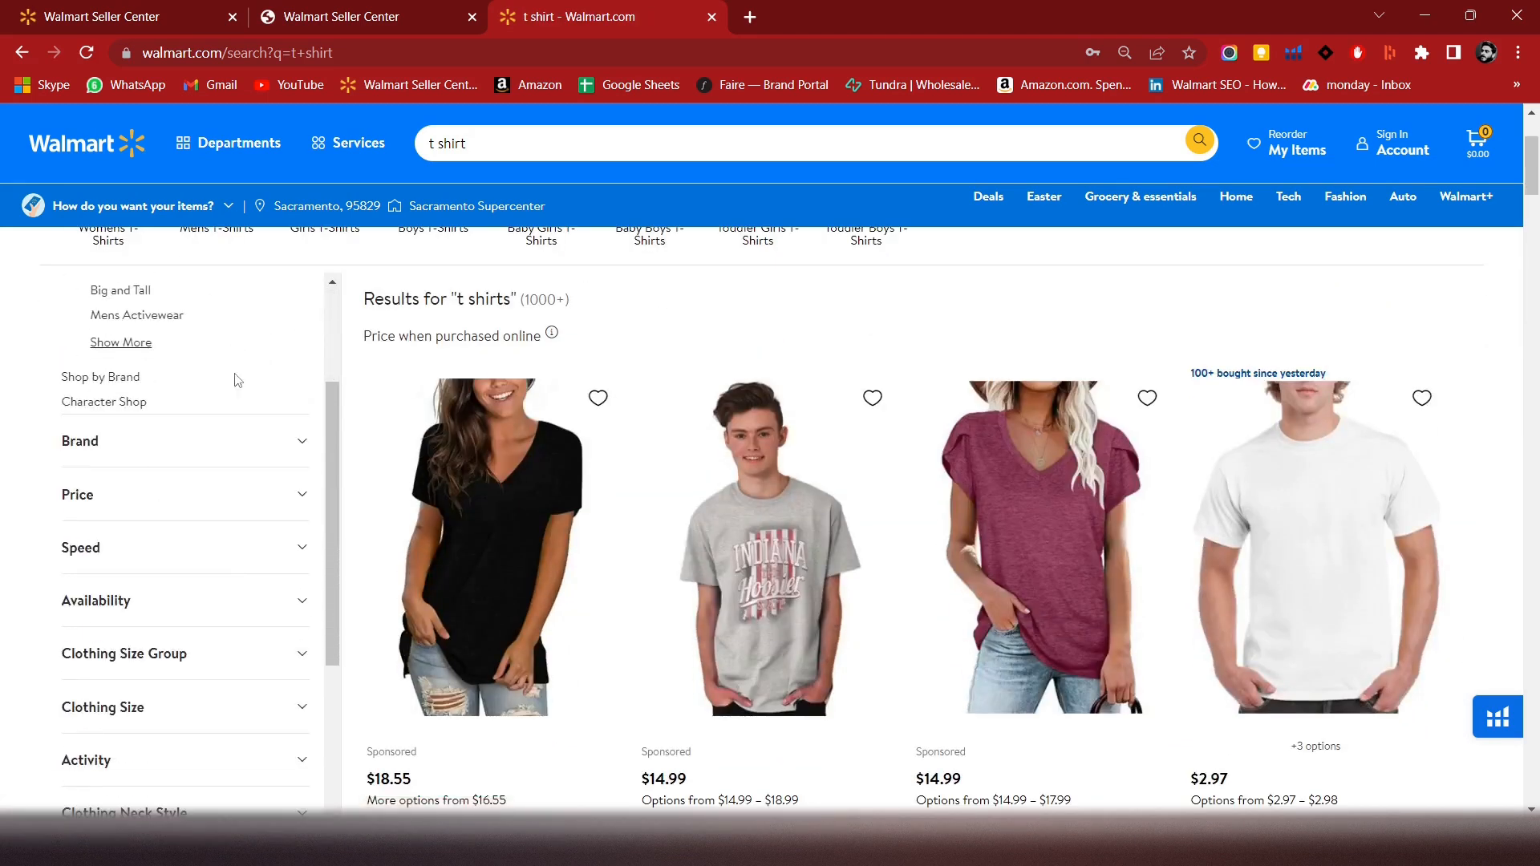
pyautogui.scroll(-3)
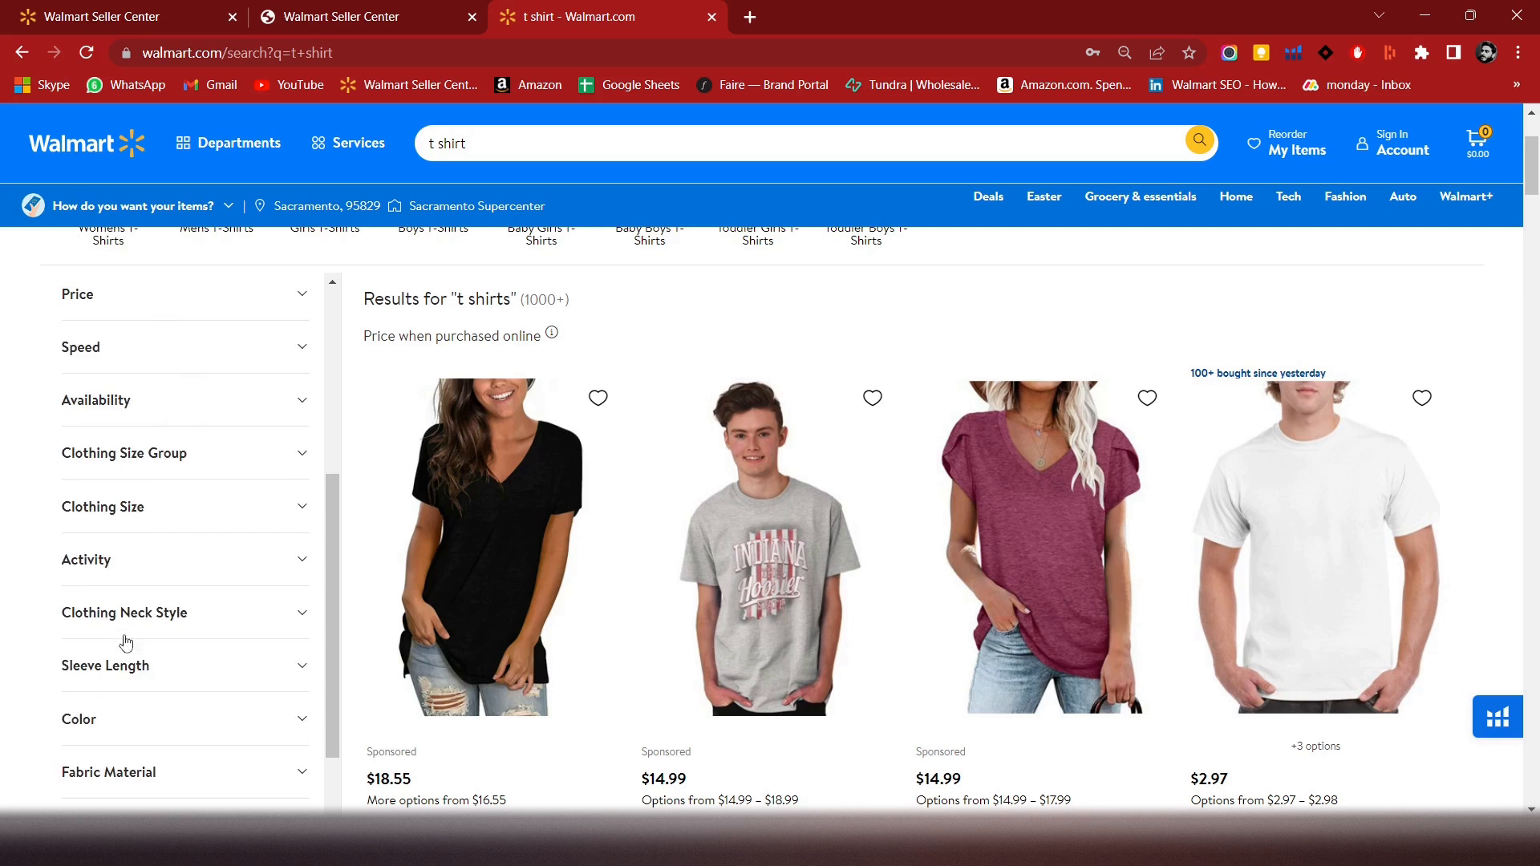
pyautogui.moveTo(168, 462)
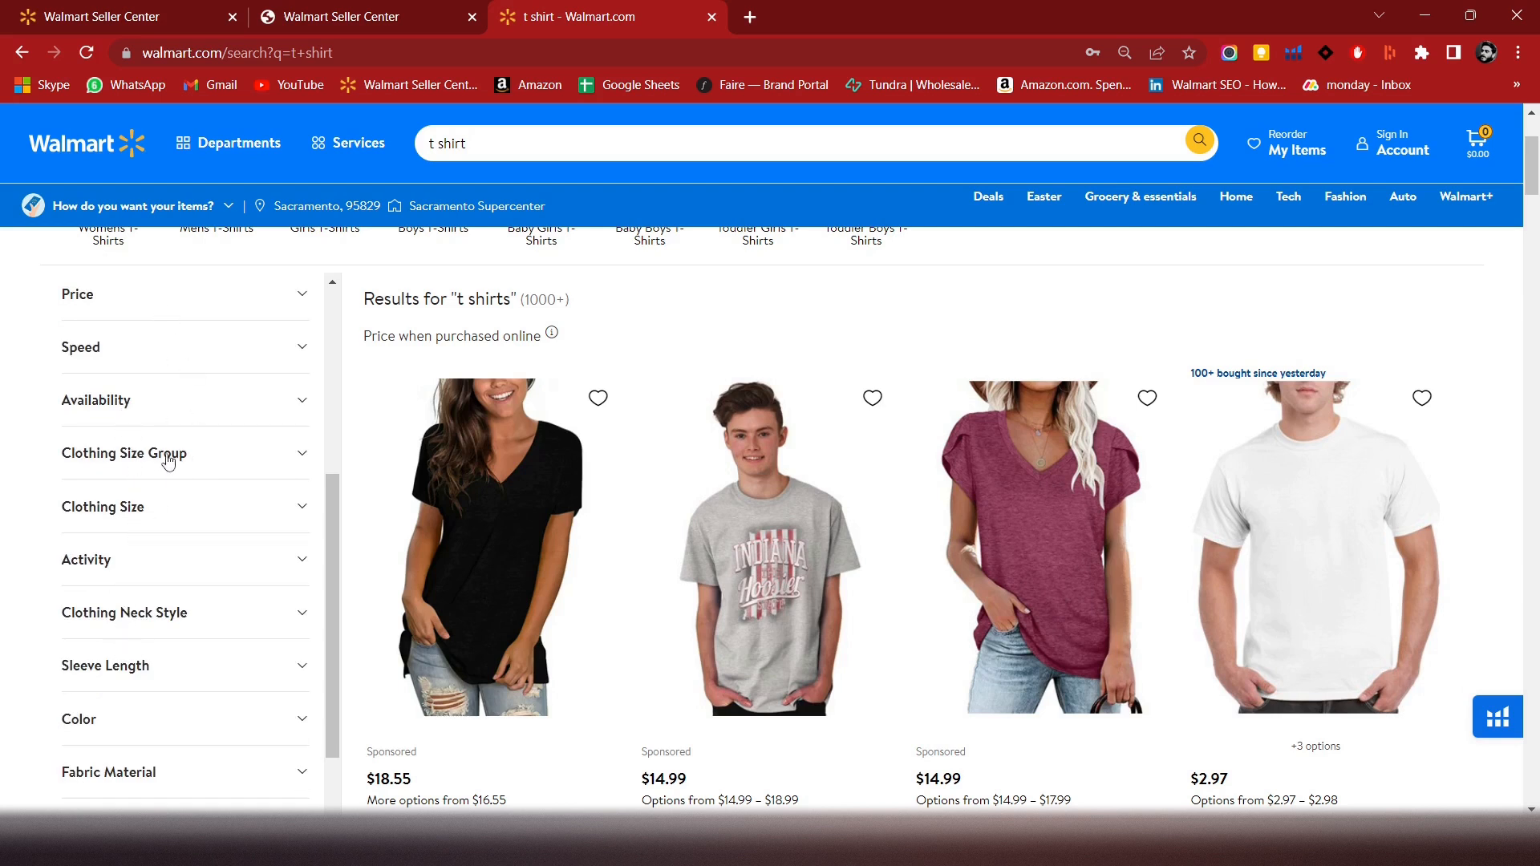
pyautogui.scroll(-3)
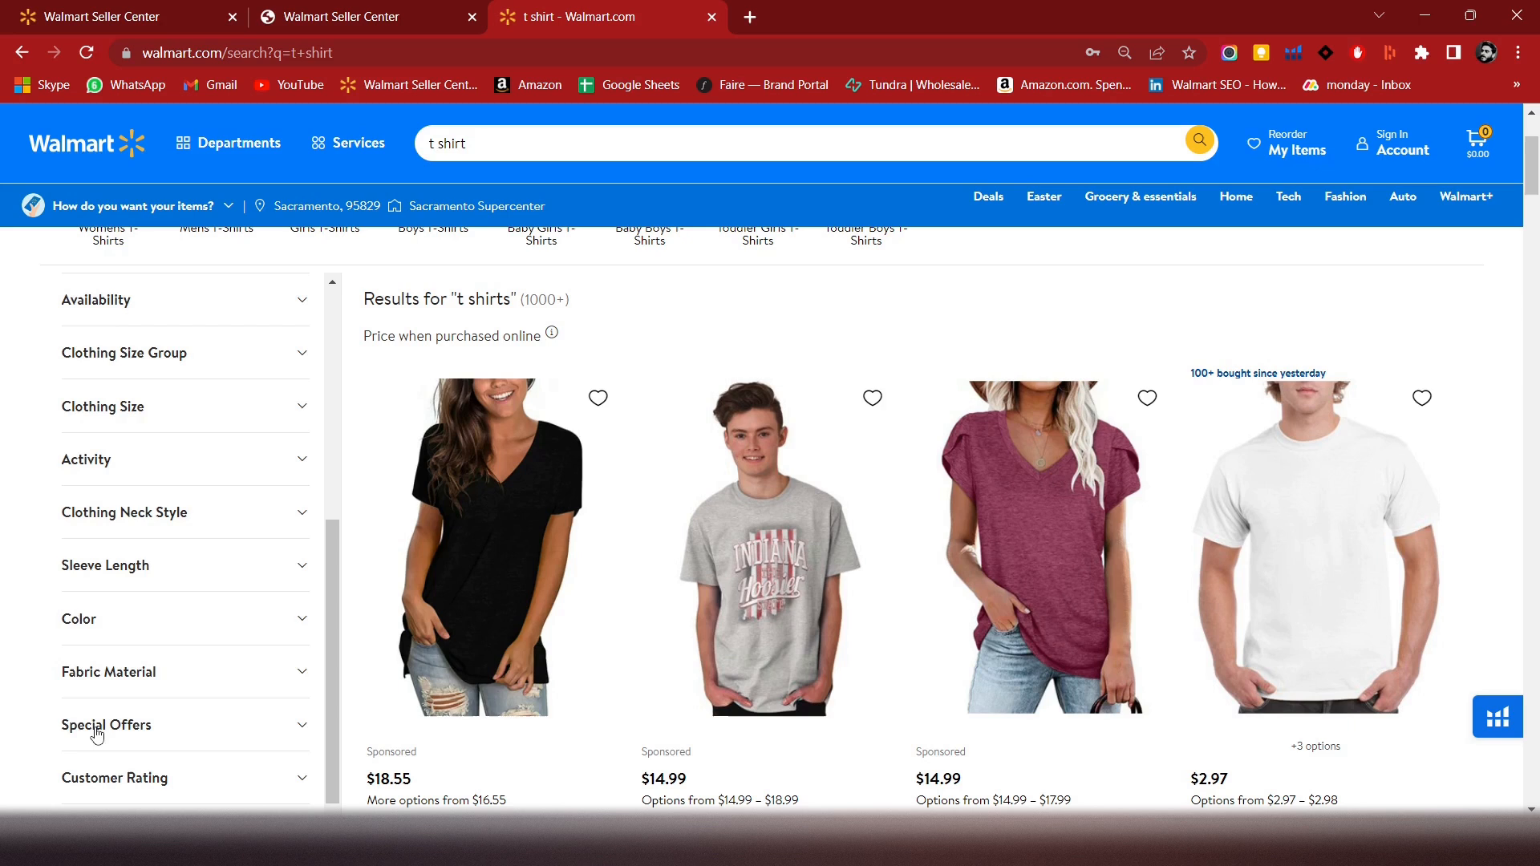
pyautogui.scroll(-3)
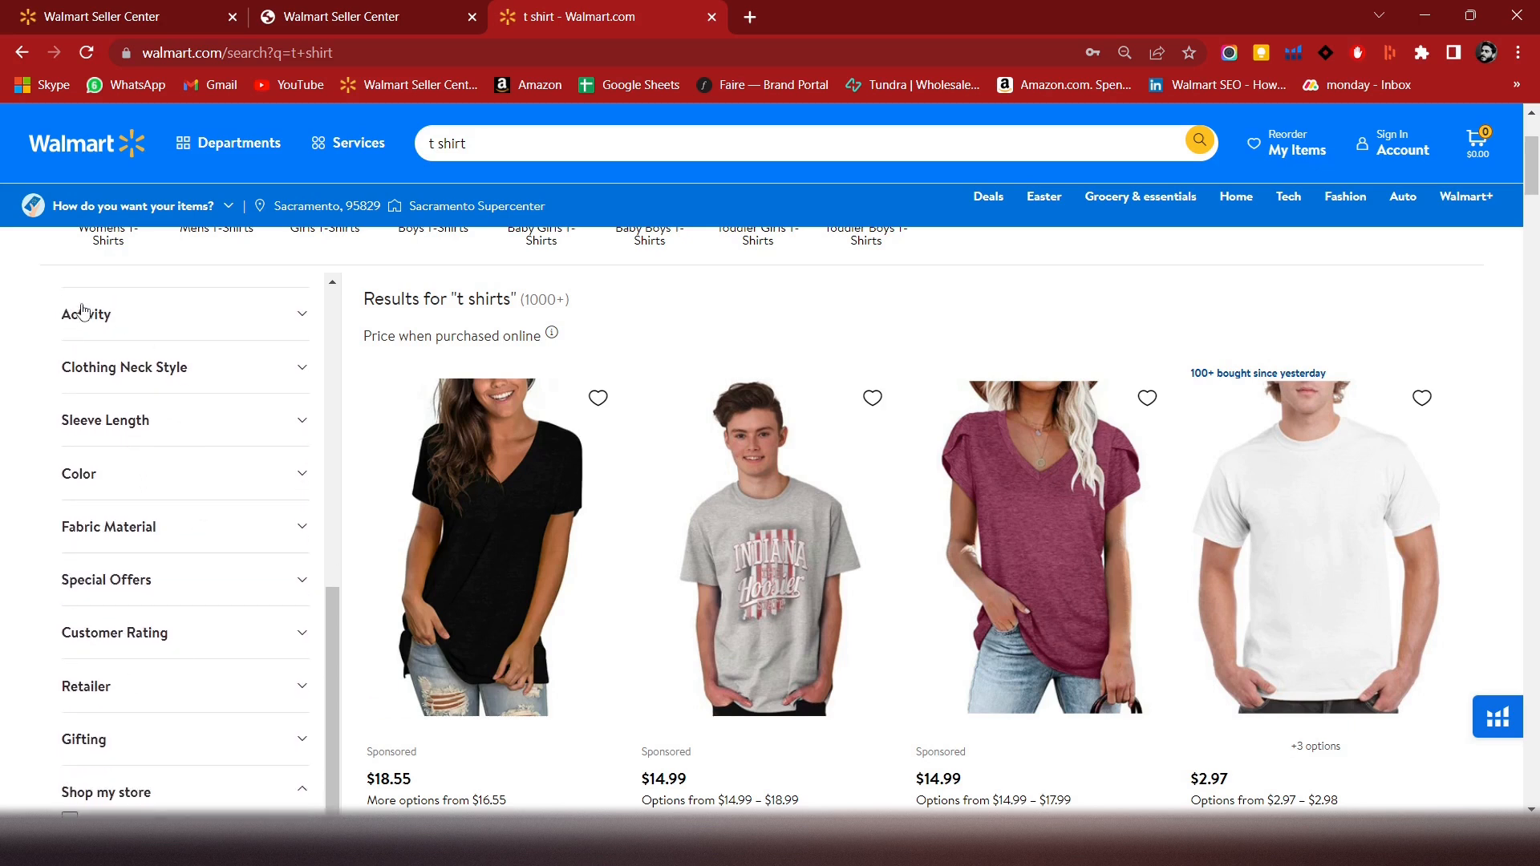
pyautogui.scroll(-3)
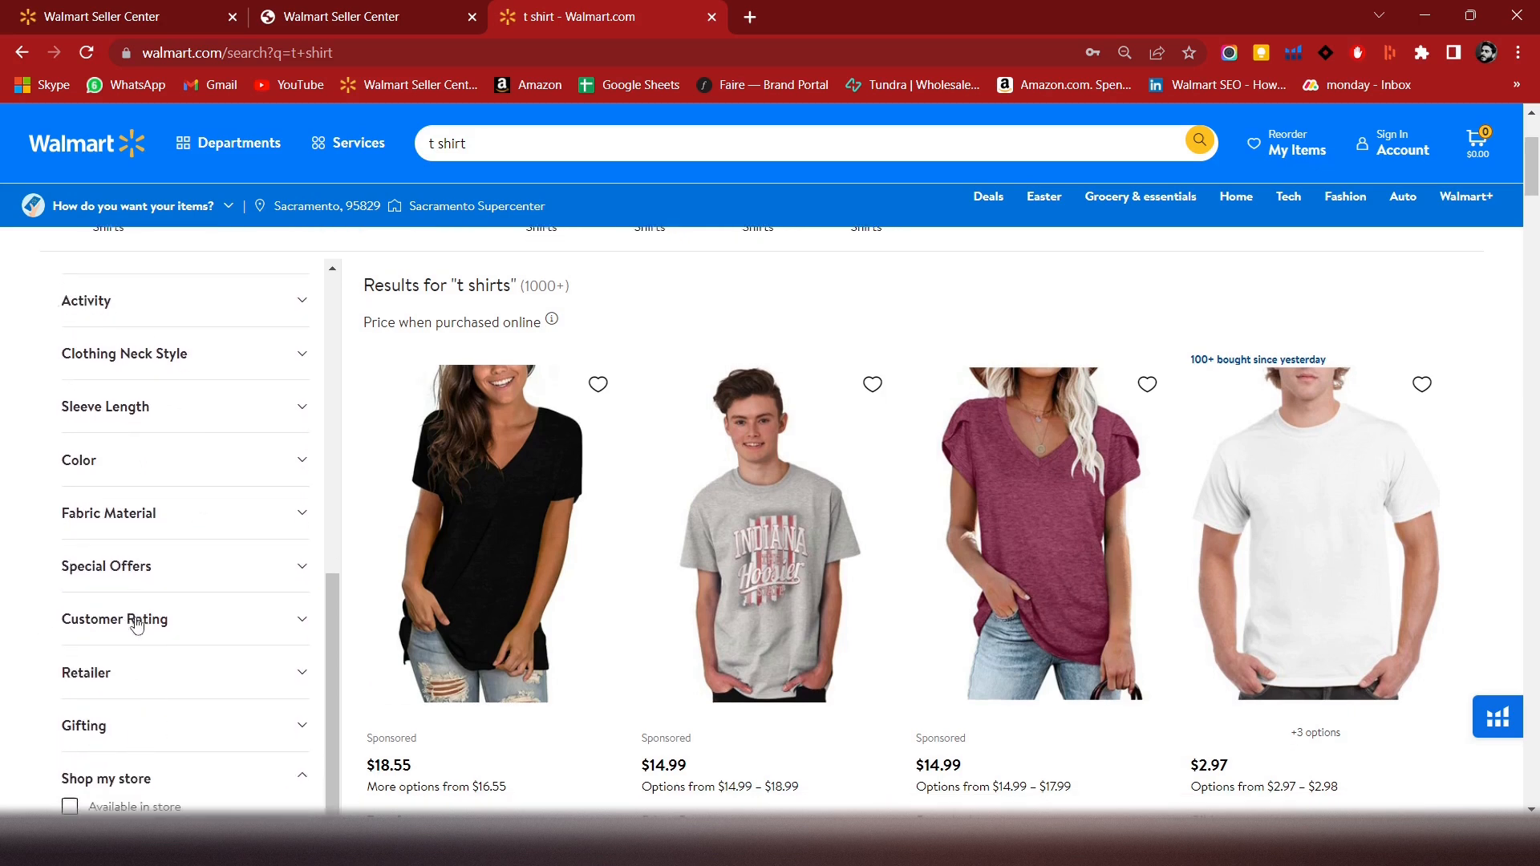
pyautogui.scroll(-3)
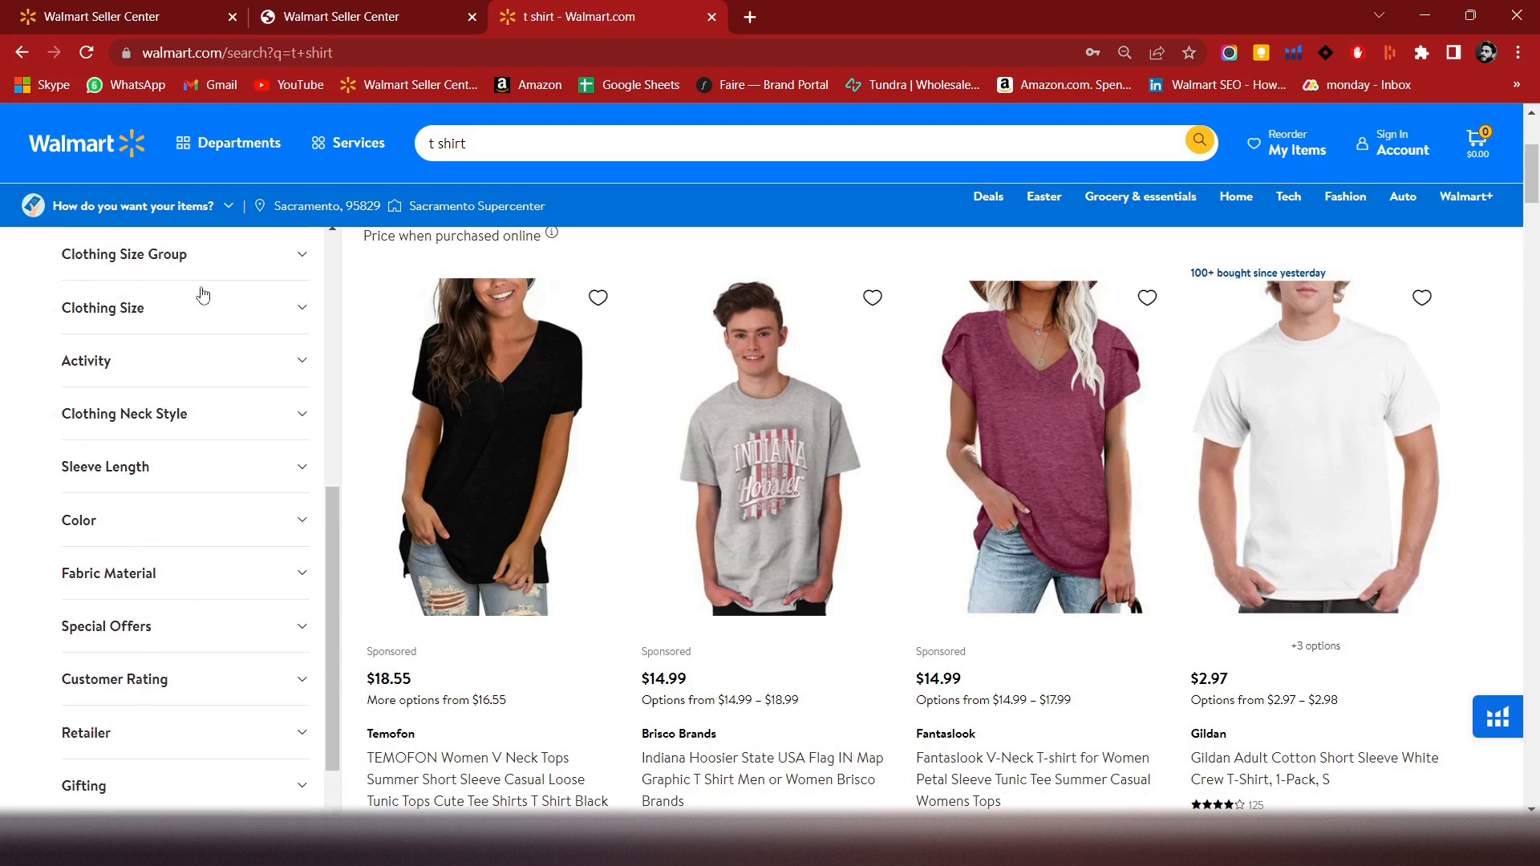
pyautogui.moveTo(110, 366)
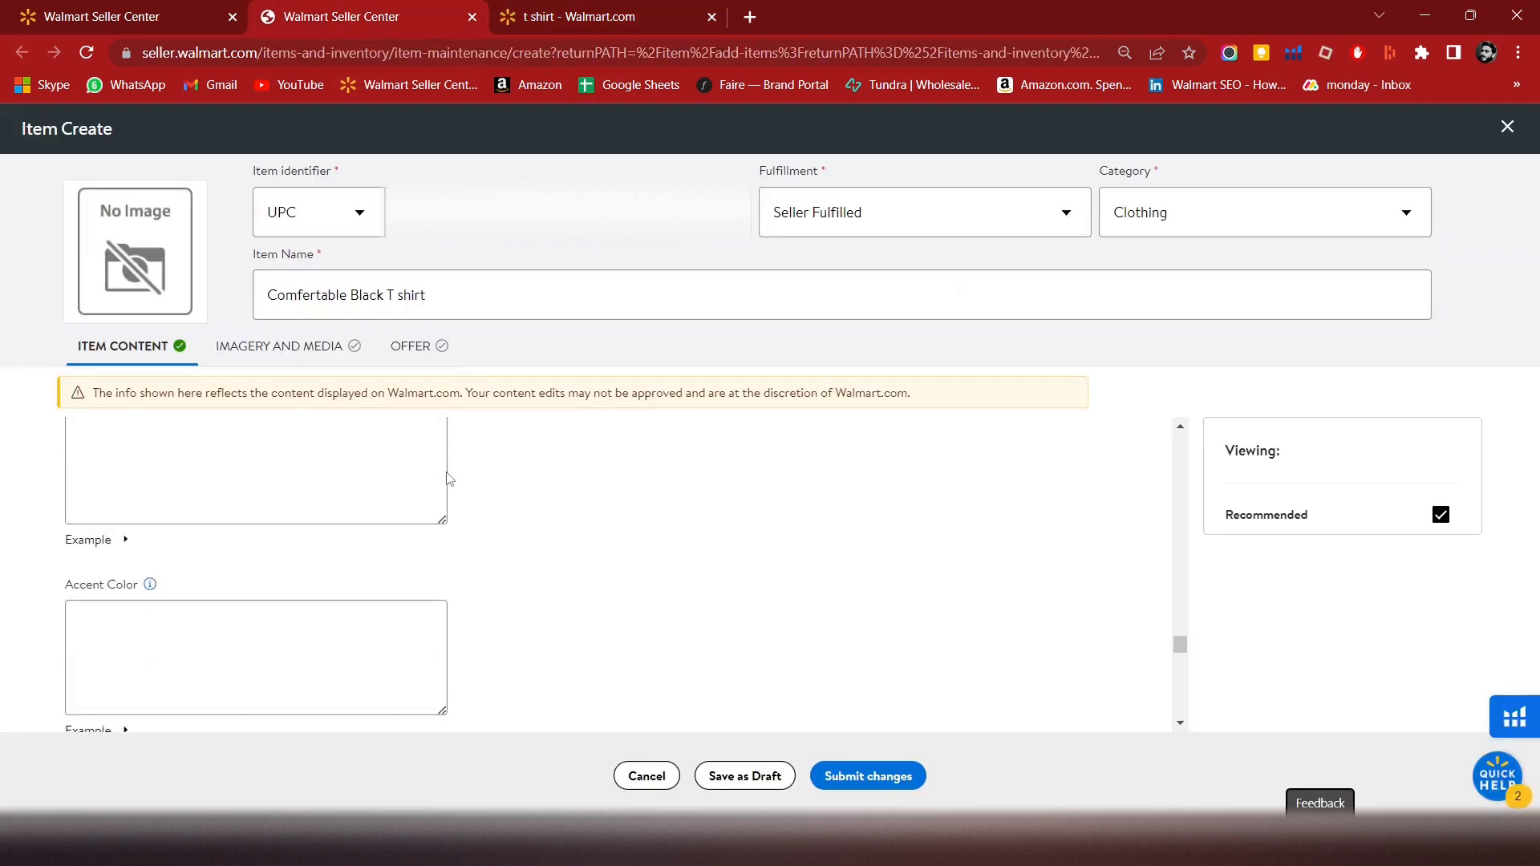
# - Enter 'Daily Use' as the listing's Occasion
pyautogui.scroll(-3)
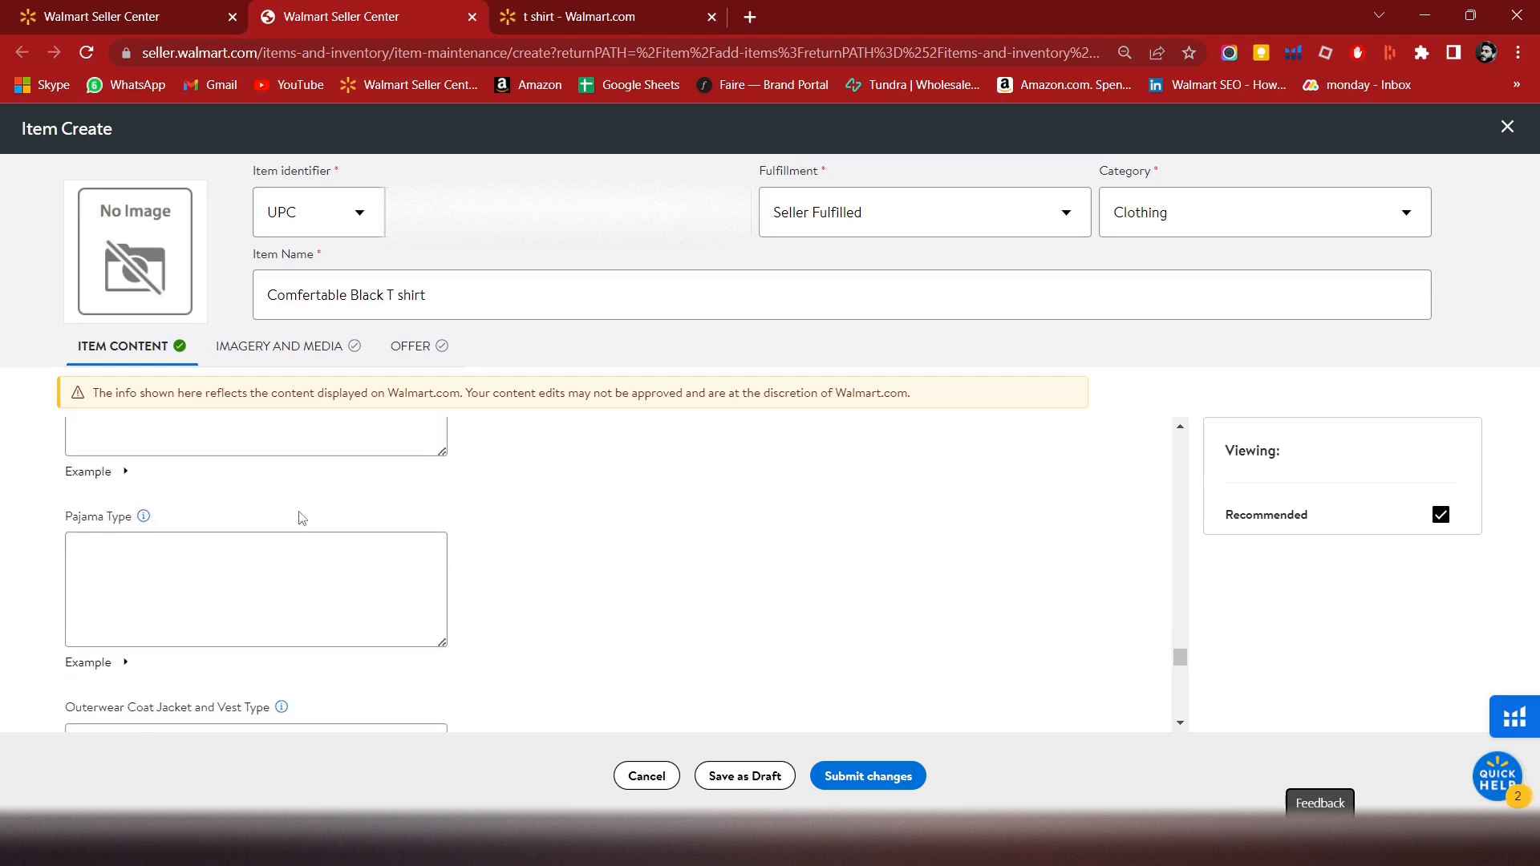
pyautogui.scroll(-3)
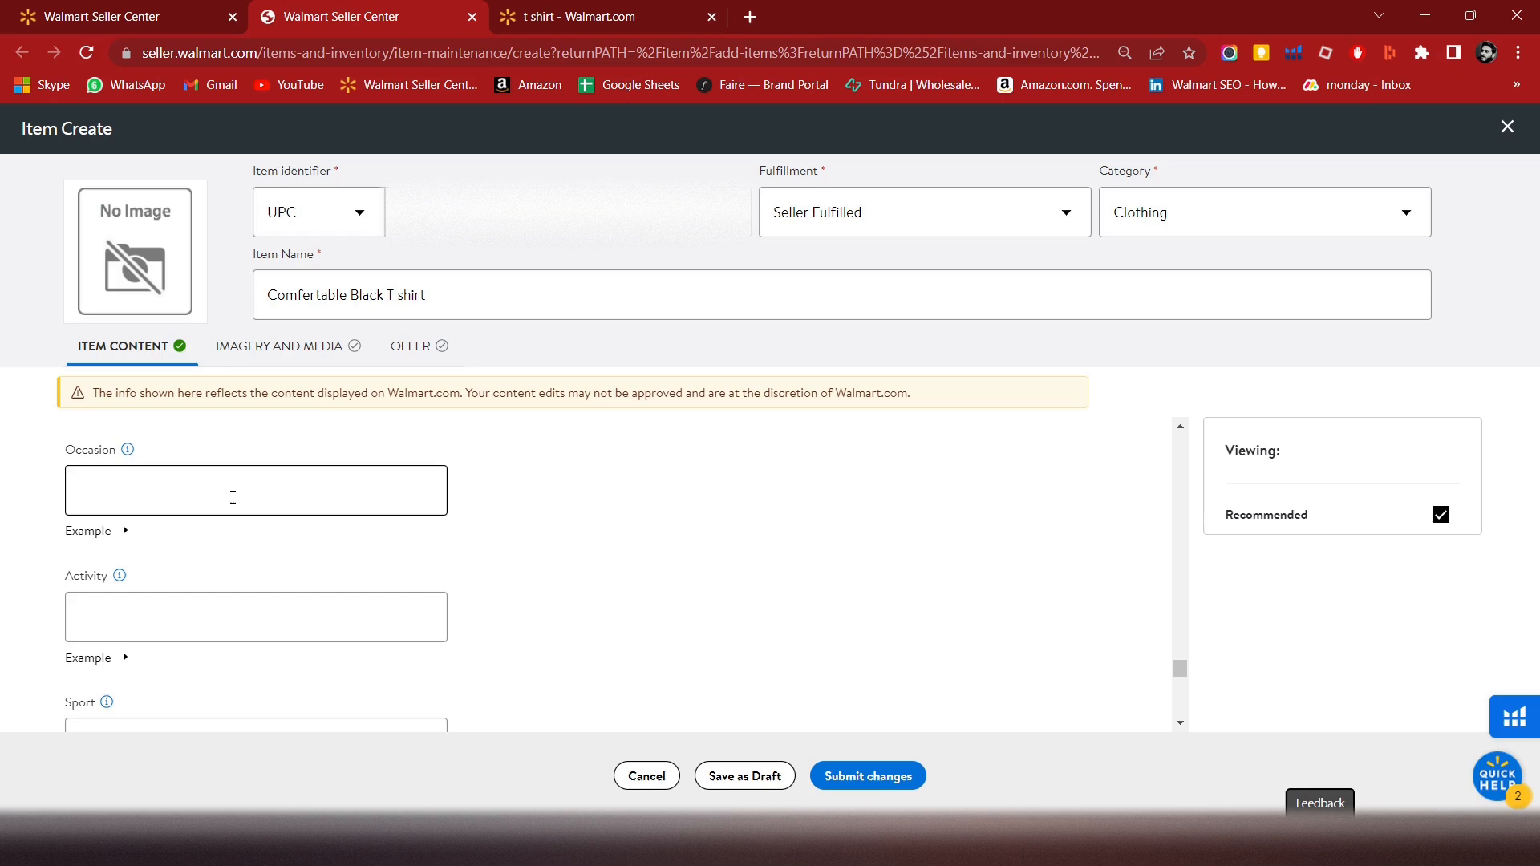
pyautogui.click(255, 490)
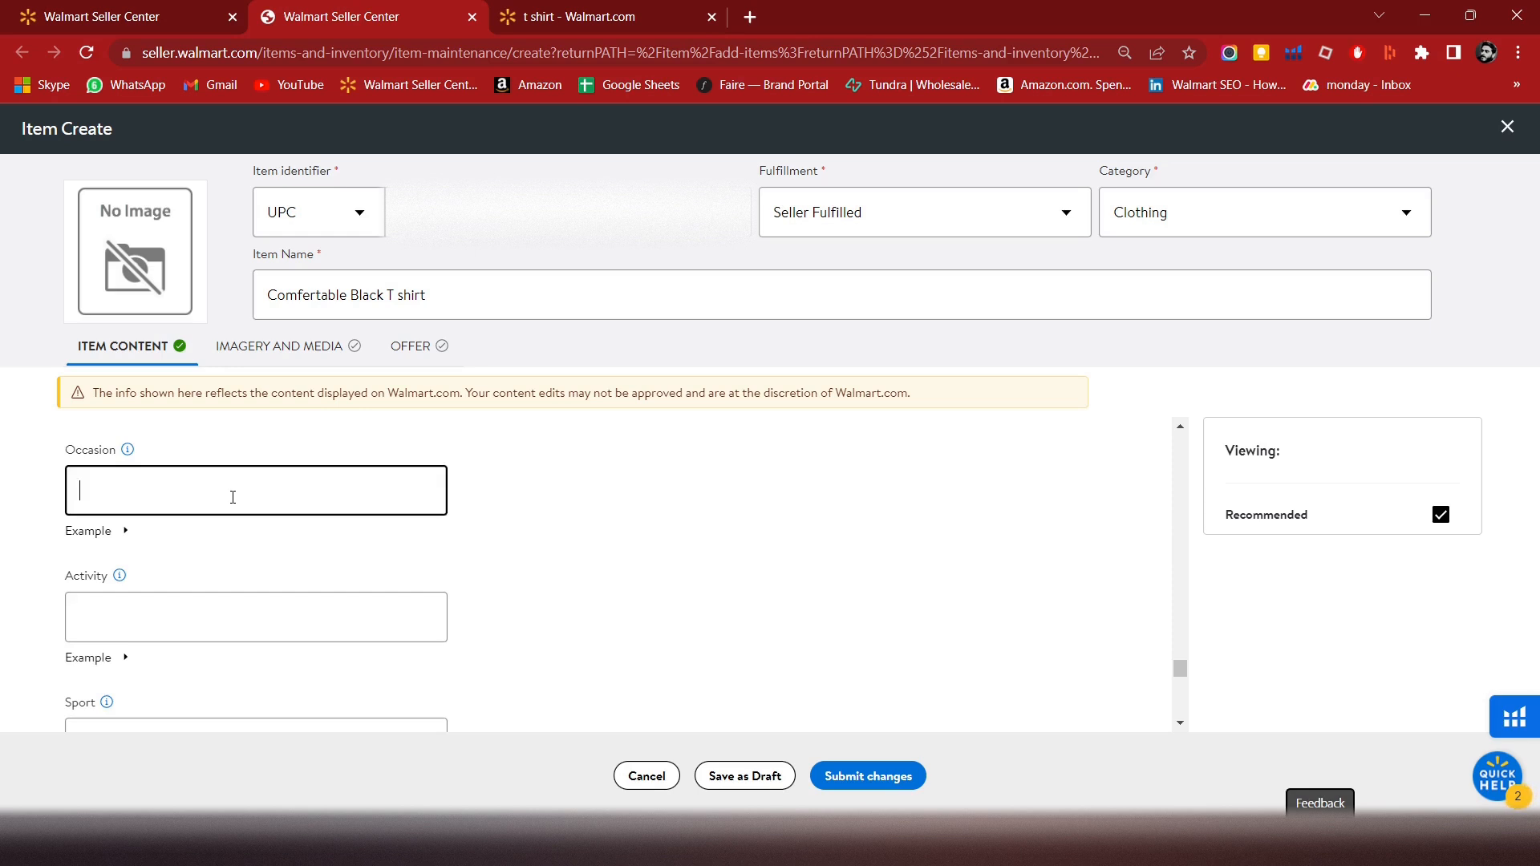
pyautogui.write('Daily Use')
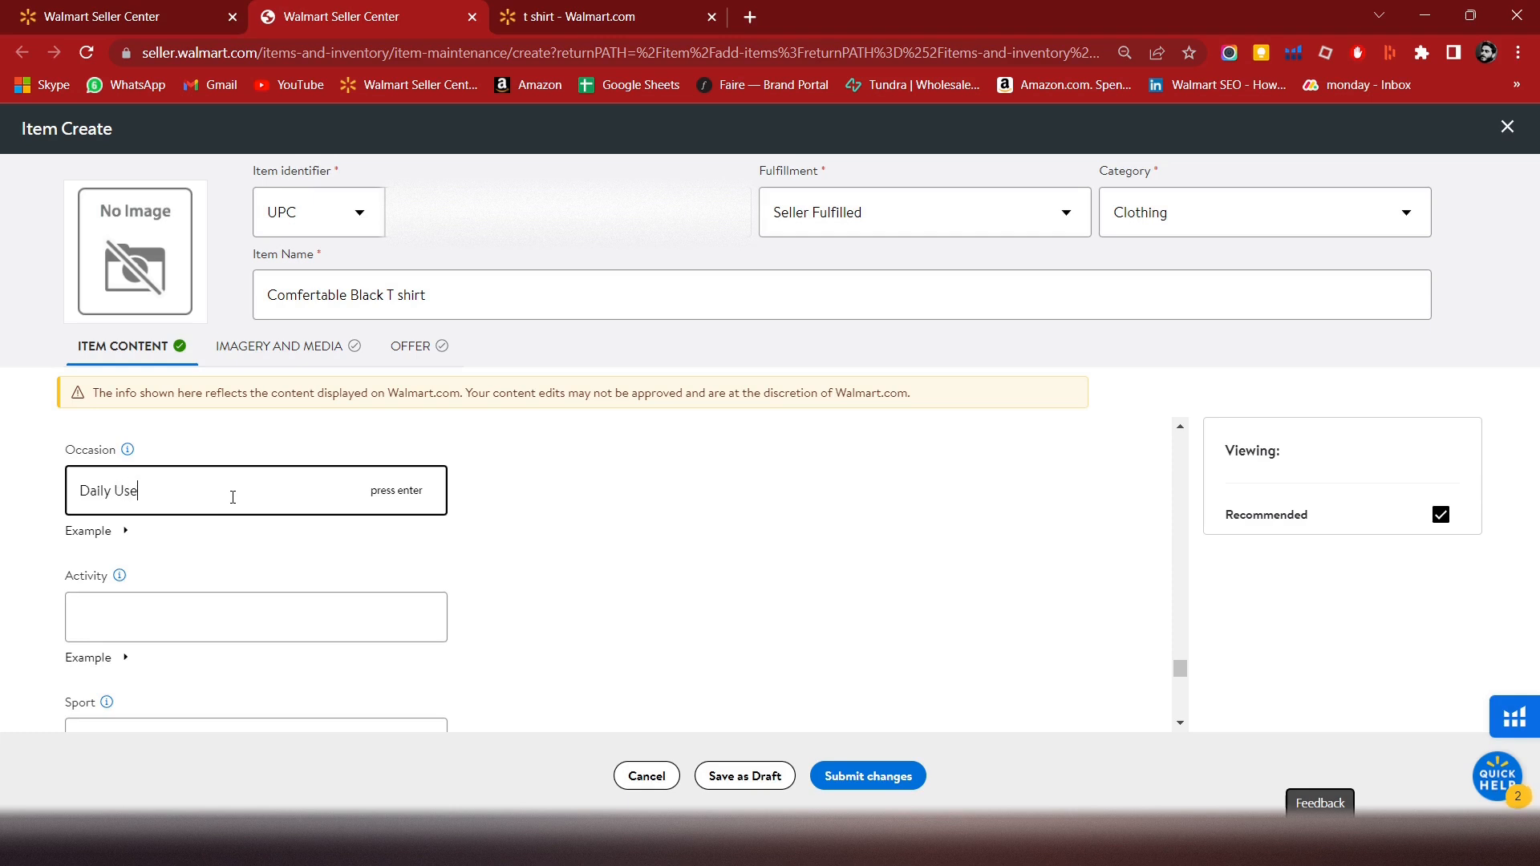
# - Scroll down to the Season field and set the season to winter
pyautogui.scroll(-3)
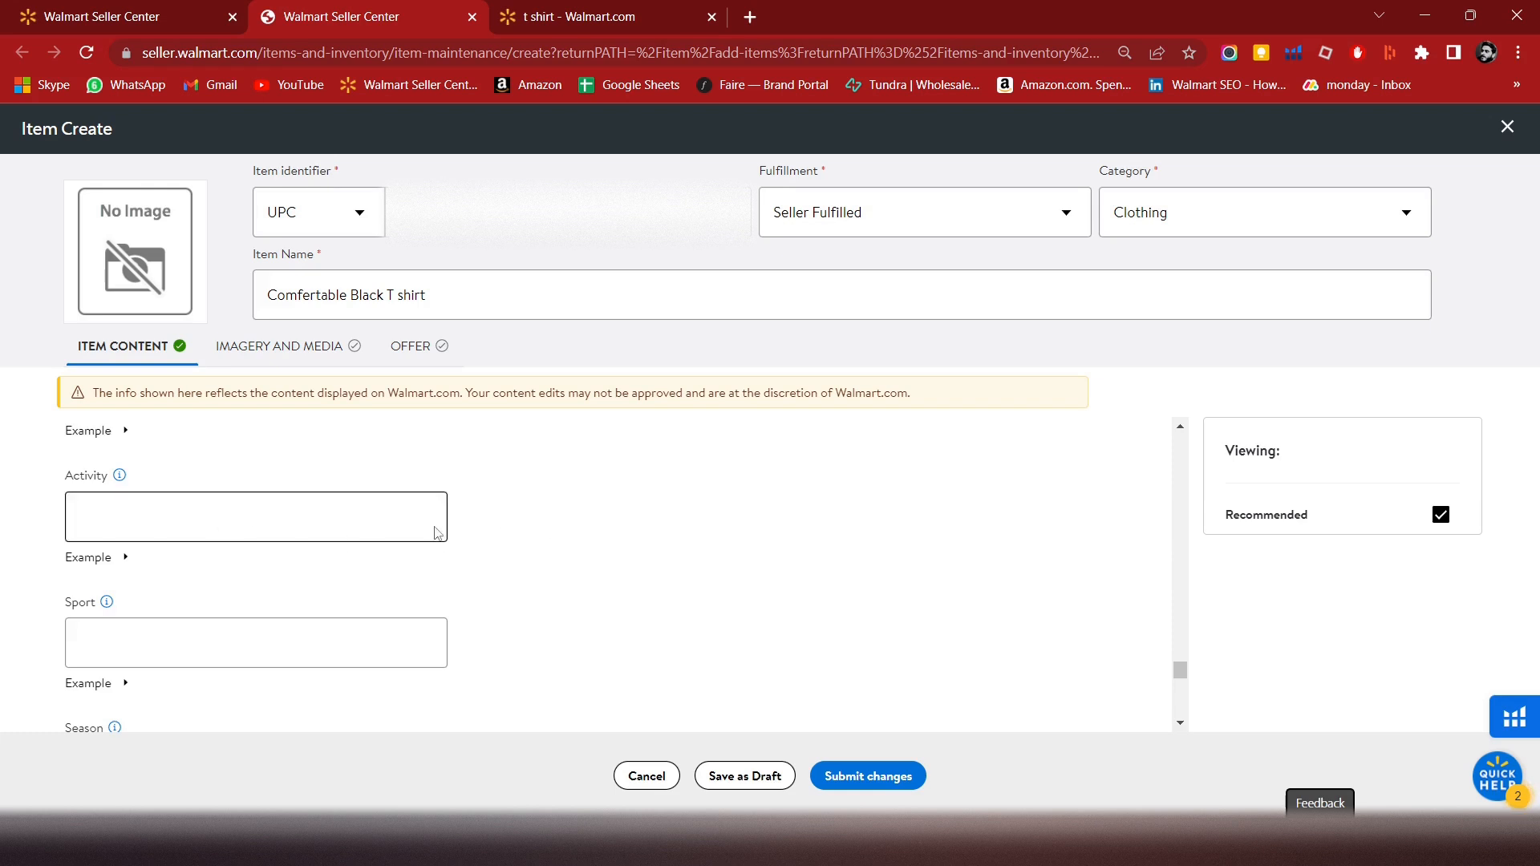
pyautogui.scroll(-3)
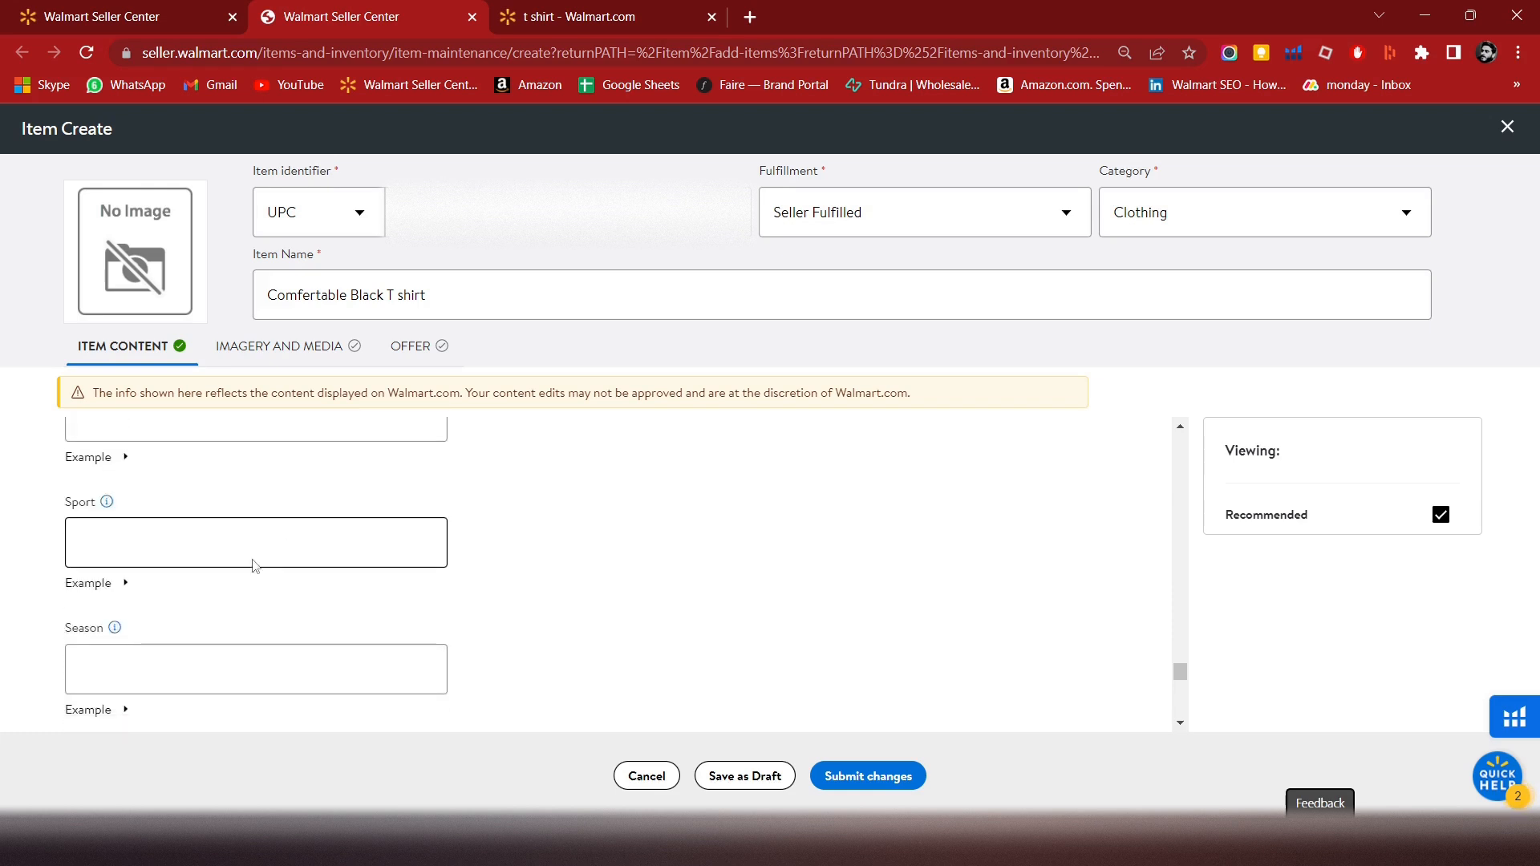
pyautogui.scroll(-3)
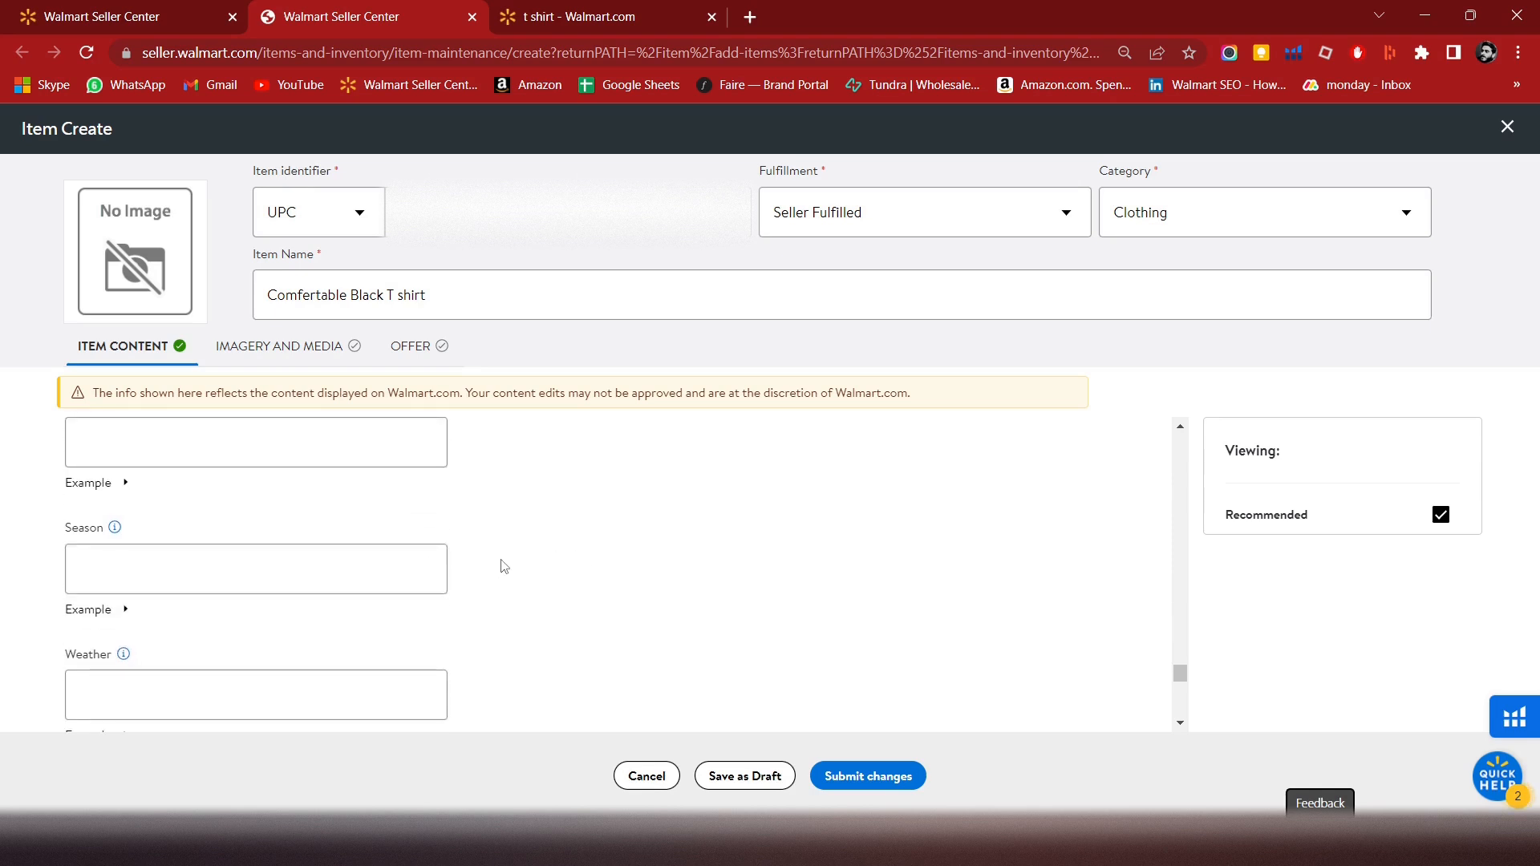
pyautogui.scroll(-3)
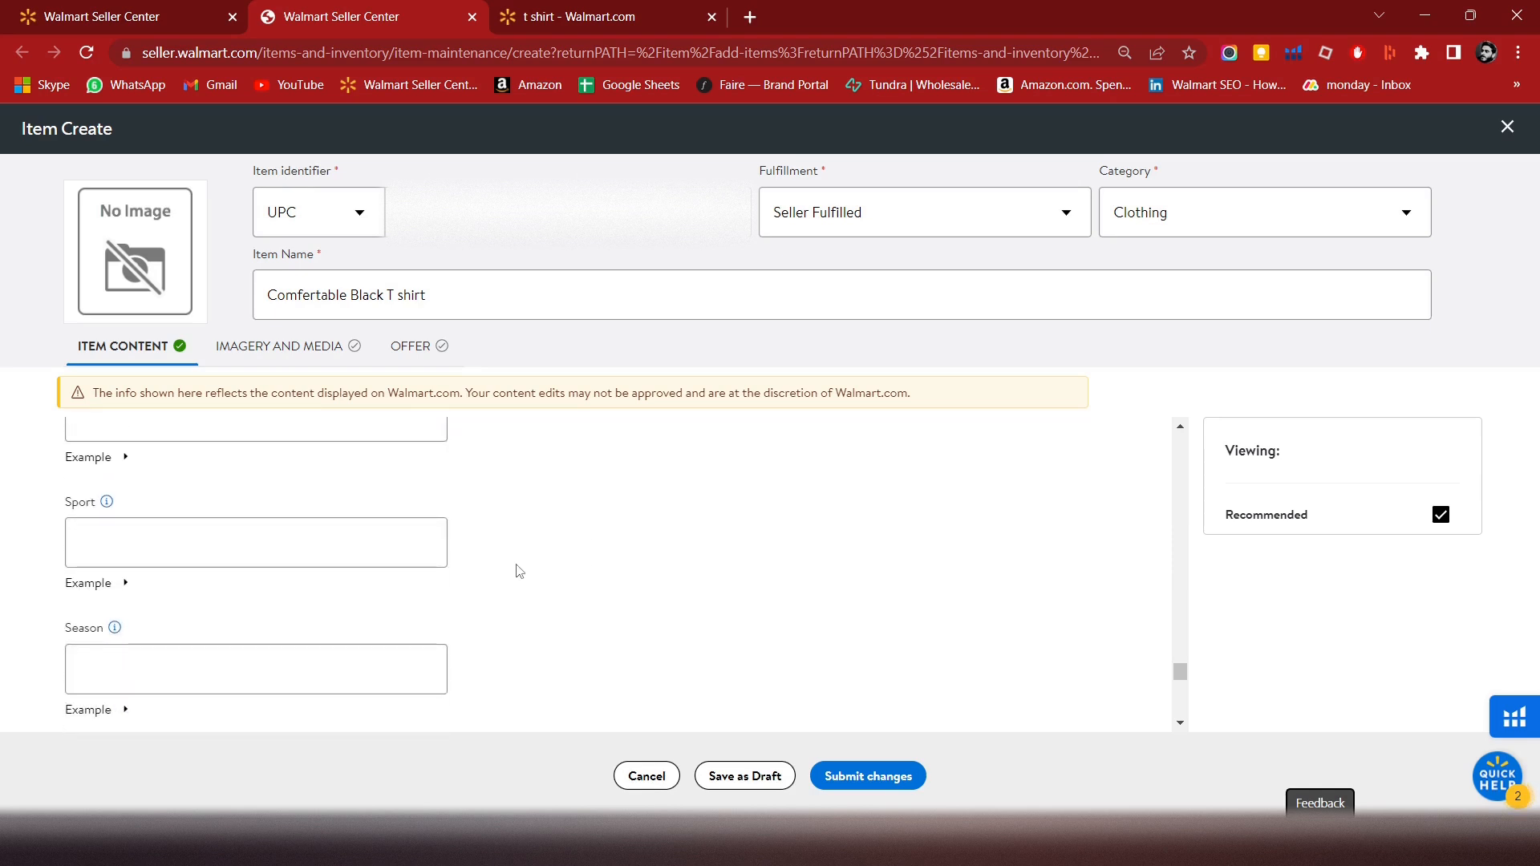
pyautogui.scroll(-3)
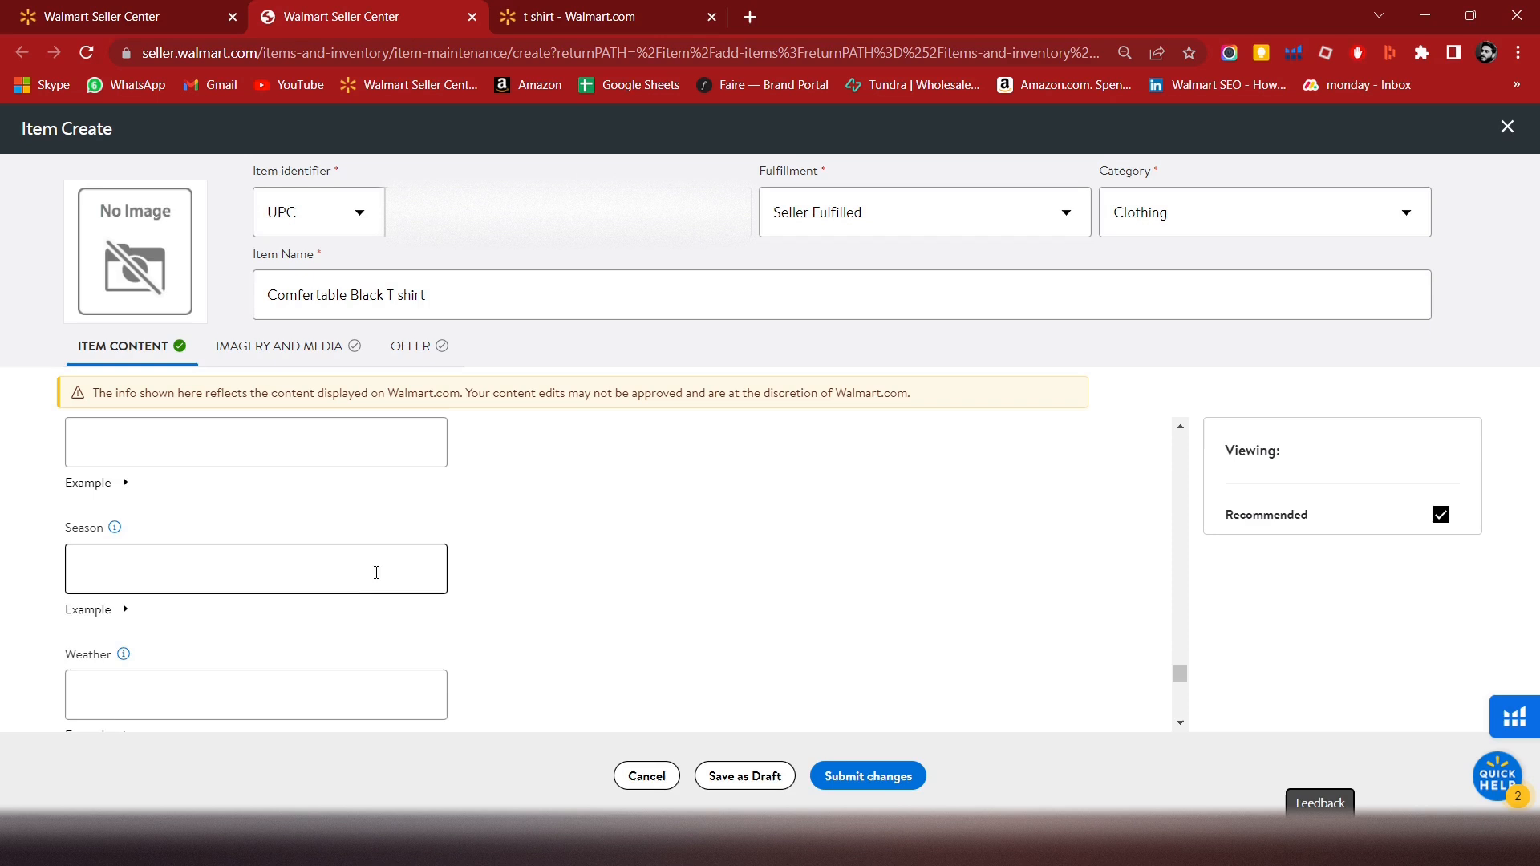
pyautogui.click(255, 568)
pyautogui.write('winter')
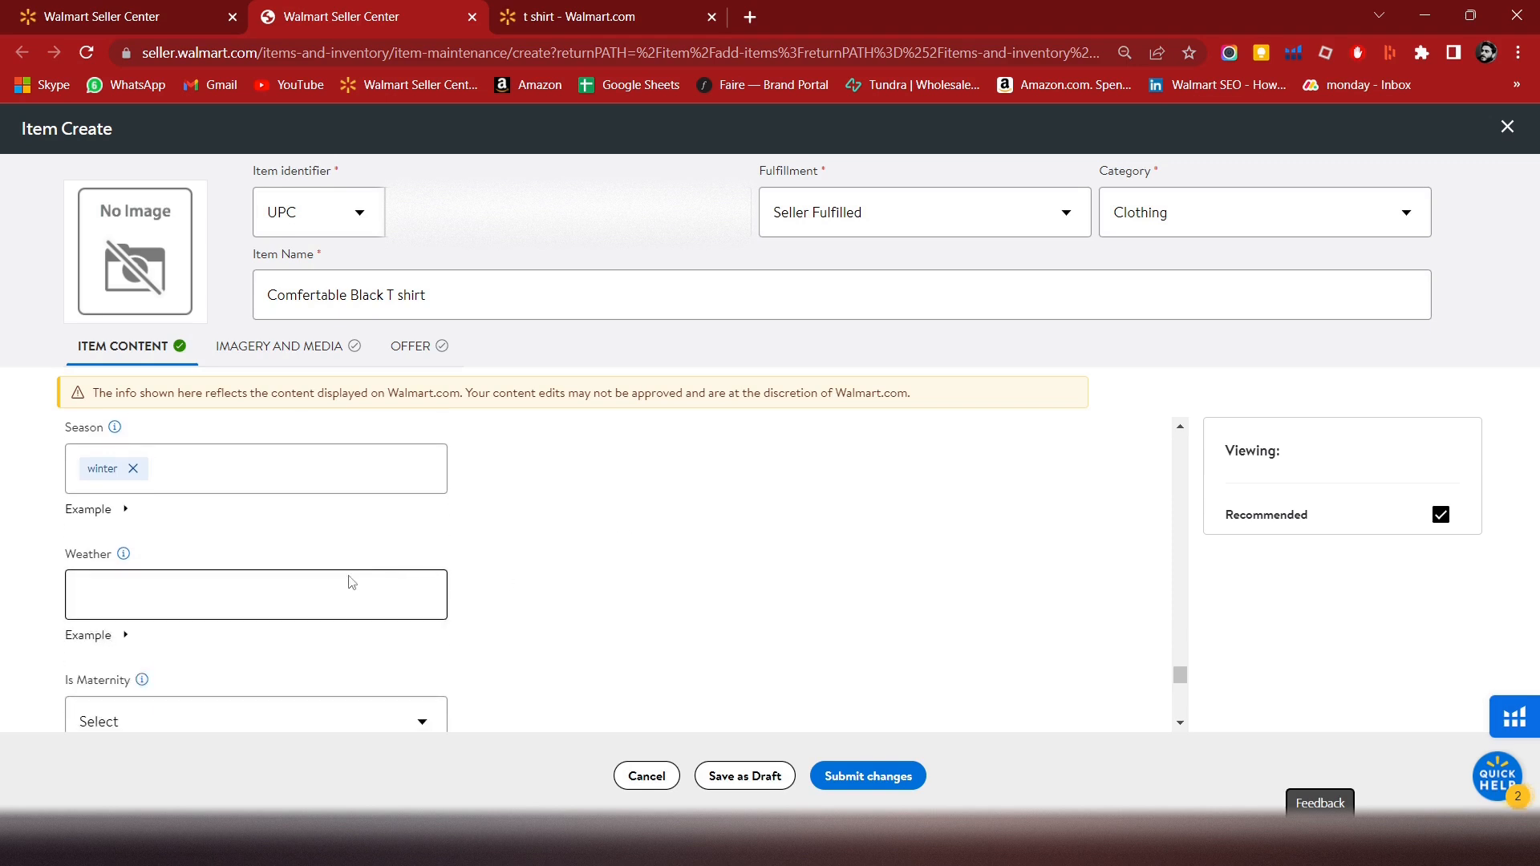
# - Enter '6 month warranty' as the Warranty Text
pyautogui.scroll(-3)
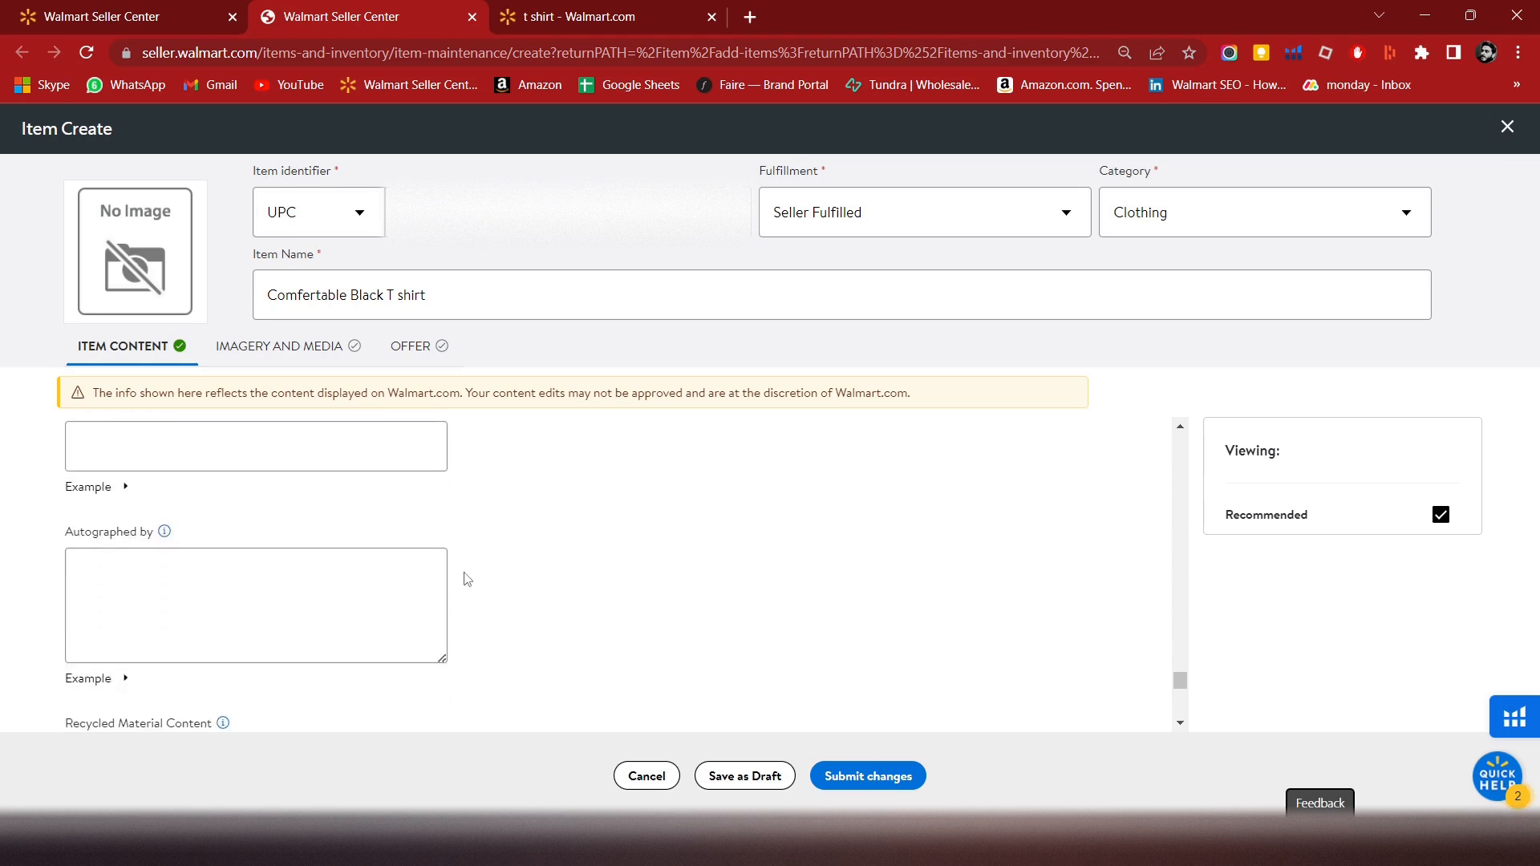
pyautogui.scroll(-3)
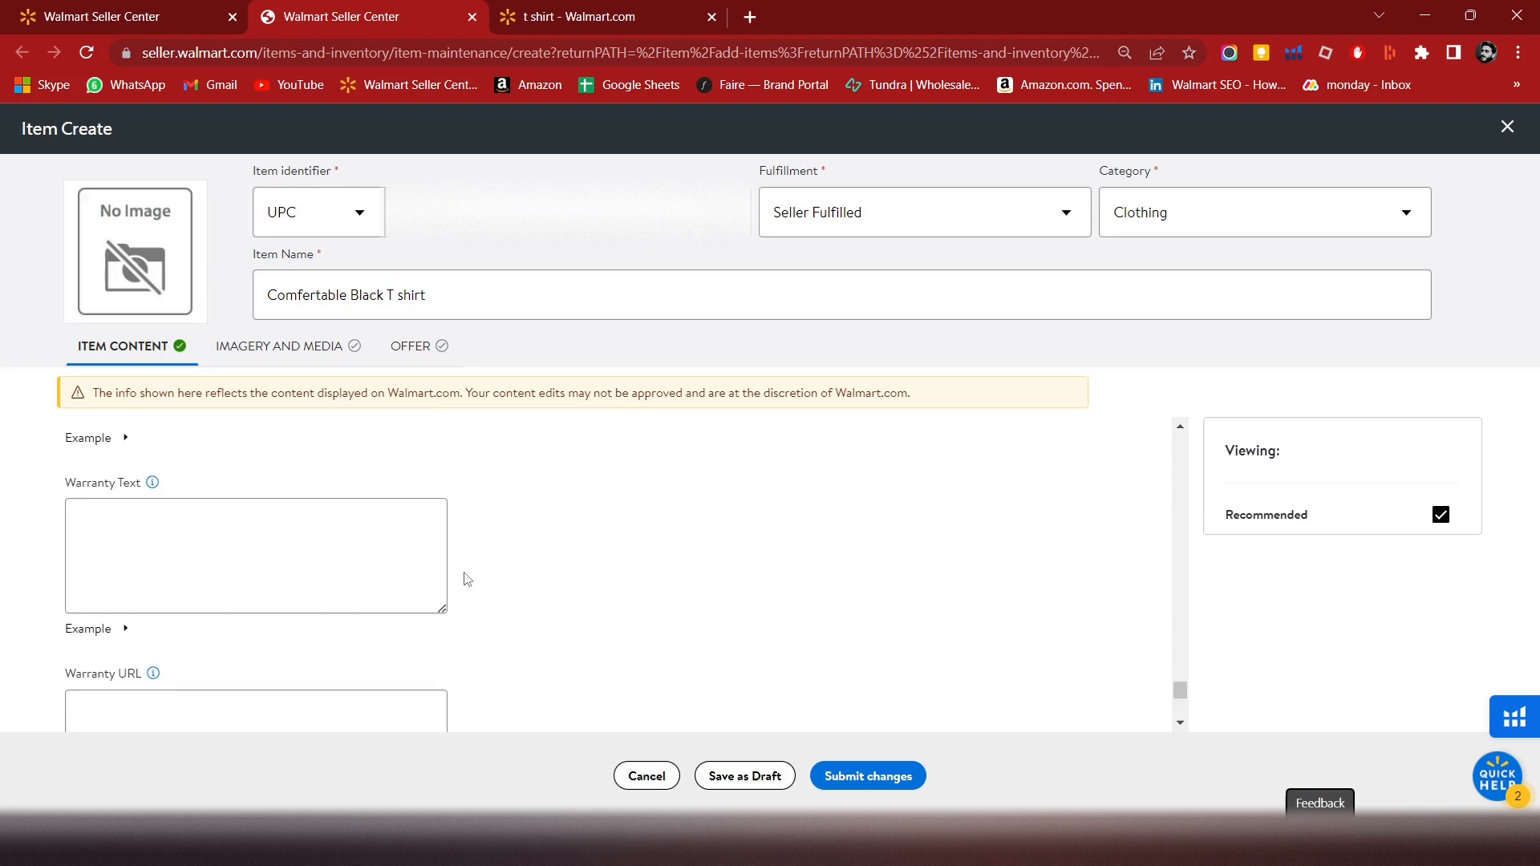
pyautogui.scroll(-3)
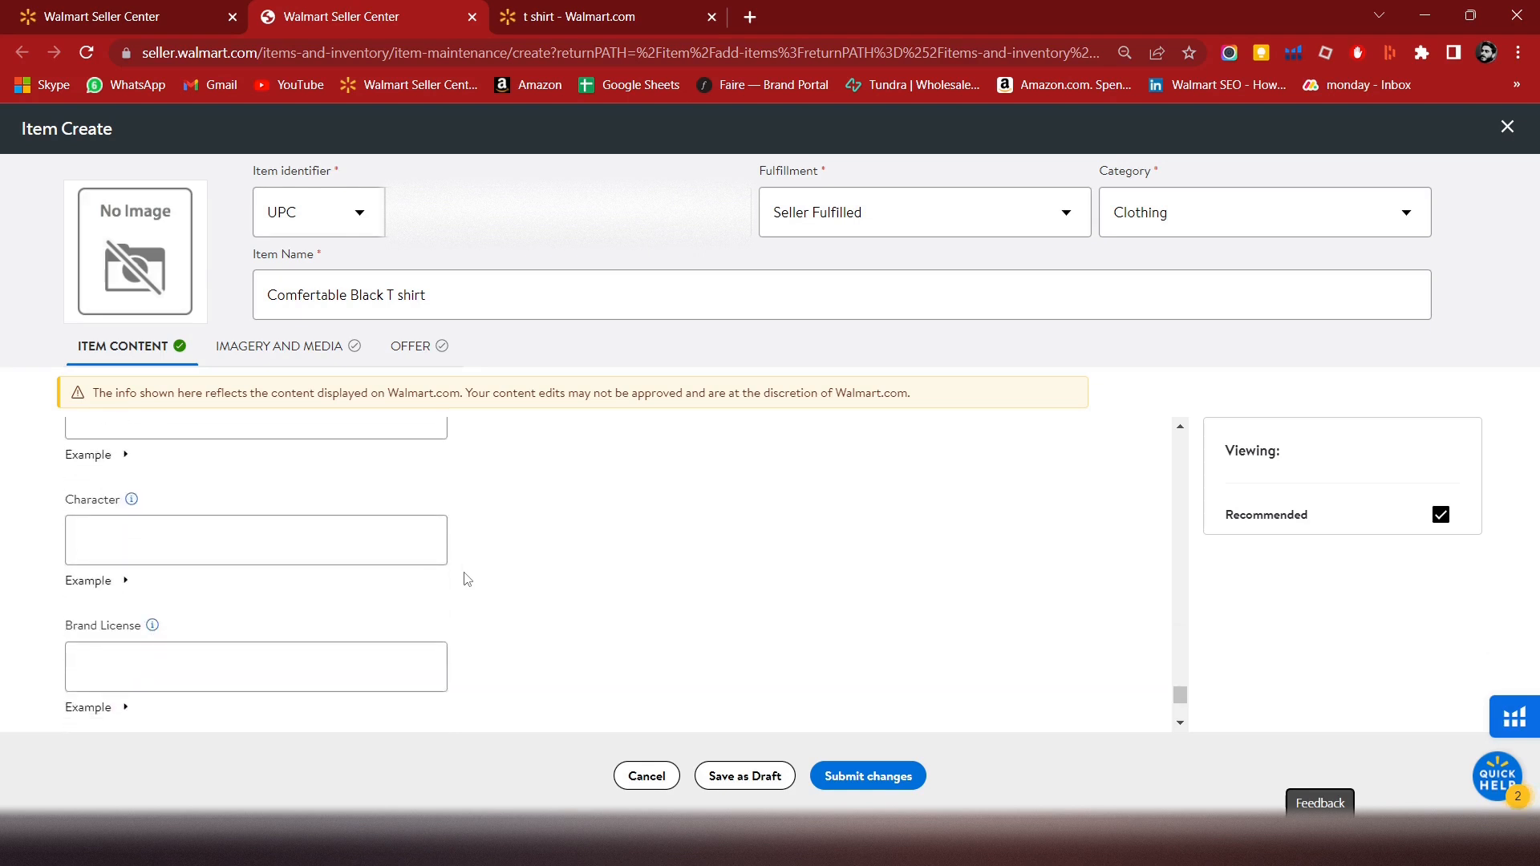
pyautogui.scroll(-3)
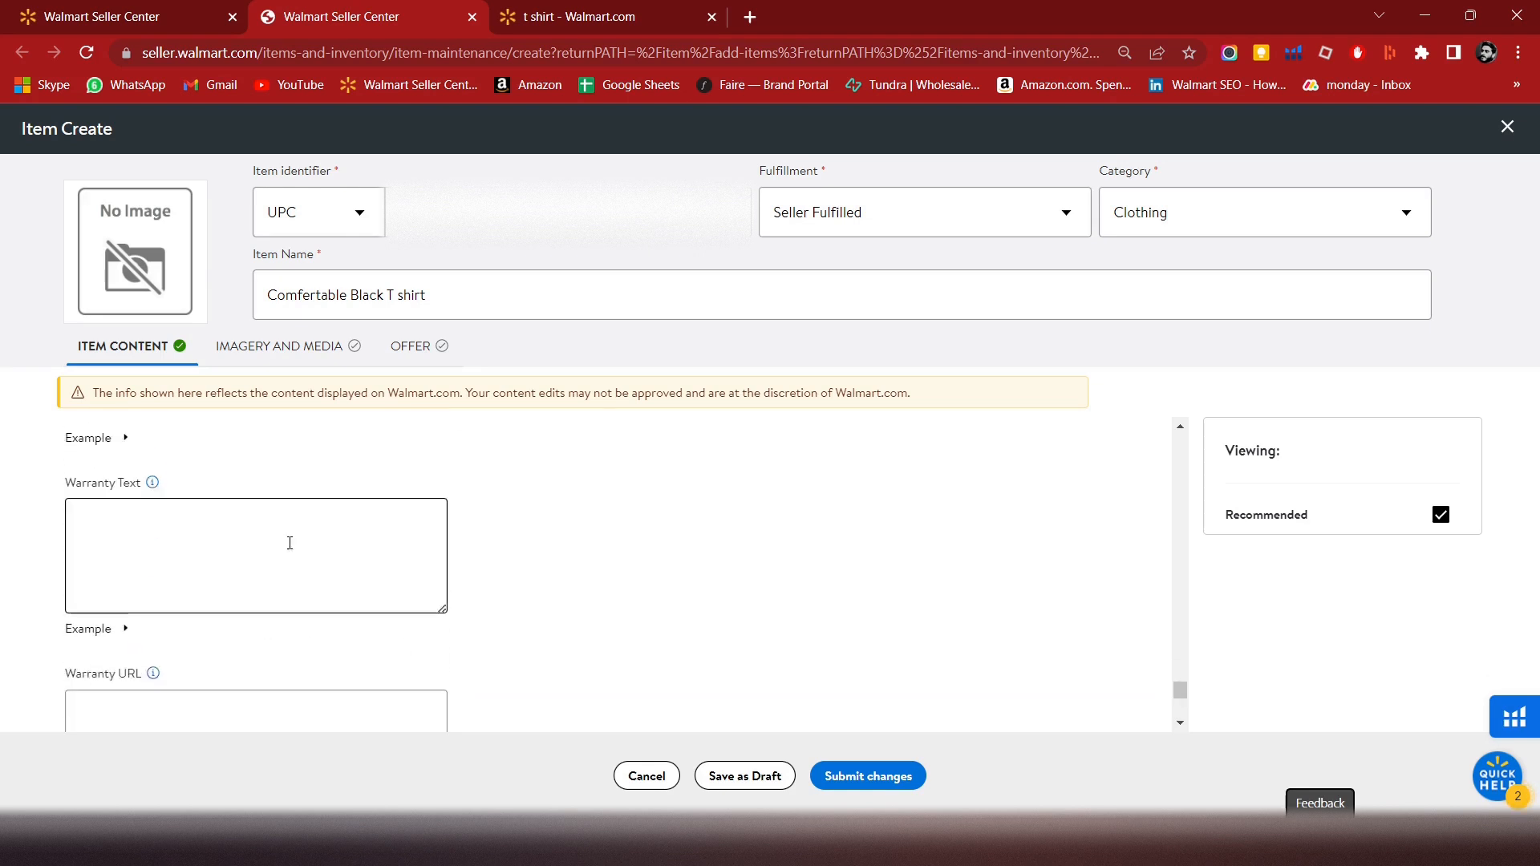
pyautogui.click(255, 555)
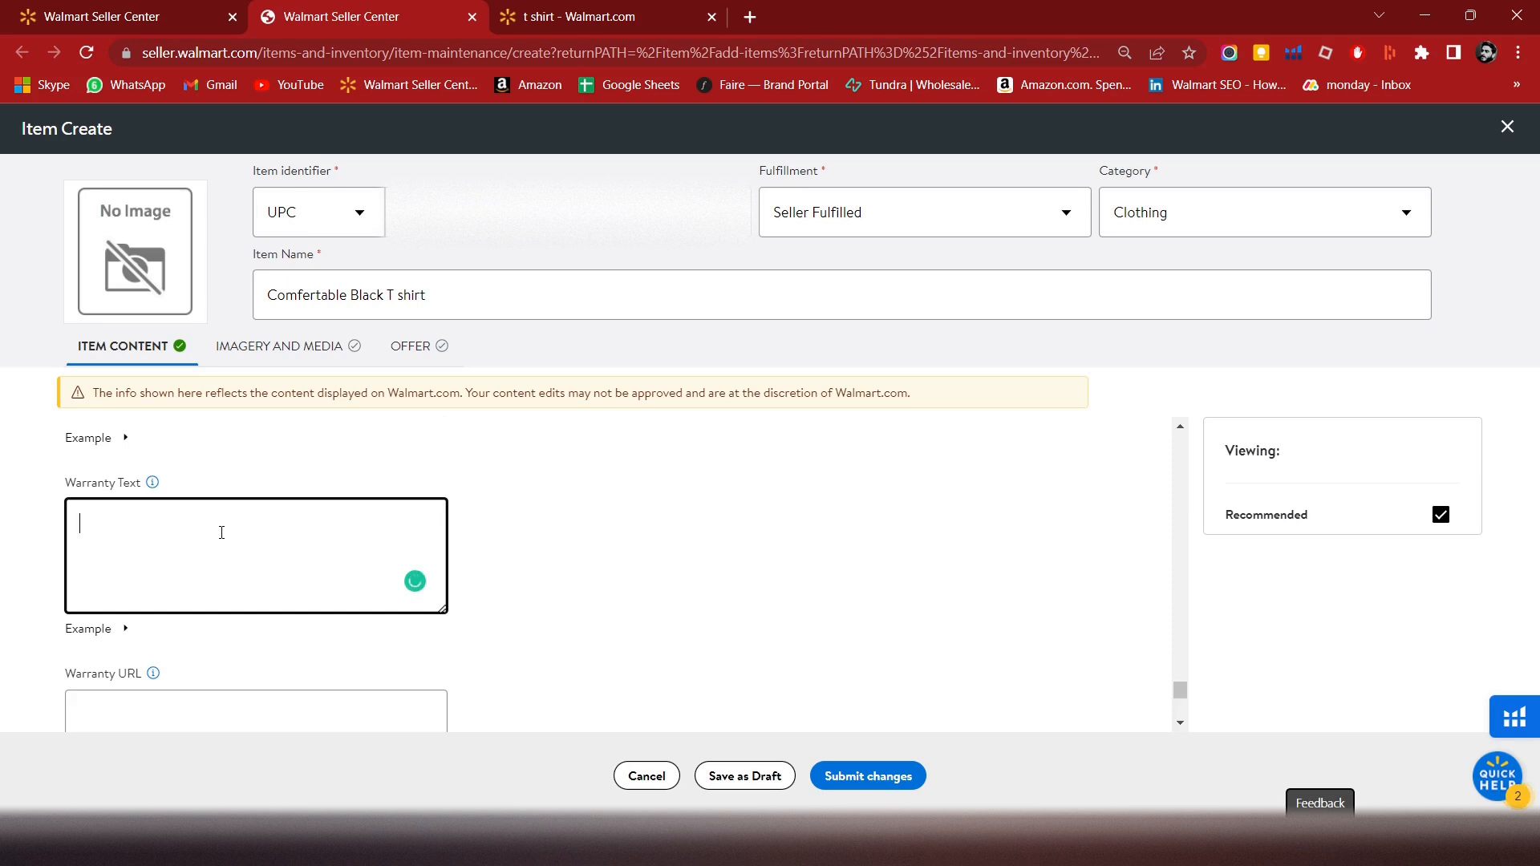
pyautogui.write('6 month')
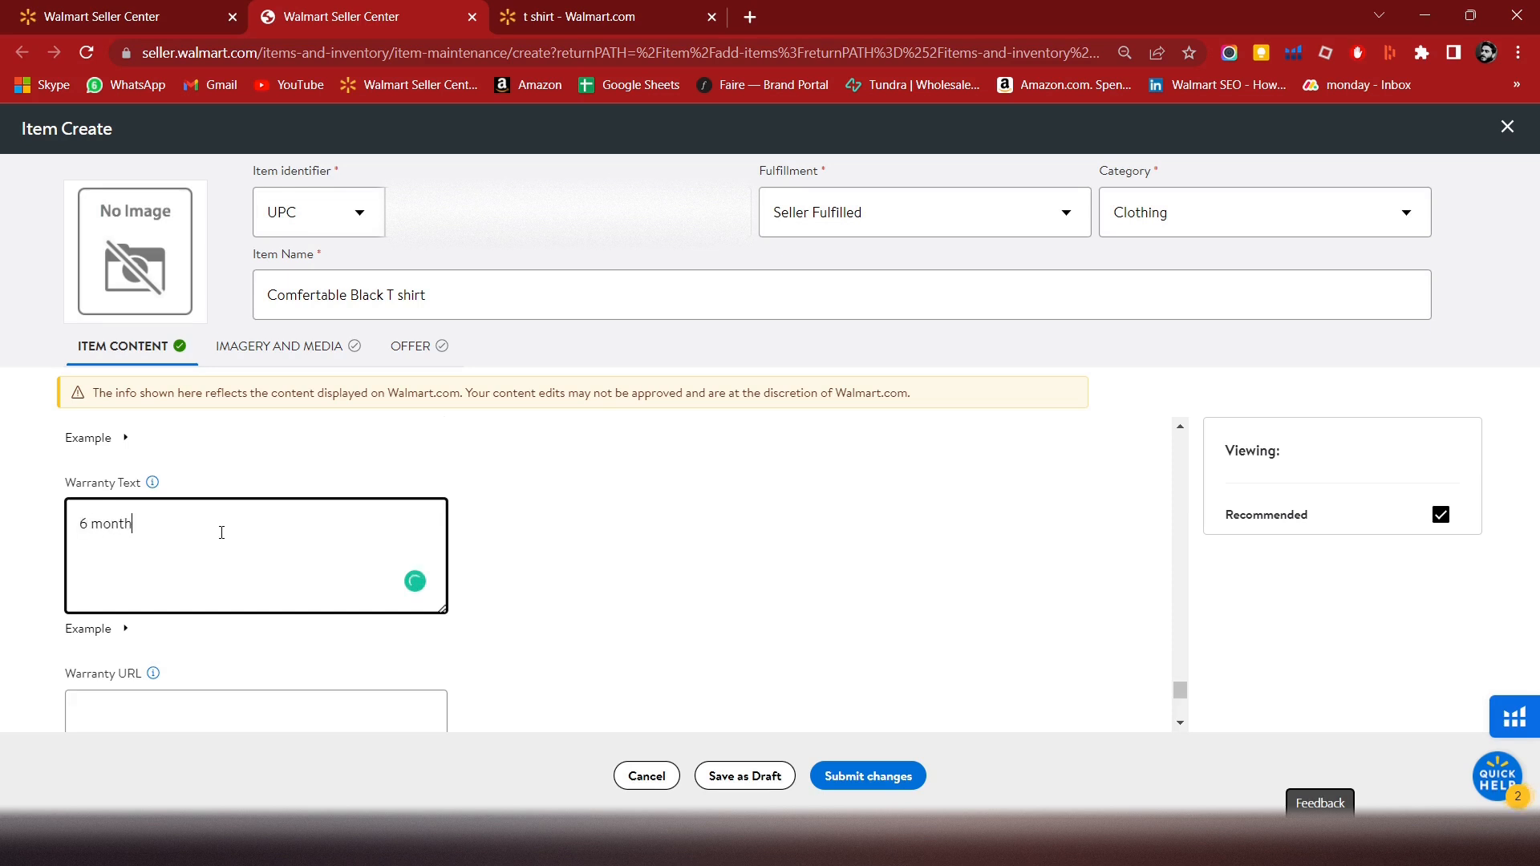
pyautogui.write('warra')
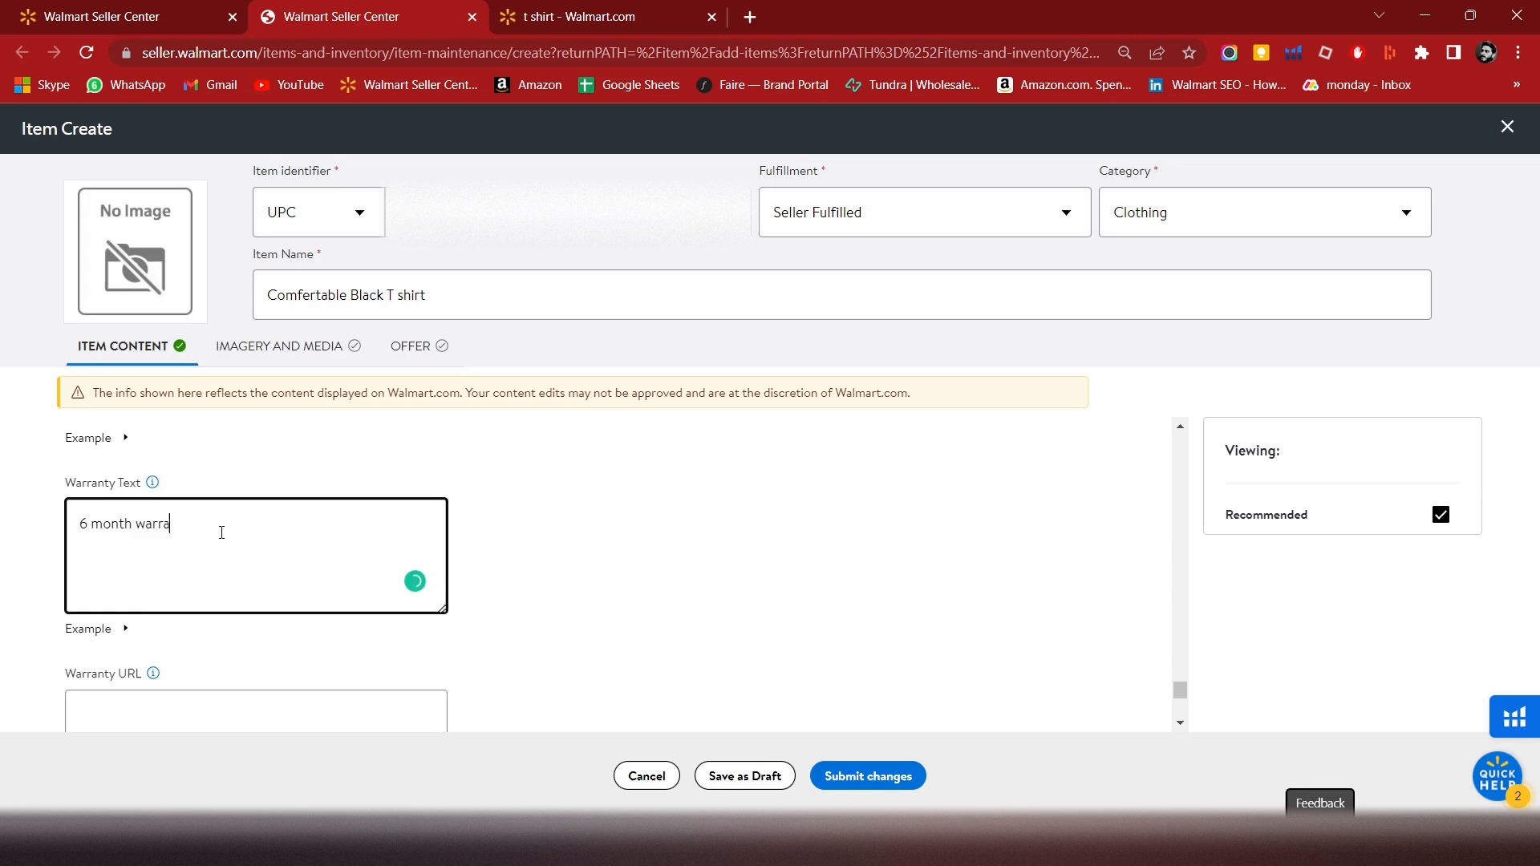
pyautogui.write('nty')
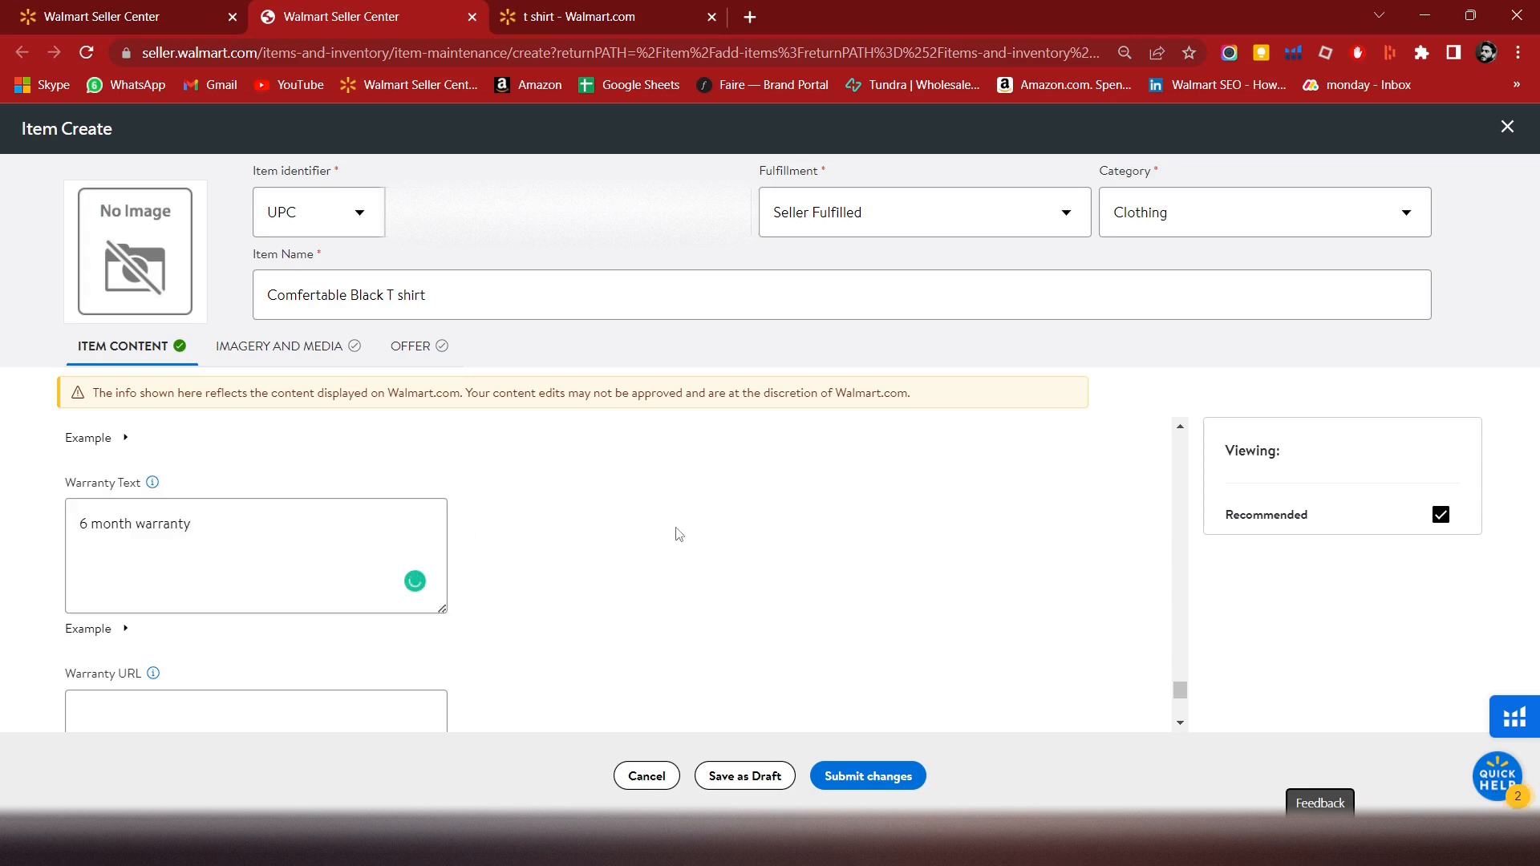
# - Enter abc.com/waranty as the Warranty URL
pyautogui.scroll(-3)
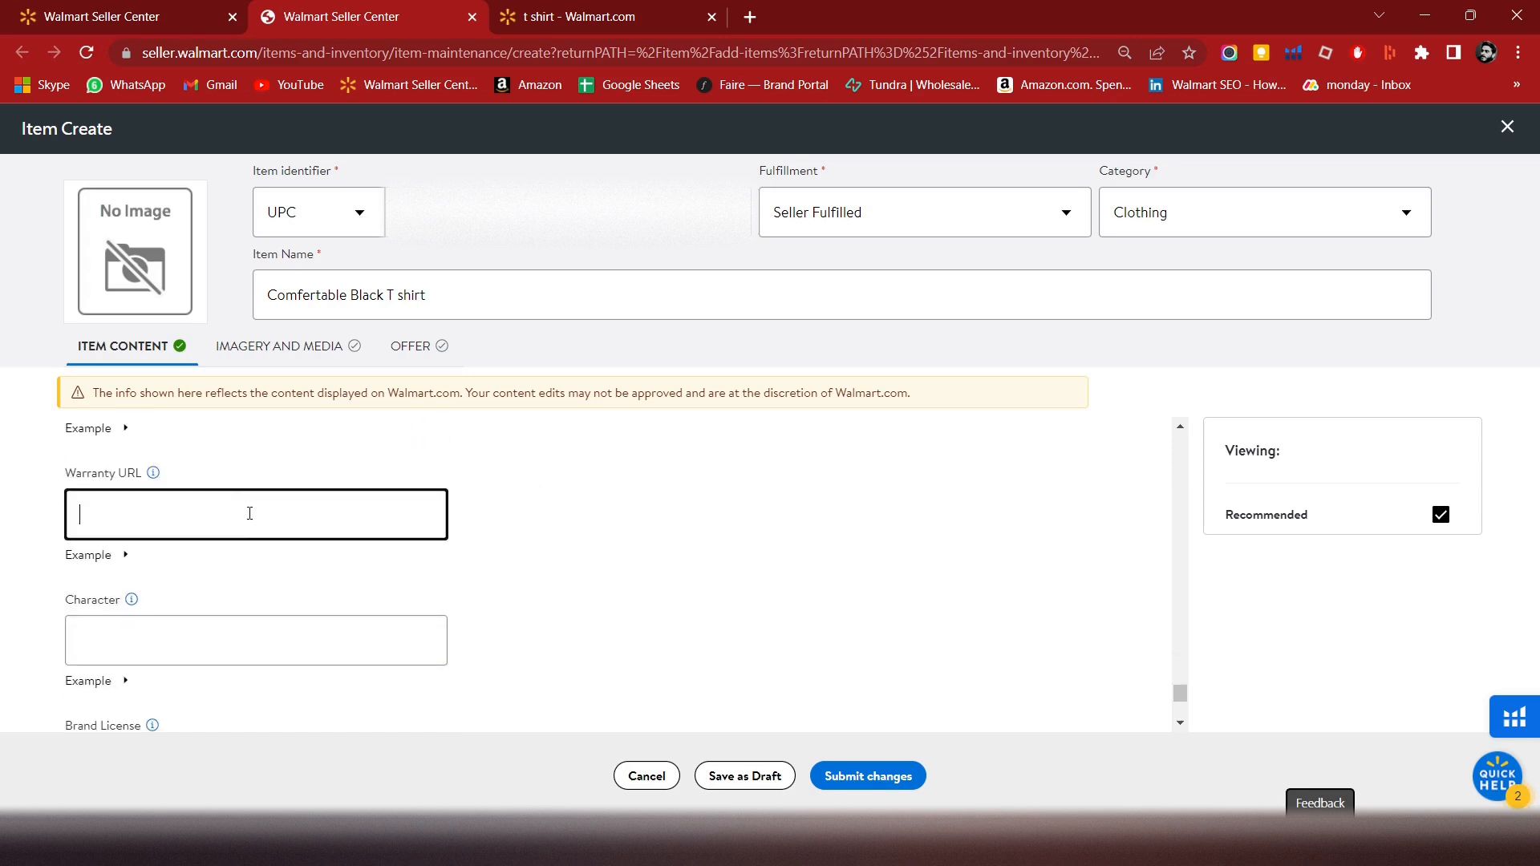
pyautogui.write('a')
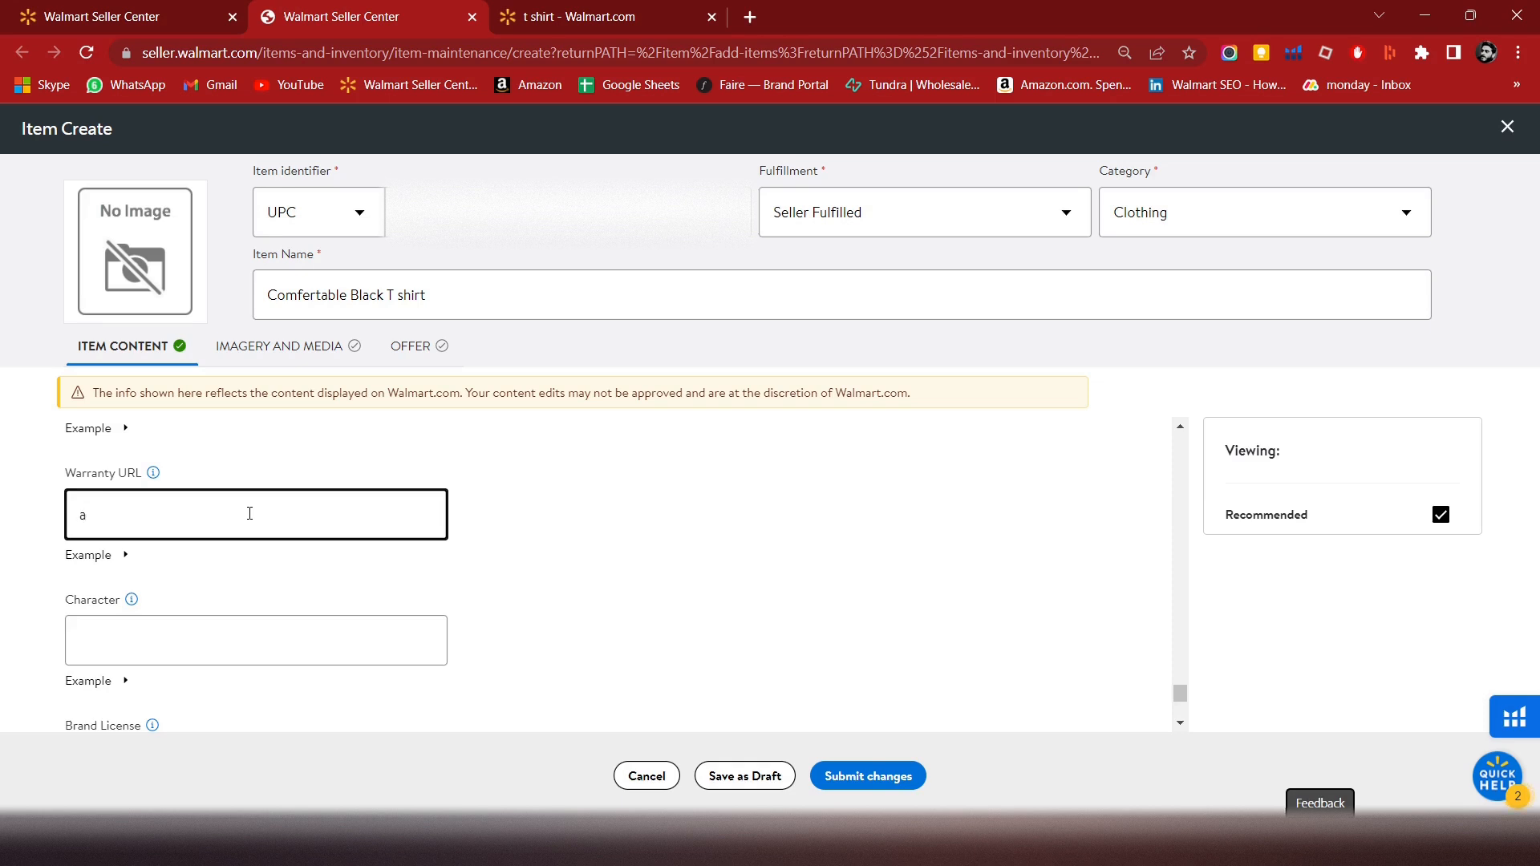
pyautogui.write('bc.')
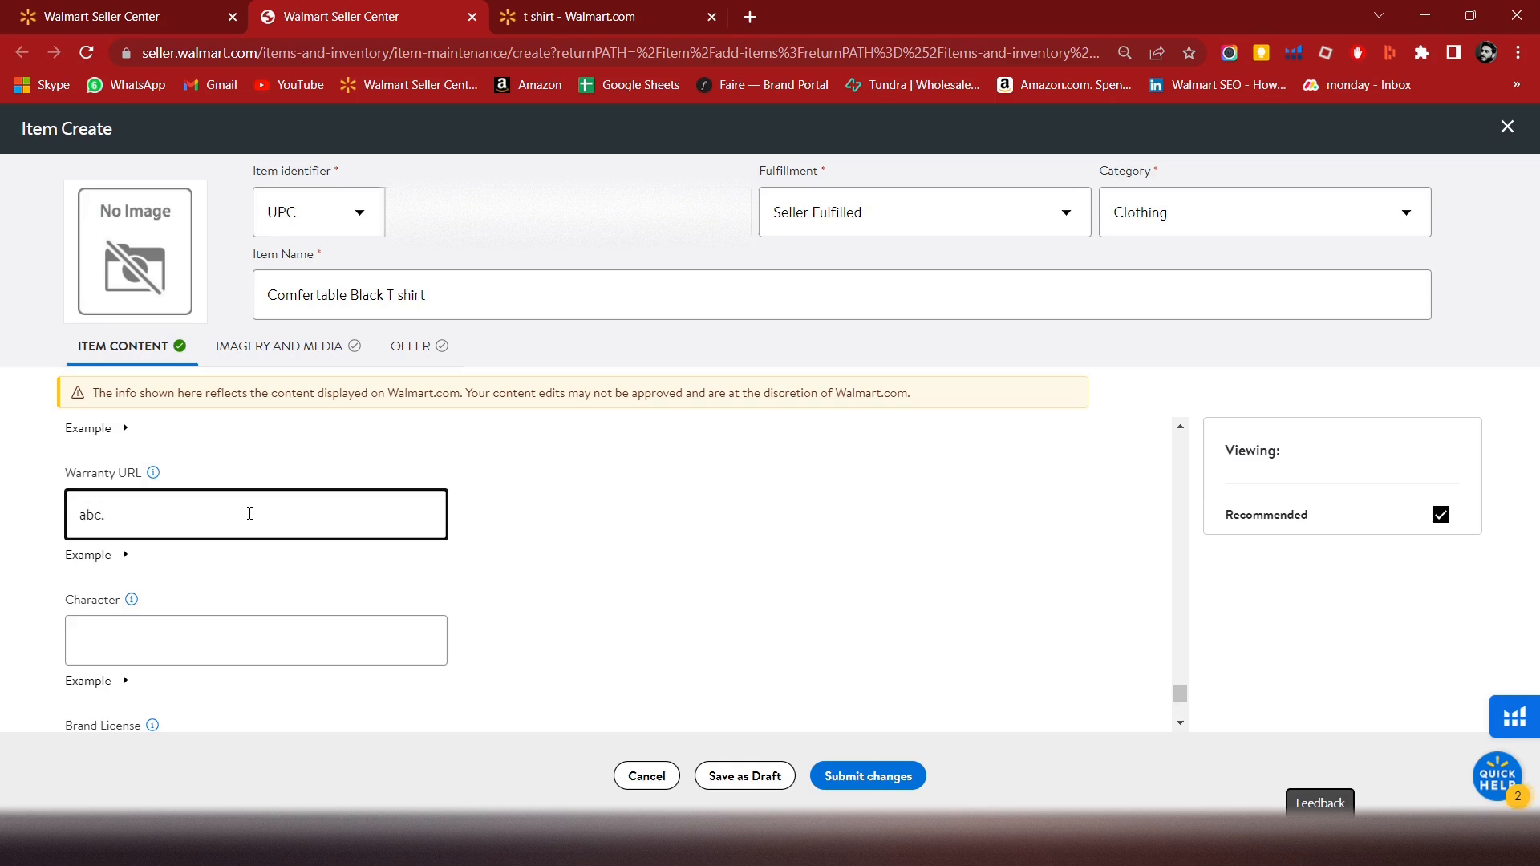
pyautogui.write('com/')
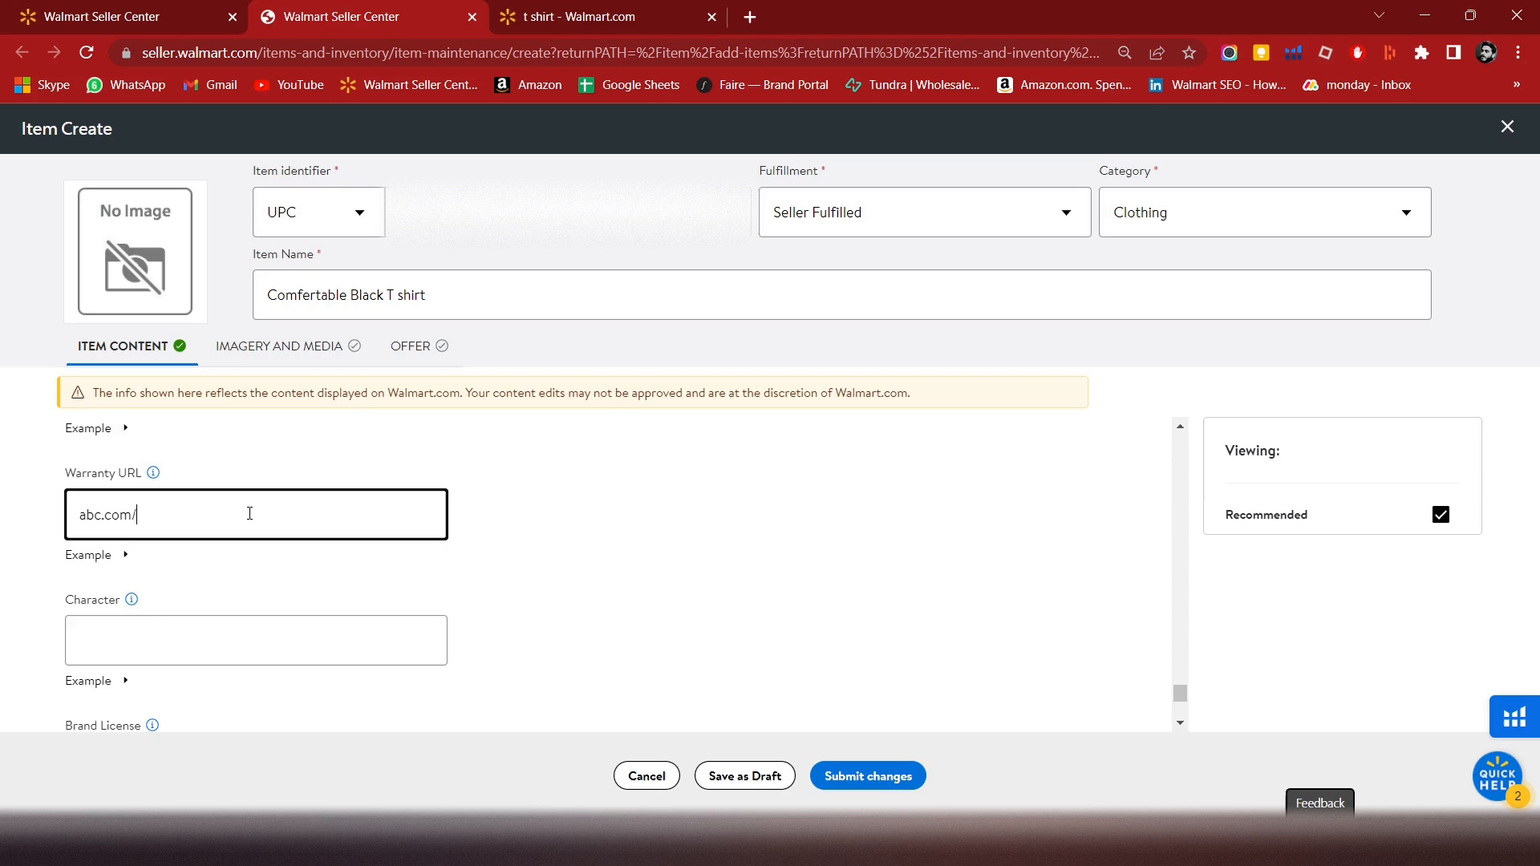
pyautogui.write('waranty')
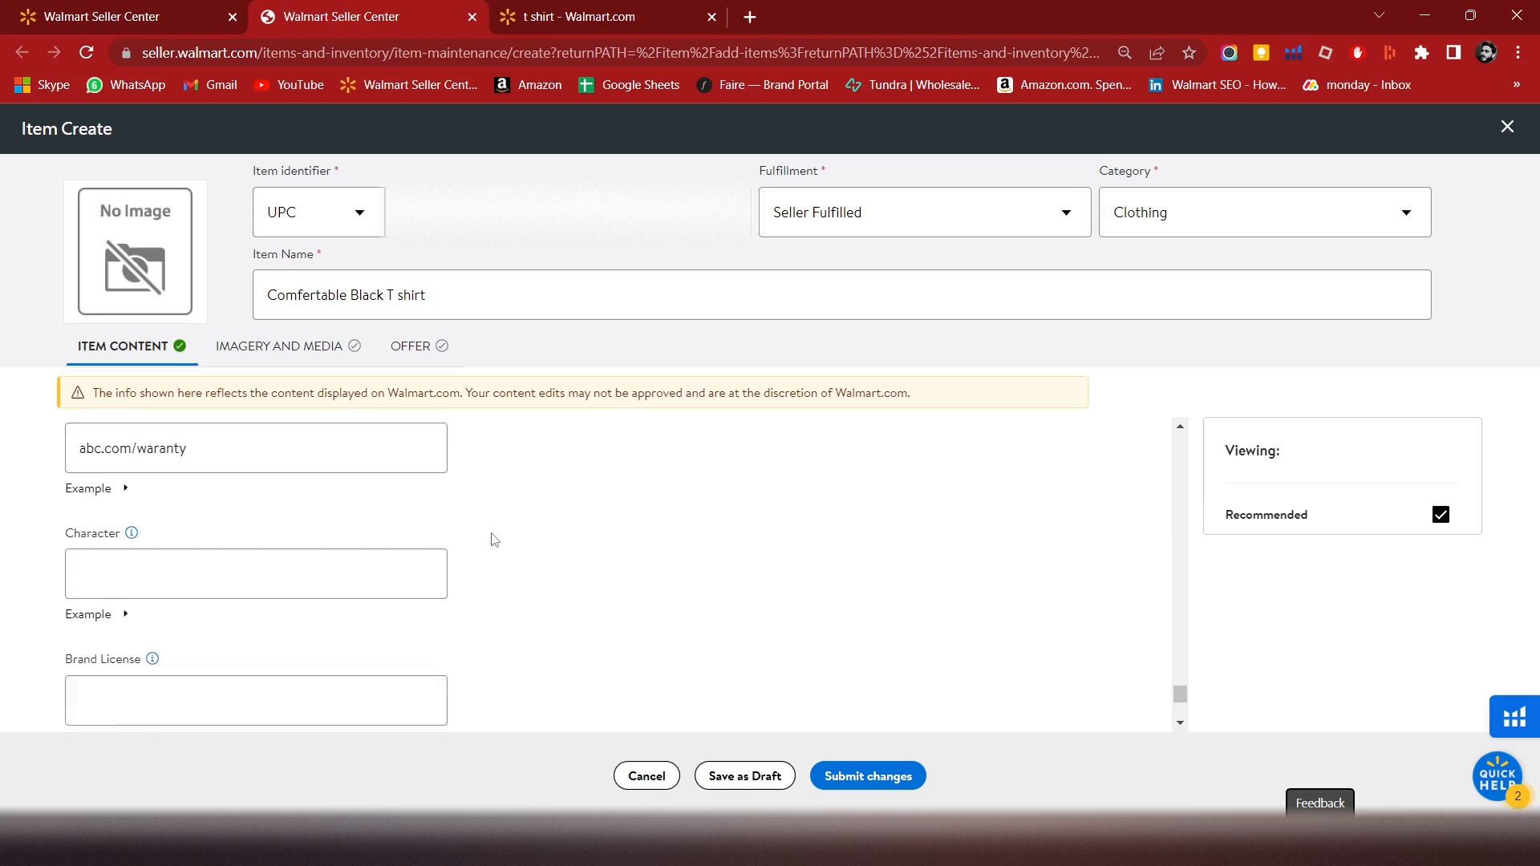
pyautogui.scroll(-3)
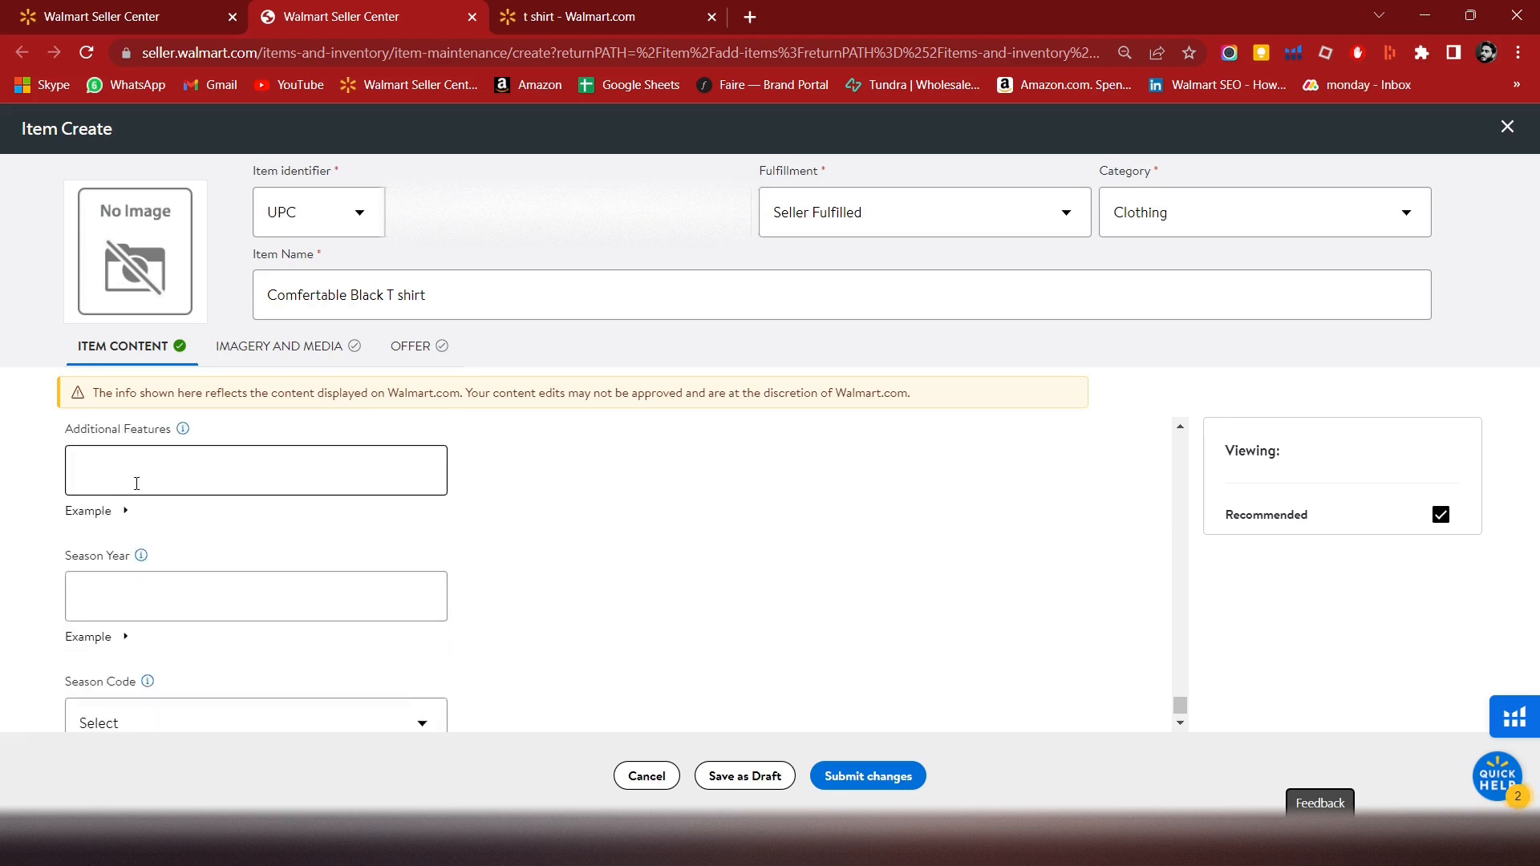
# - Check Additional Features and the empty Imagery and Media section, then view the Offer details
pyautogui.click(255, 469)
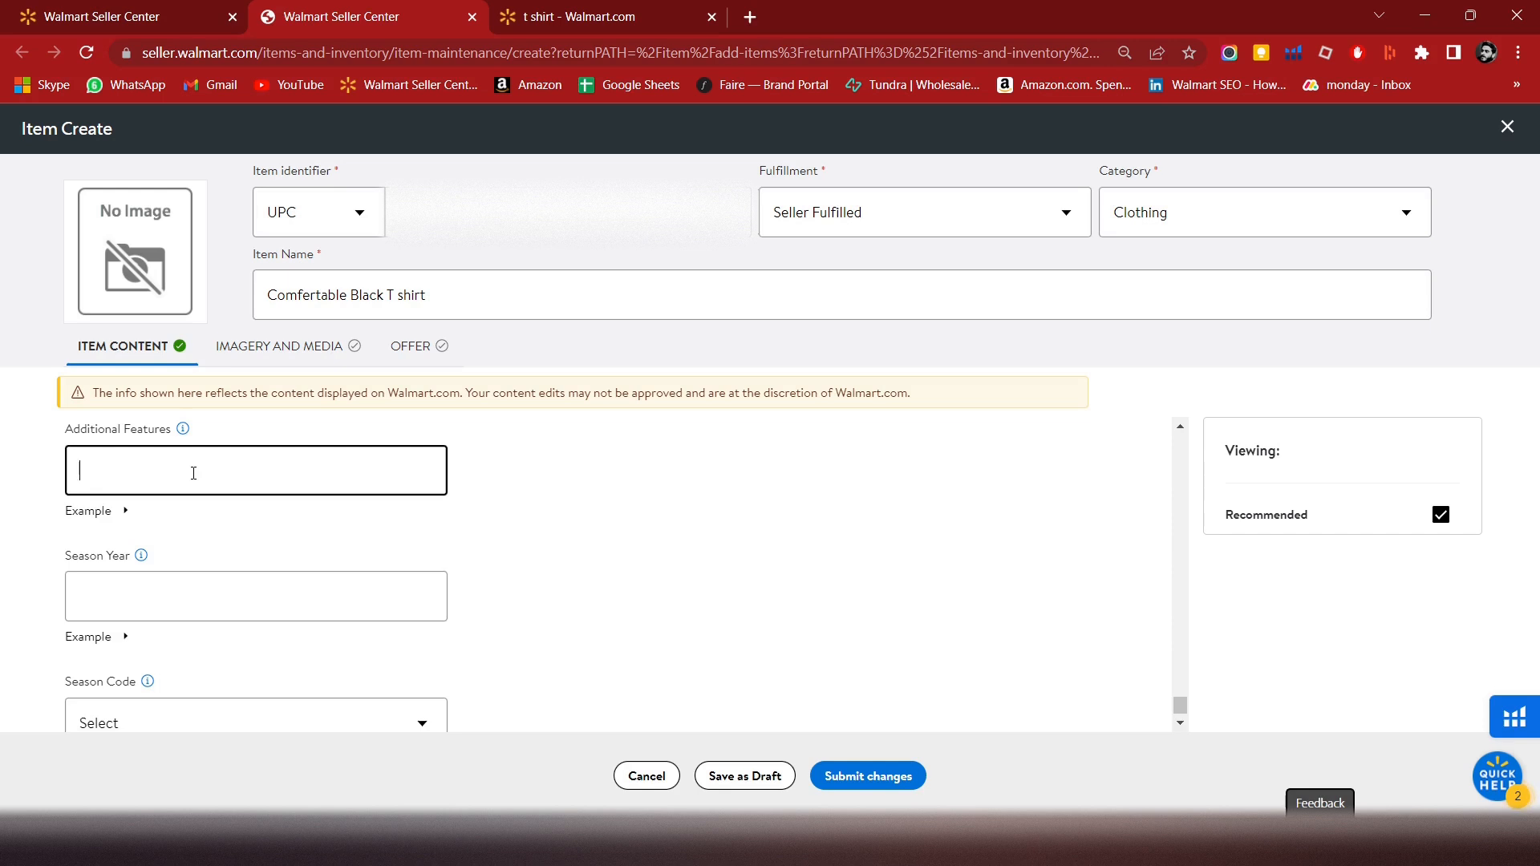
pyautogui.scroll(-3)
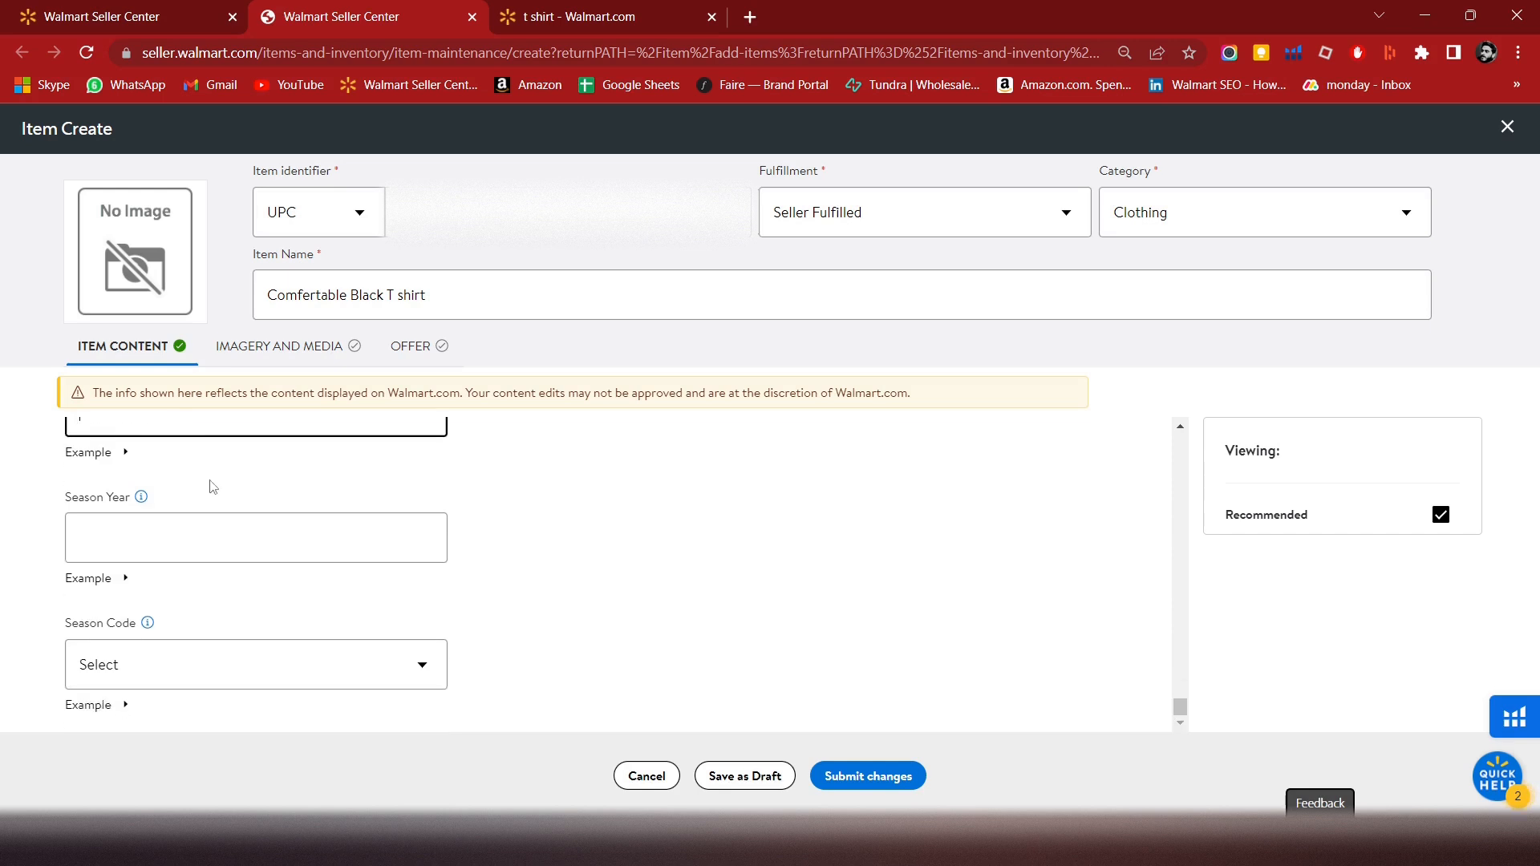
pyautogui.click(278, 346)
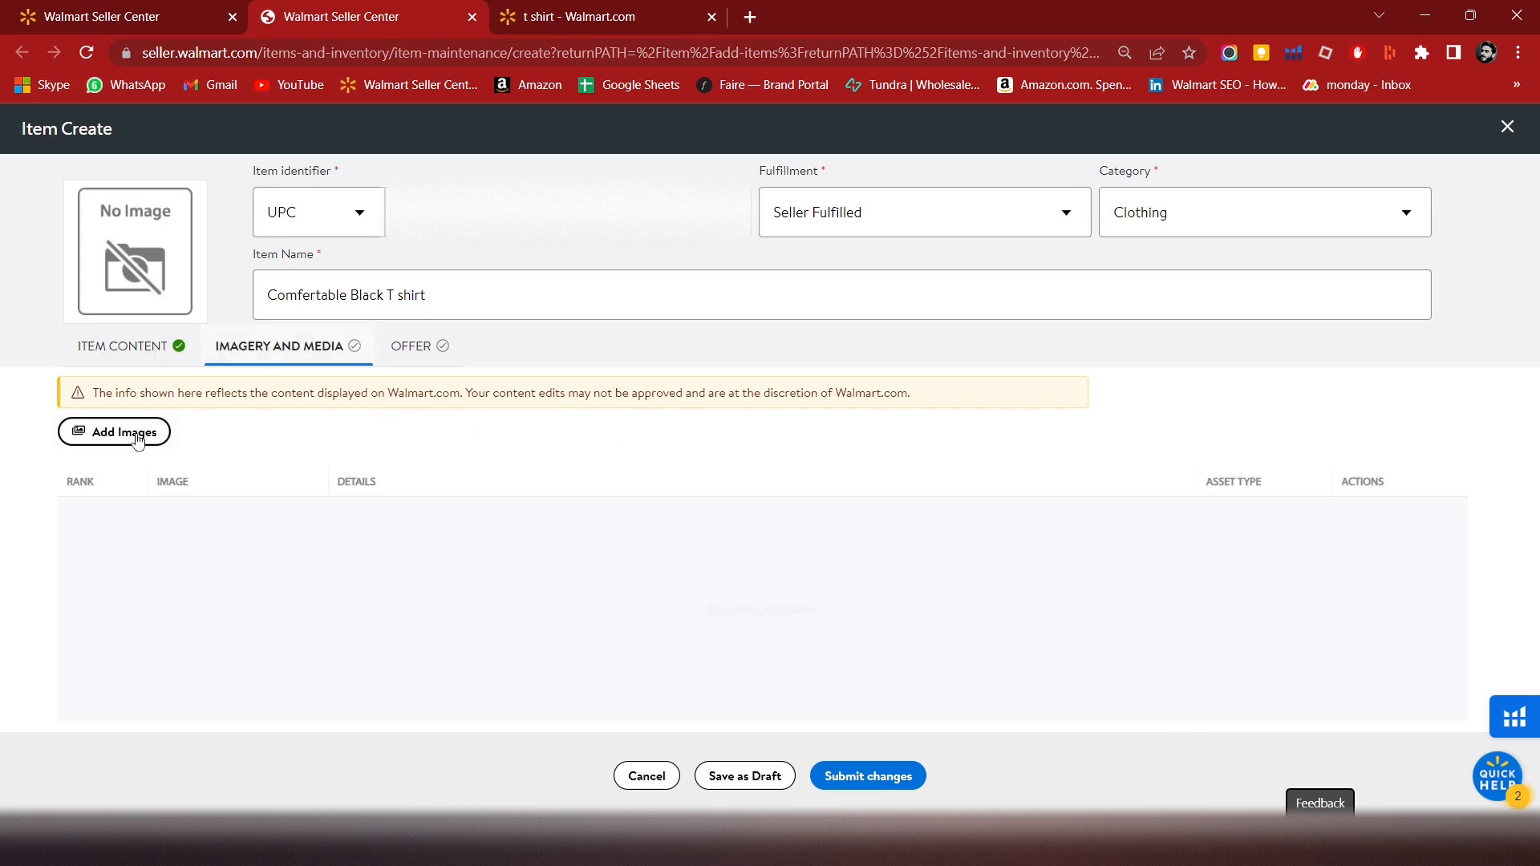
pyautogui.moveTo(337, 557)
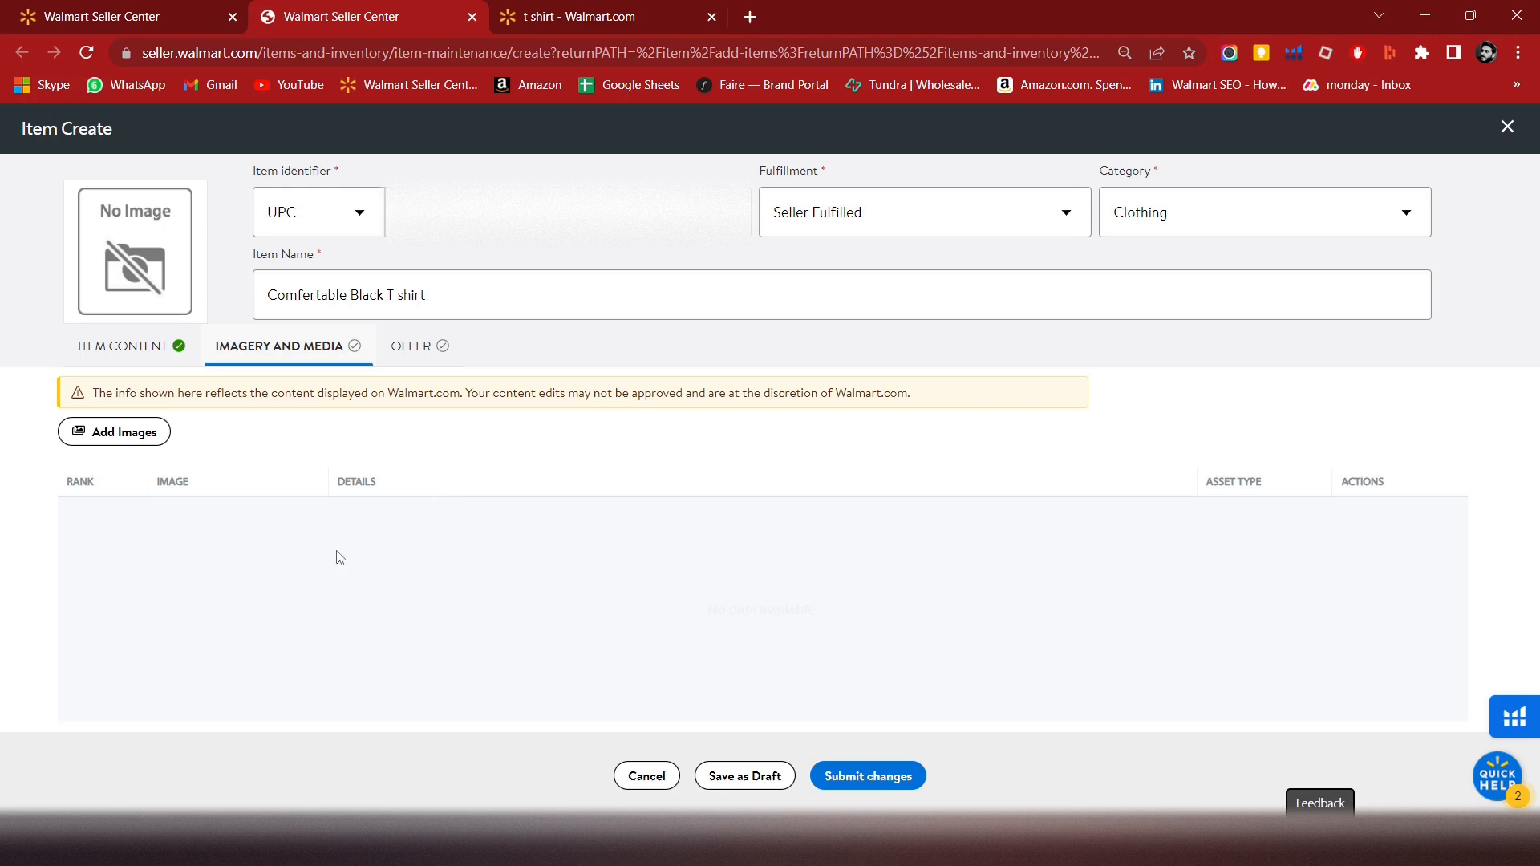
pyautogui.moveTo(415, 368)
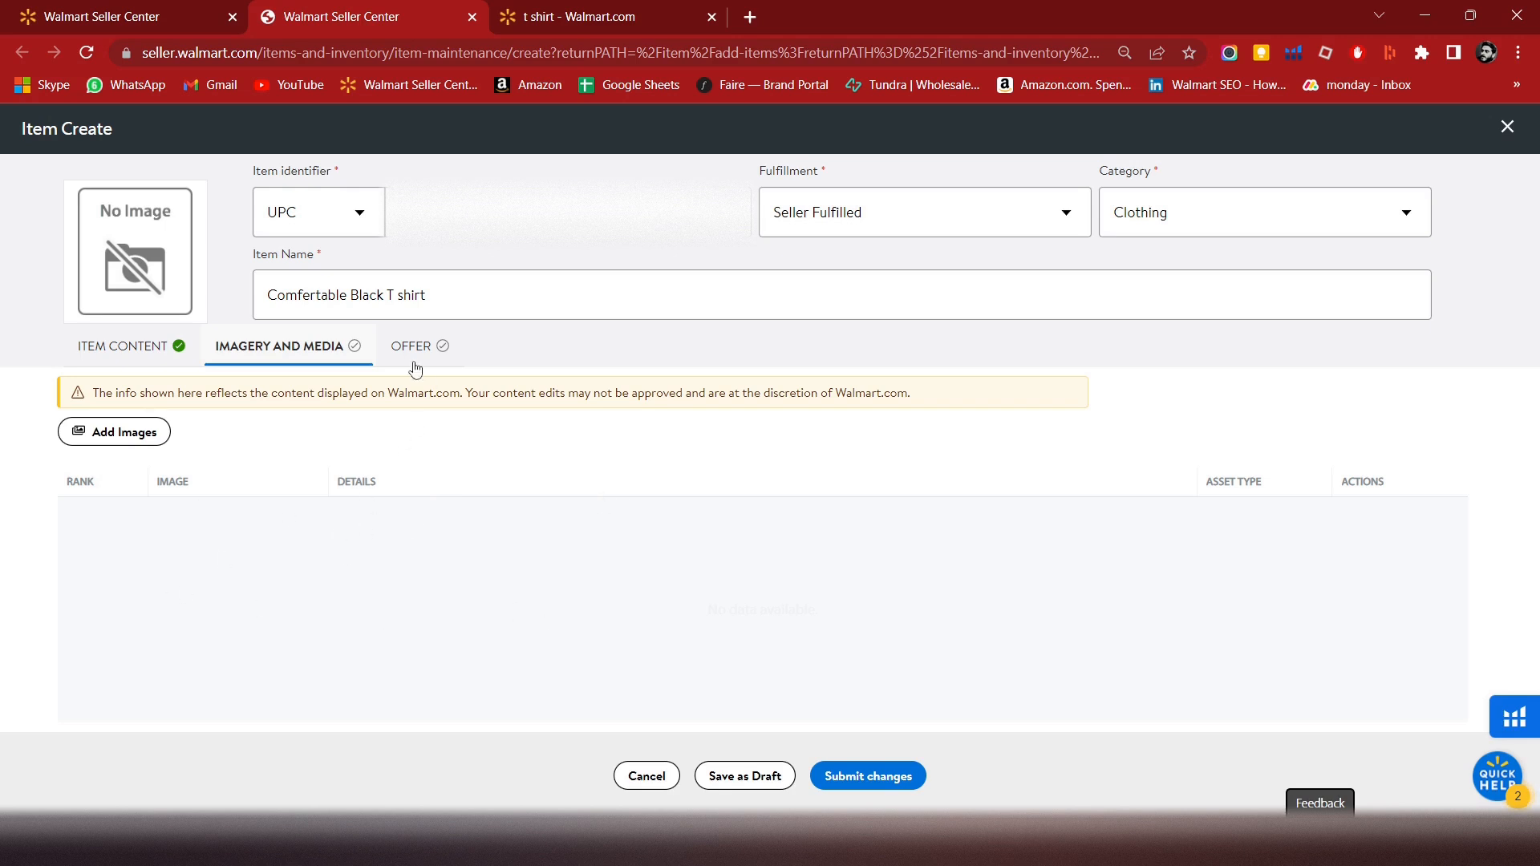
pyautogui.click(410, 346)
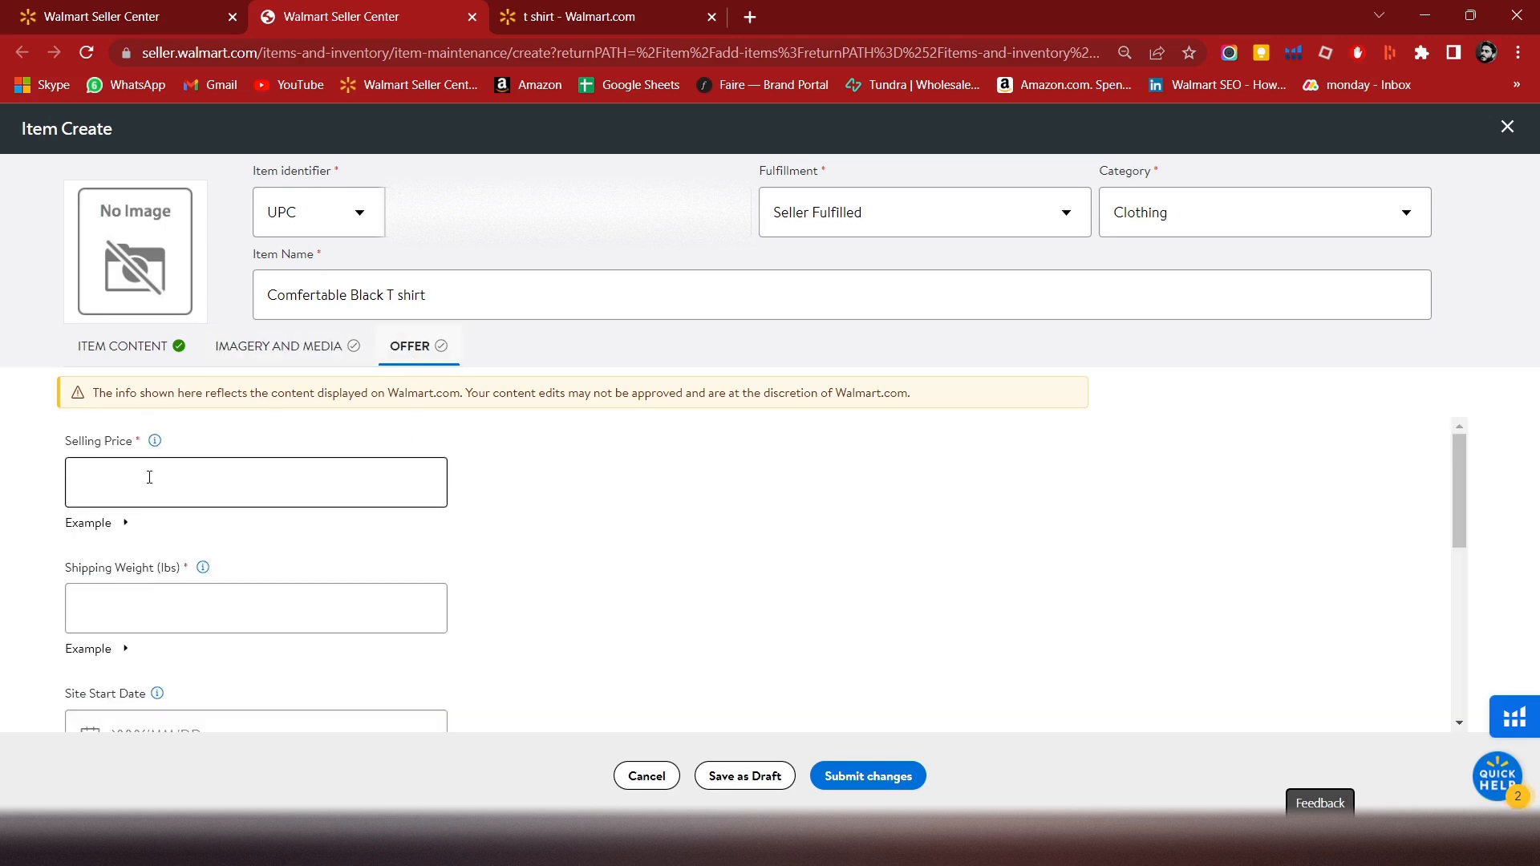
# - In the Offer tab, enter a selling price of 25 and a shipping weight of 0.5 lbs
pyautogui.click(255, 482)
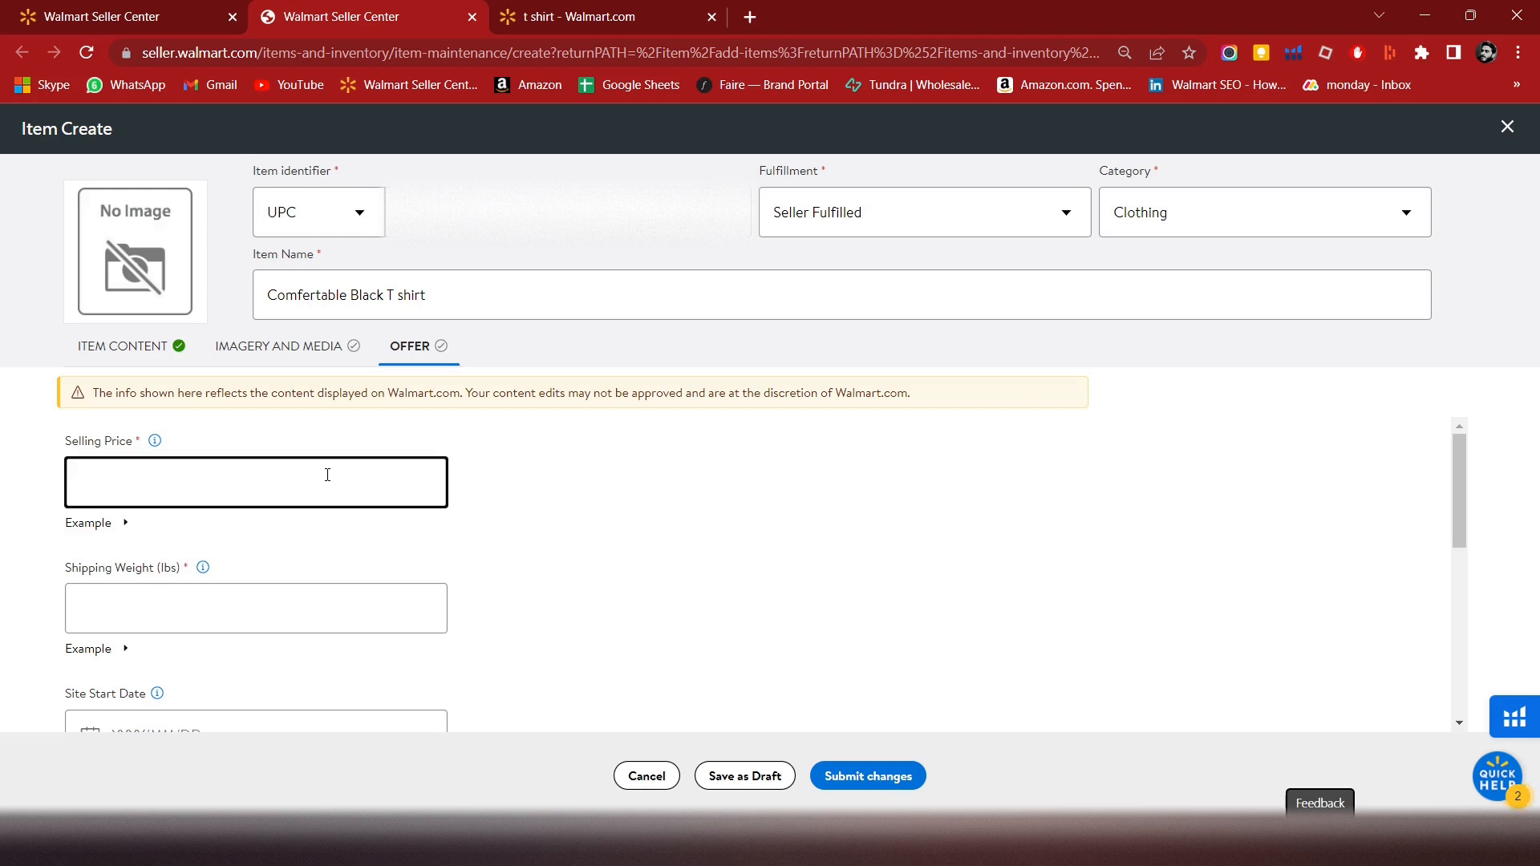
pyautogui.write('25')
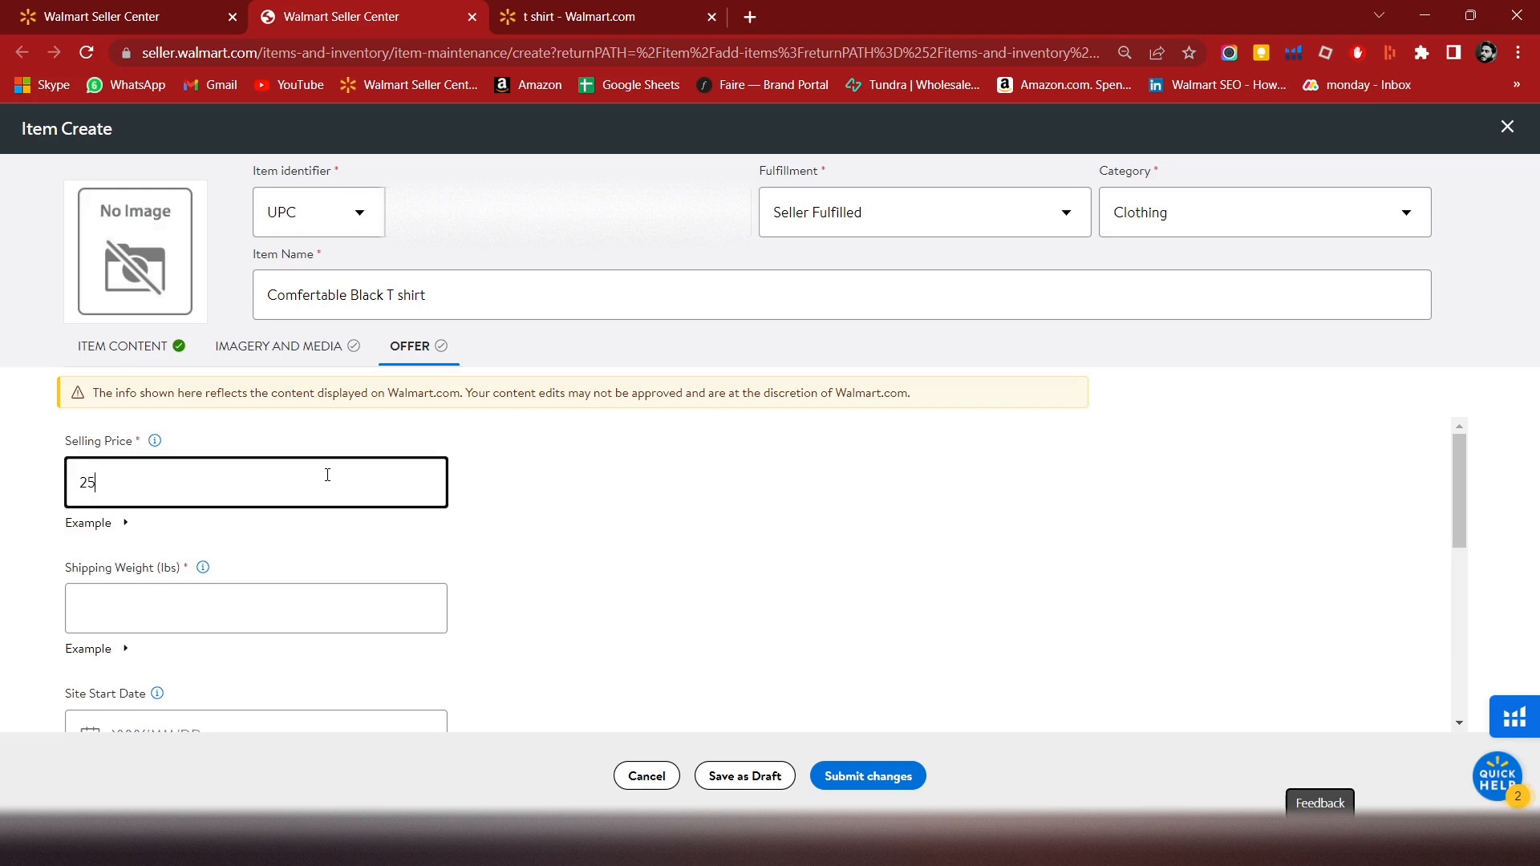
pyautogui.click(256, 607)
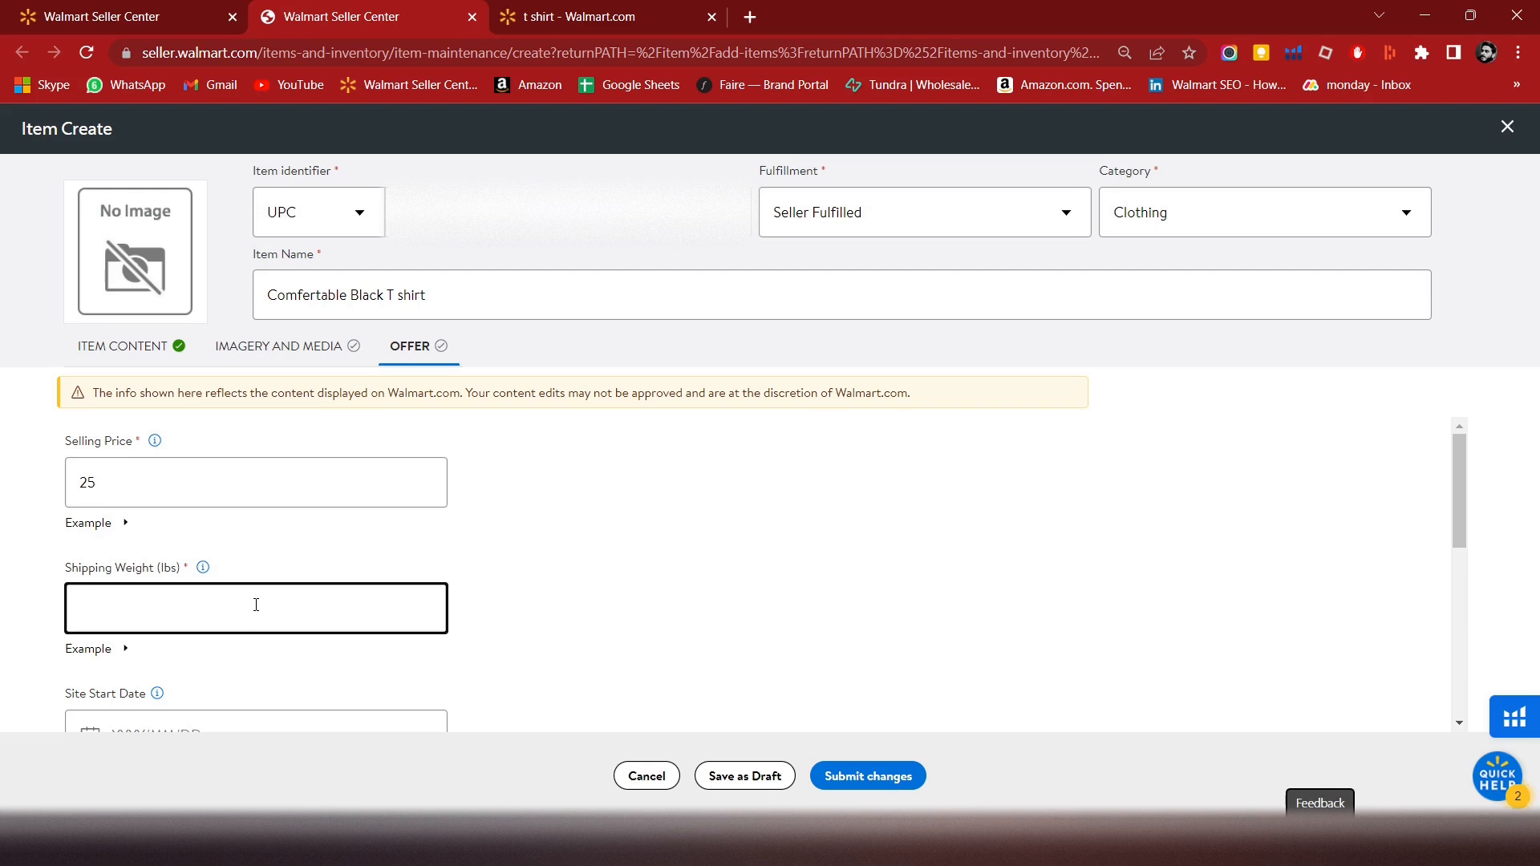
pyautogui.write('05')
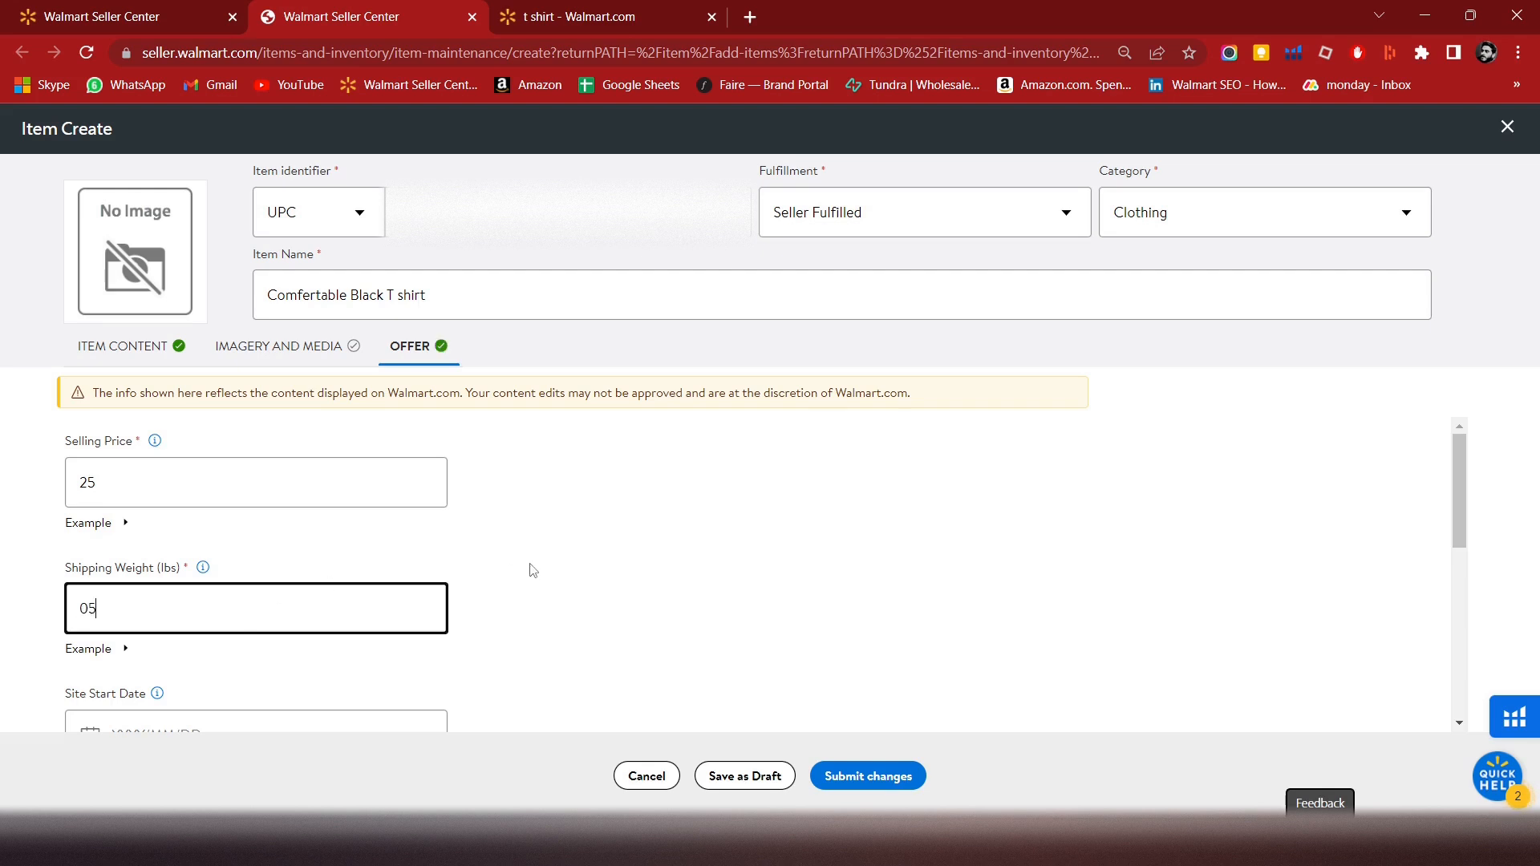
pyautogui.write('0.5')
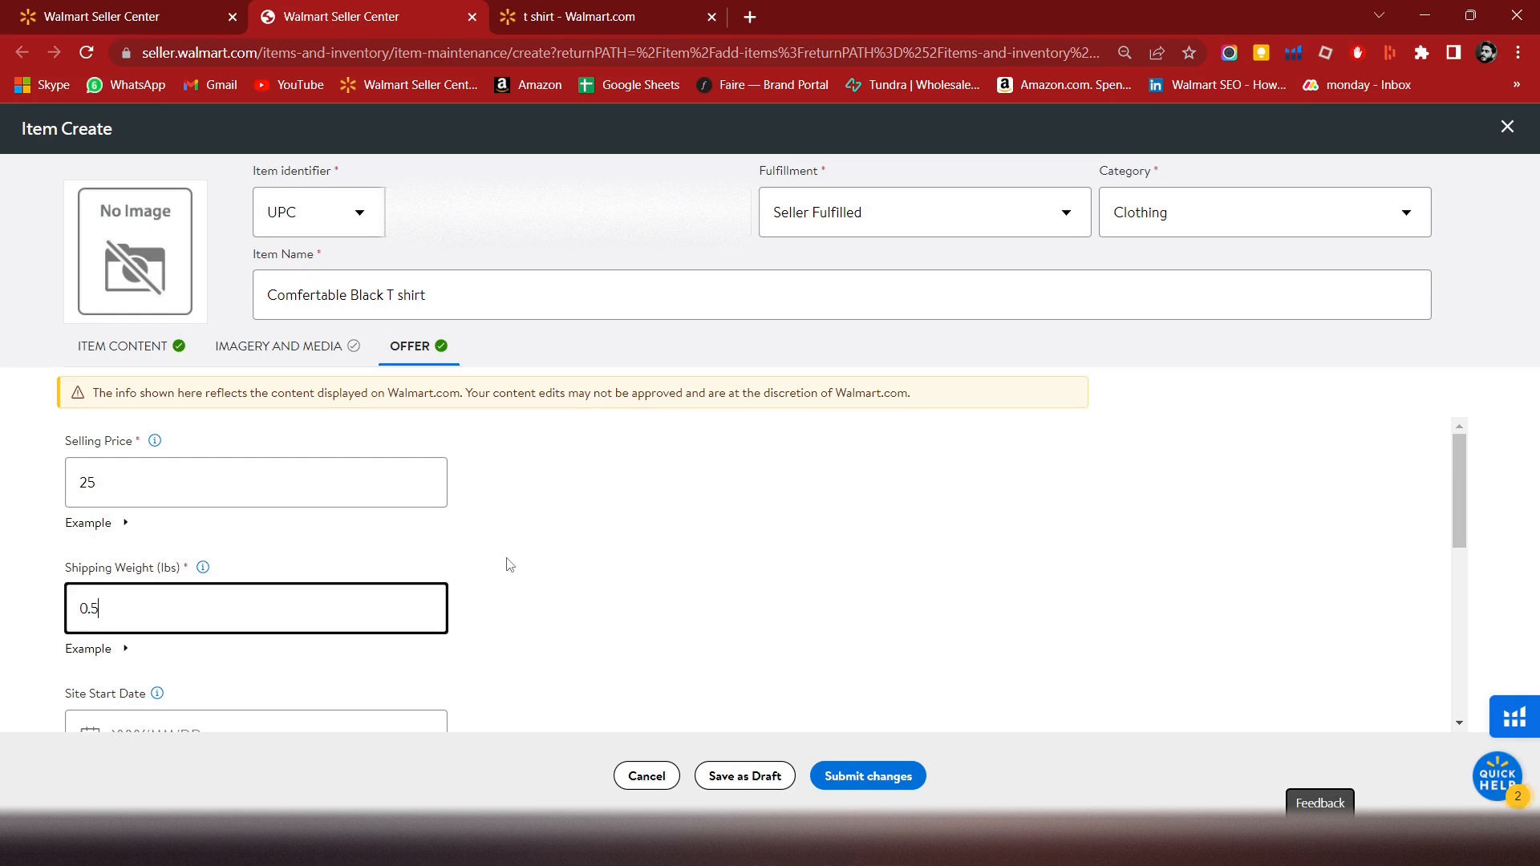
pyautogui.scroll(-3)
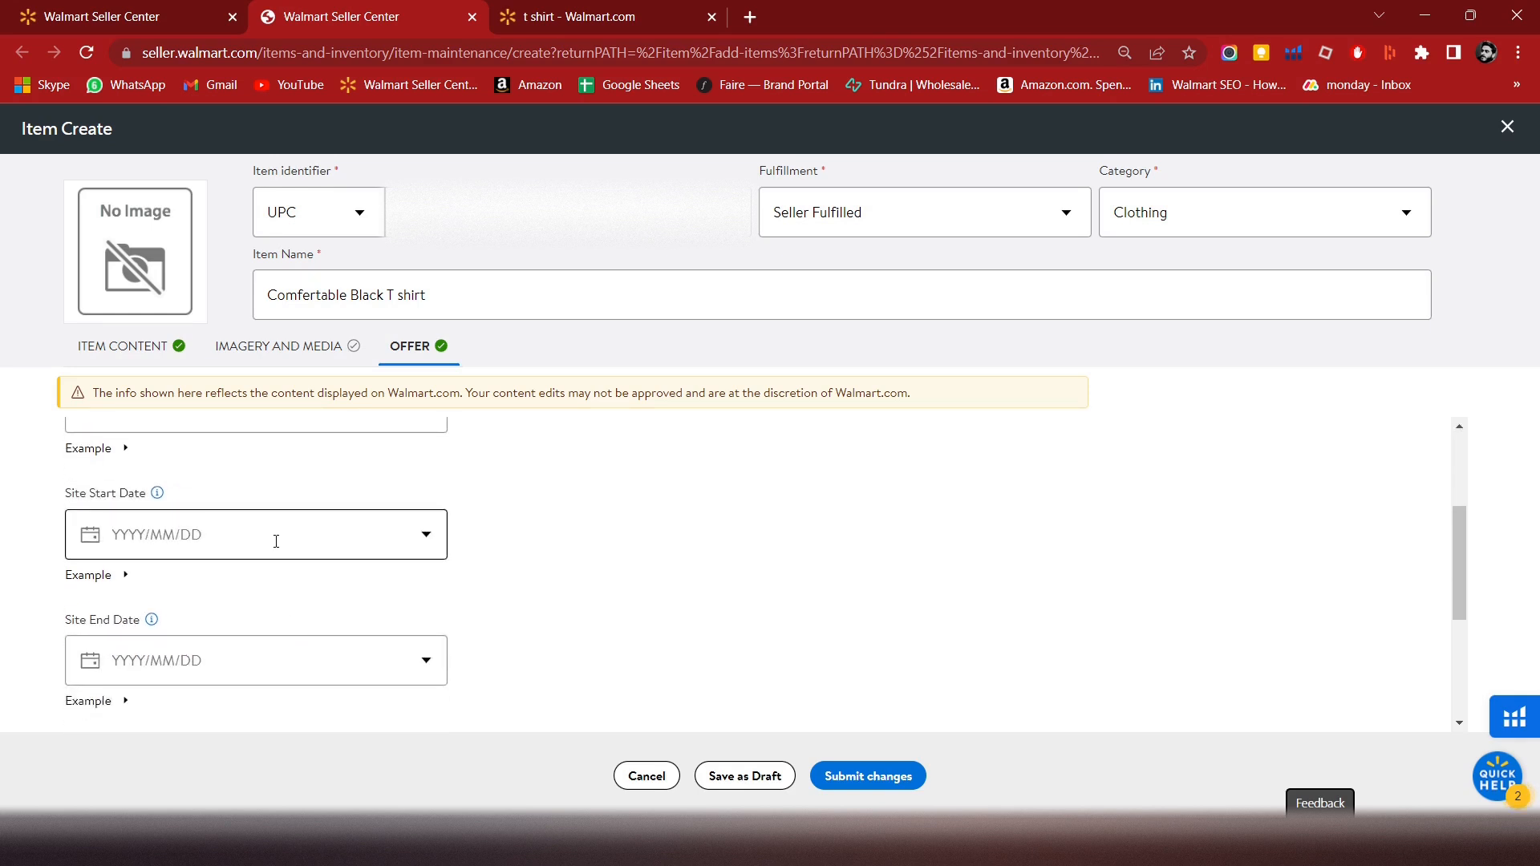
# - Enter site start date 2023/03/07 and site end date 2049/03/03 for the offer
pyautogui.click(255, 533)
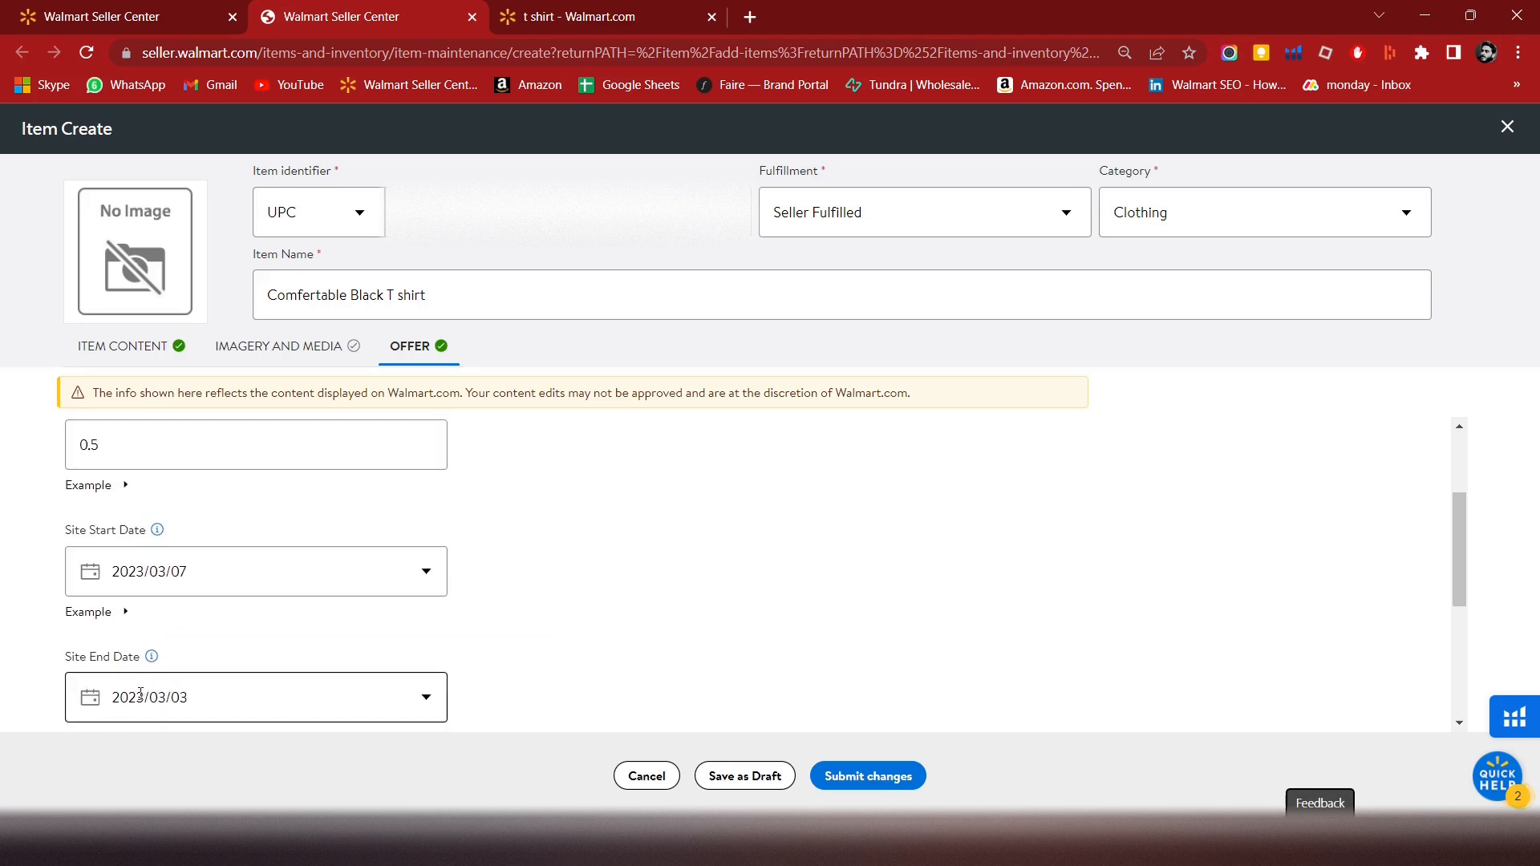
pyautogui.click(256, 697)
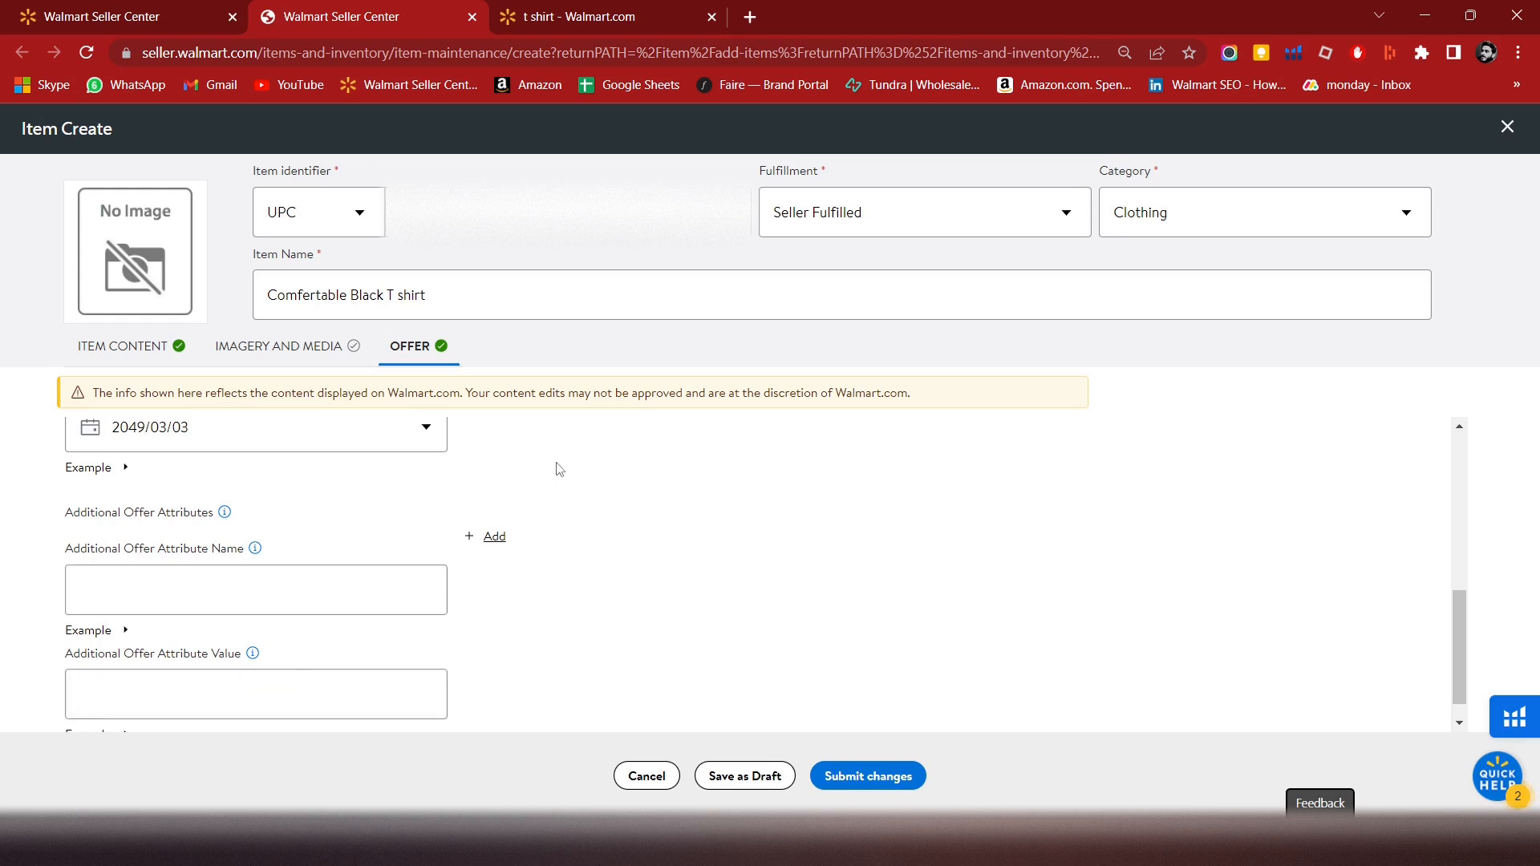
pyautogui.scroll(-3)
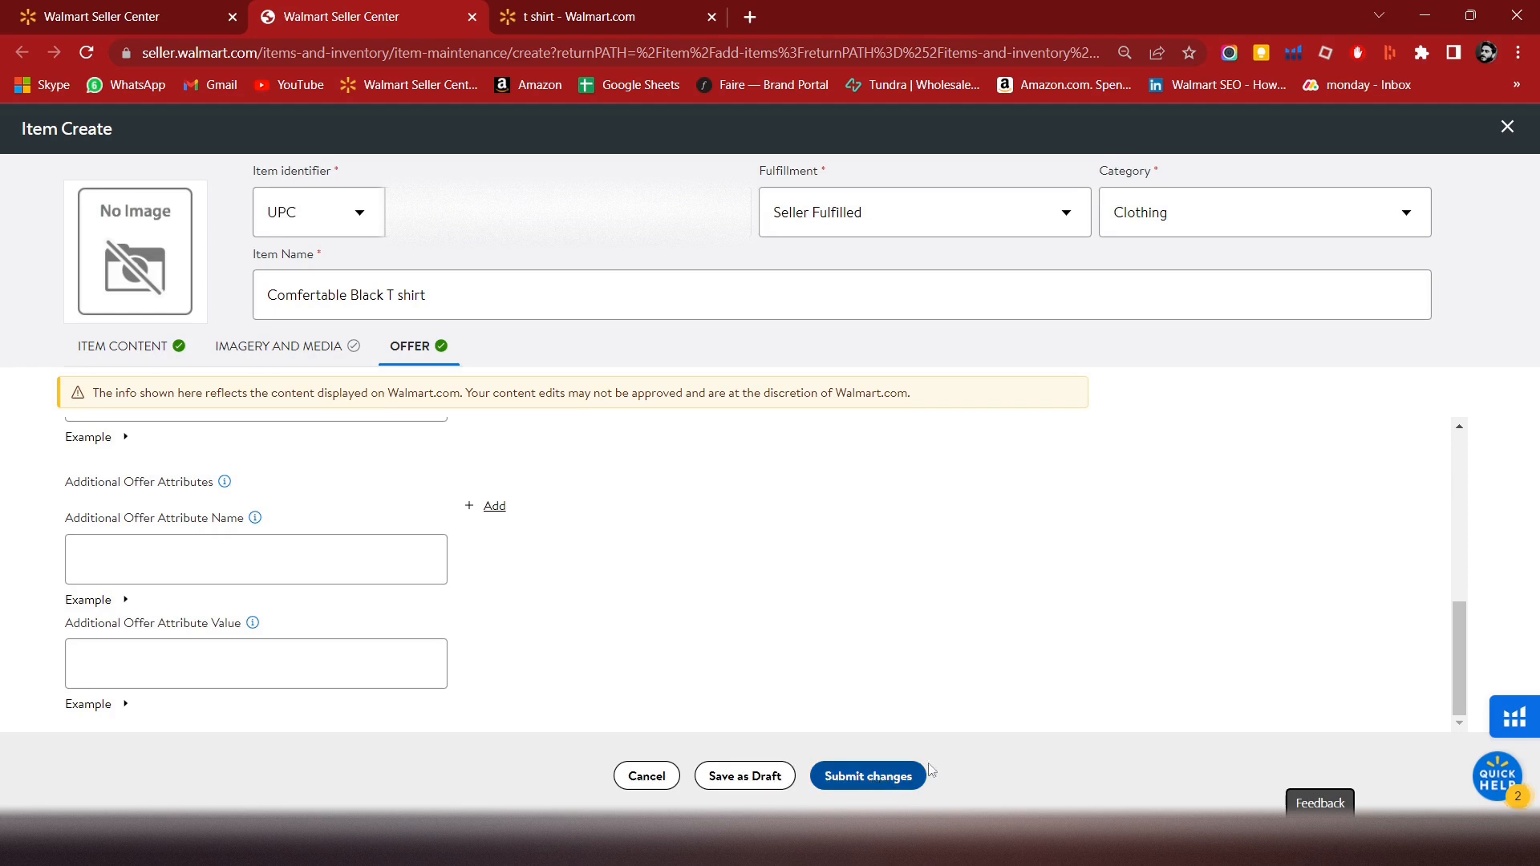
pyautogui.moveTo(306, 324)
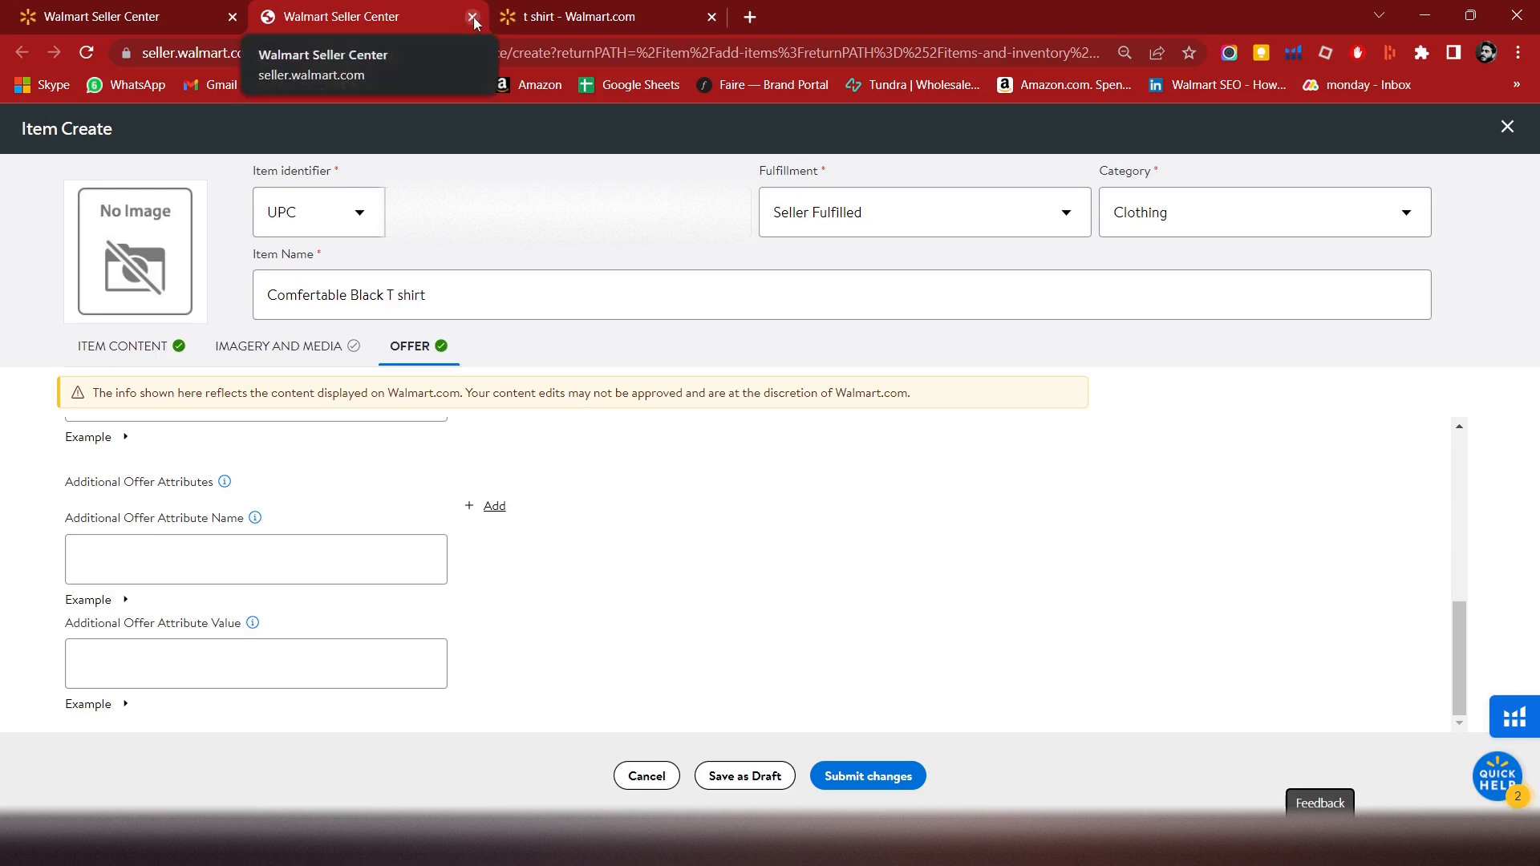
# - Close the Seller Center tab to return to Walmart.com's t shirt results
pyautogui.click(472, 17)
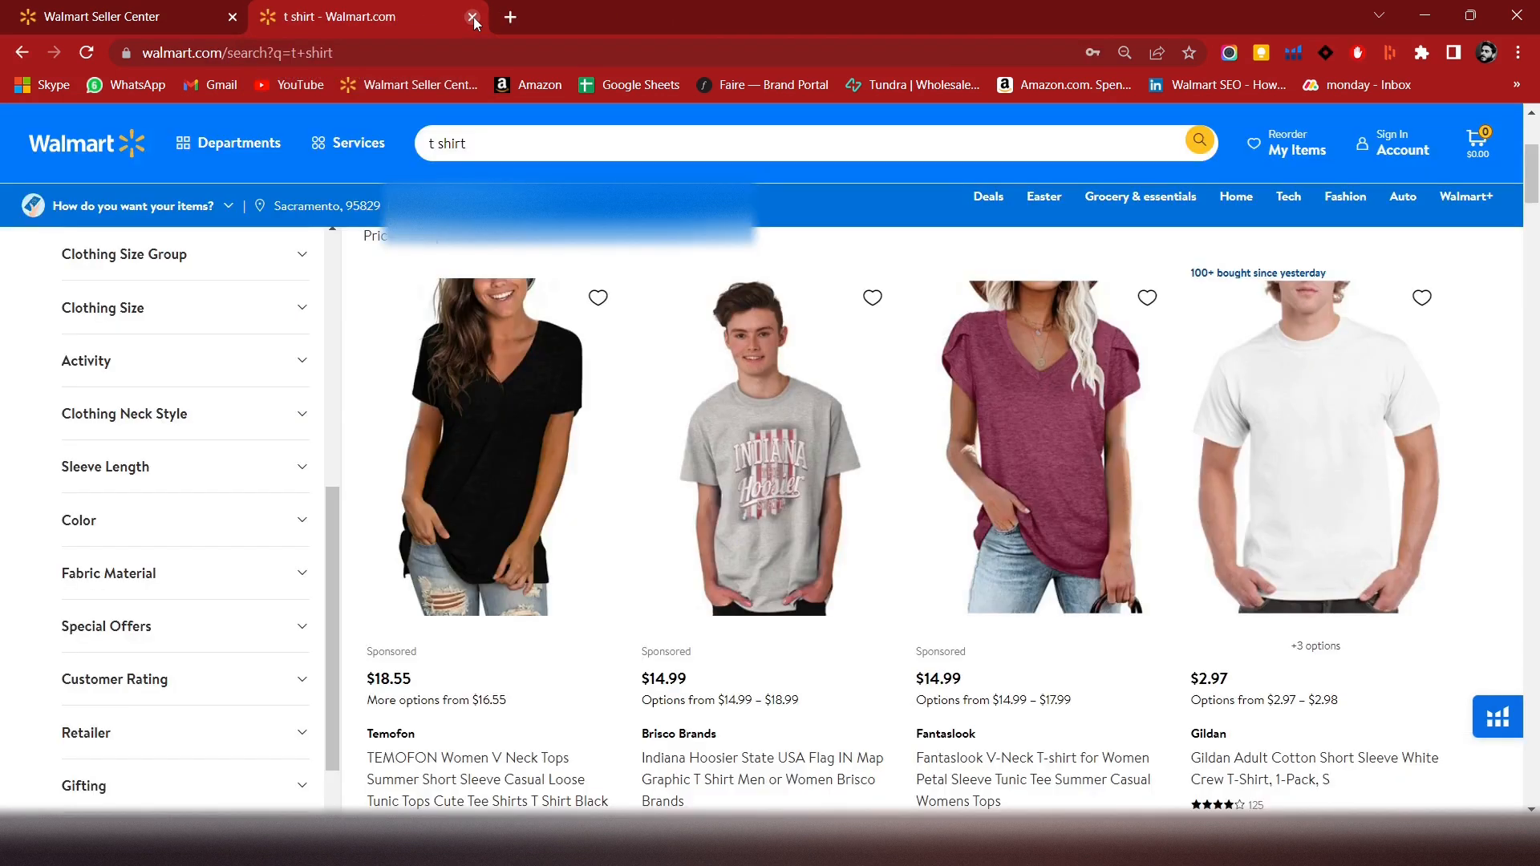